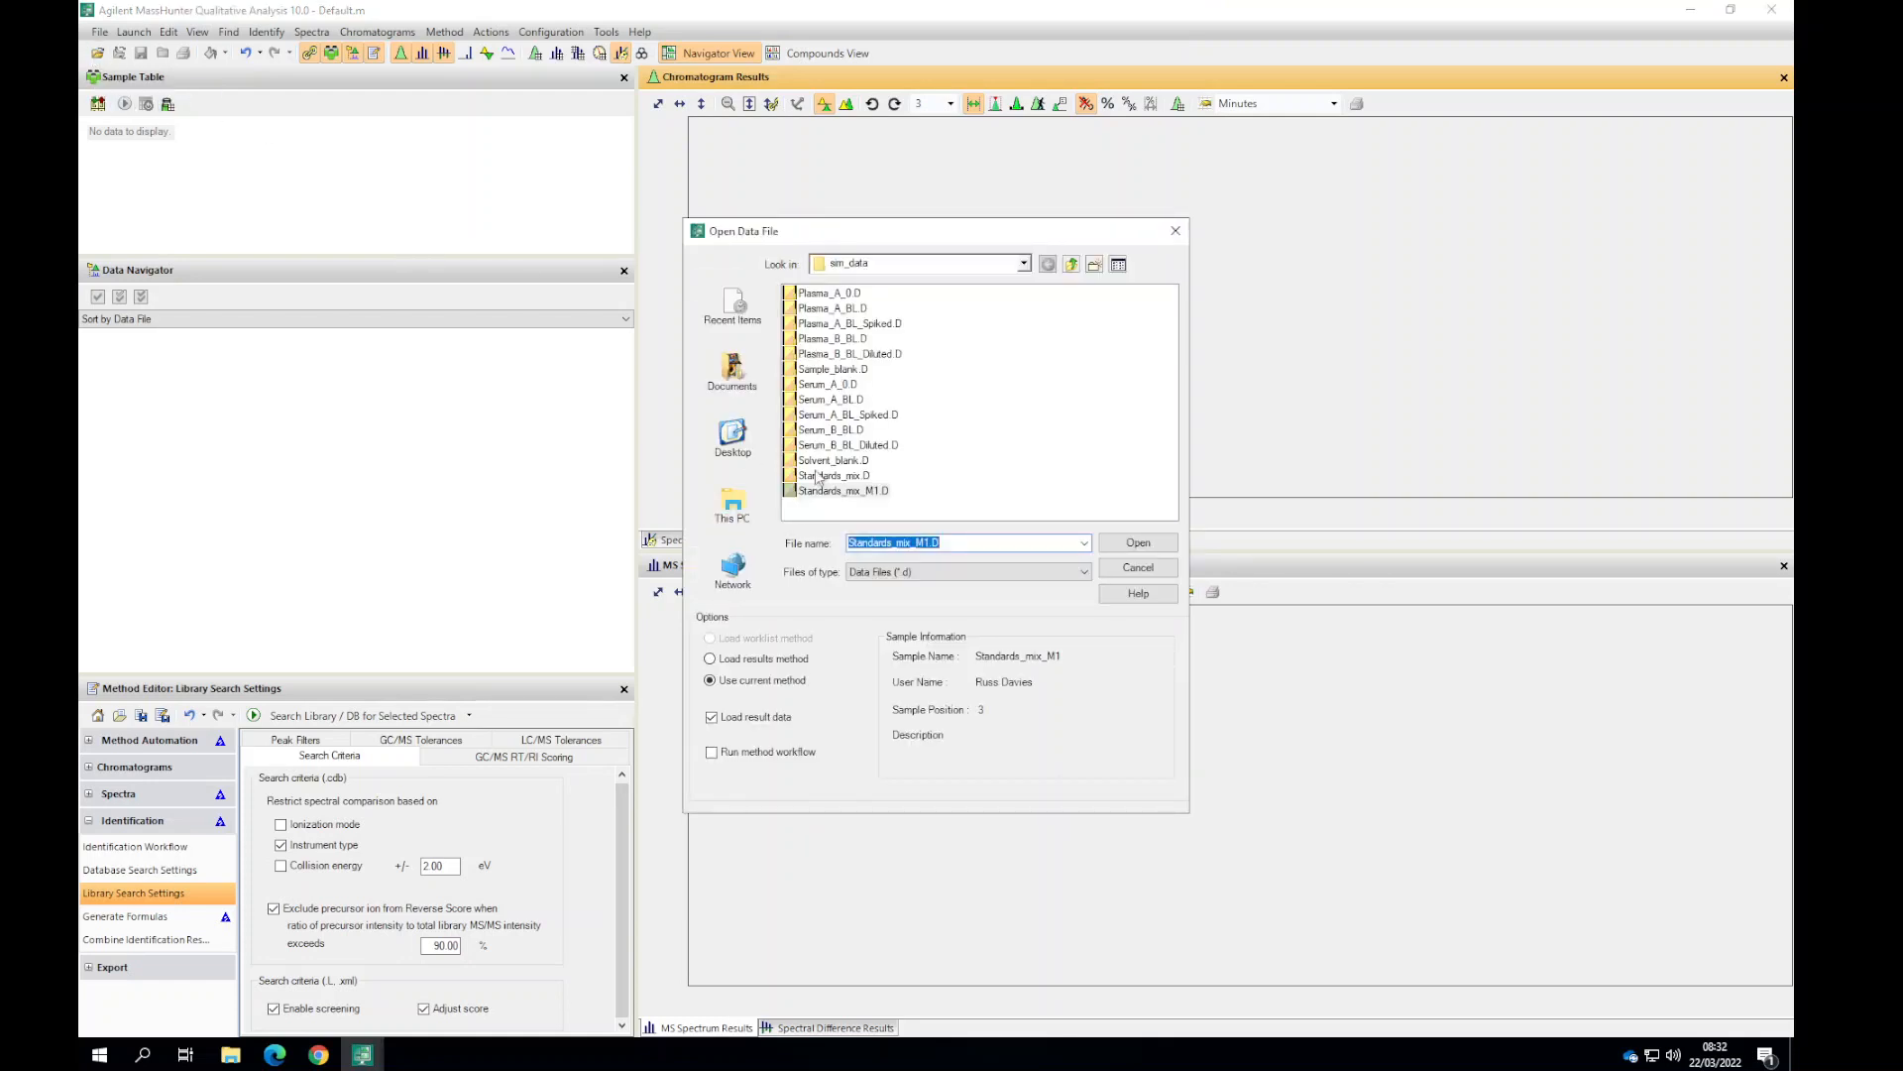
# Open the Standards_mix.D data file to review its SIM chromatograms and spectra.
pyautogui.click(1135, 542)
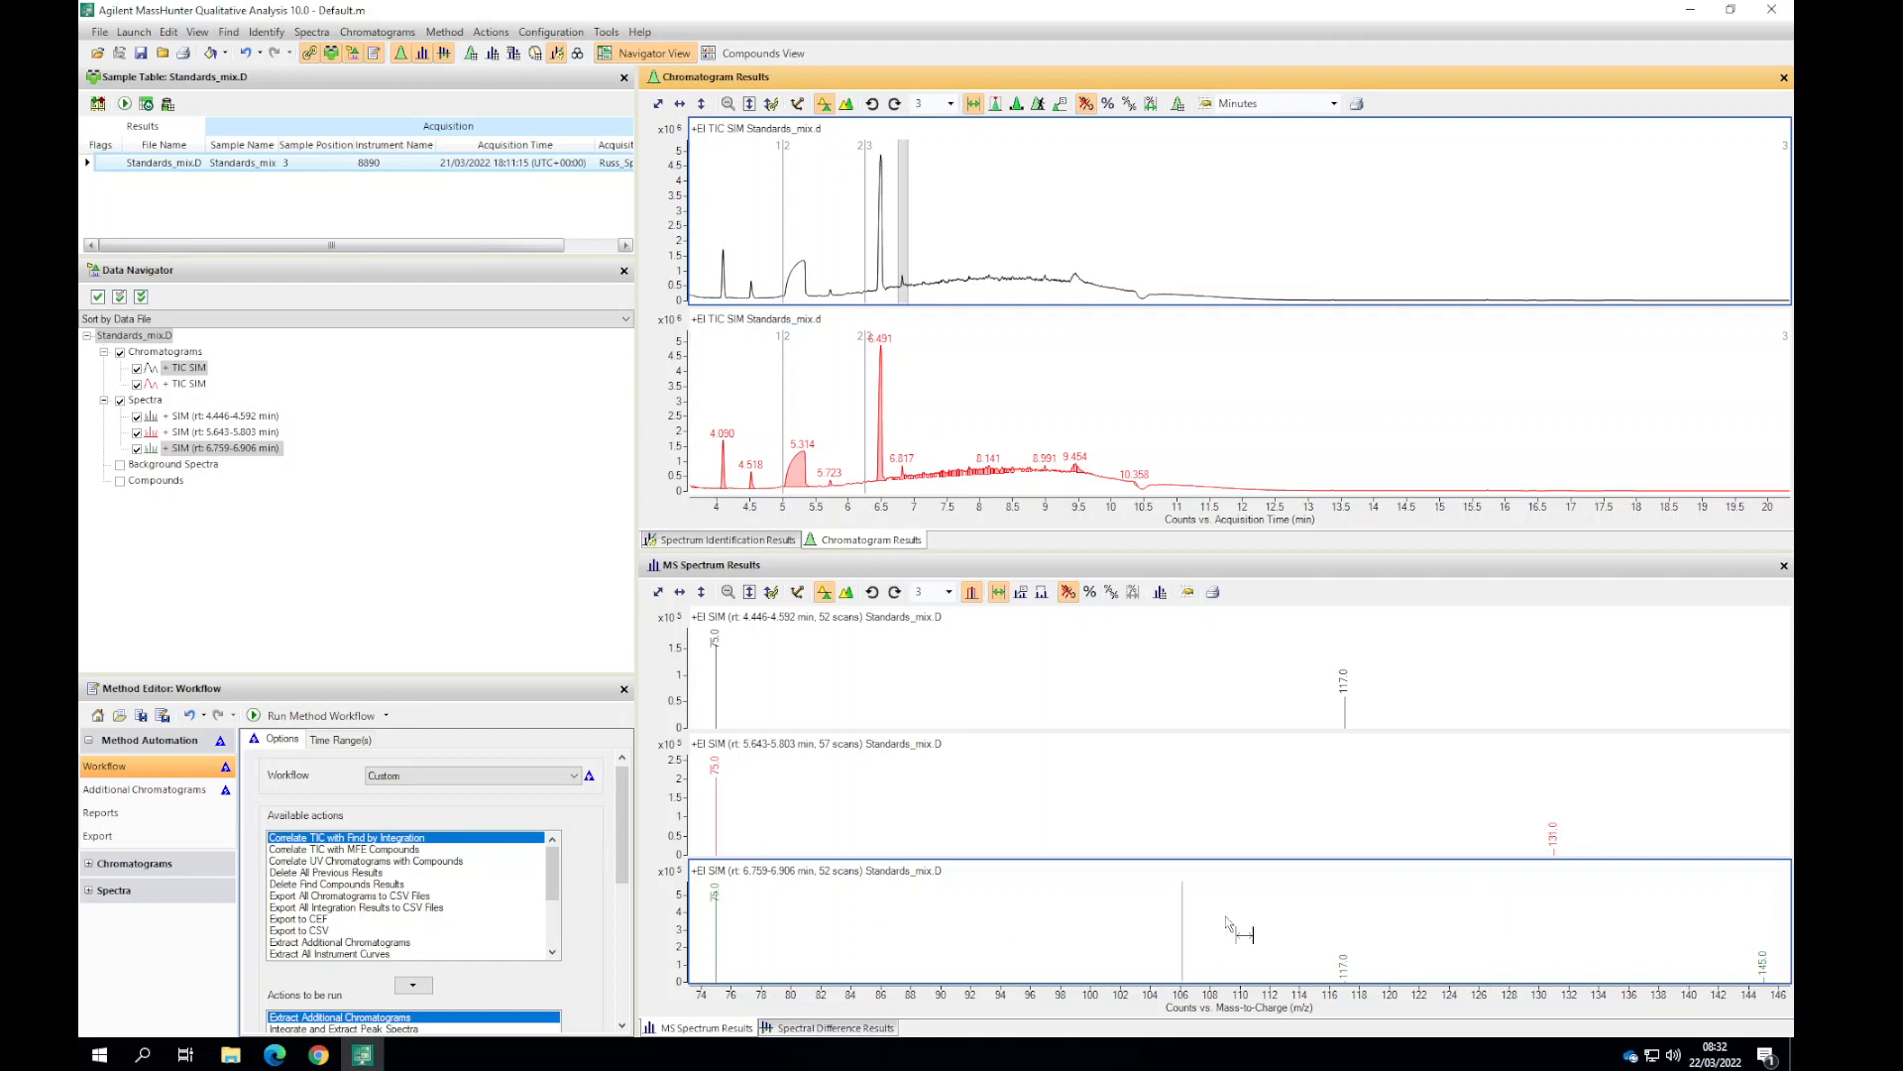
pyautogui.moveTo(737, 940)
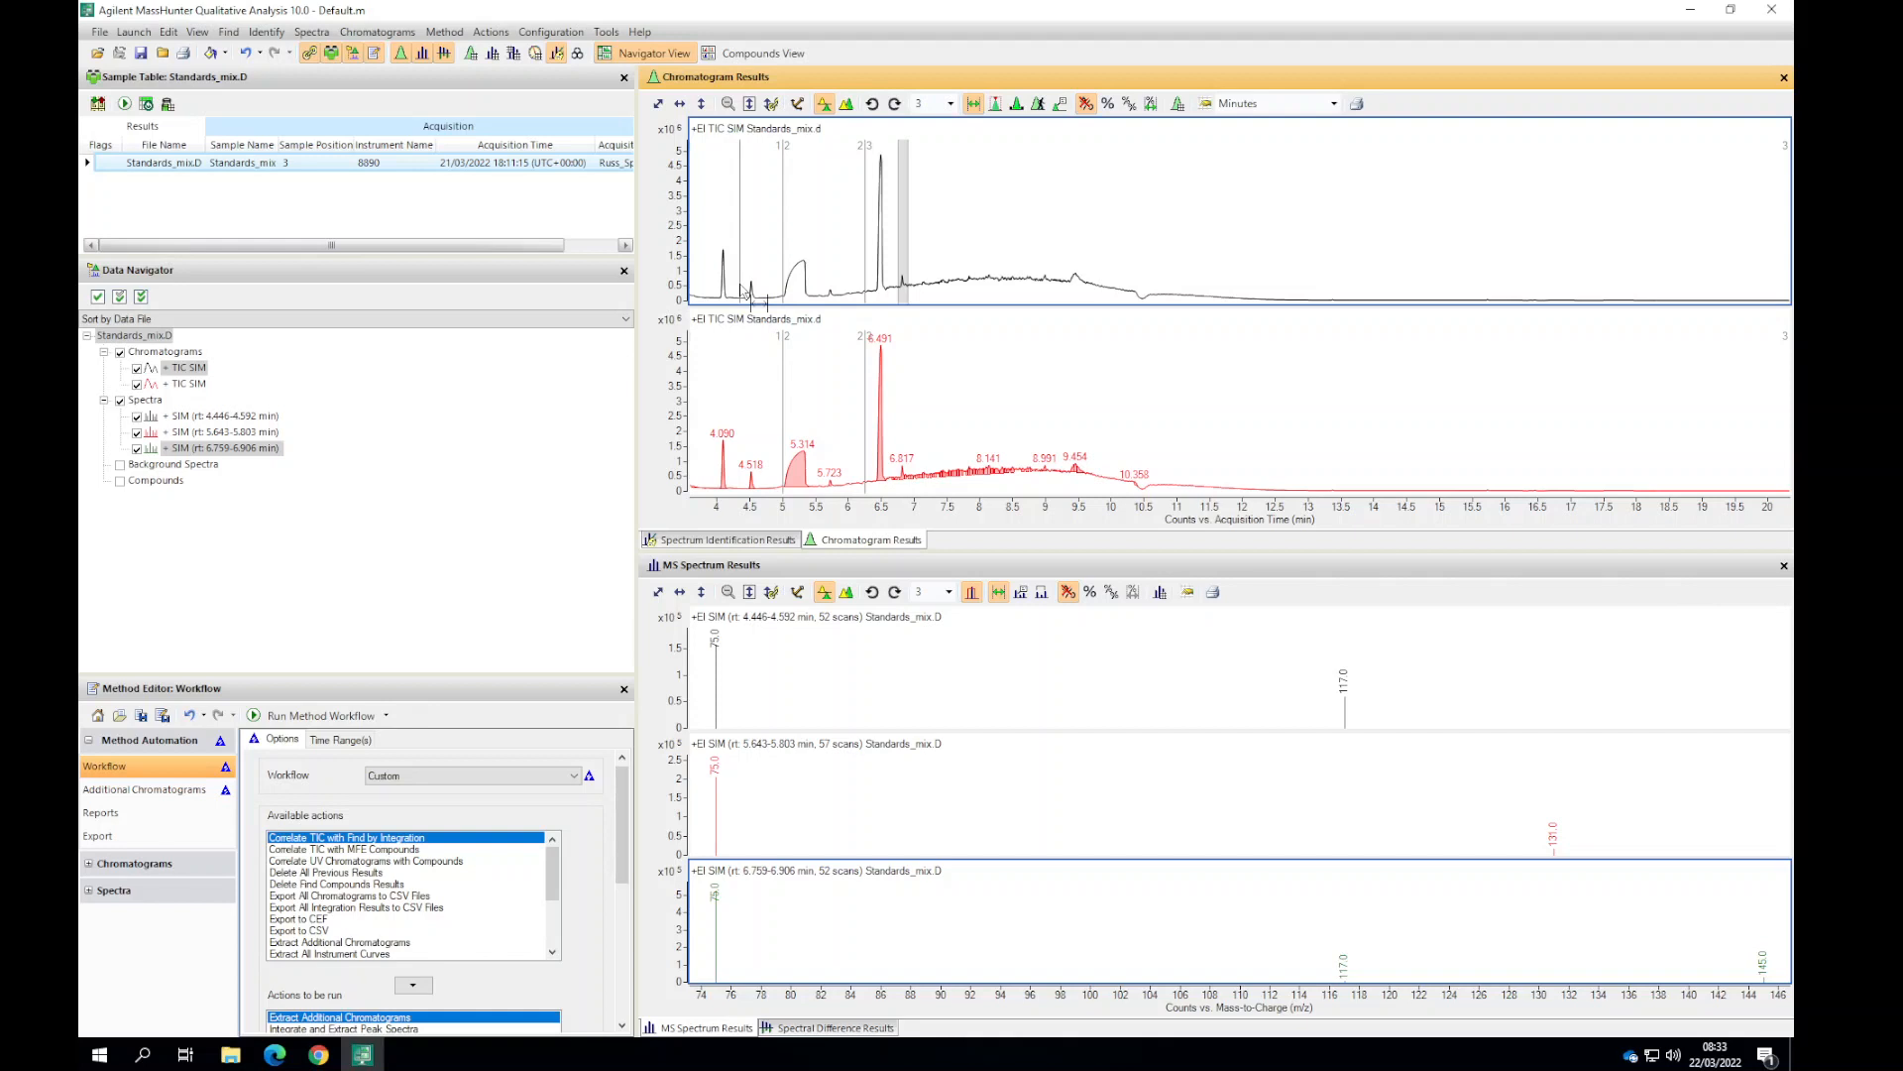
# Launch MassHunter Quantitative Analysis for GCMS and LCMS from the taskbar.
pyautogui.click(99, 1054)
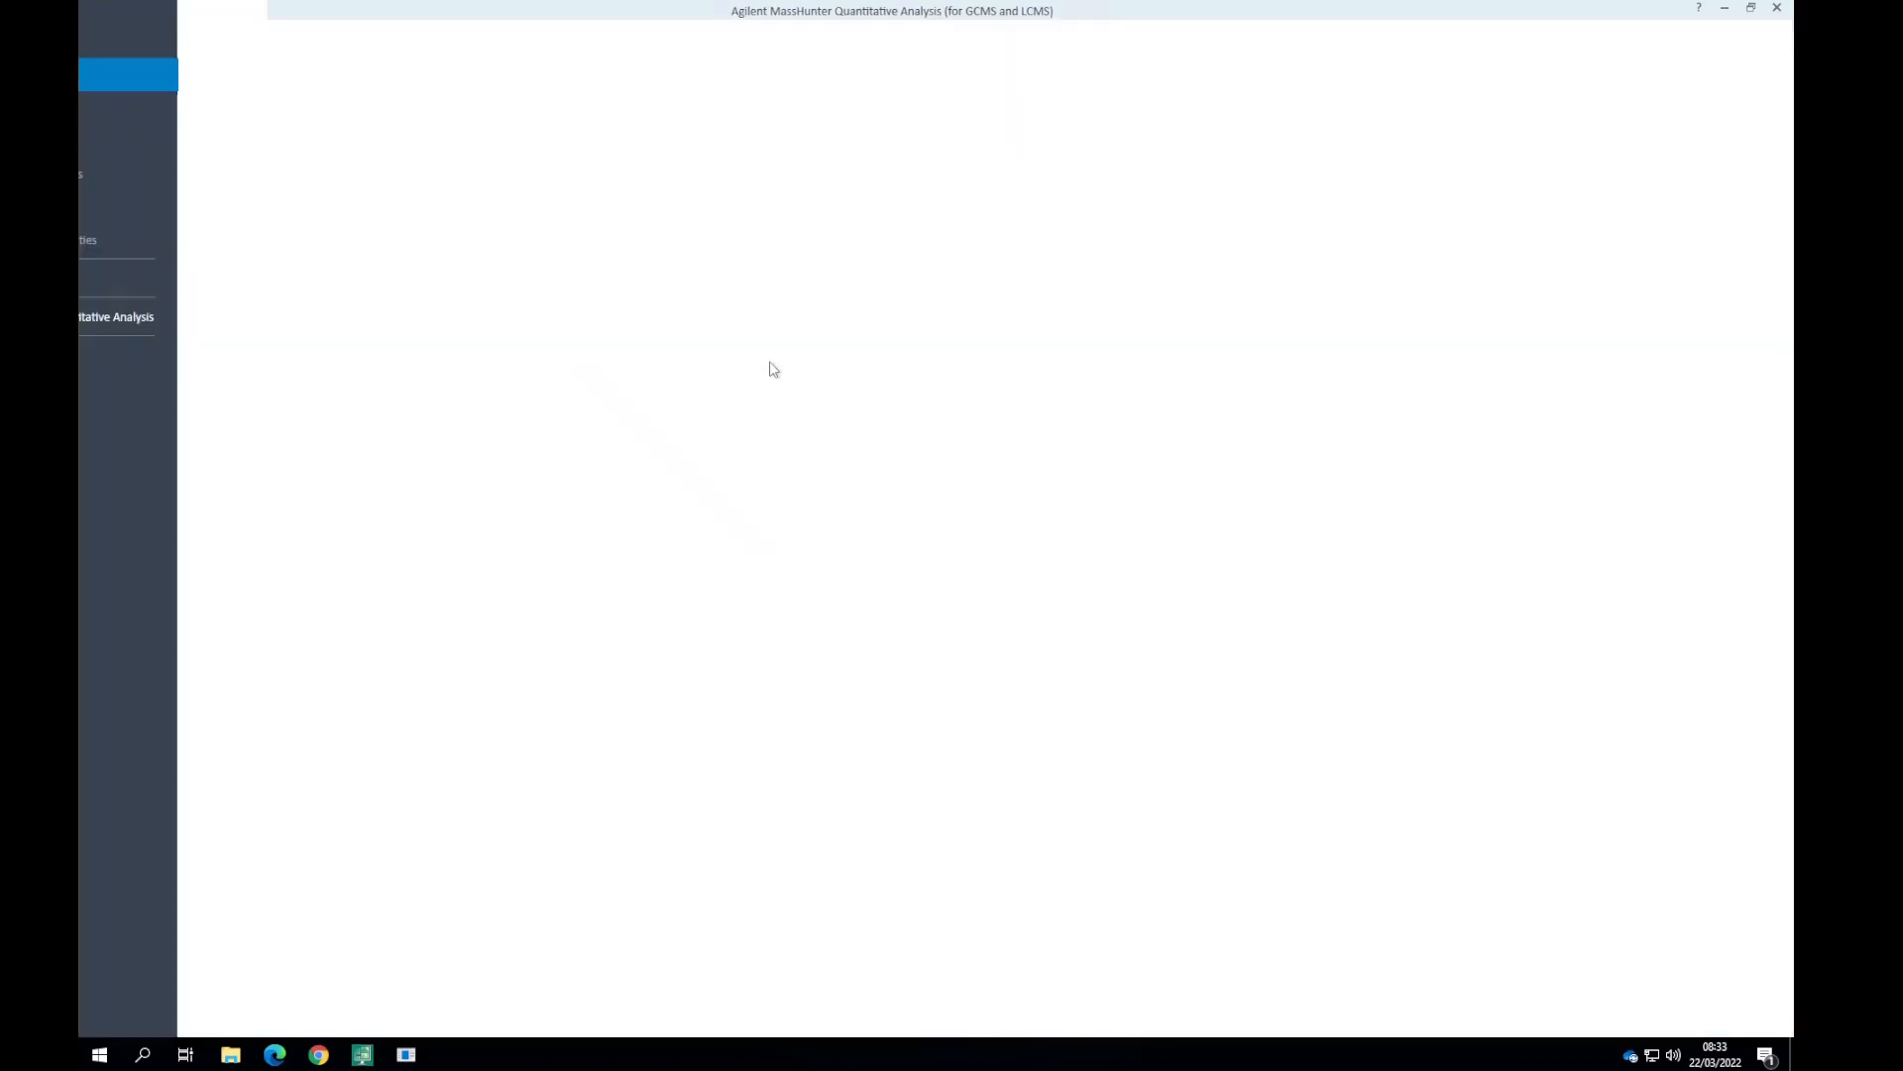
# Create batch1.batch.bin in the sim_data folder and confirm adding samples.
pyautogui.click(129, 74)
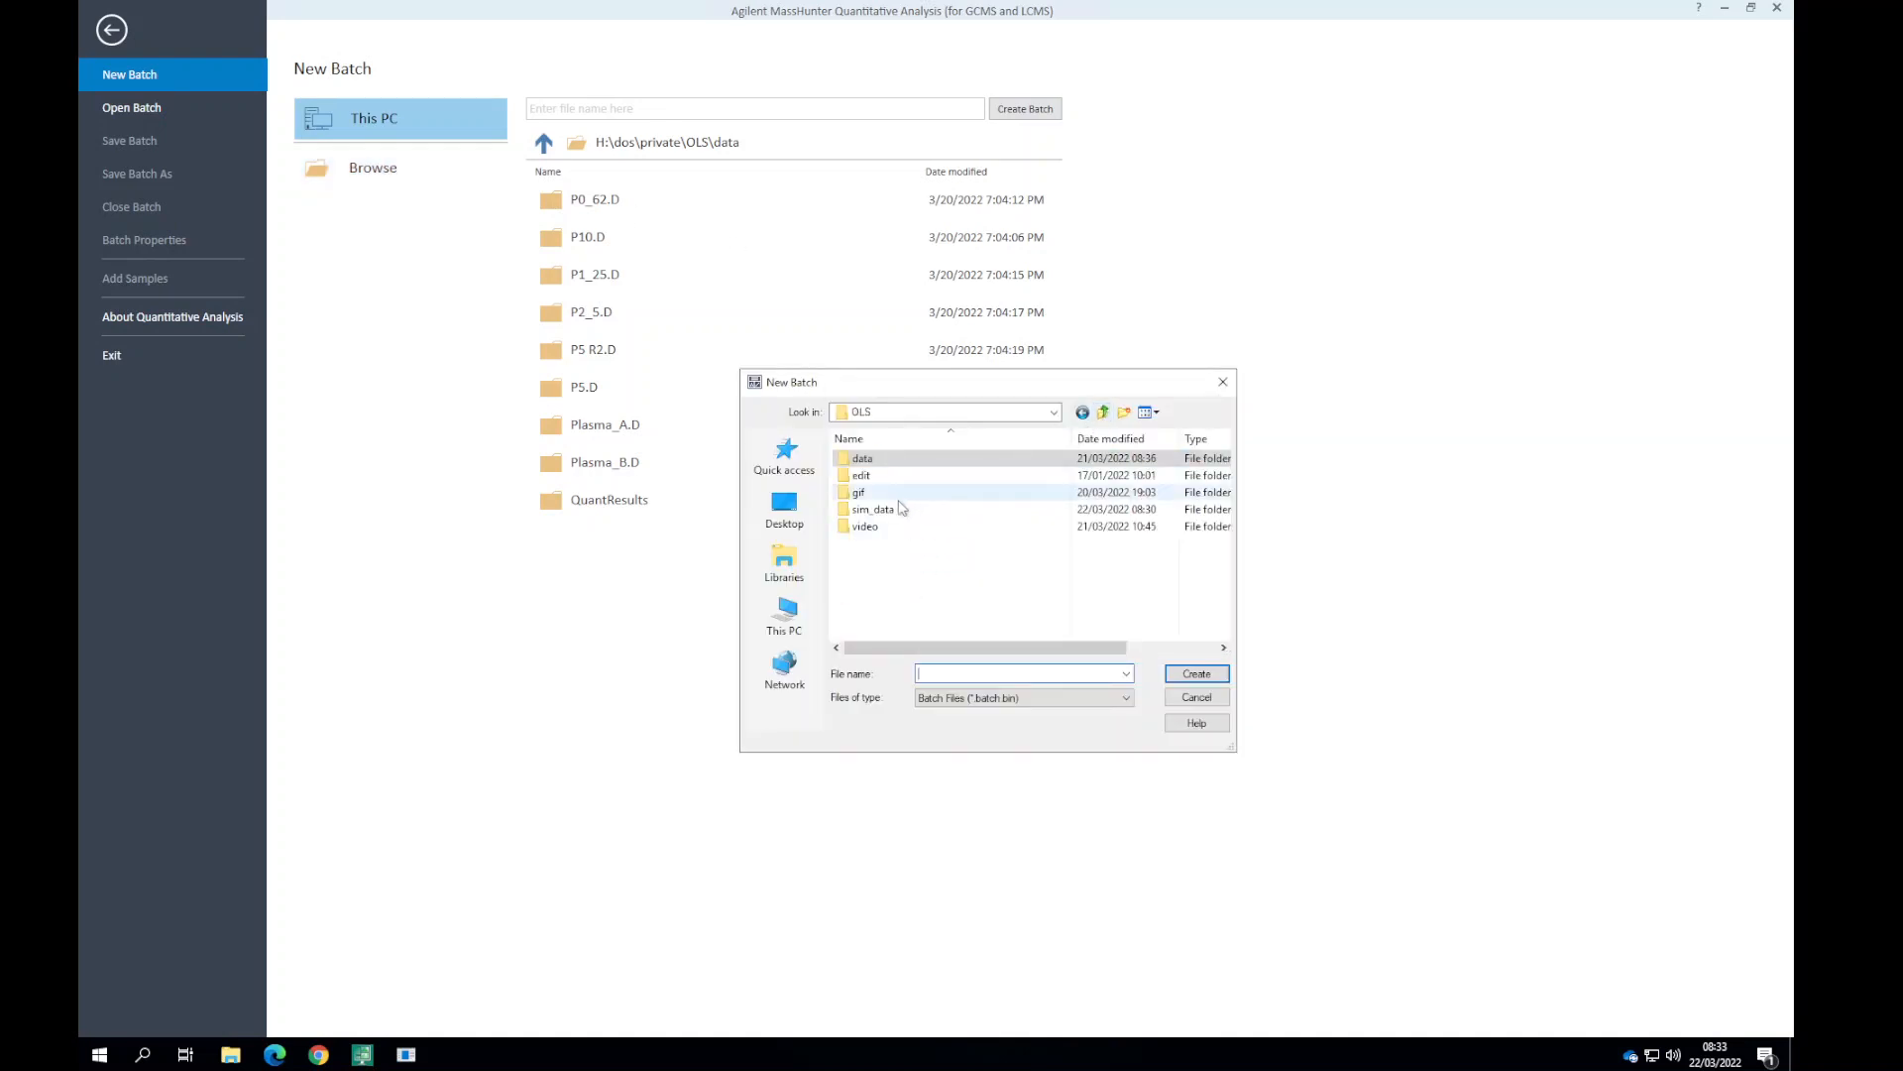
pyautogui.doubleClick(872, 509)
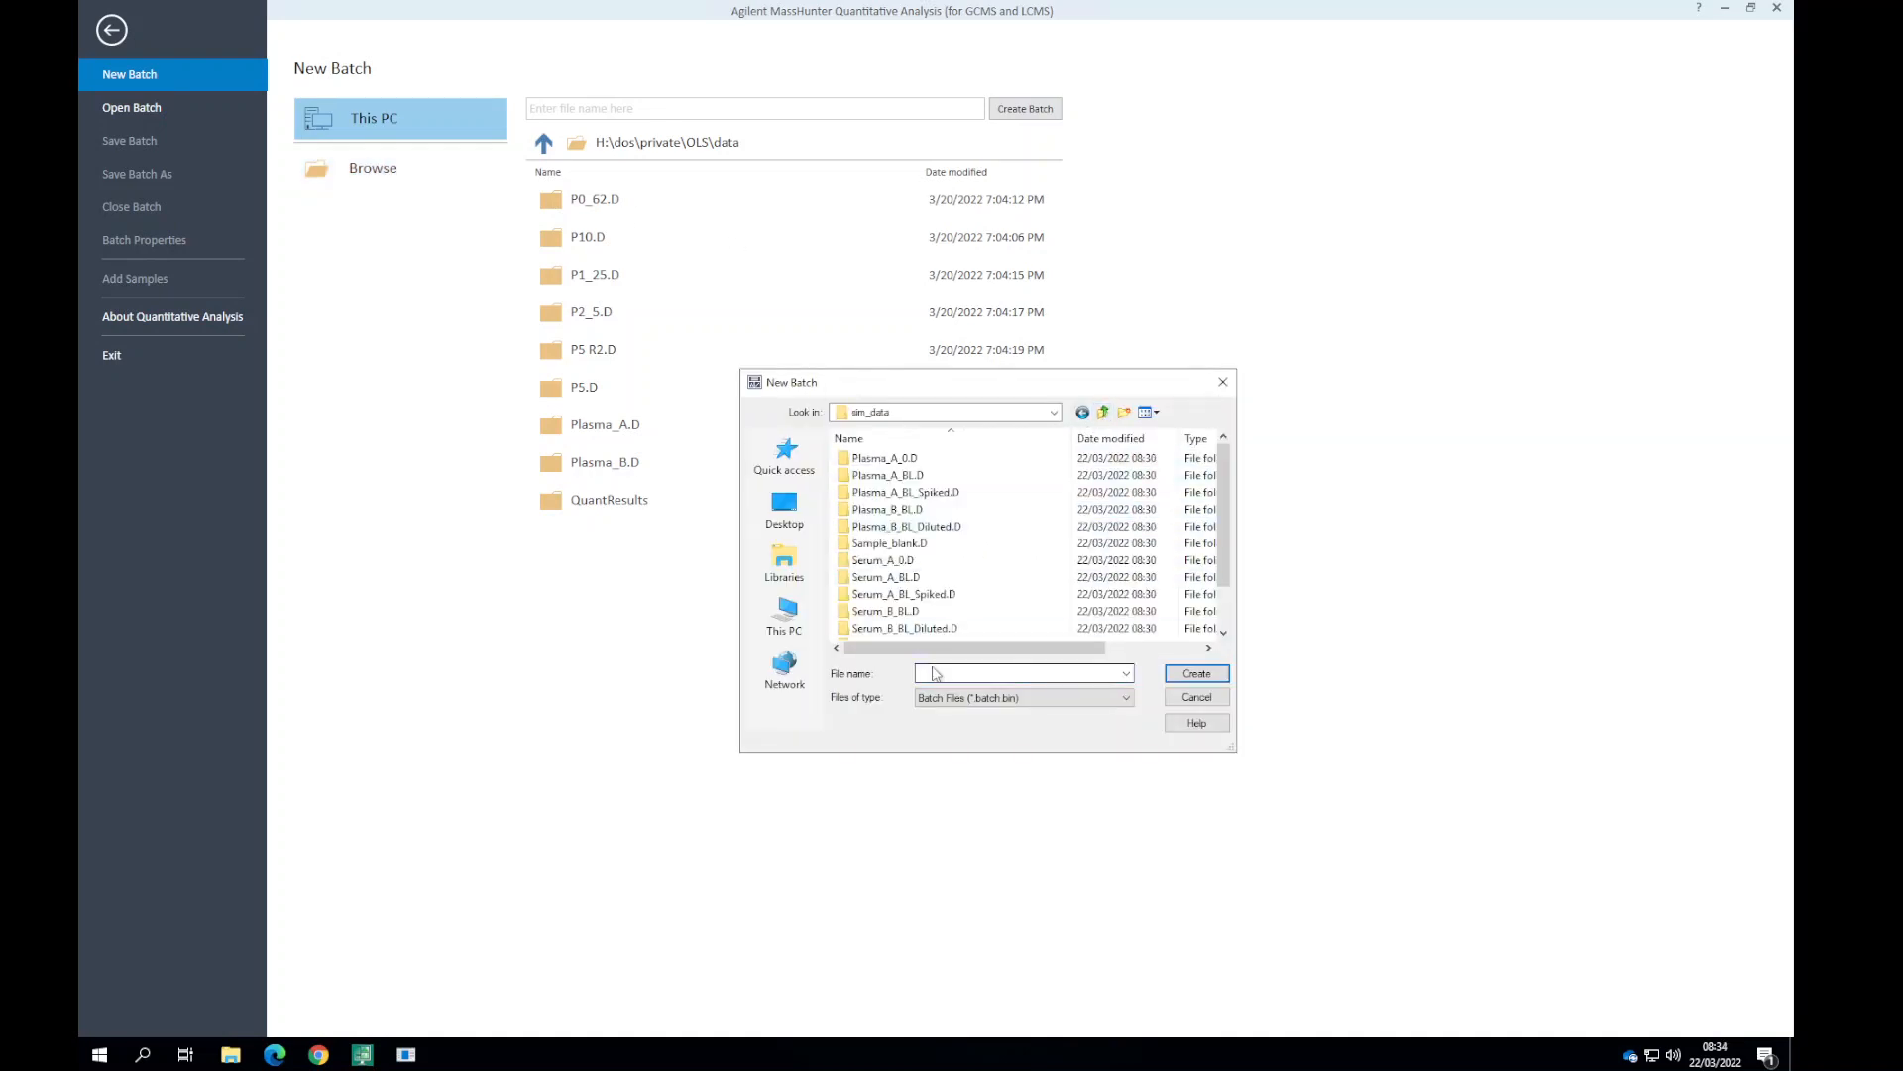
pyautogui.write('batch')
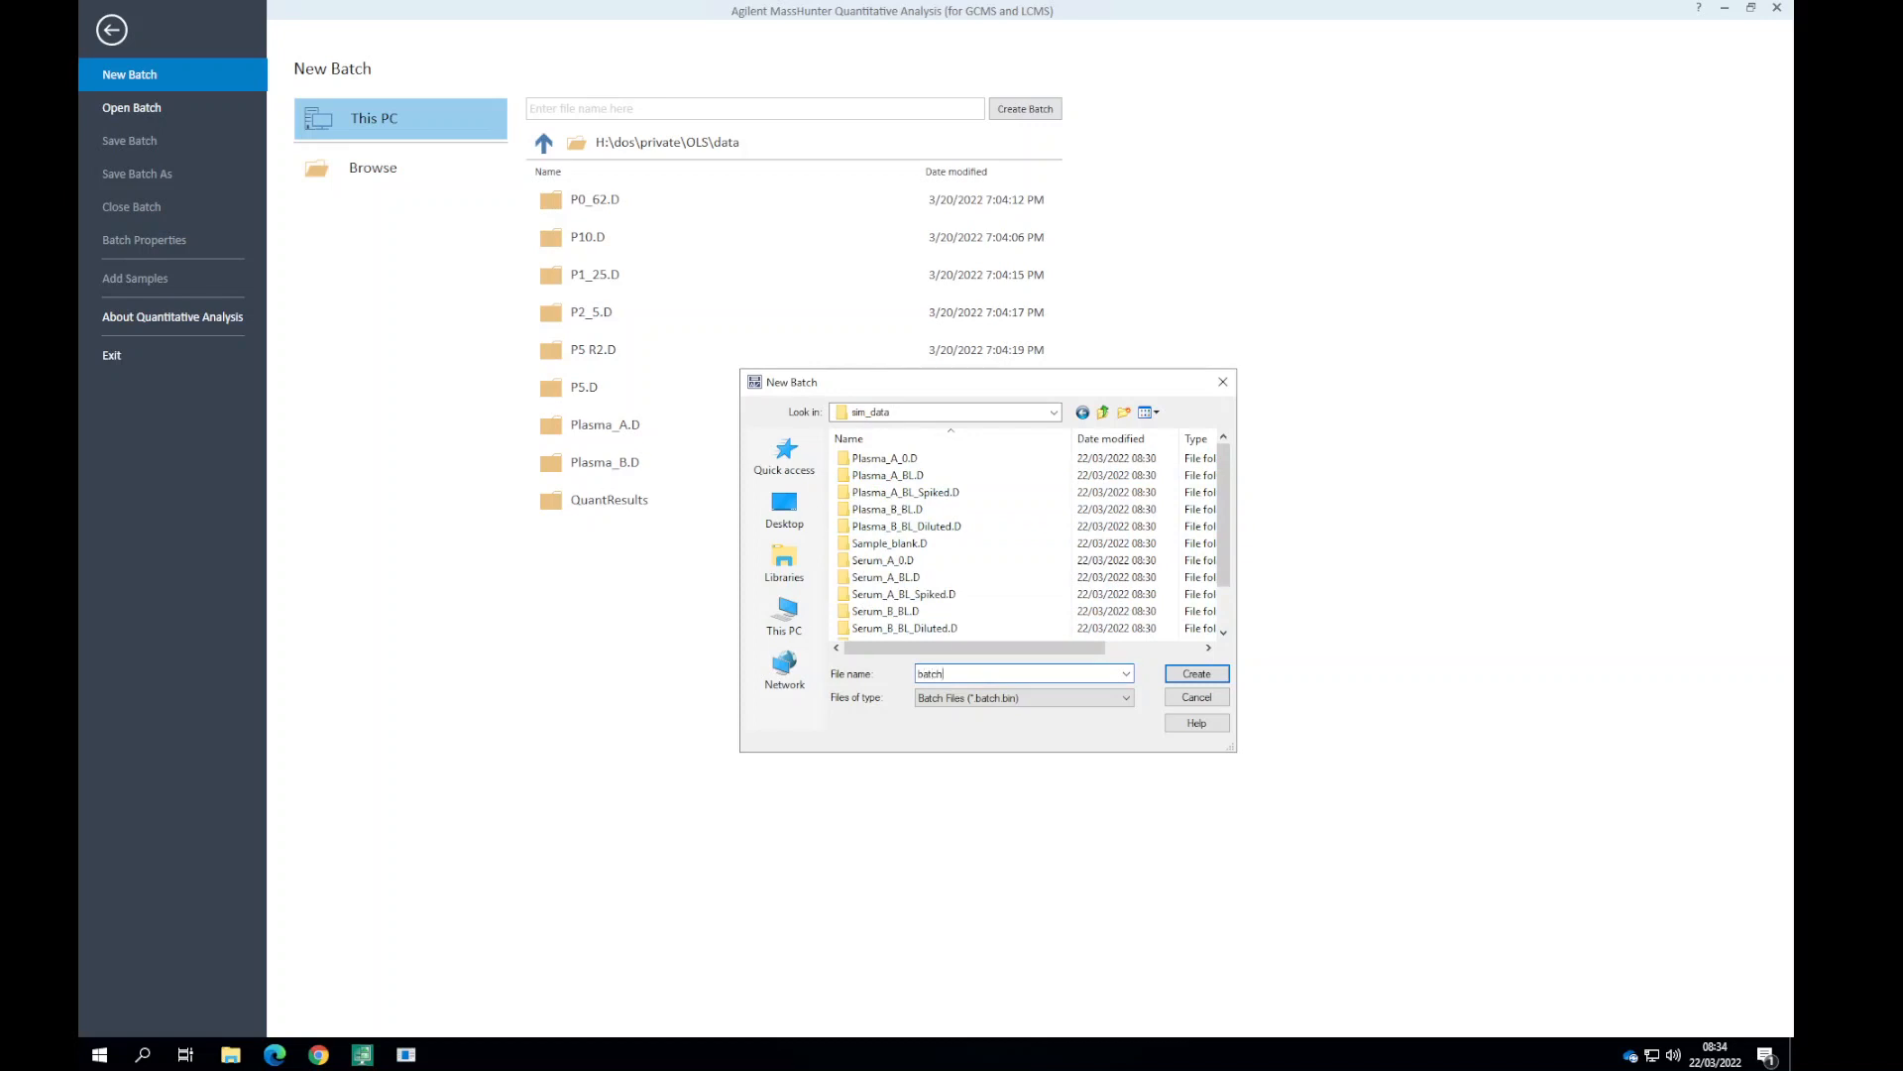
pyautogui.click(1193, 672)
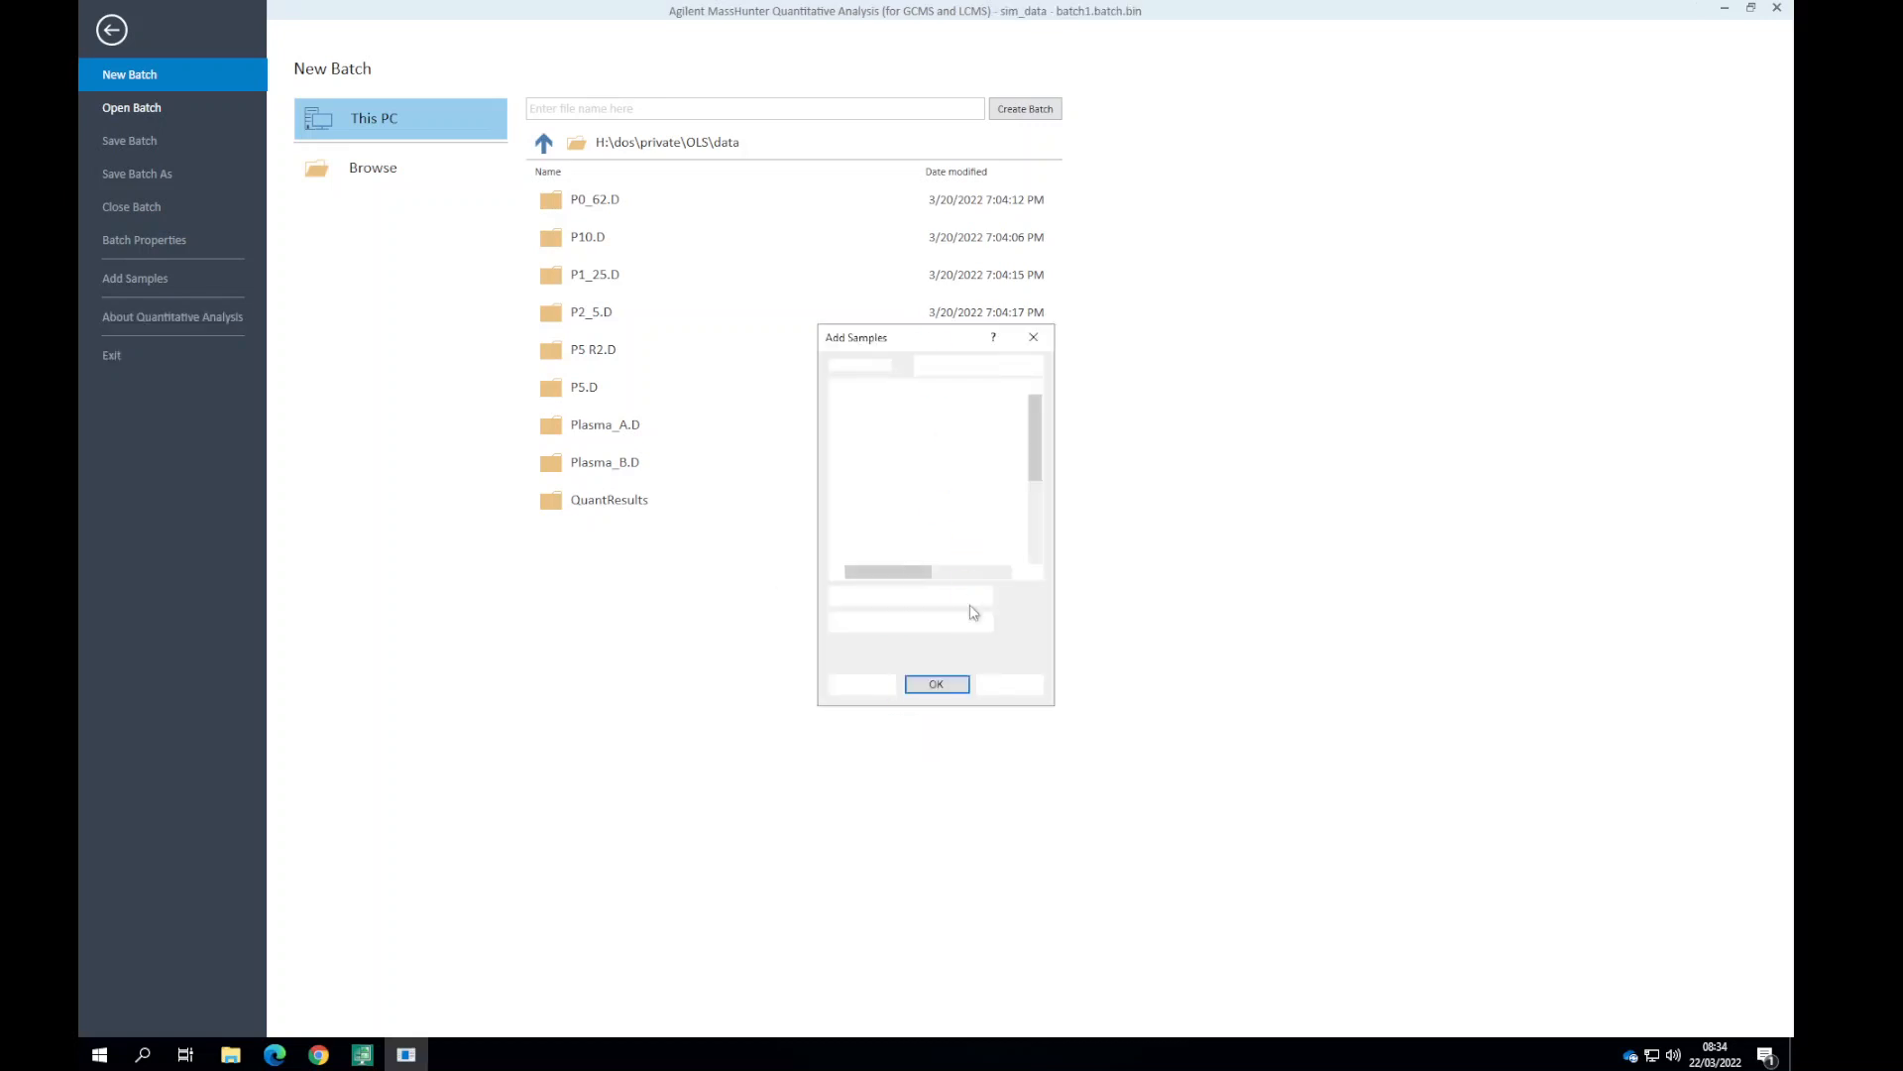
pyautogui.click(936, 683)
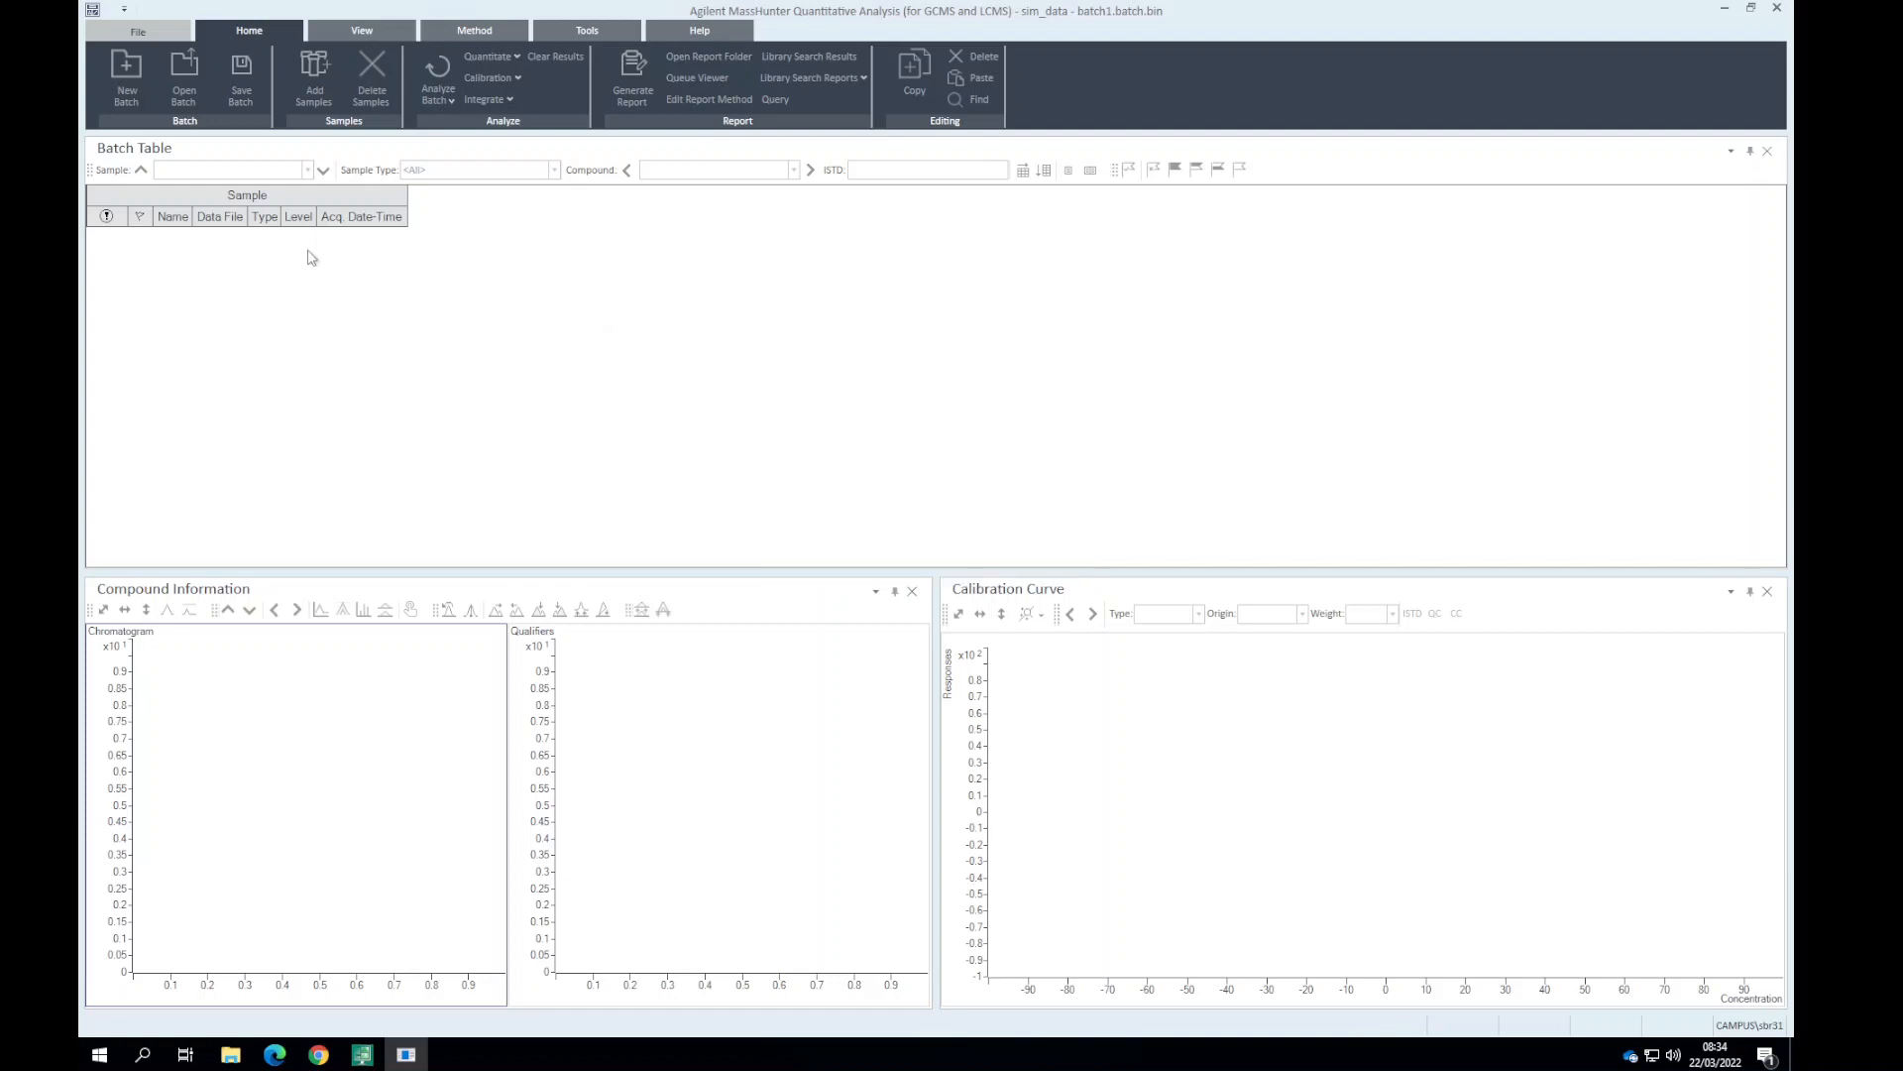
# Select Standards_mix and build a new method from Standards_mix.D acquired SIM data.
pyautogui.click(184, 72)
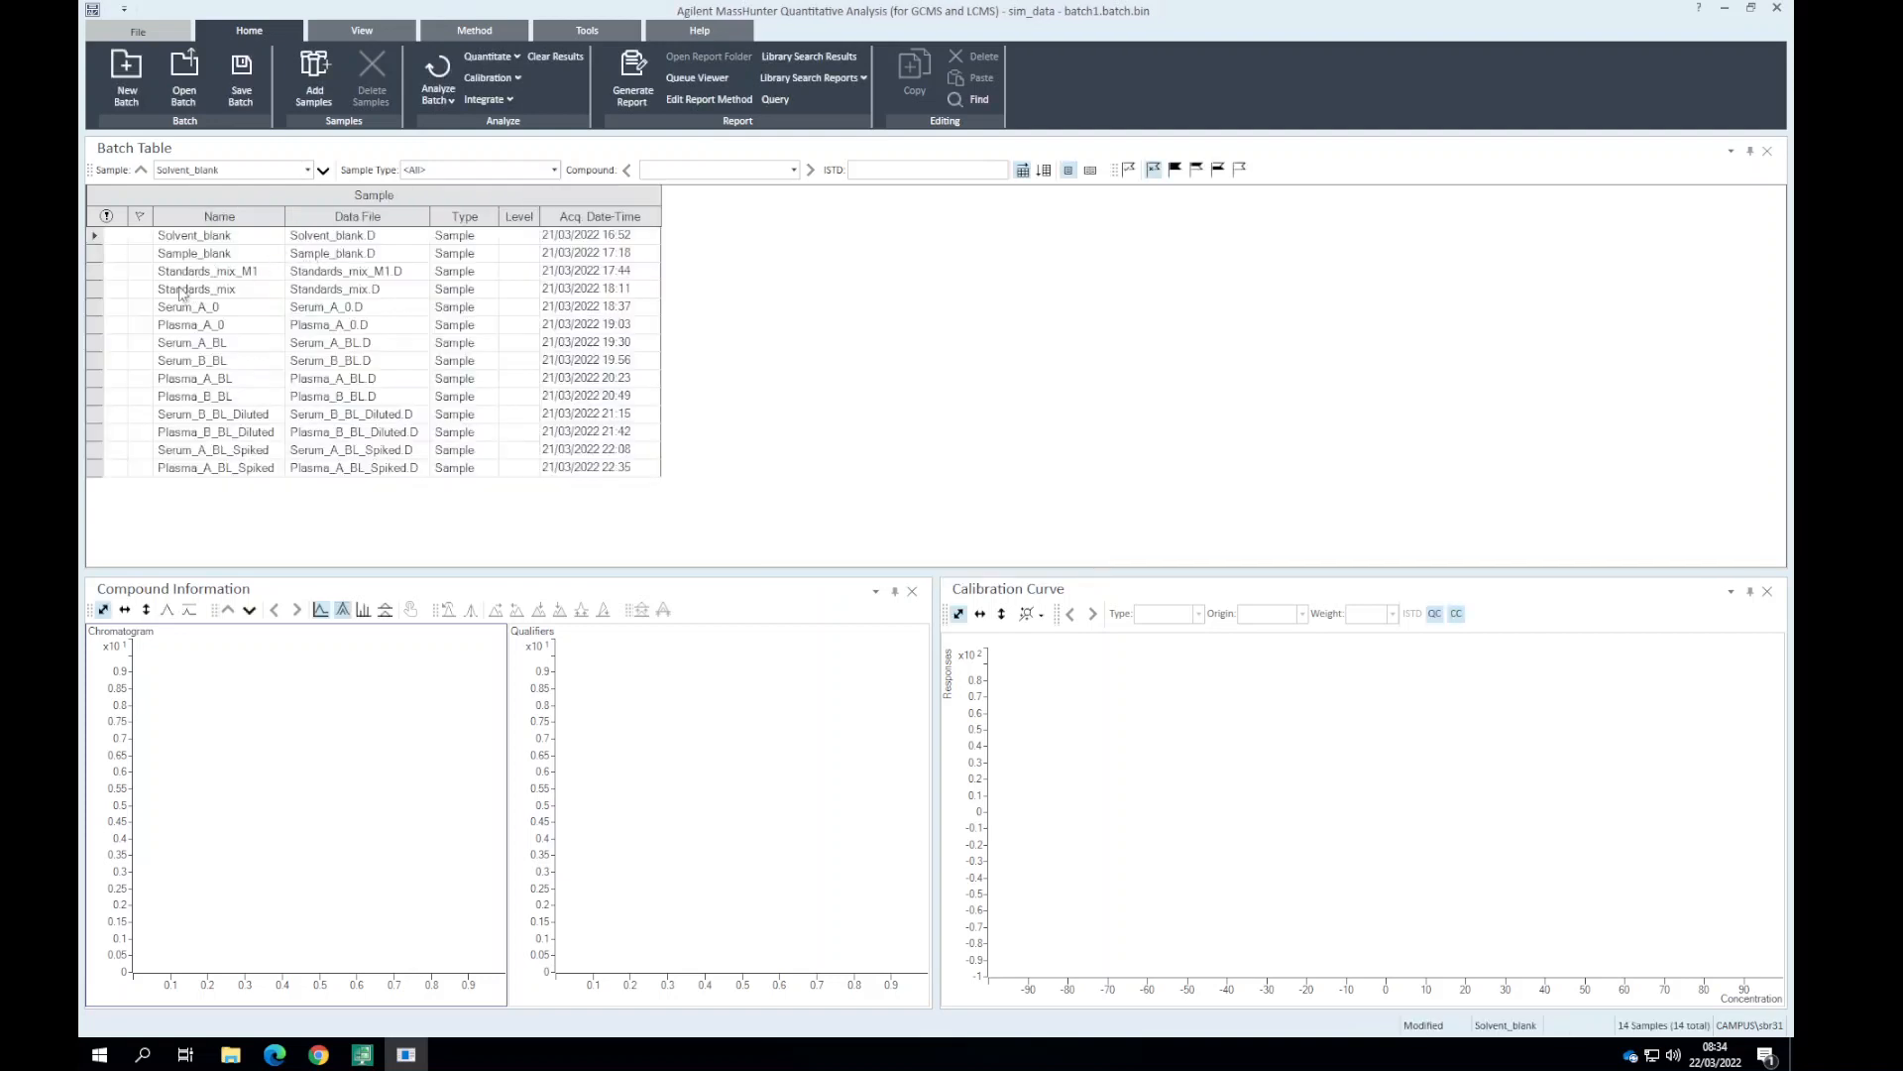
pyautogui.click(195, 288)
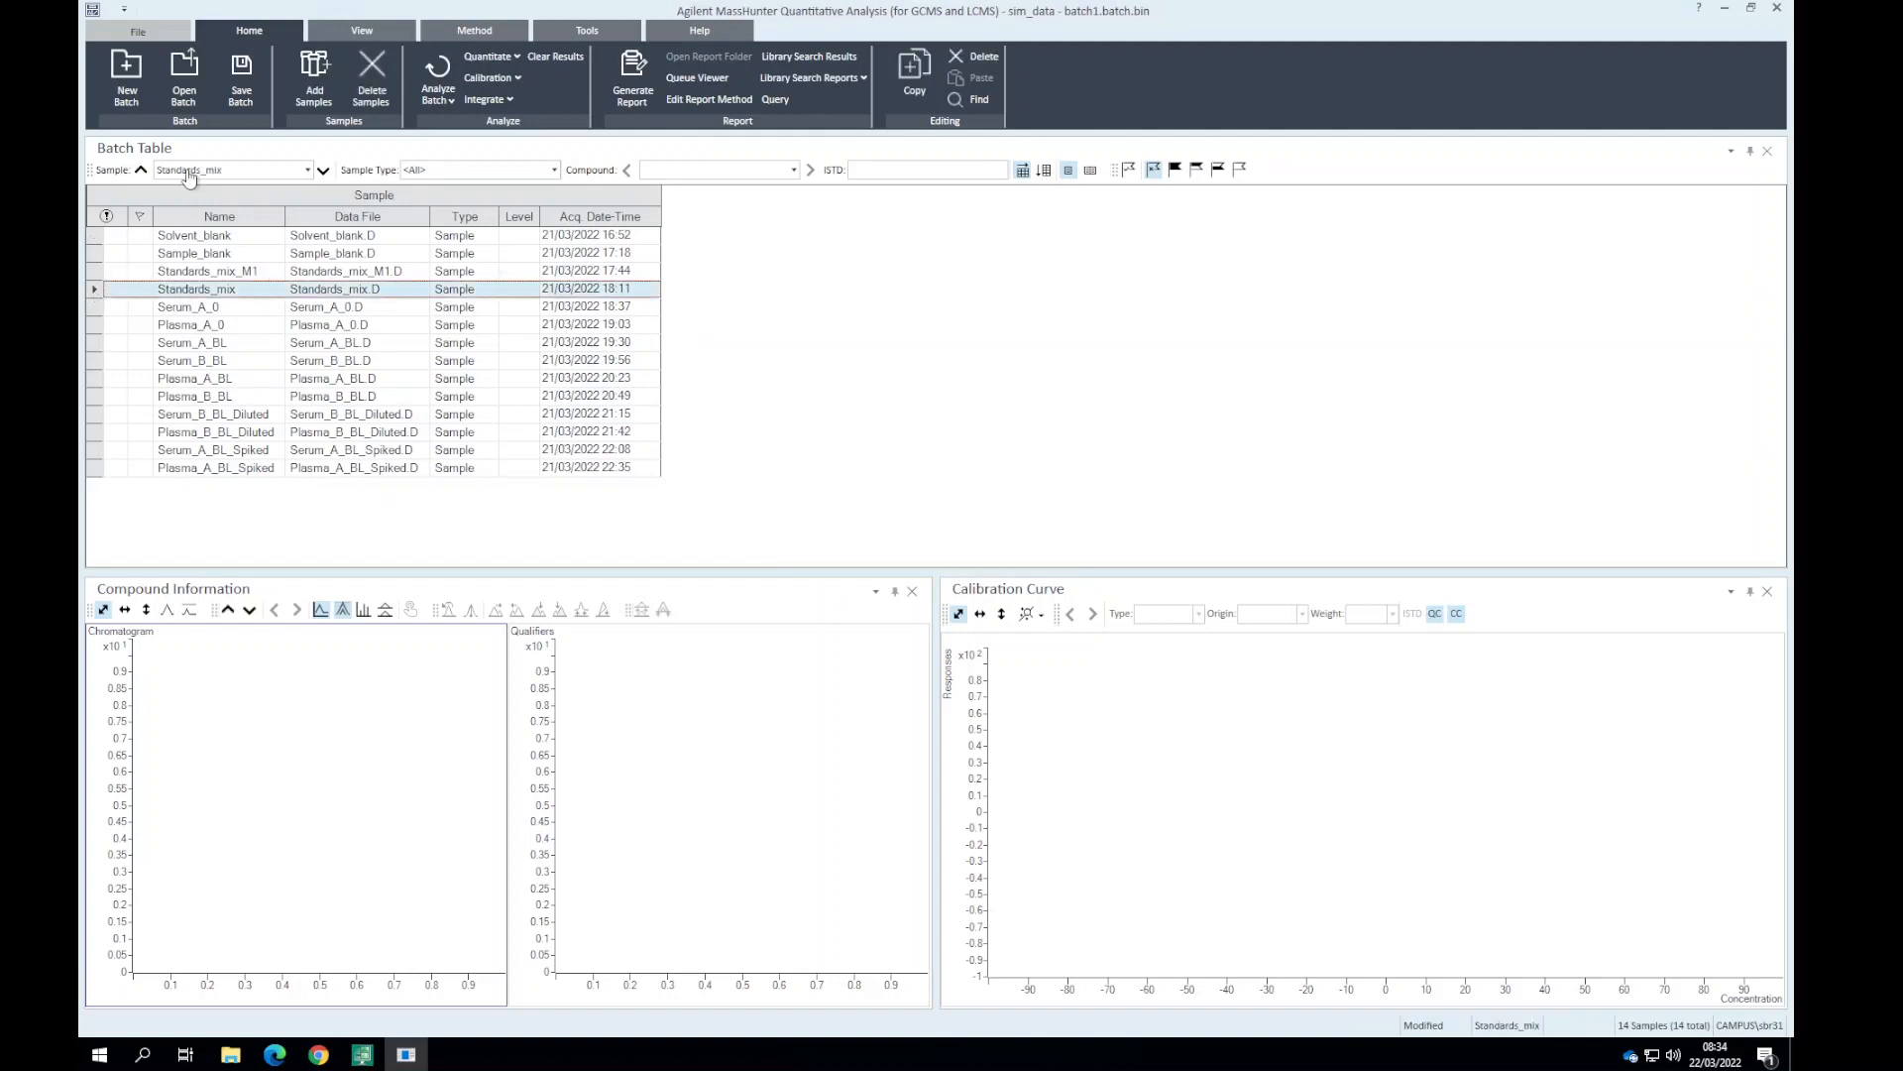
pyautogui.click(474, 29)
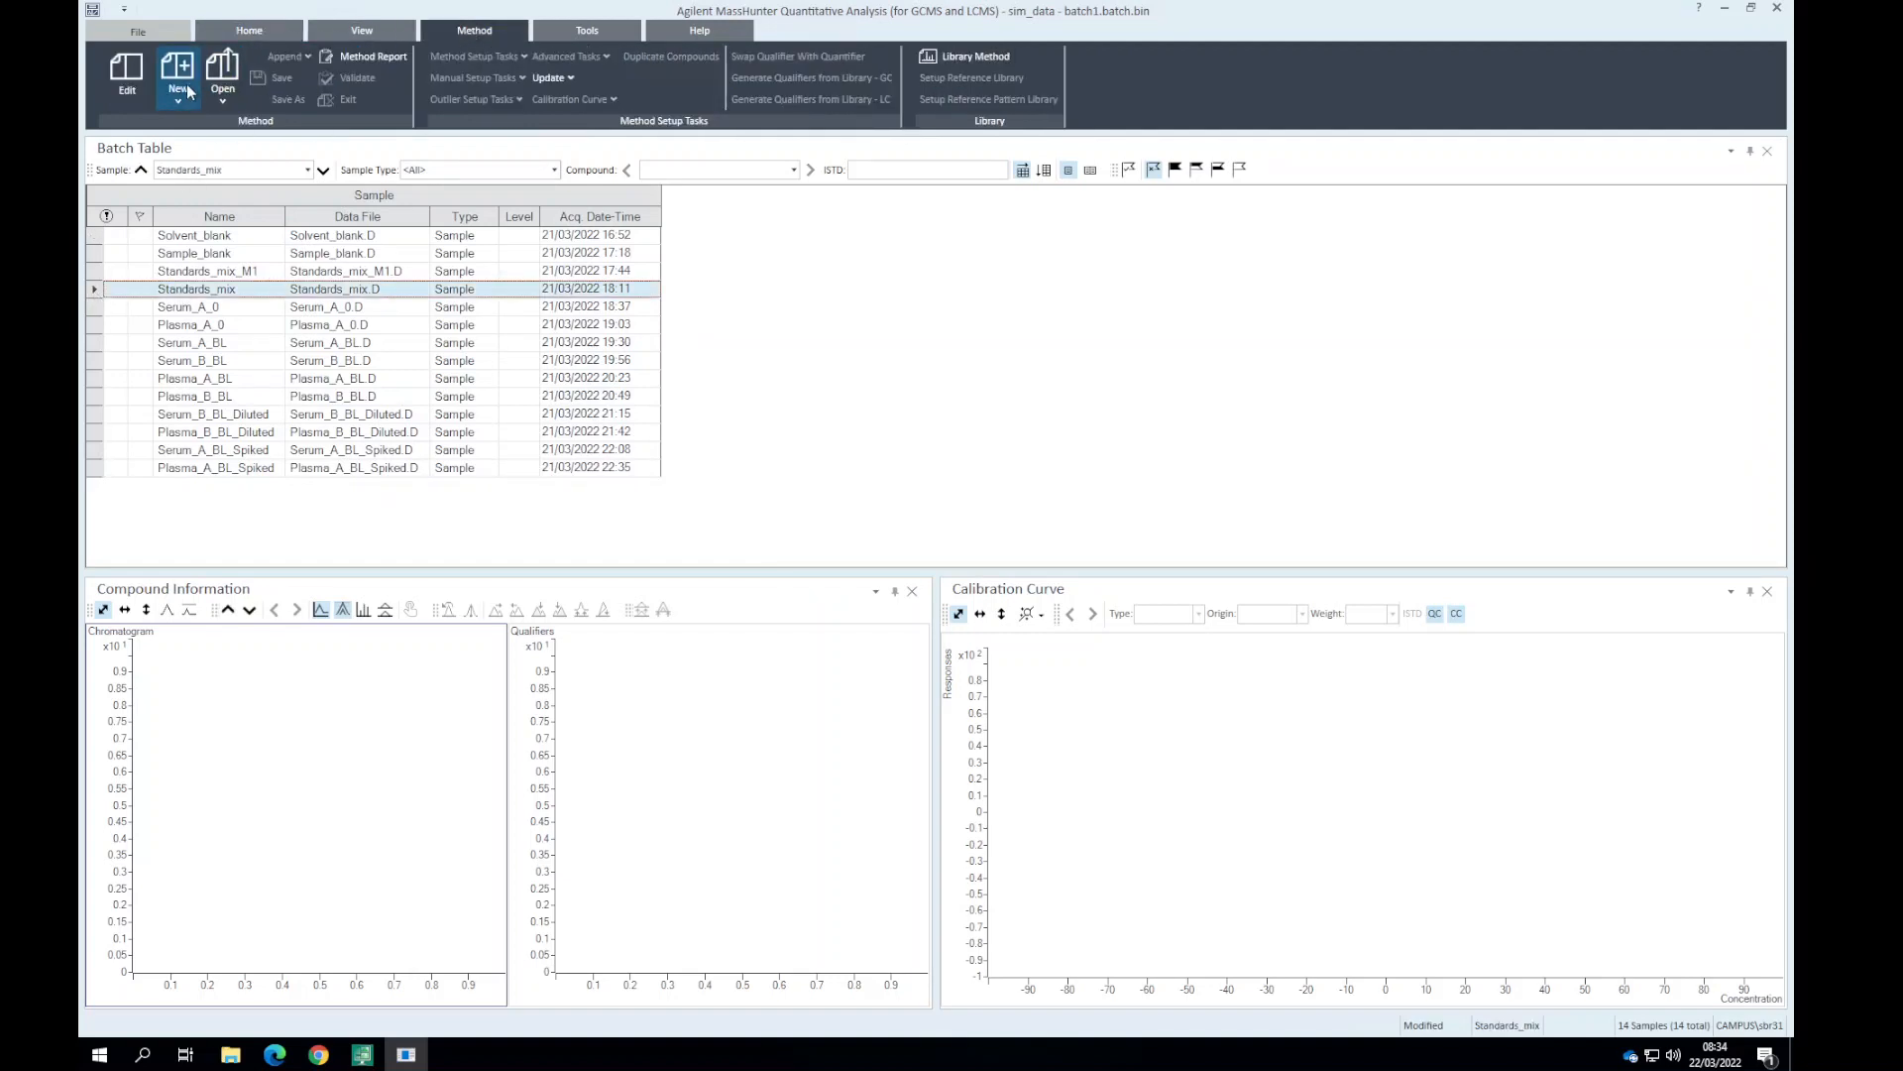
pyautogui.click(177, 70)
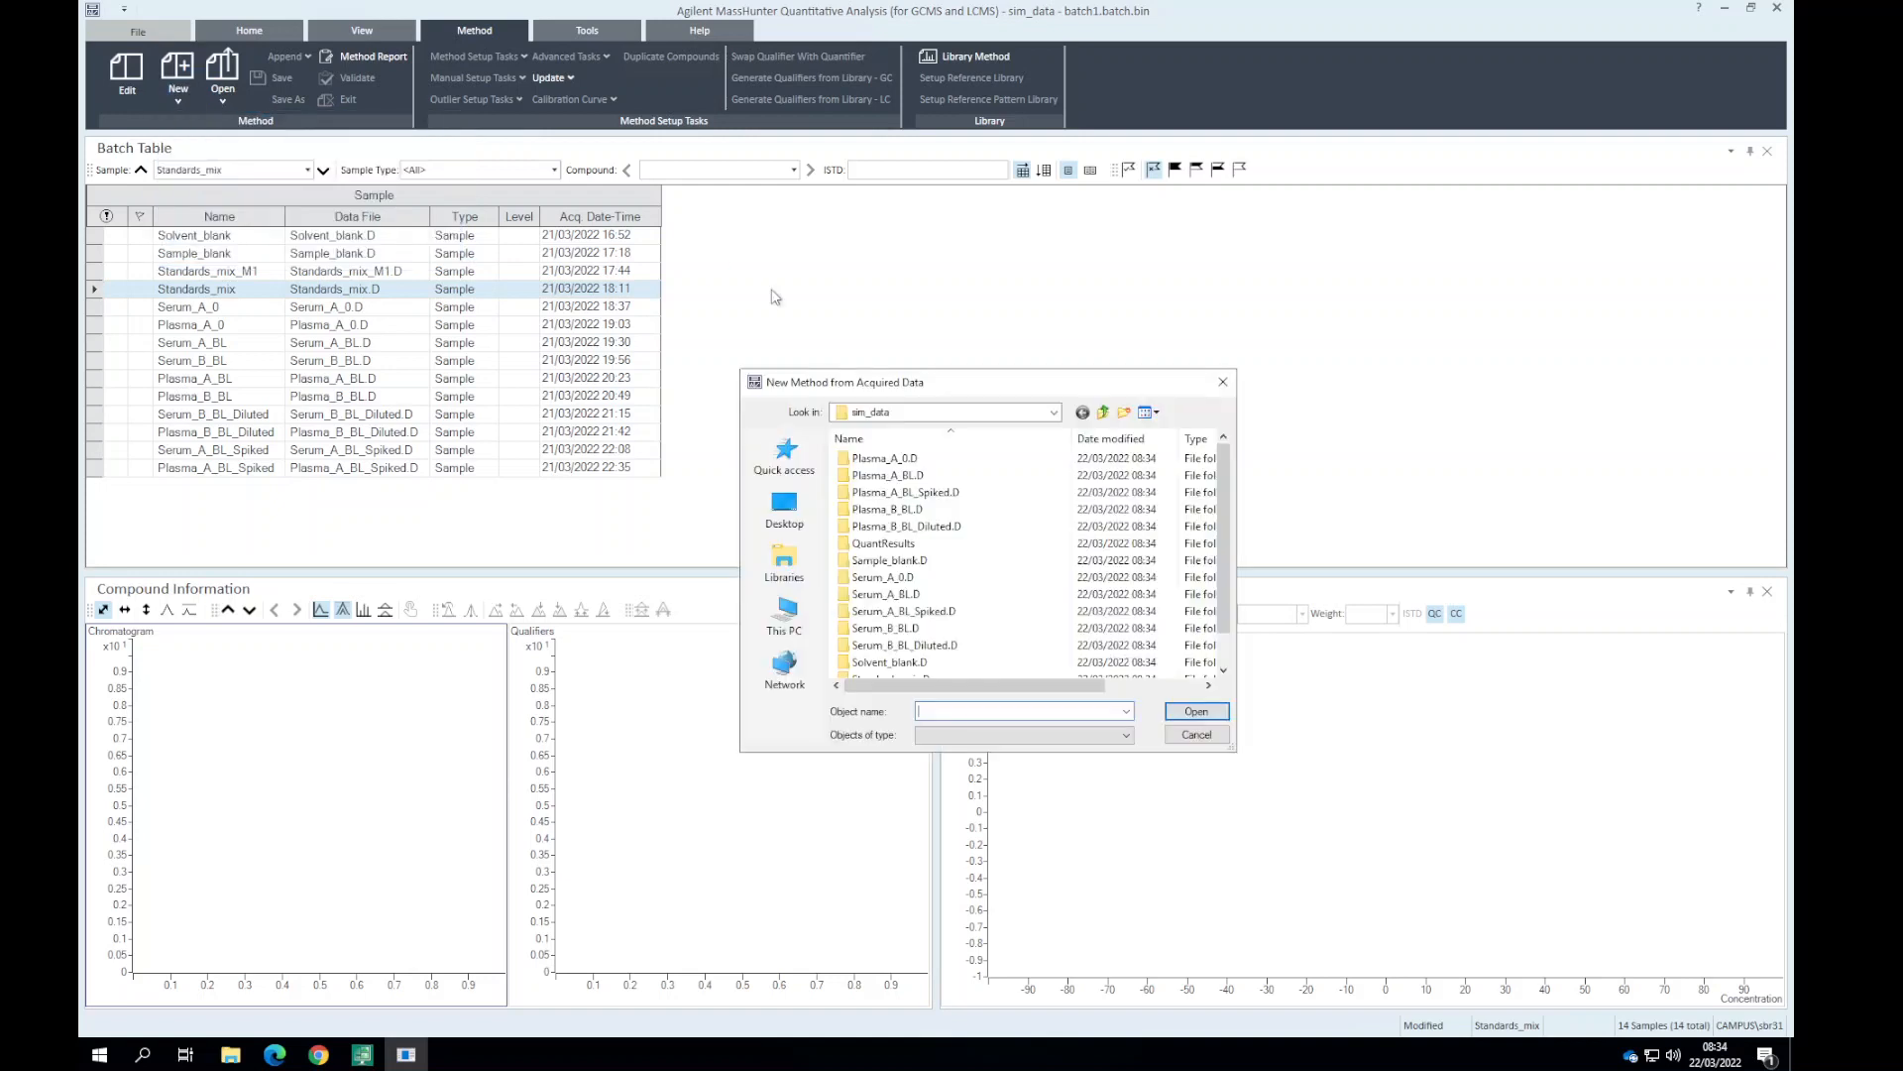
pyautogui.click(886, 627)
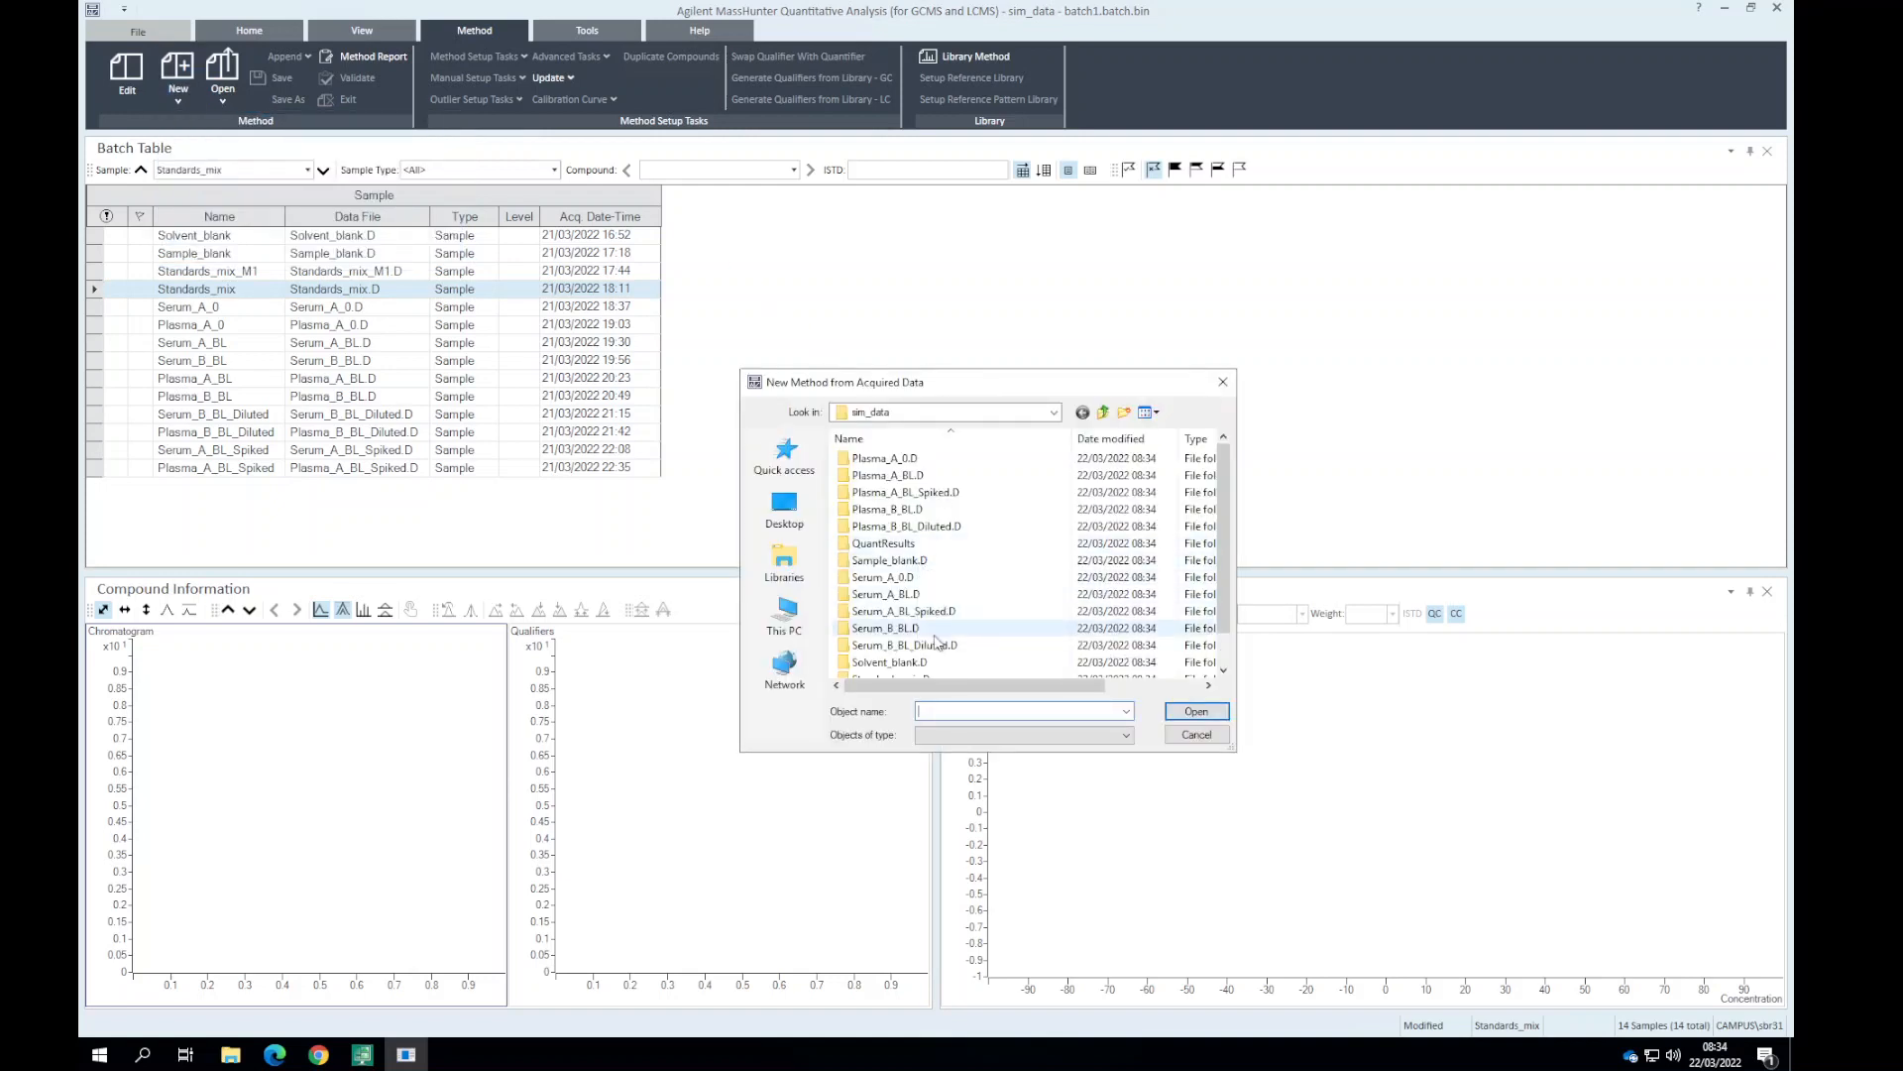
pyautogui.scroll(-3)
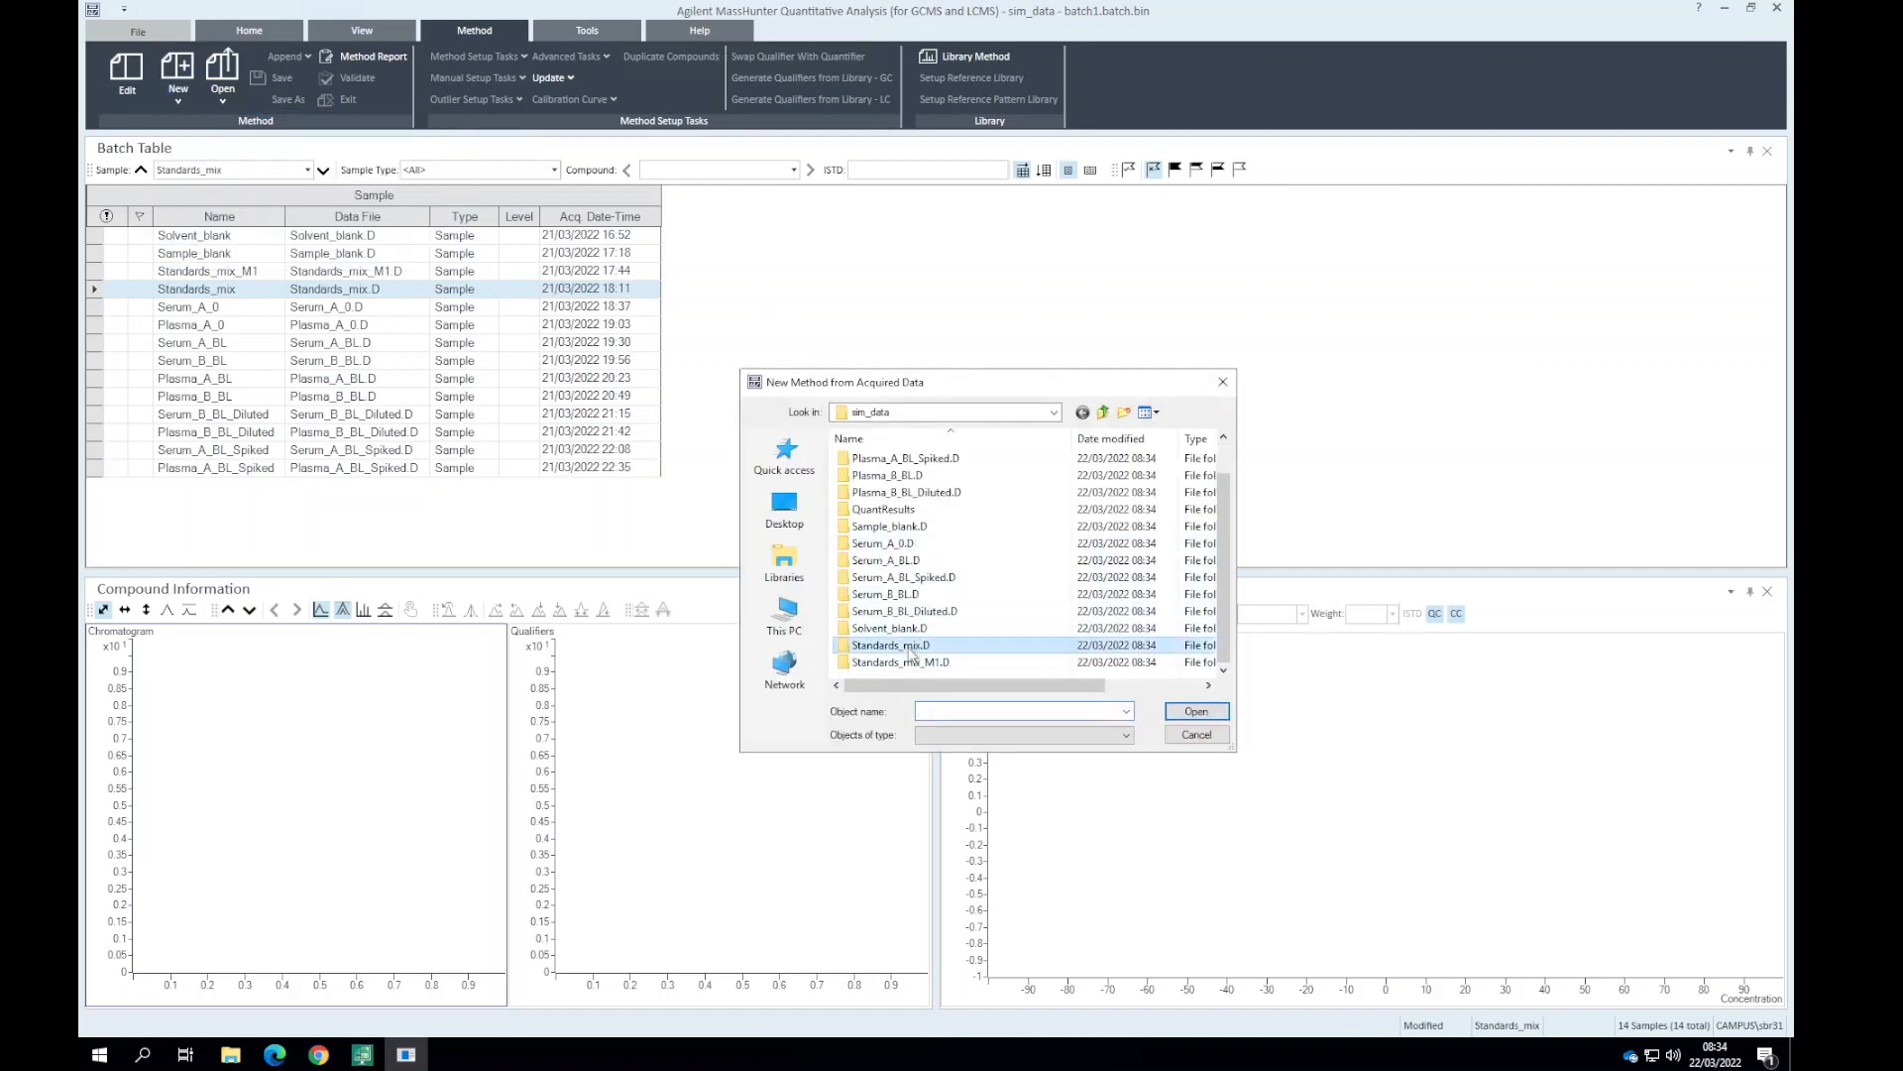
pyautogui.click(1195, 735)
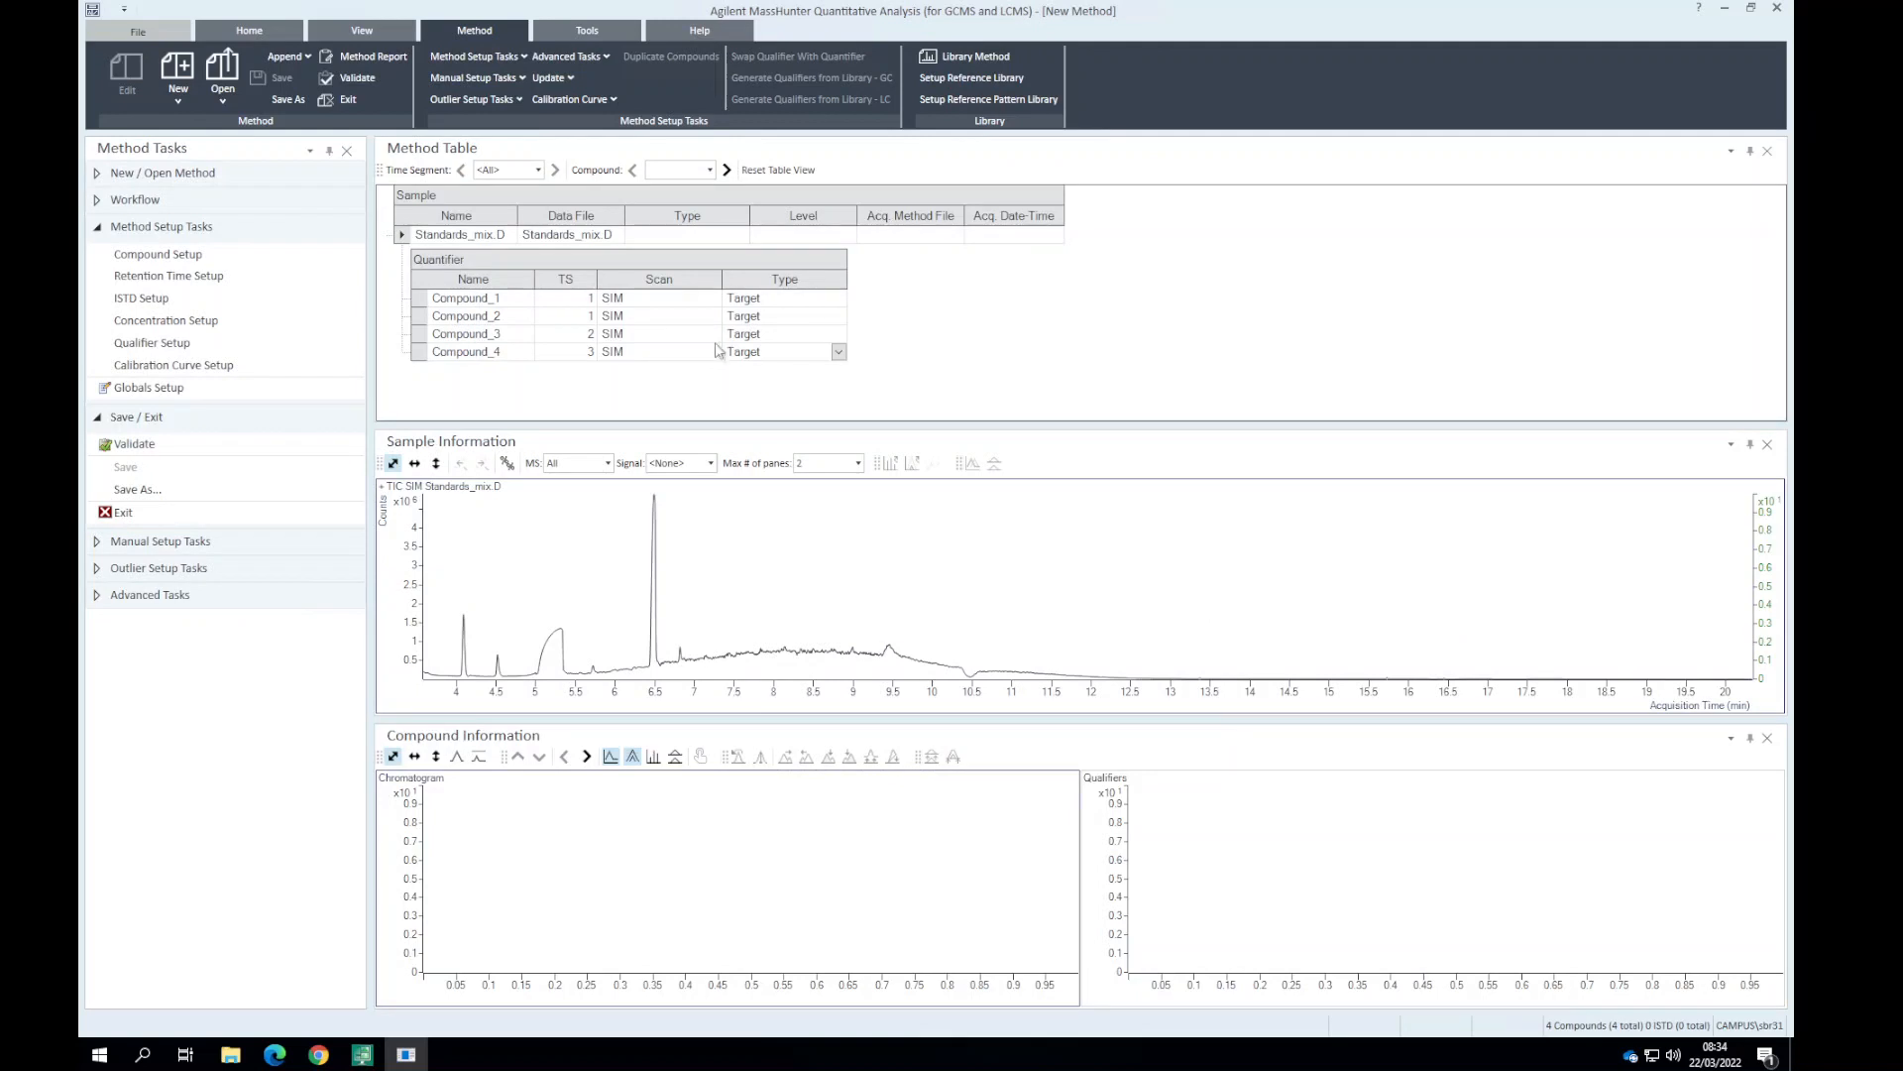
pyautogui.moveTo(767, 356)
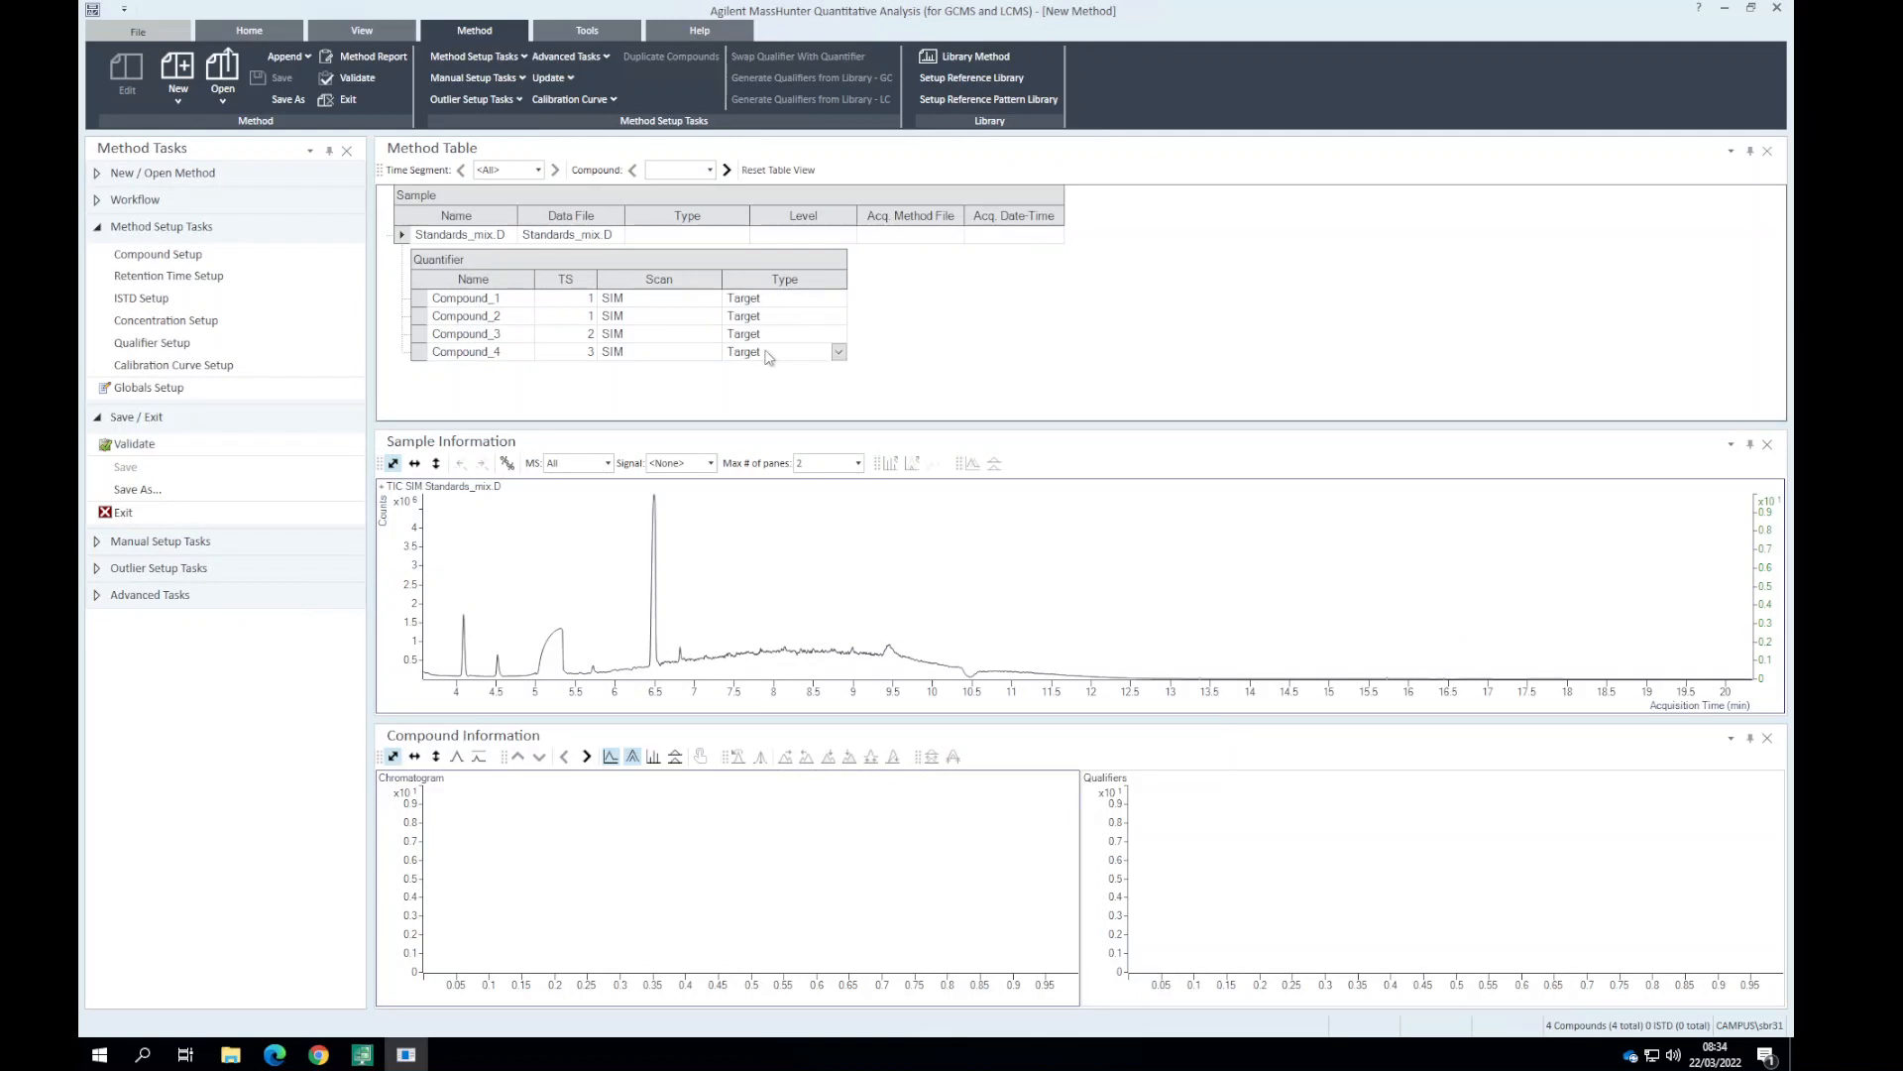
# Delete Compound_1 from the method table.
pyautogui.click(177, 68)
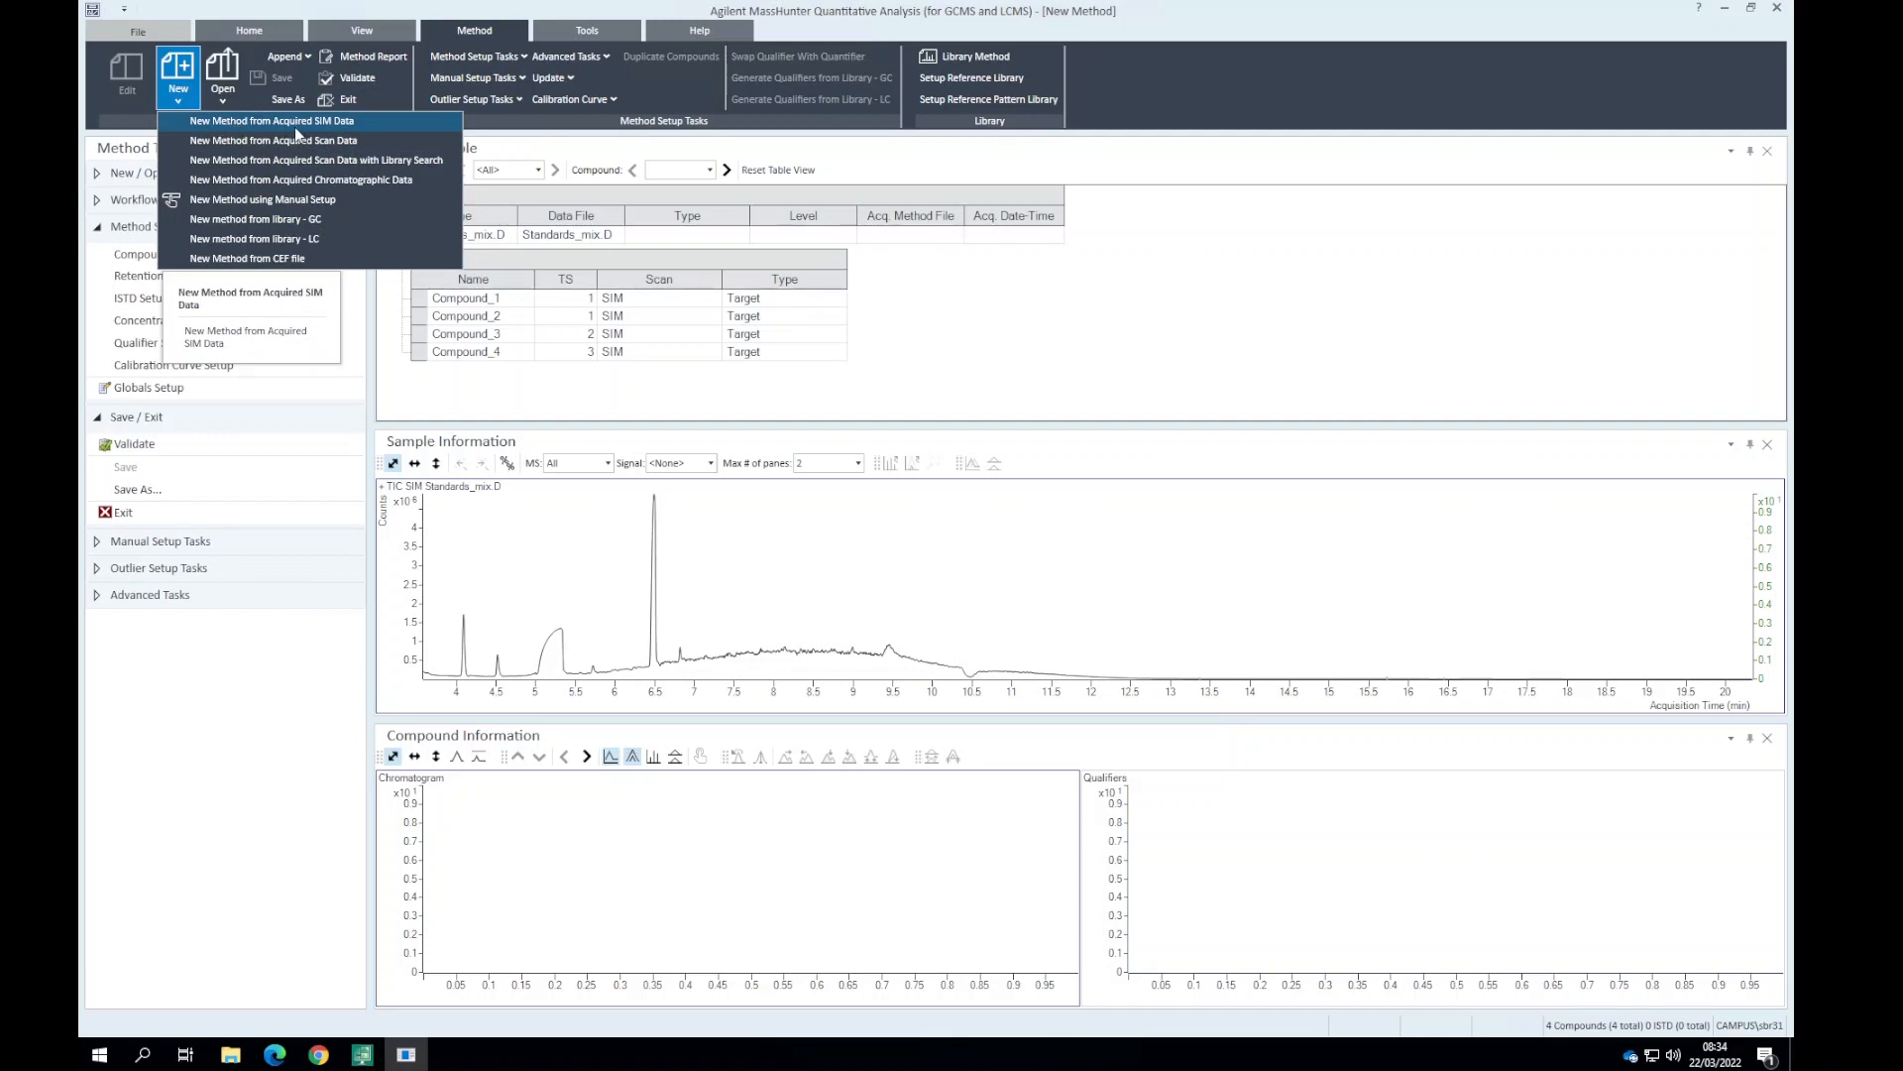
pyautogui.moveTo(302, 179)
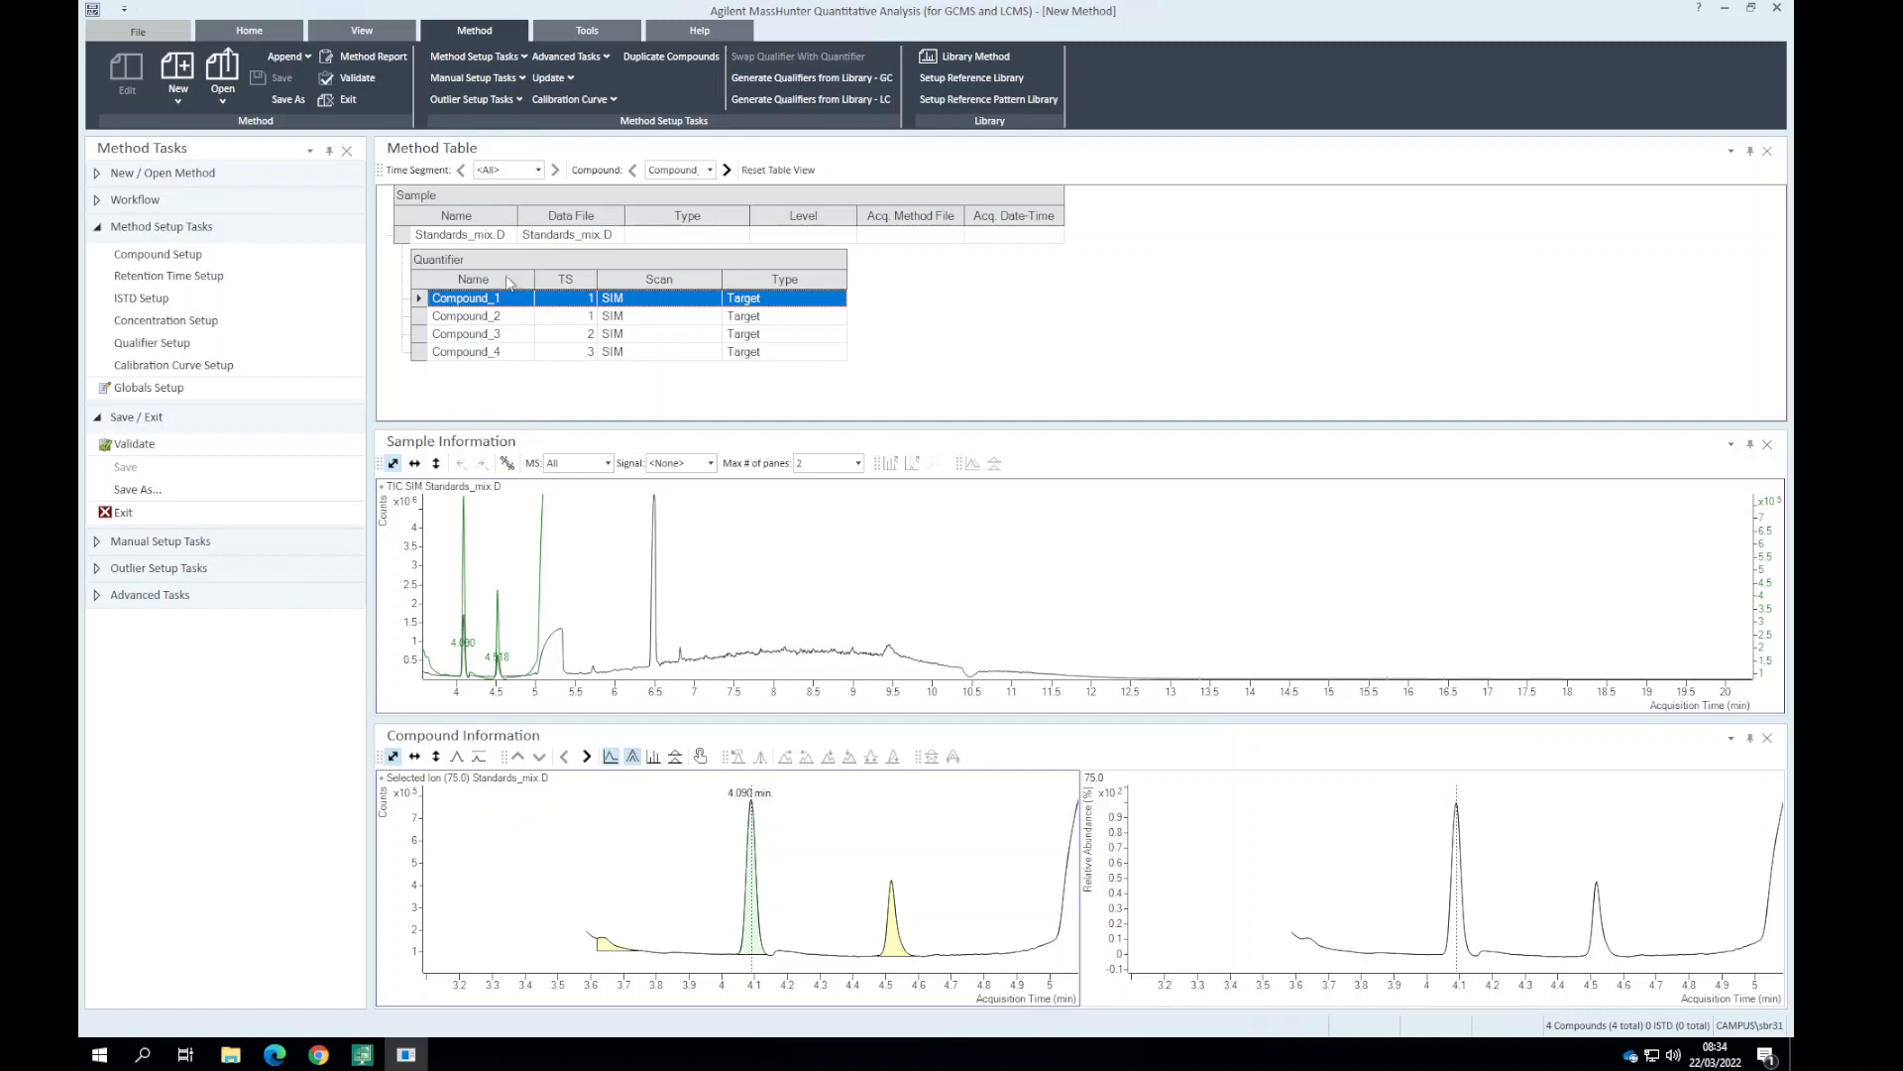
pyautogui.moveTo(471, 537)
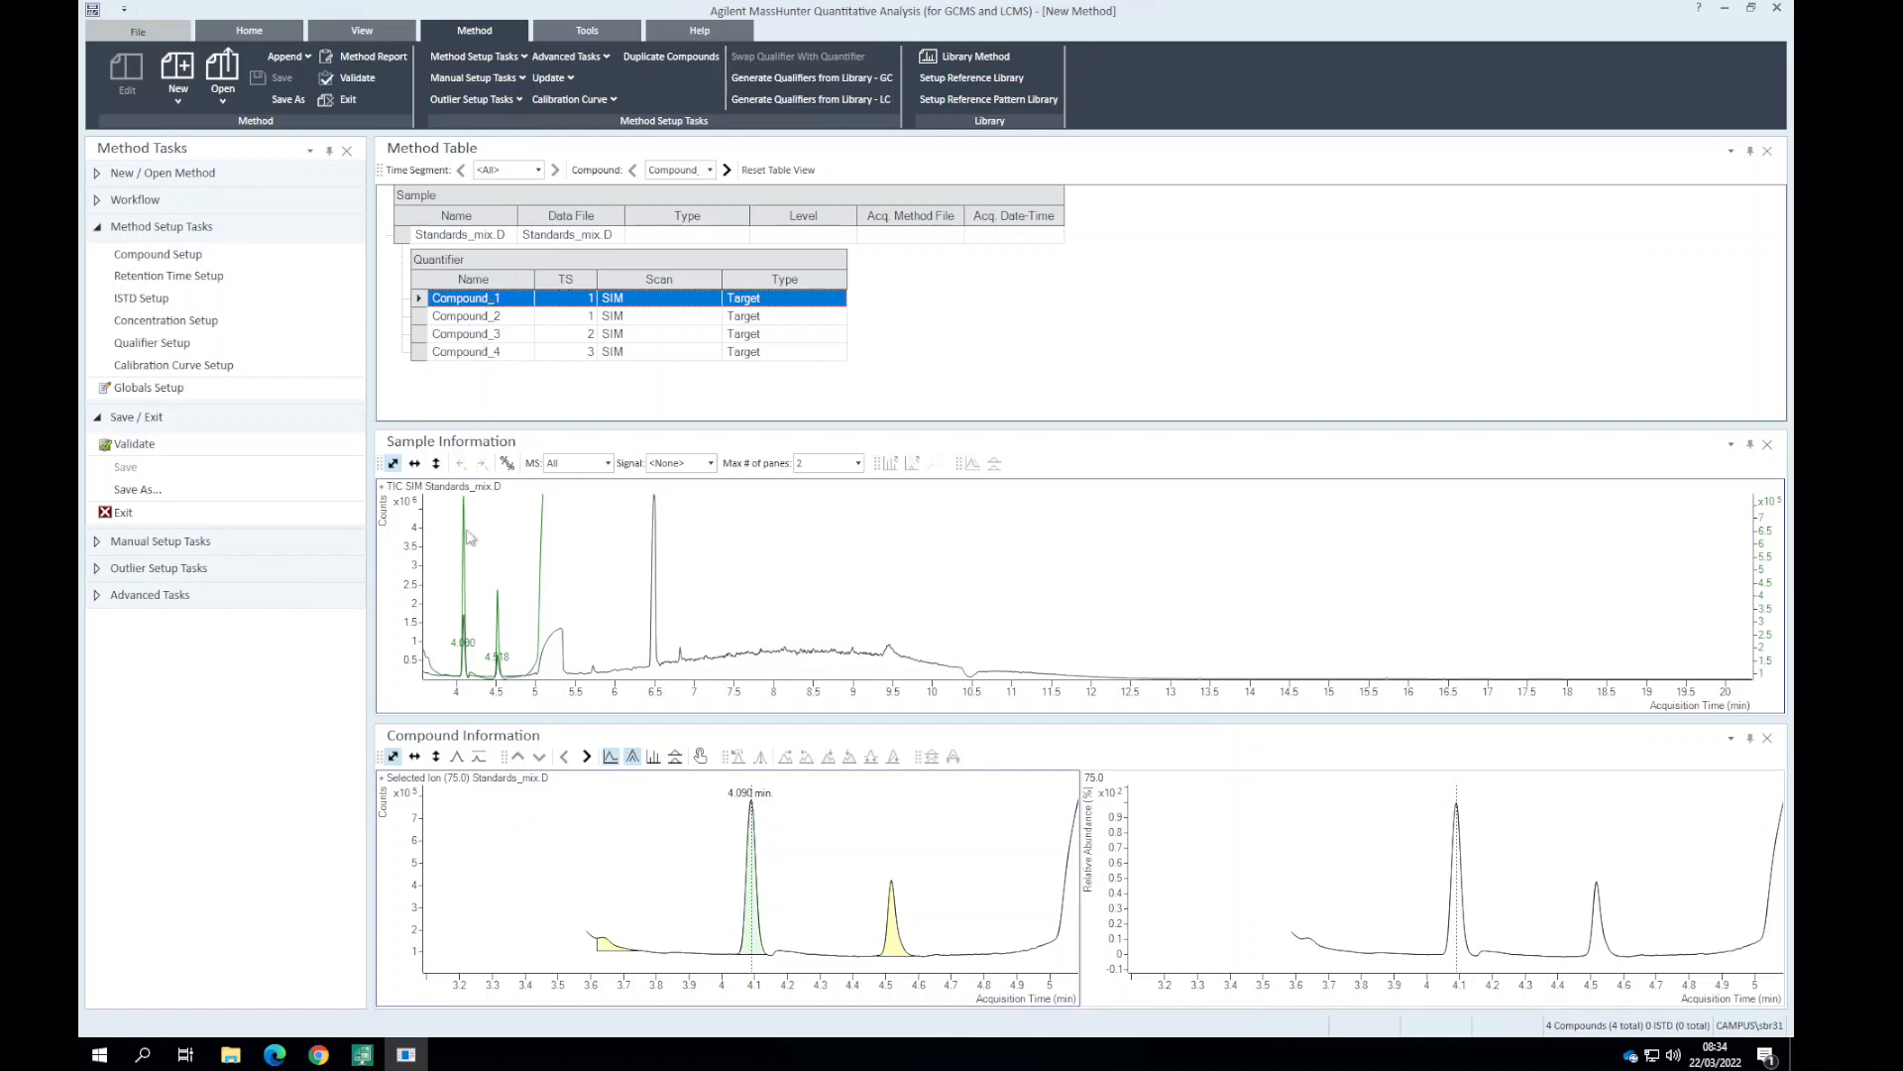
pyautogui.click(466, 316)
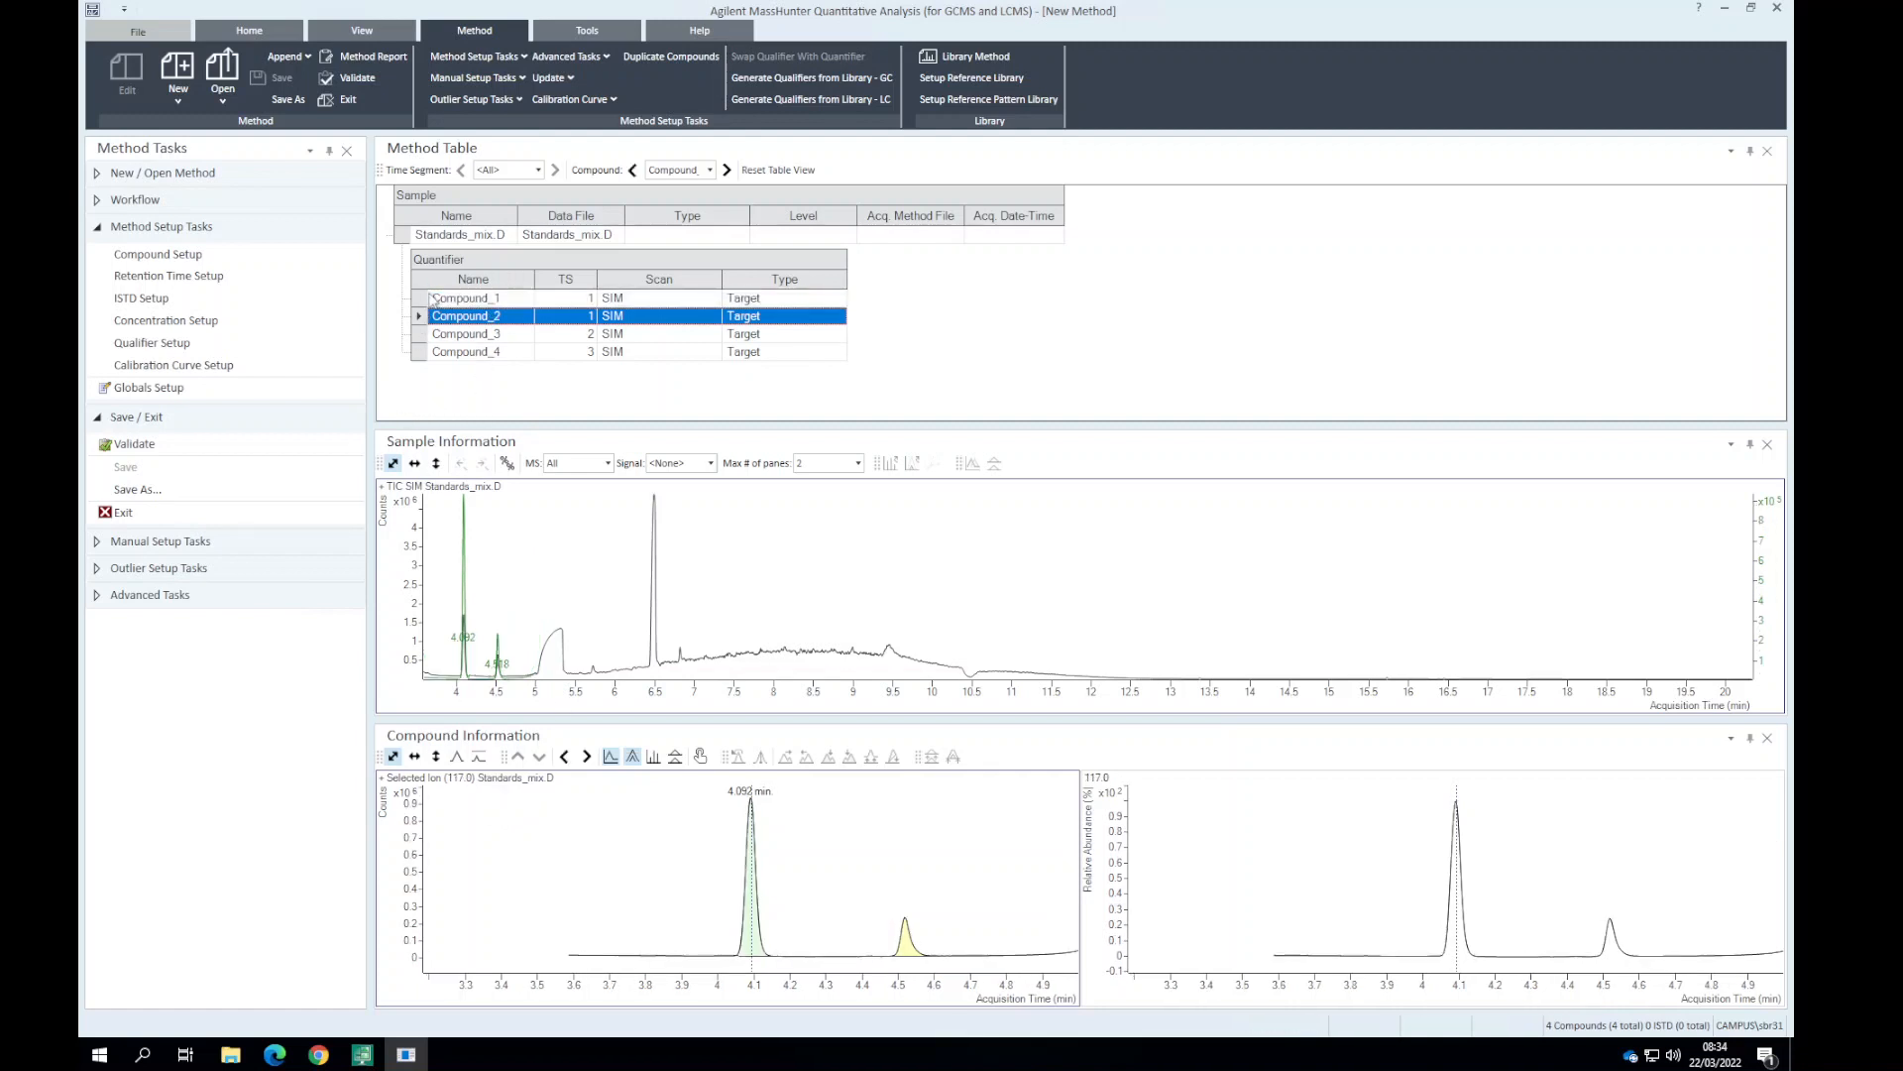
pyautogui.rightClick(465, 297)
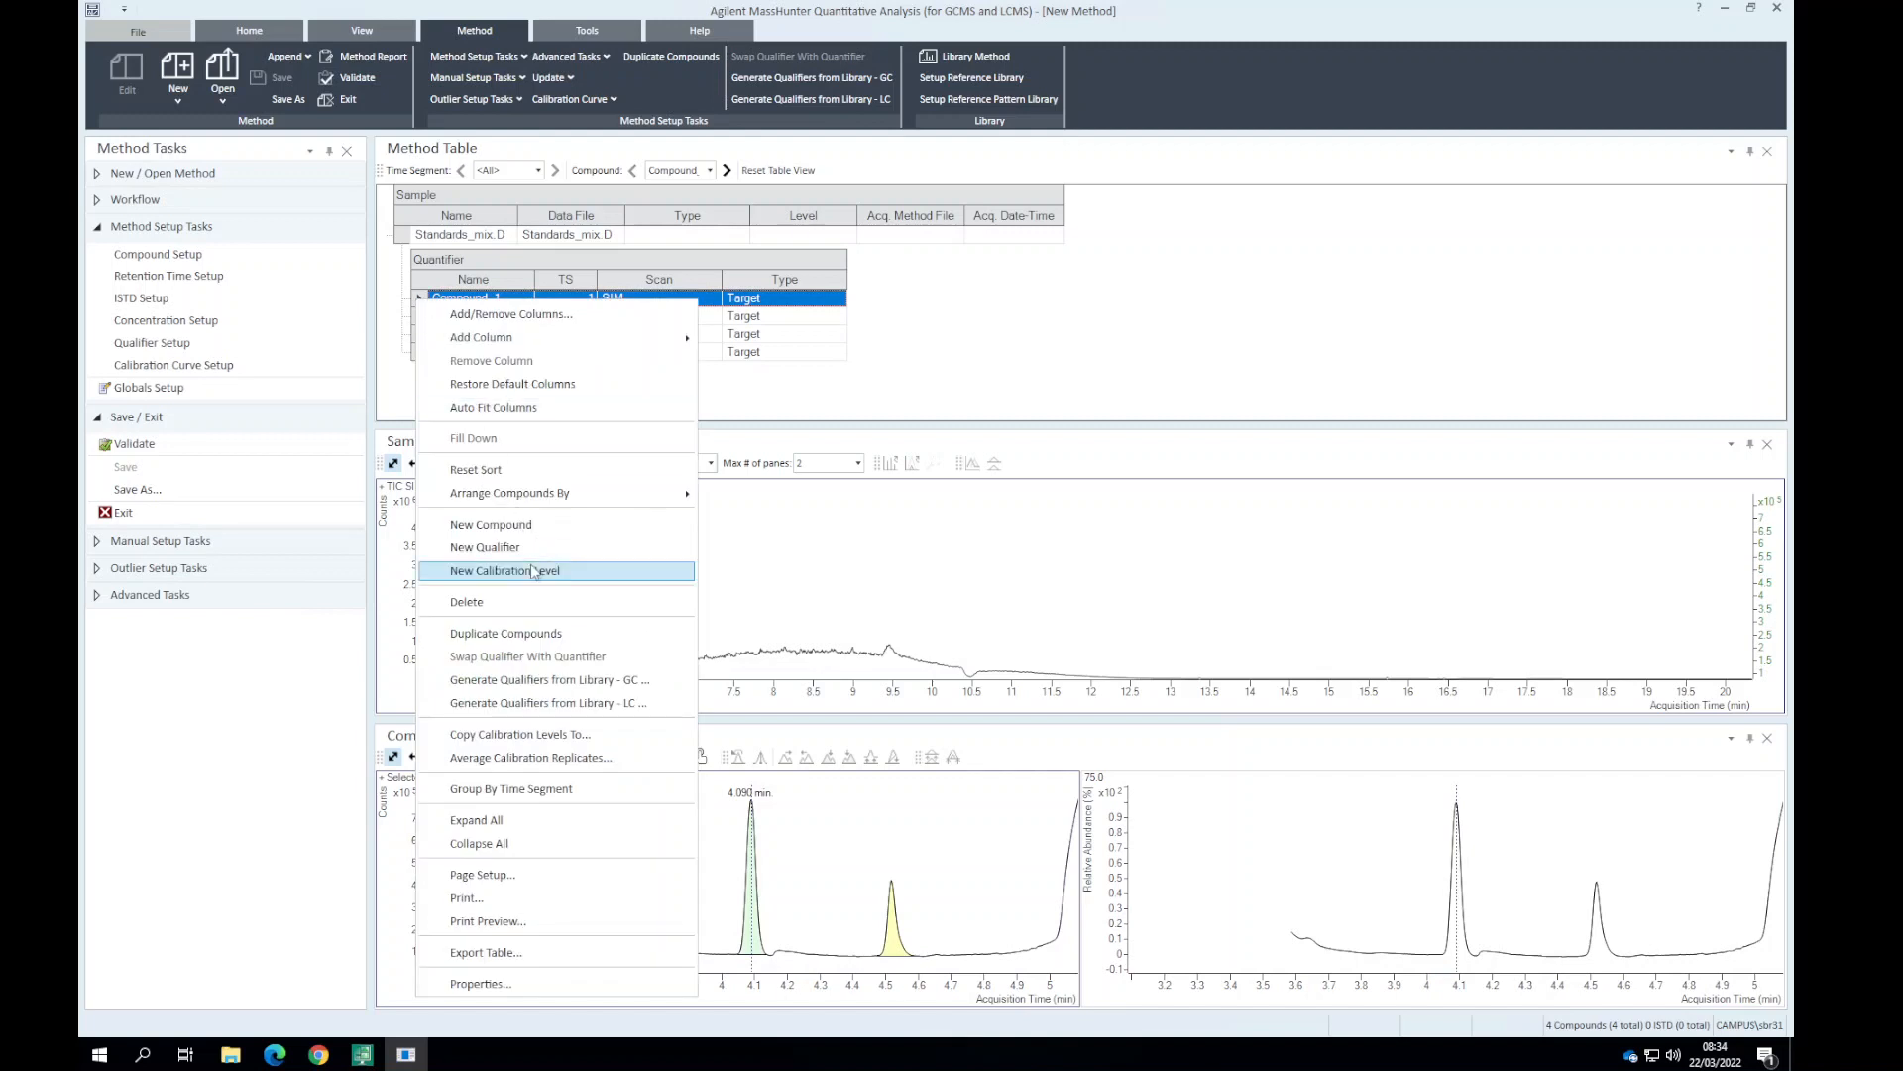
pyautogui.click(466, 600)
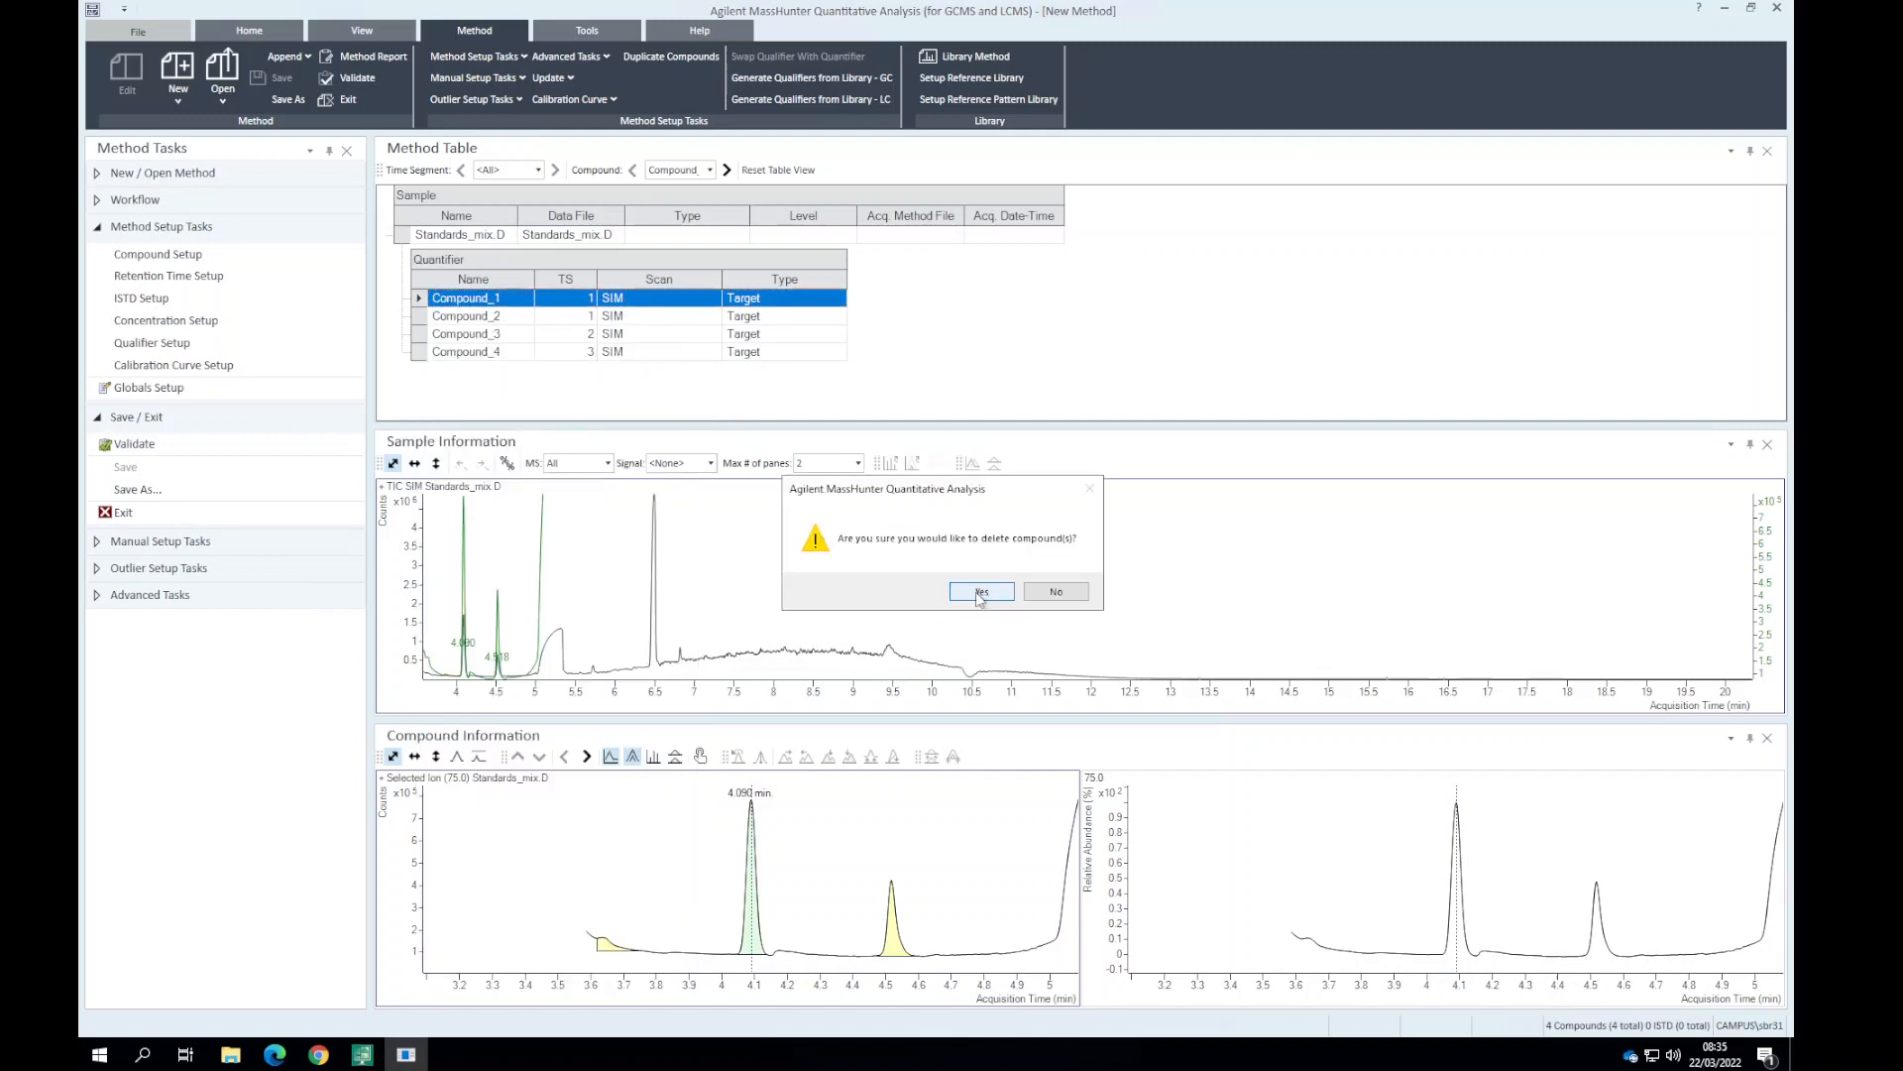
pyautogui.click(980, 590)
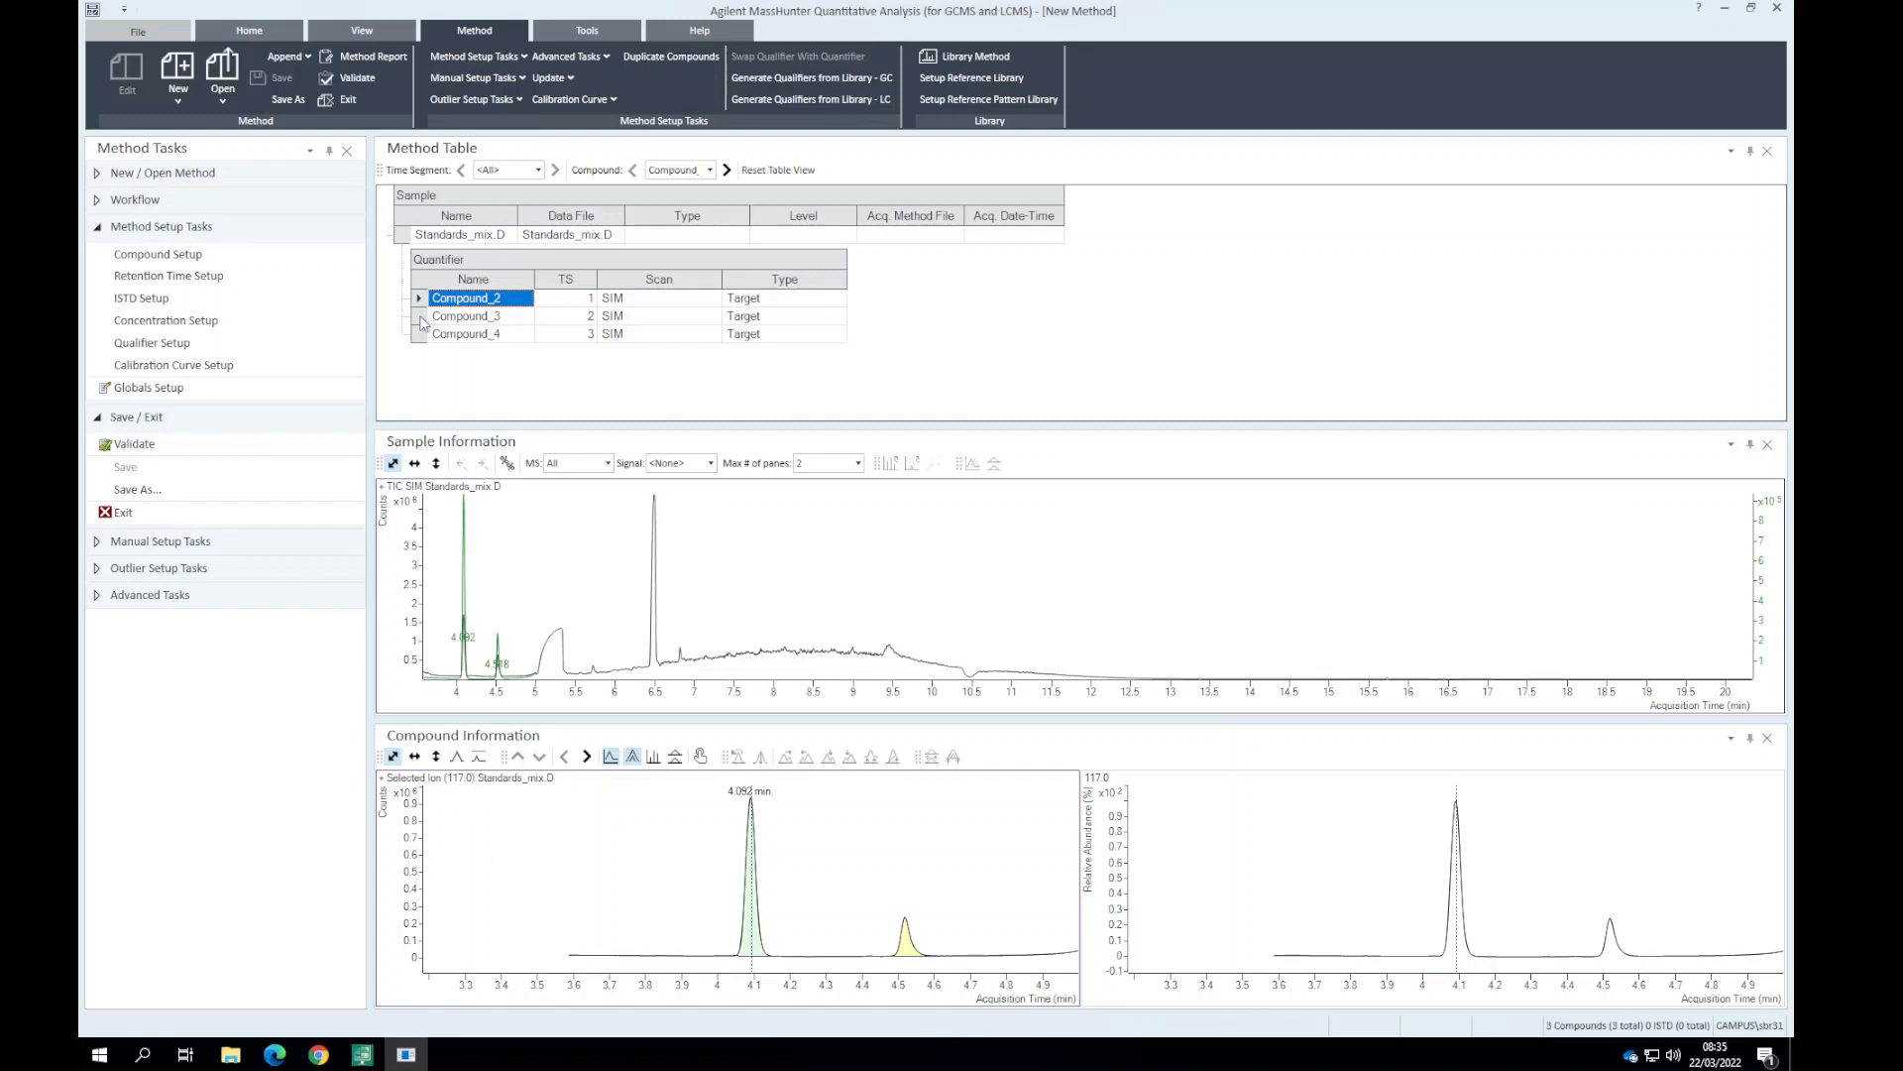
# Rename the compounds to Acetic acid TMS, Propionic acid TMS and Butyric acid TMS.
pyautogui.click(466, 315)
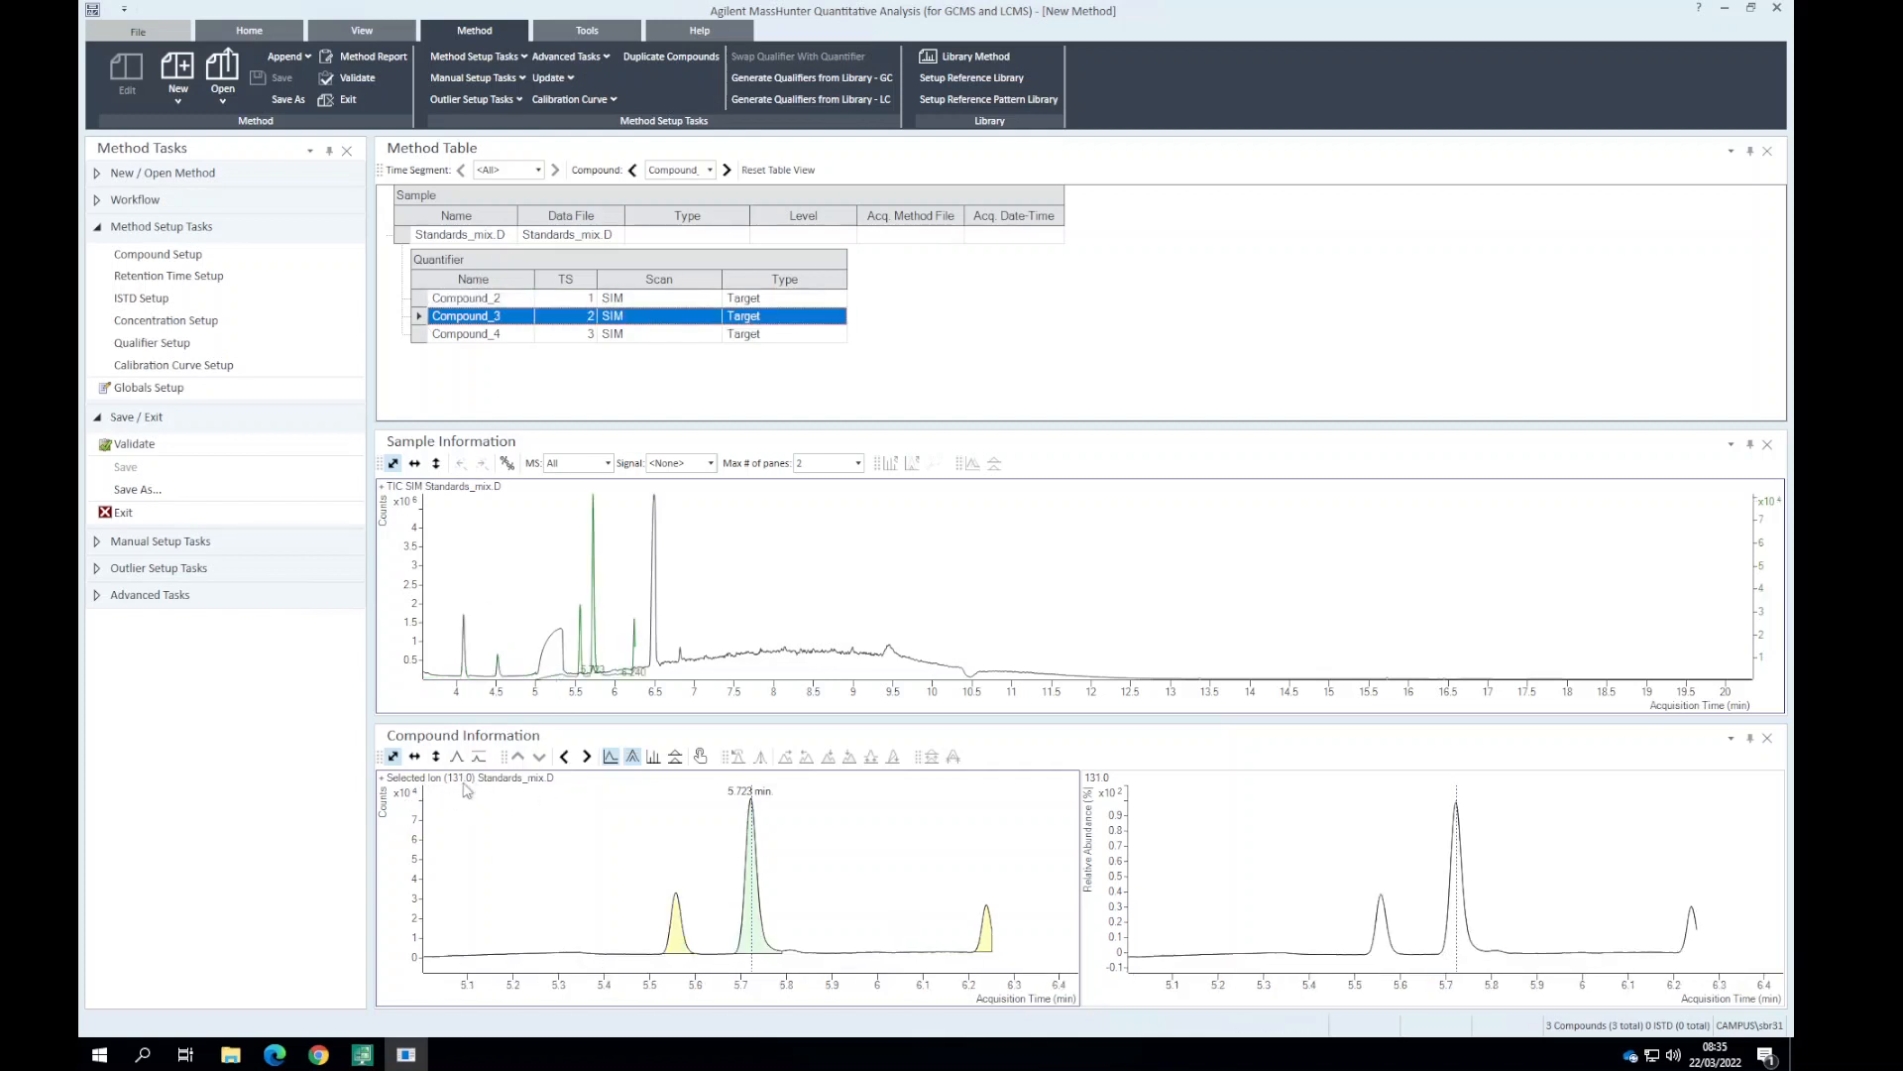
pyautogui.click(466, 333)
pyautogui.write('Acetic')
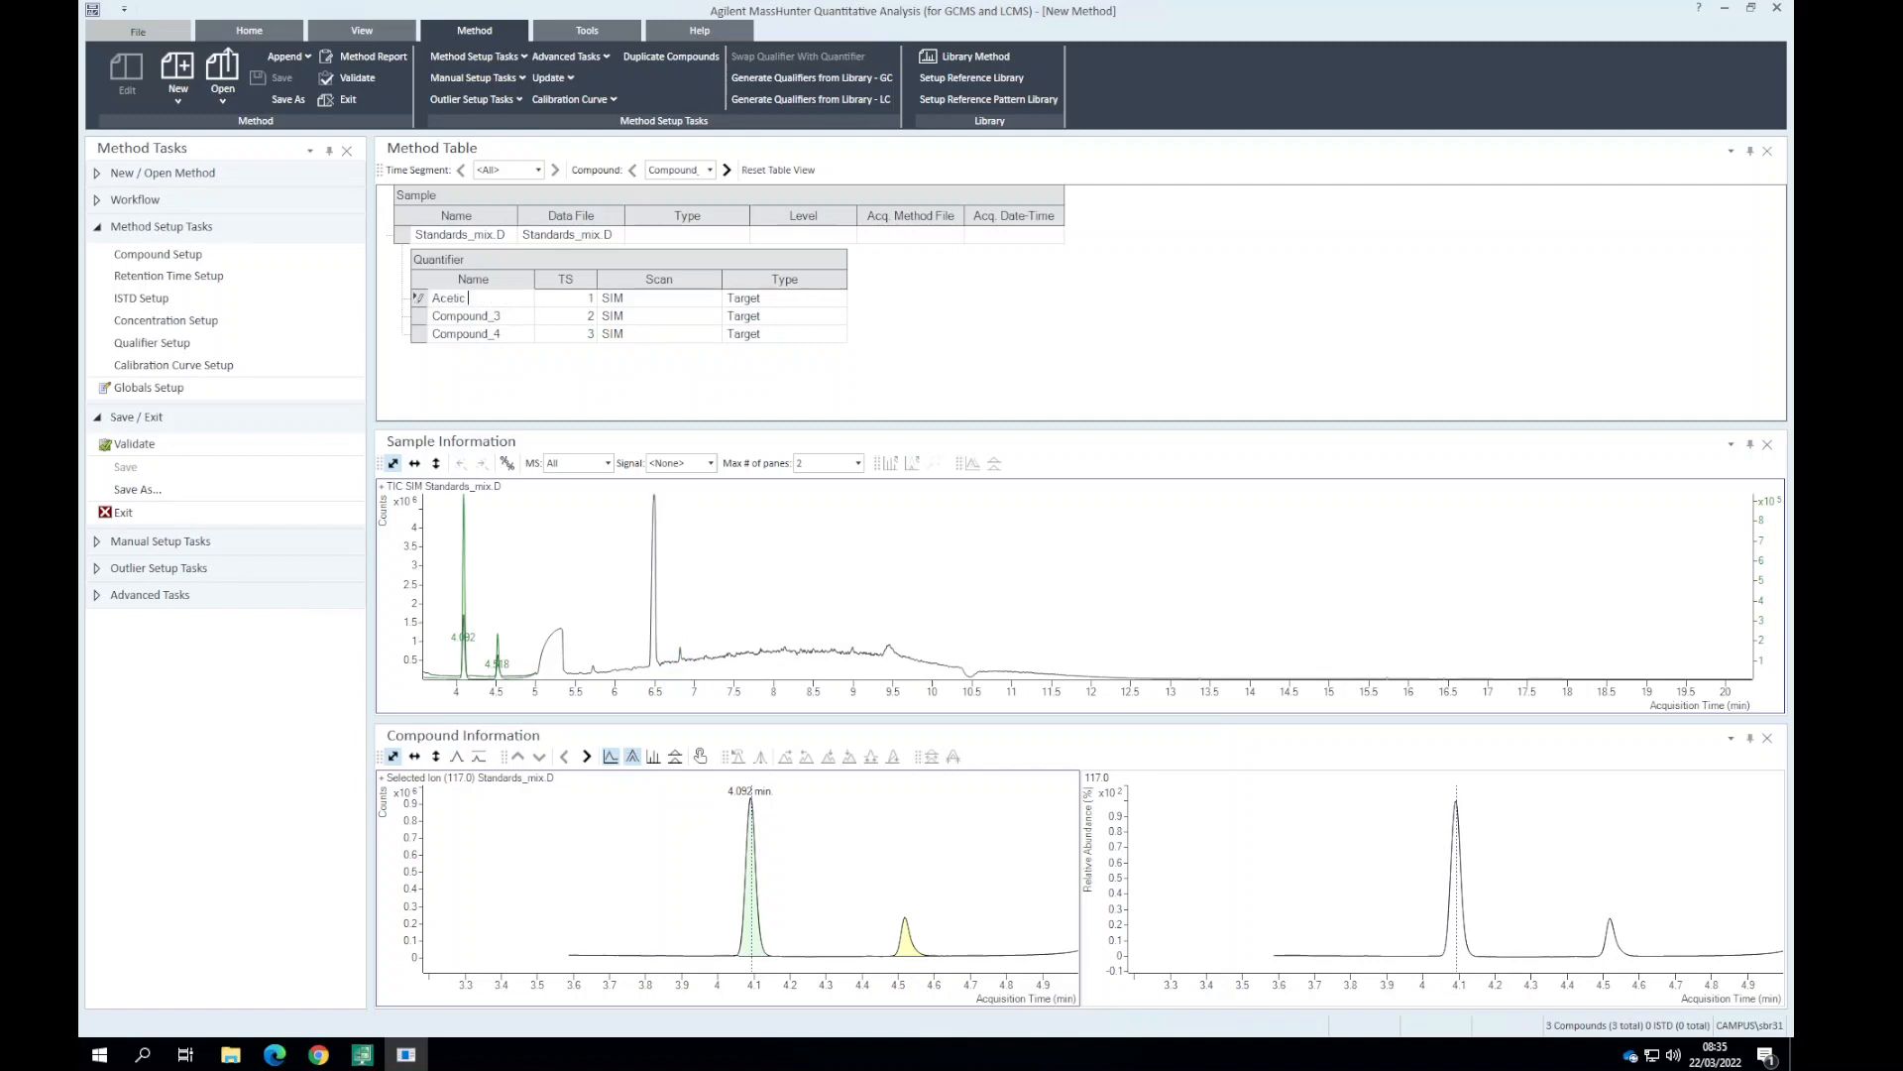
pyautogui.write('acid TM')
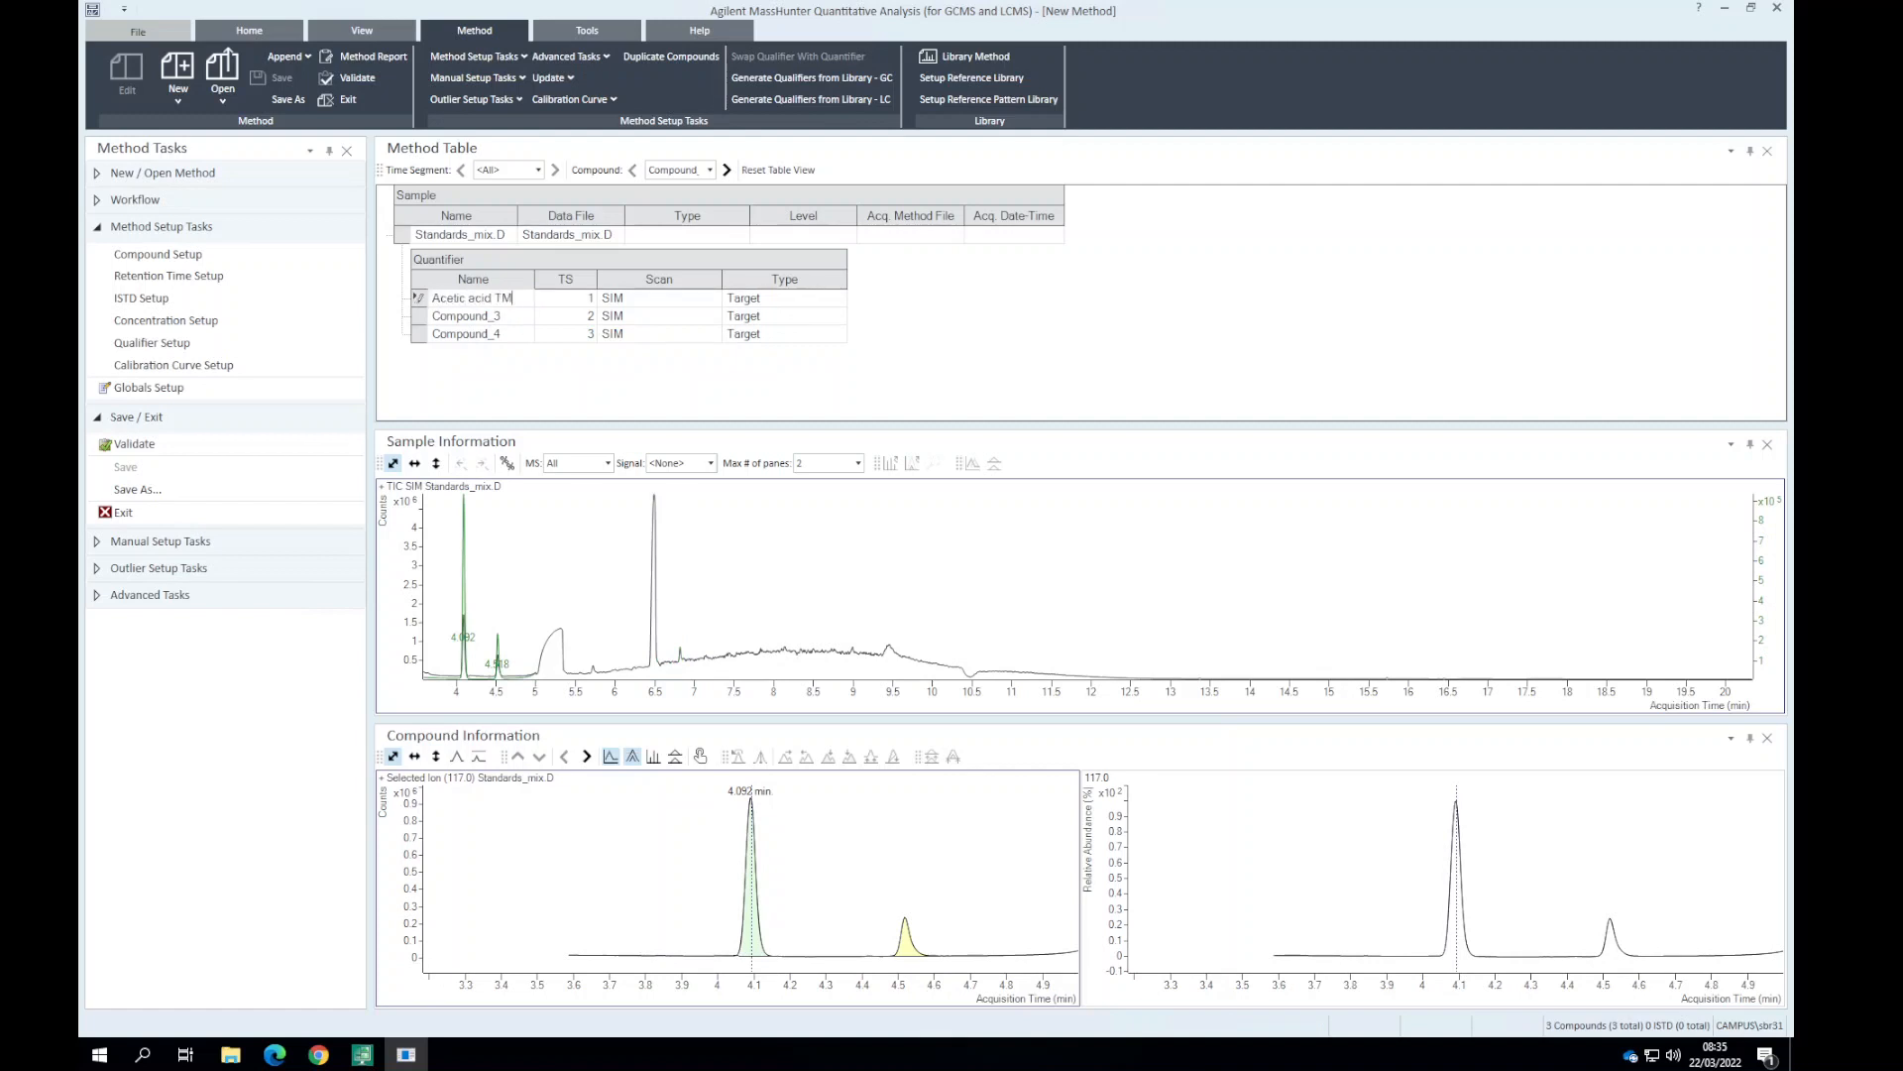
pyautogui.click(466, 316)
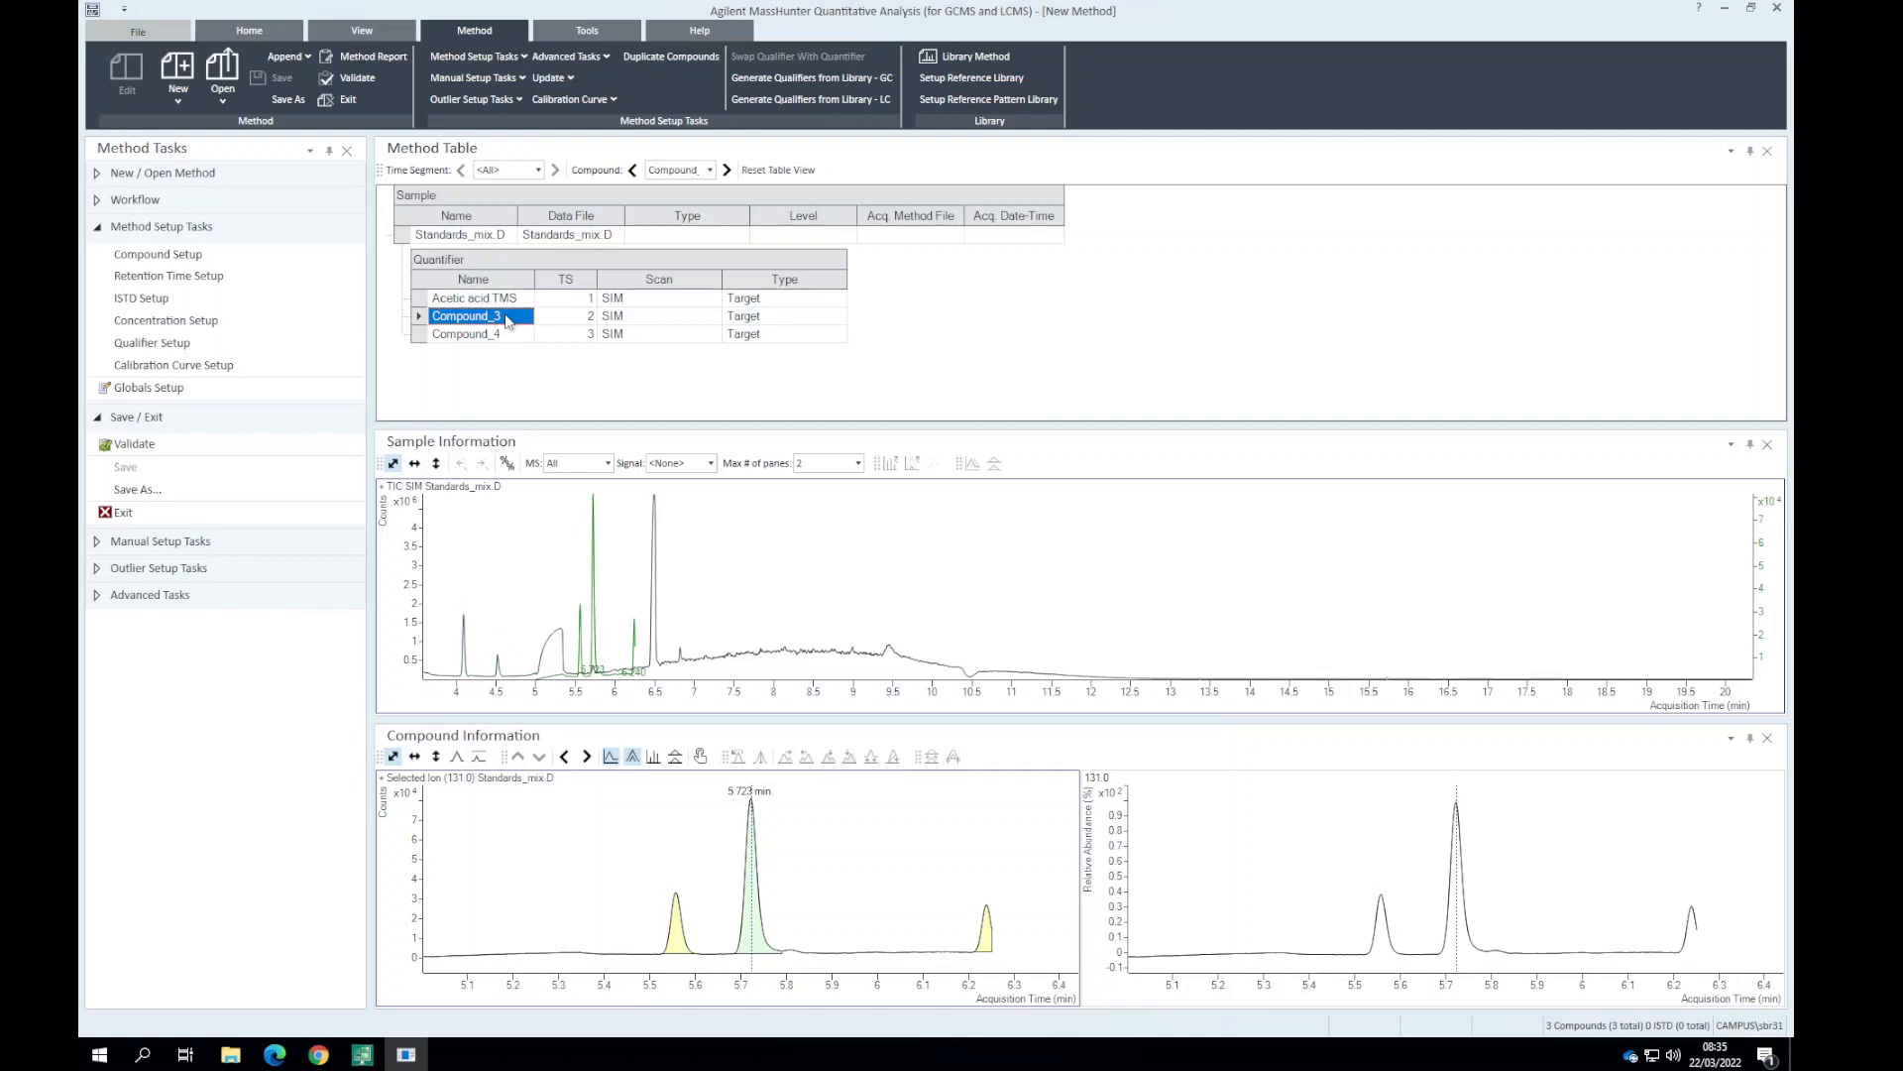
pyautogui.write('Propionic acid T')
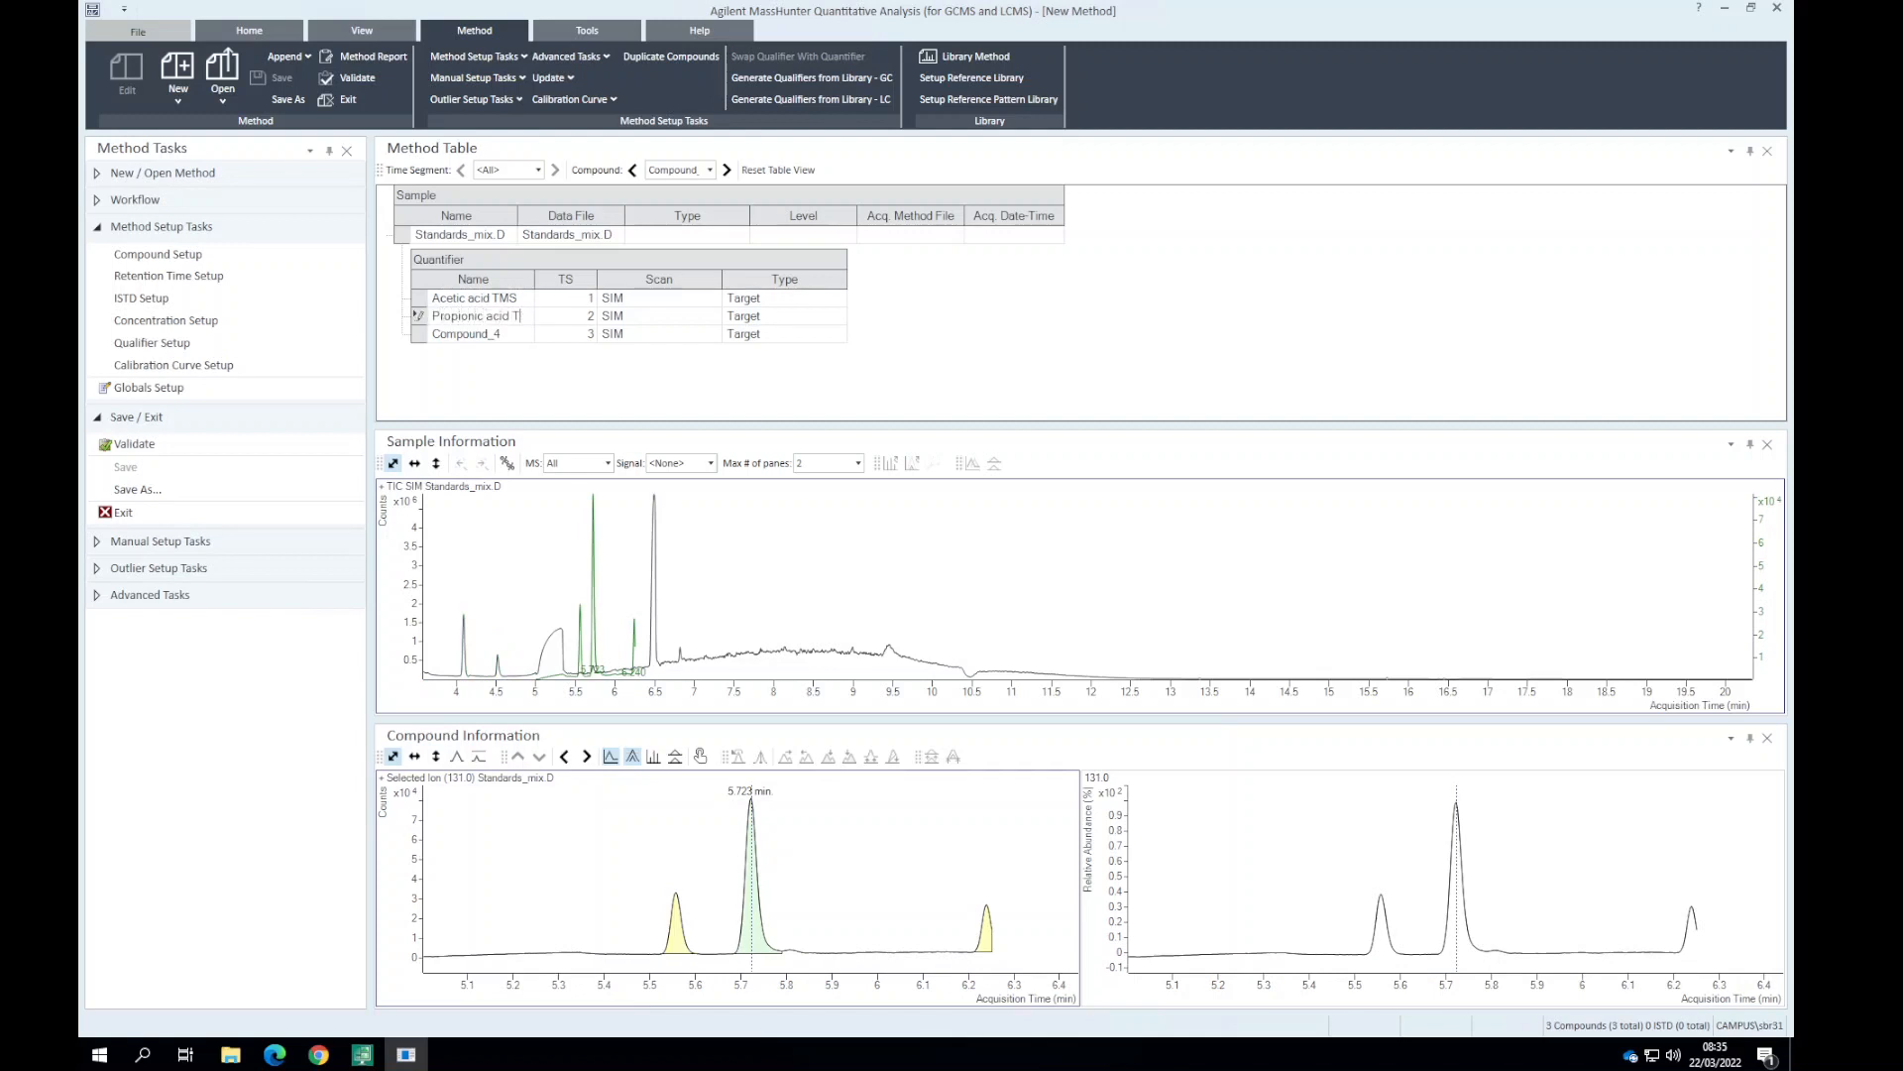
pyautogui.click(465, 333)
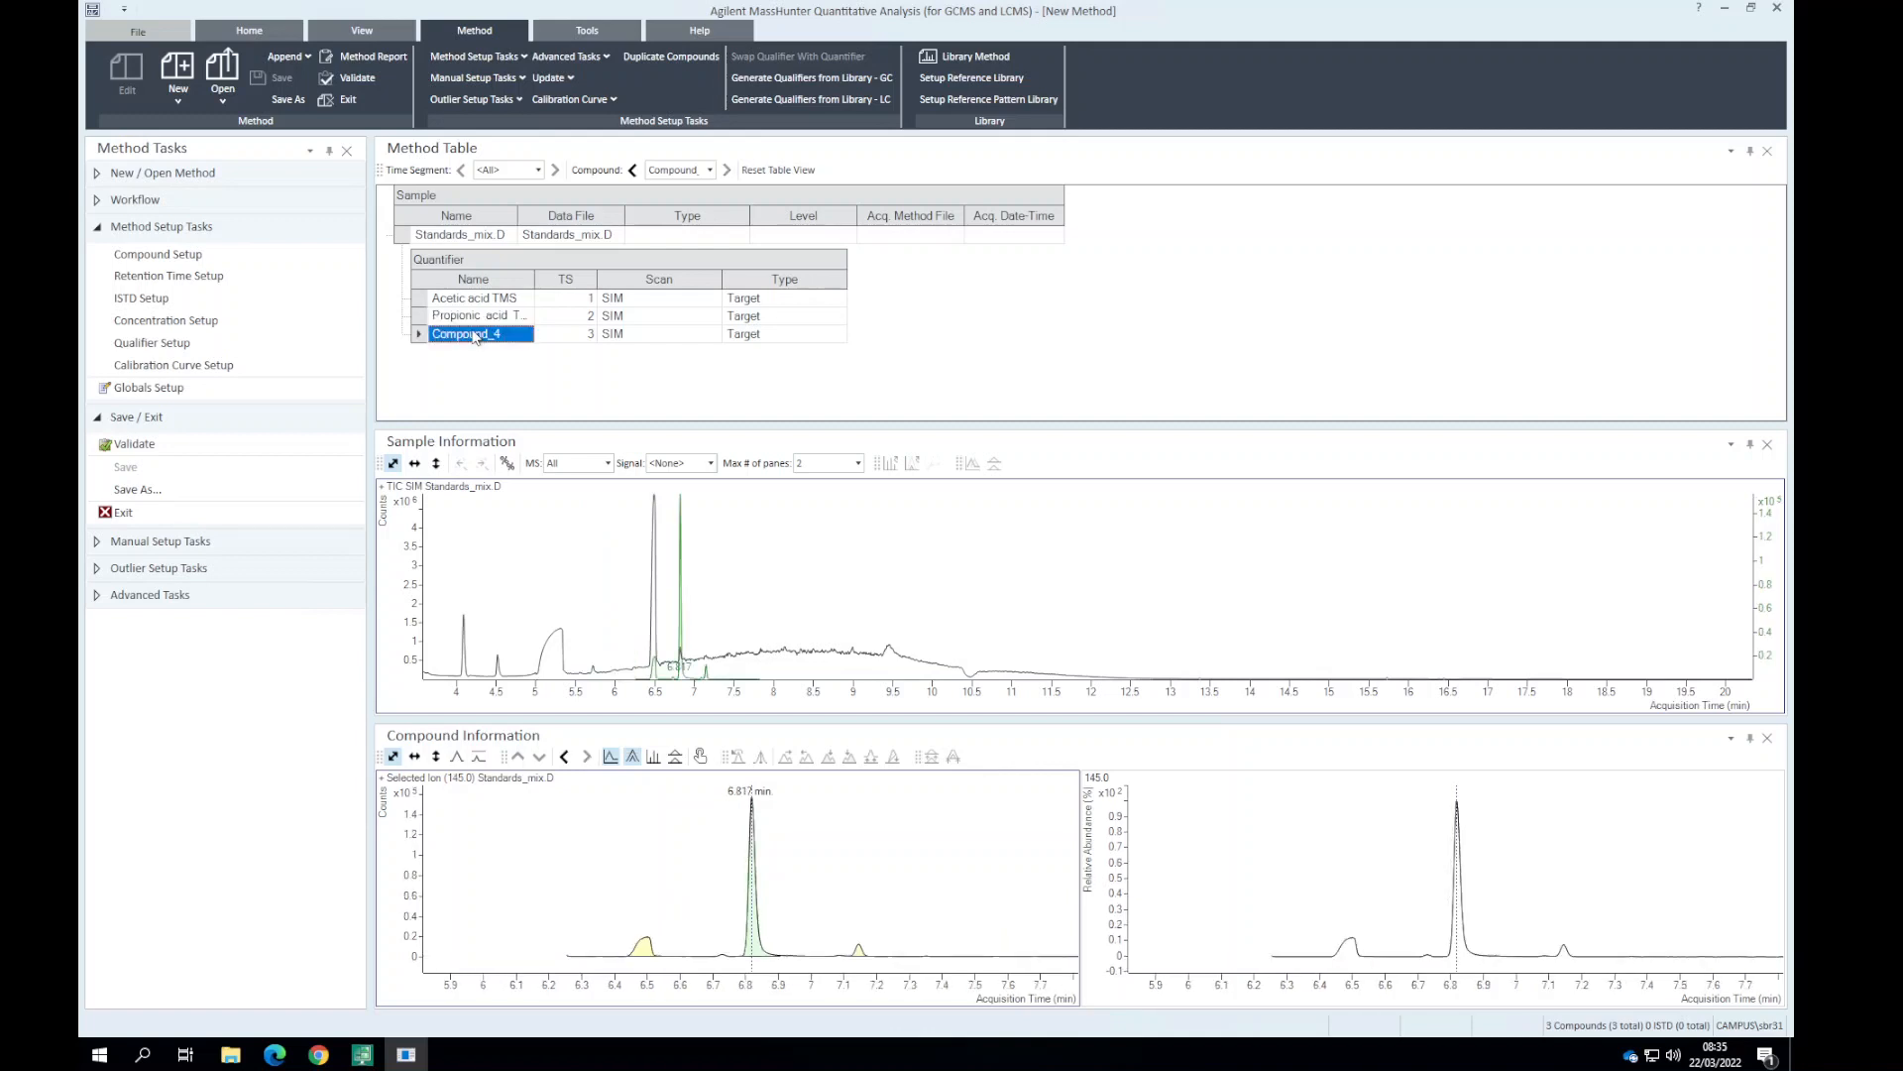
pyautogui.write('Butyric aci')
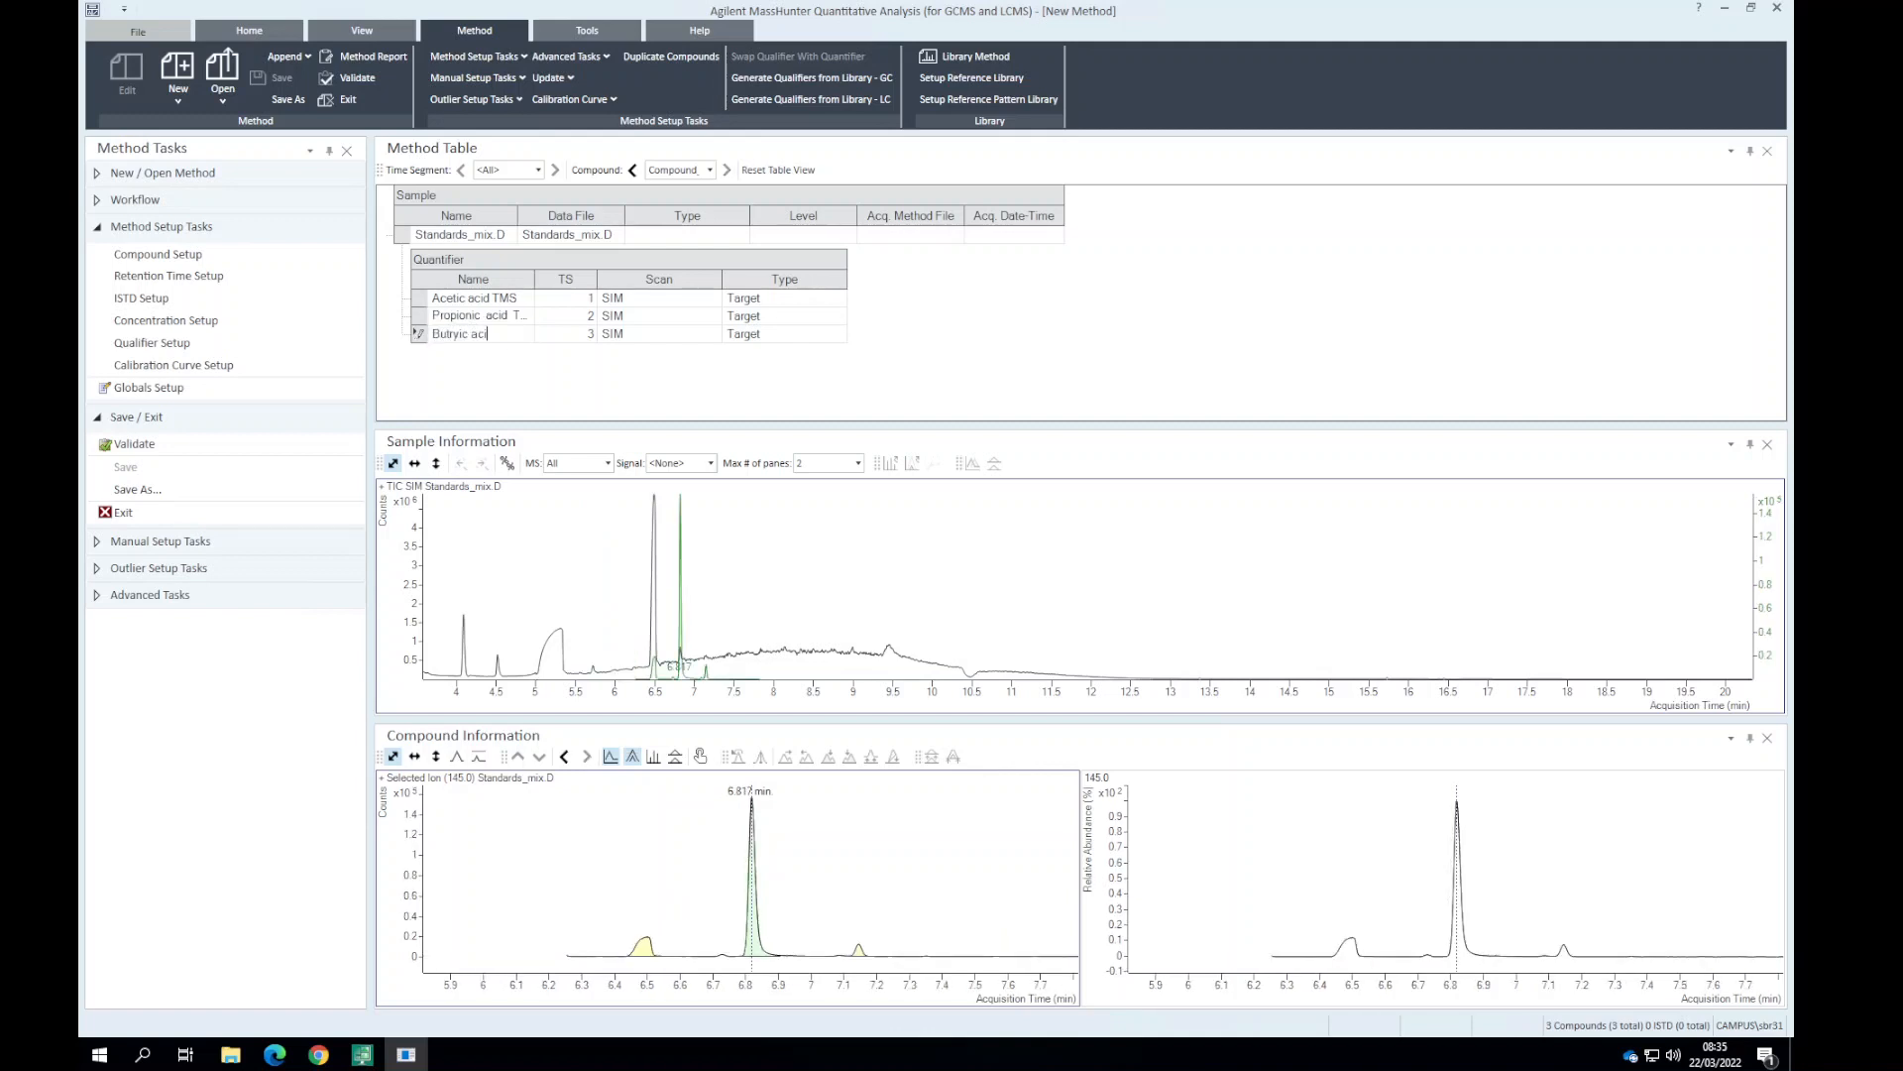
pyautogui.click(480, 315)
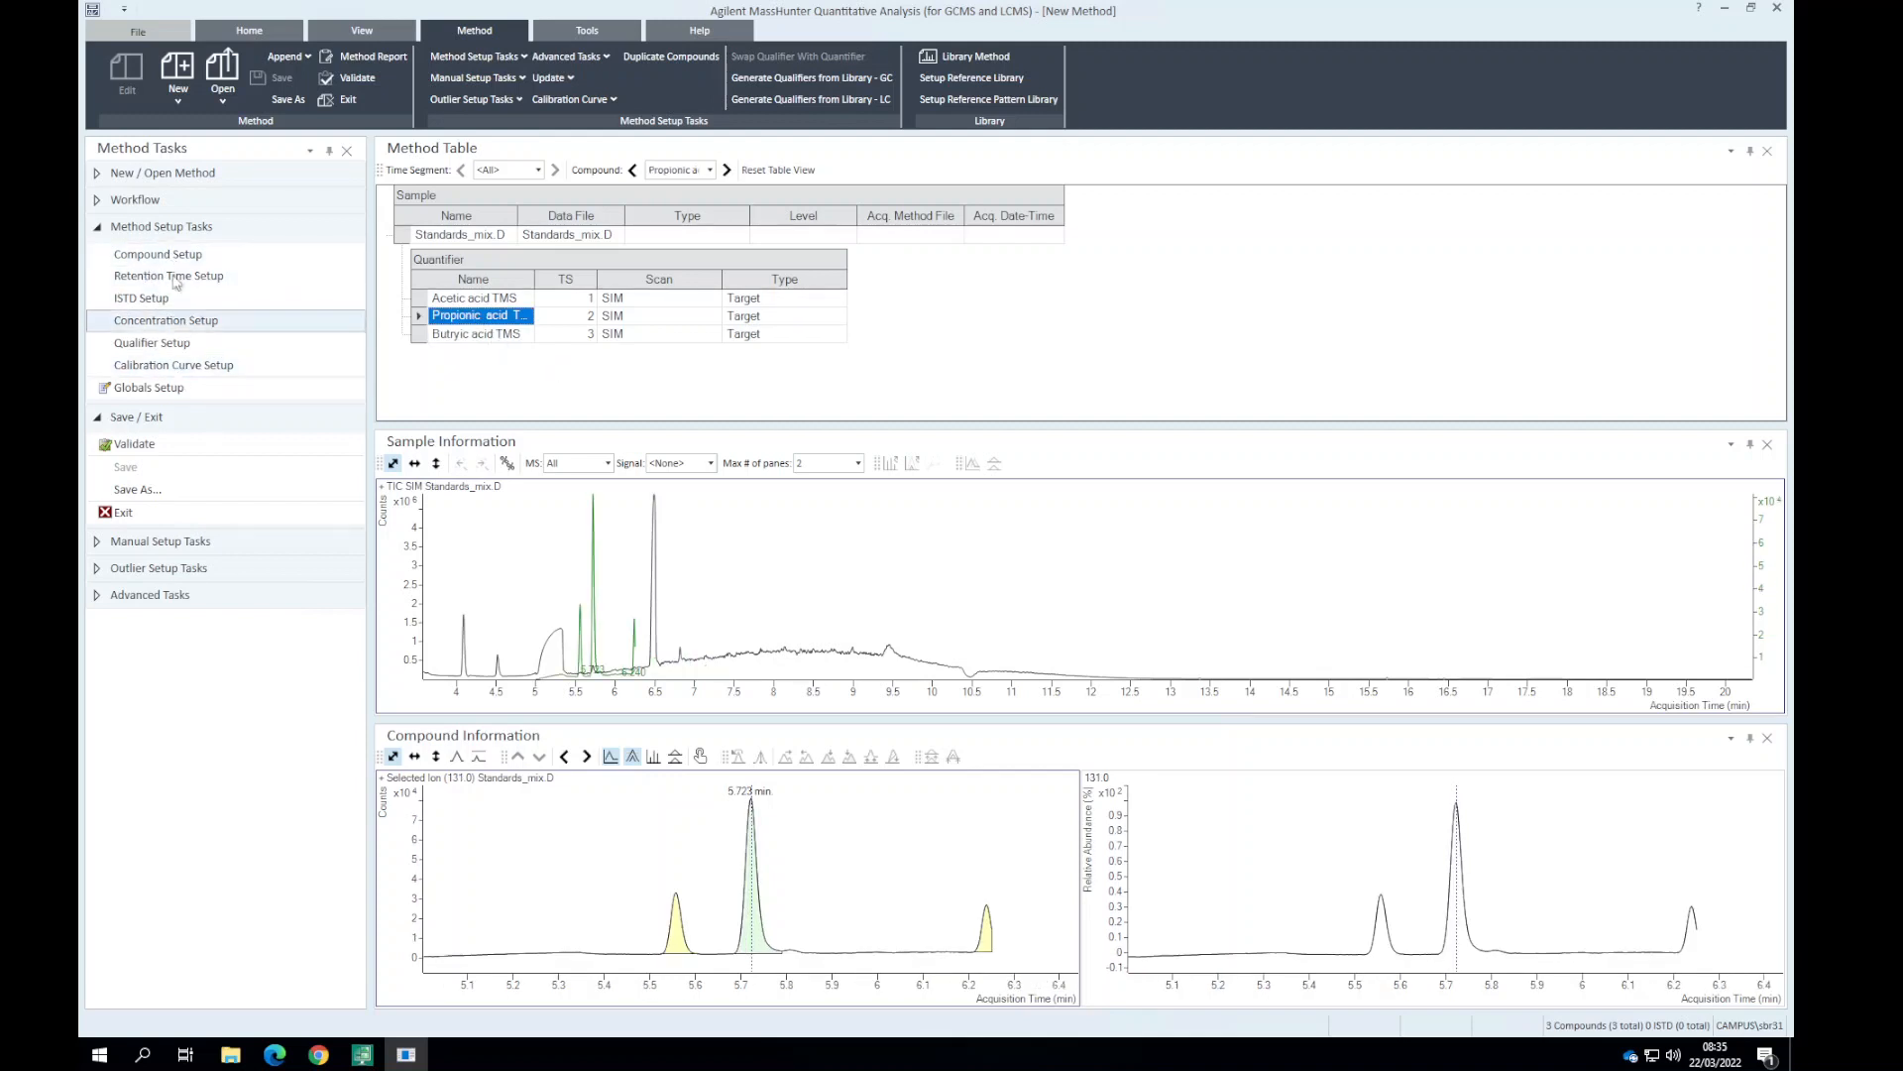
# Review Compound, Retention Time (±0.2 min) and ISTD setup tables, then Qualifier Setup.
pyautogui.click(156, 254)
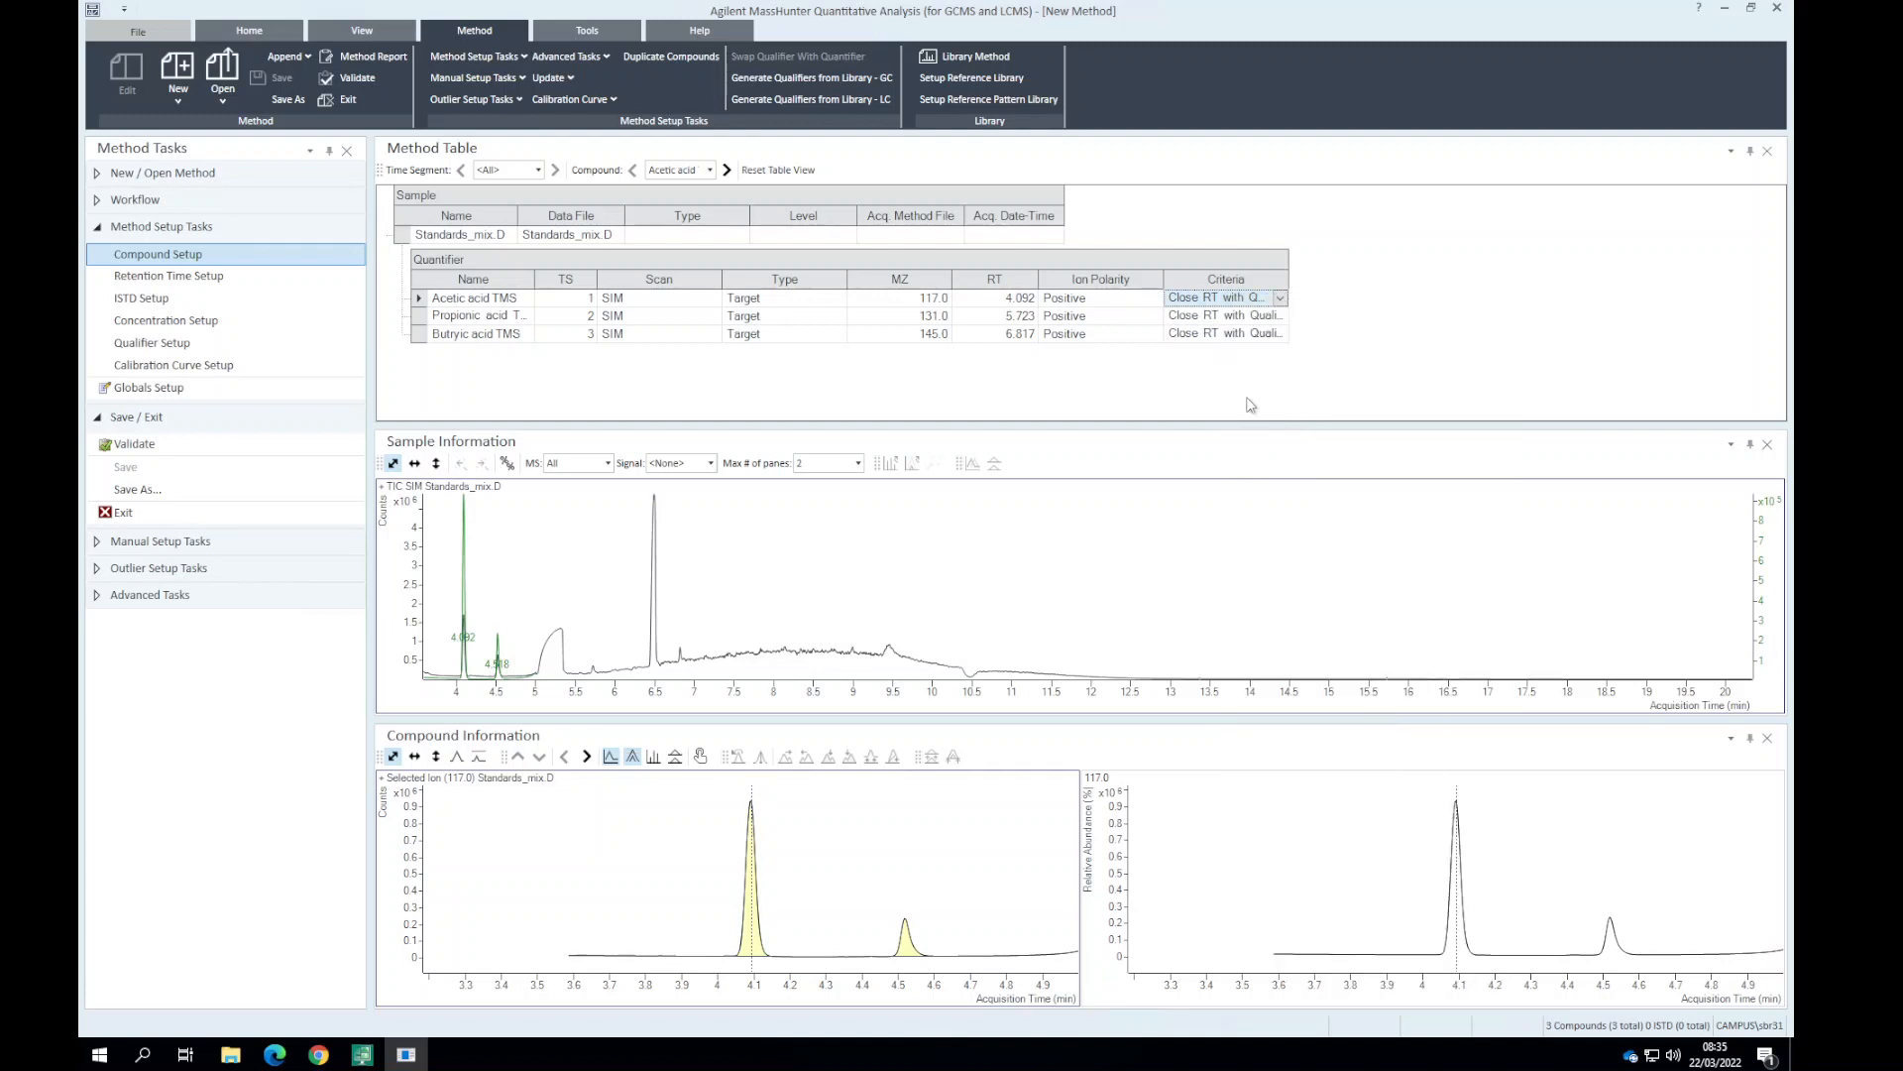
pyautogui.moveTo(256, 299)
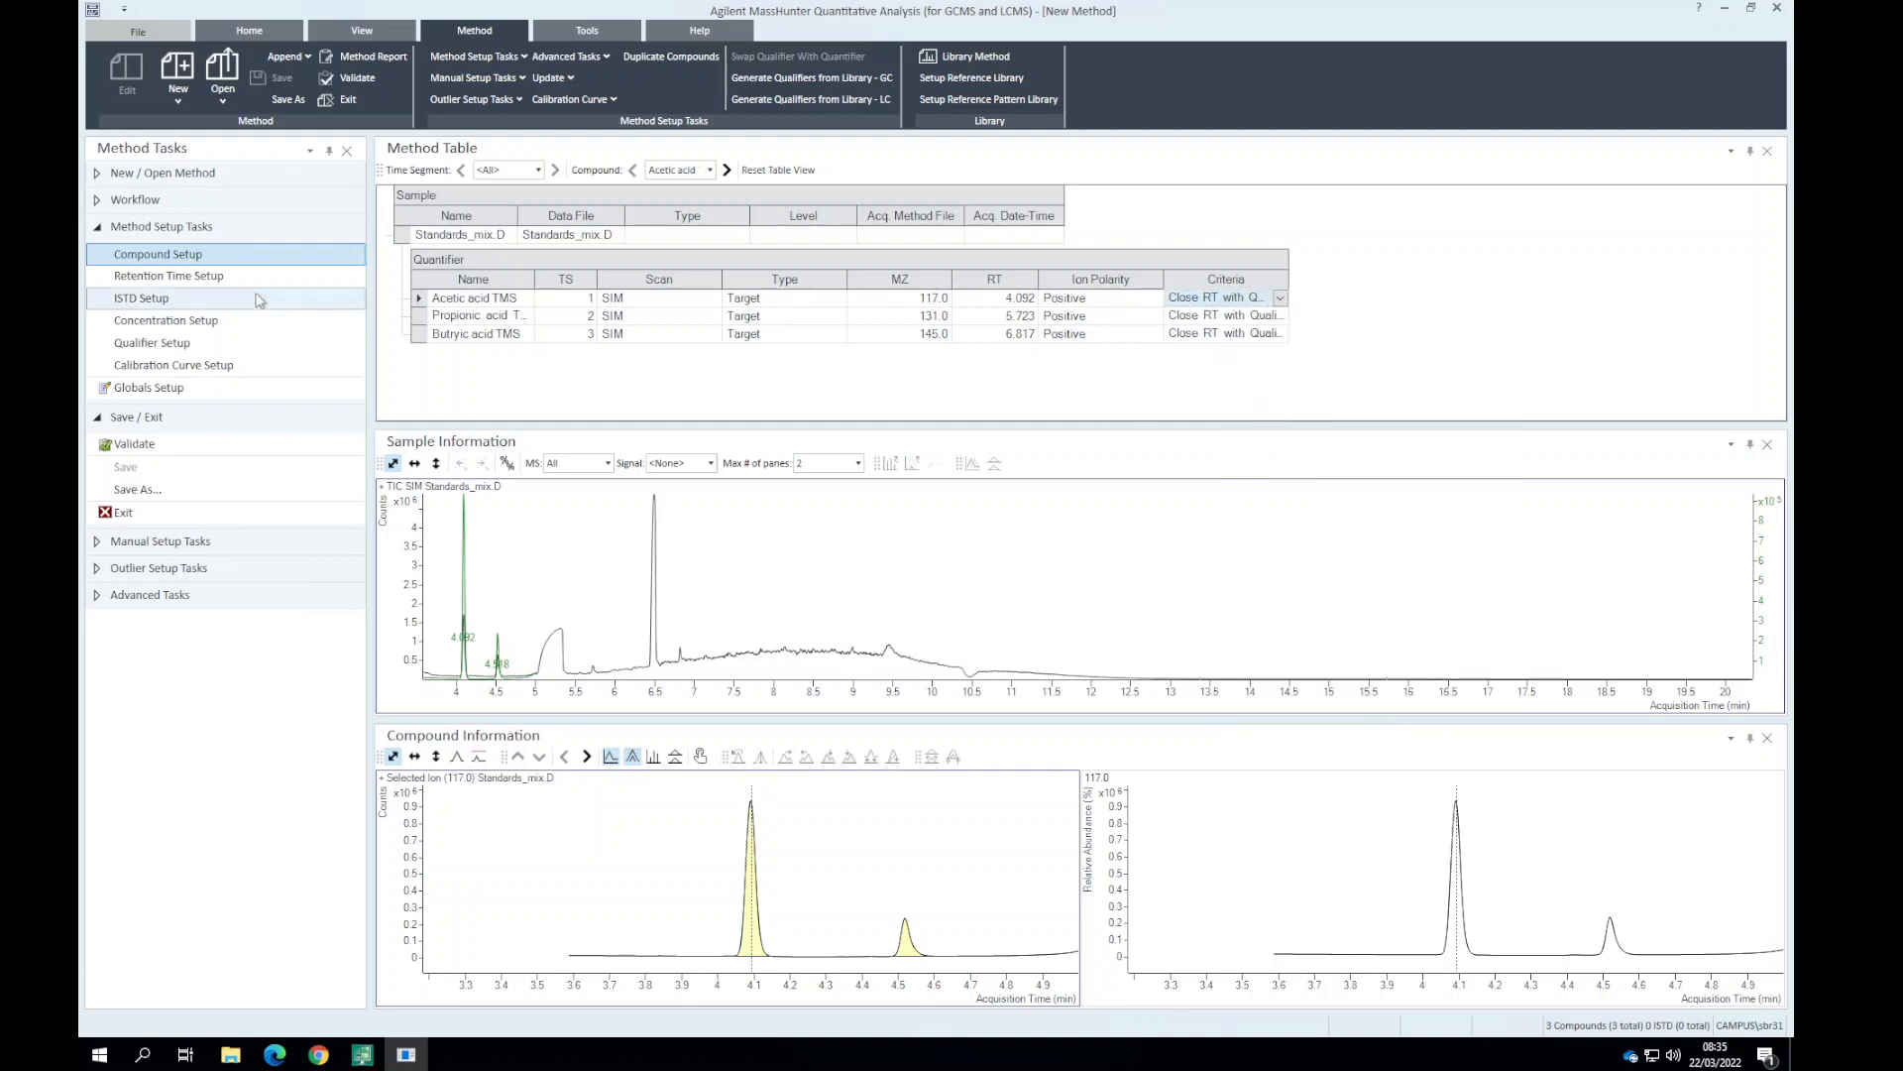
pyautogui.click(167, 276)
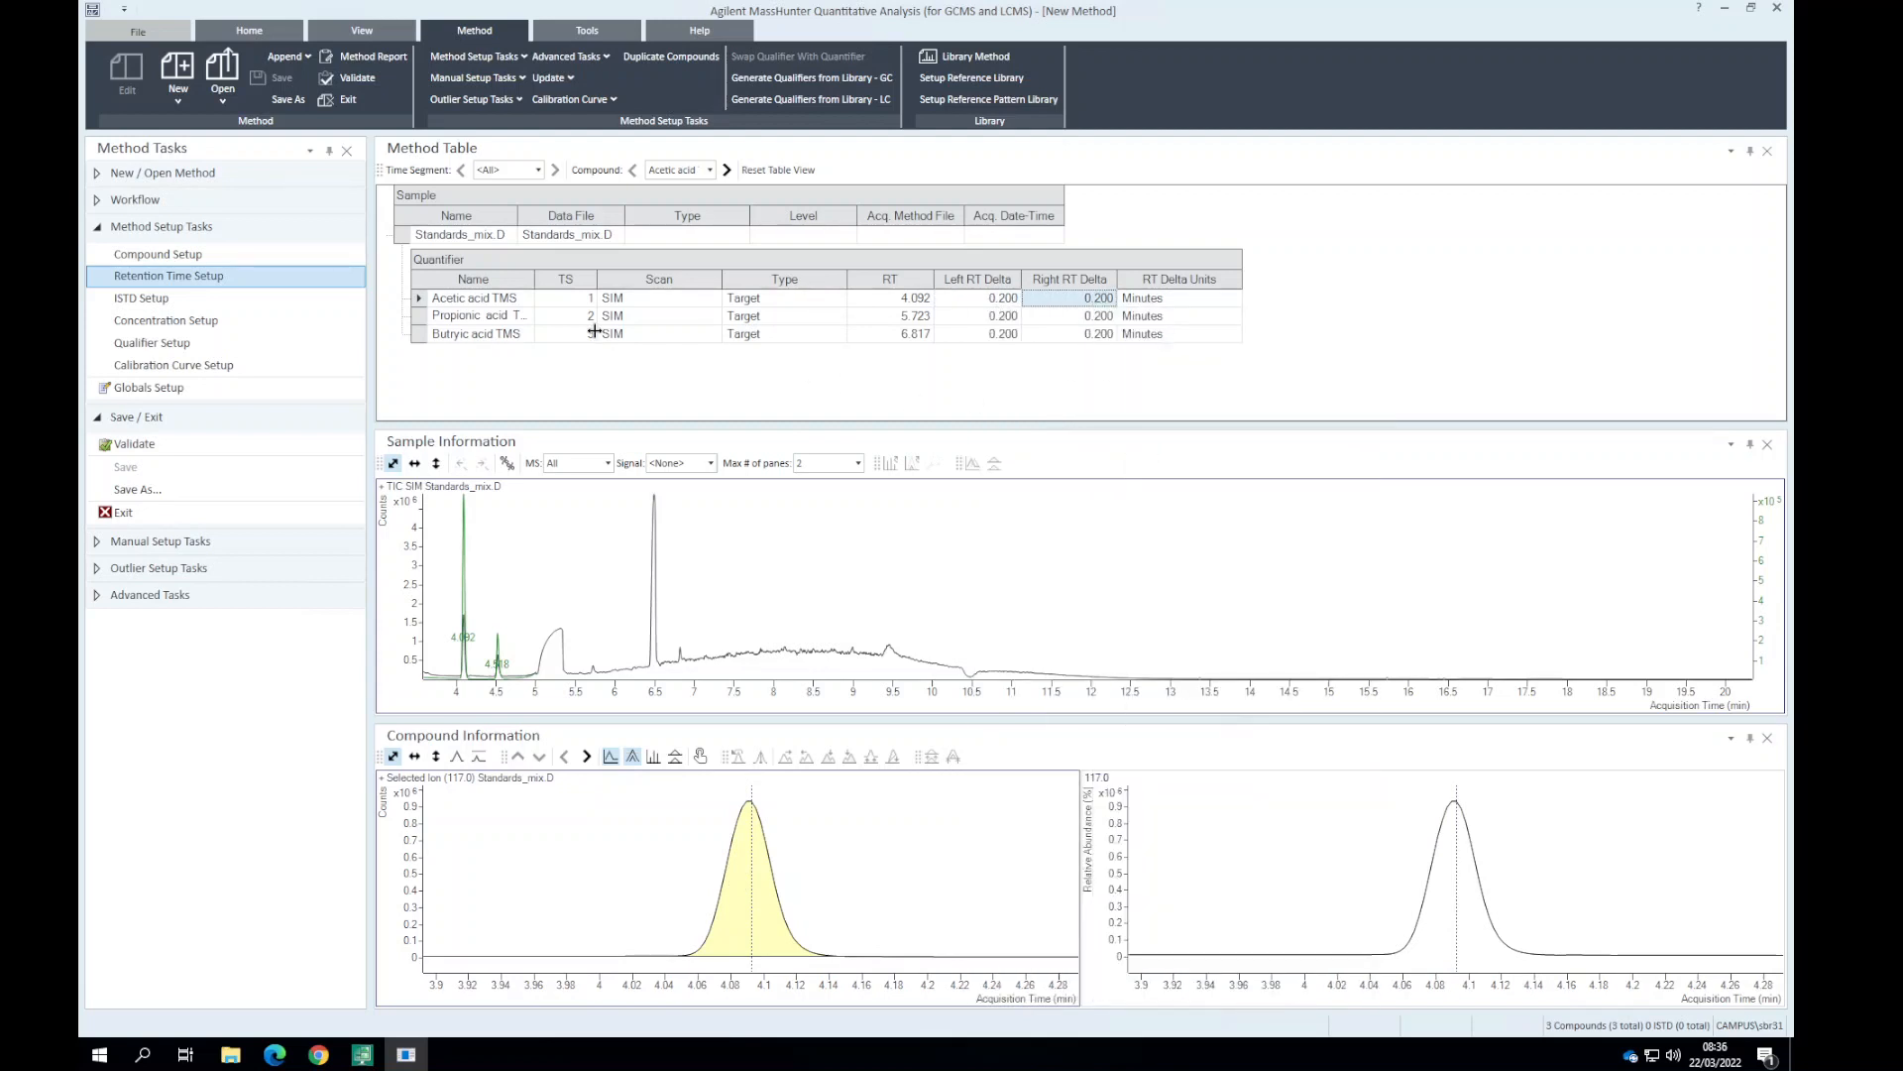
pyautogui.click(141, 297)
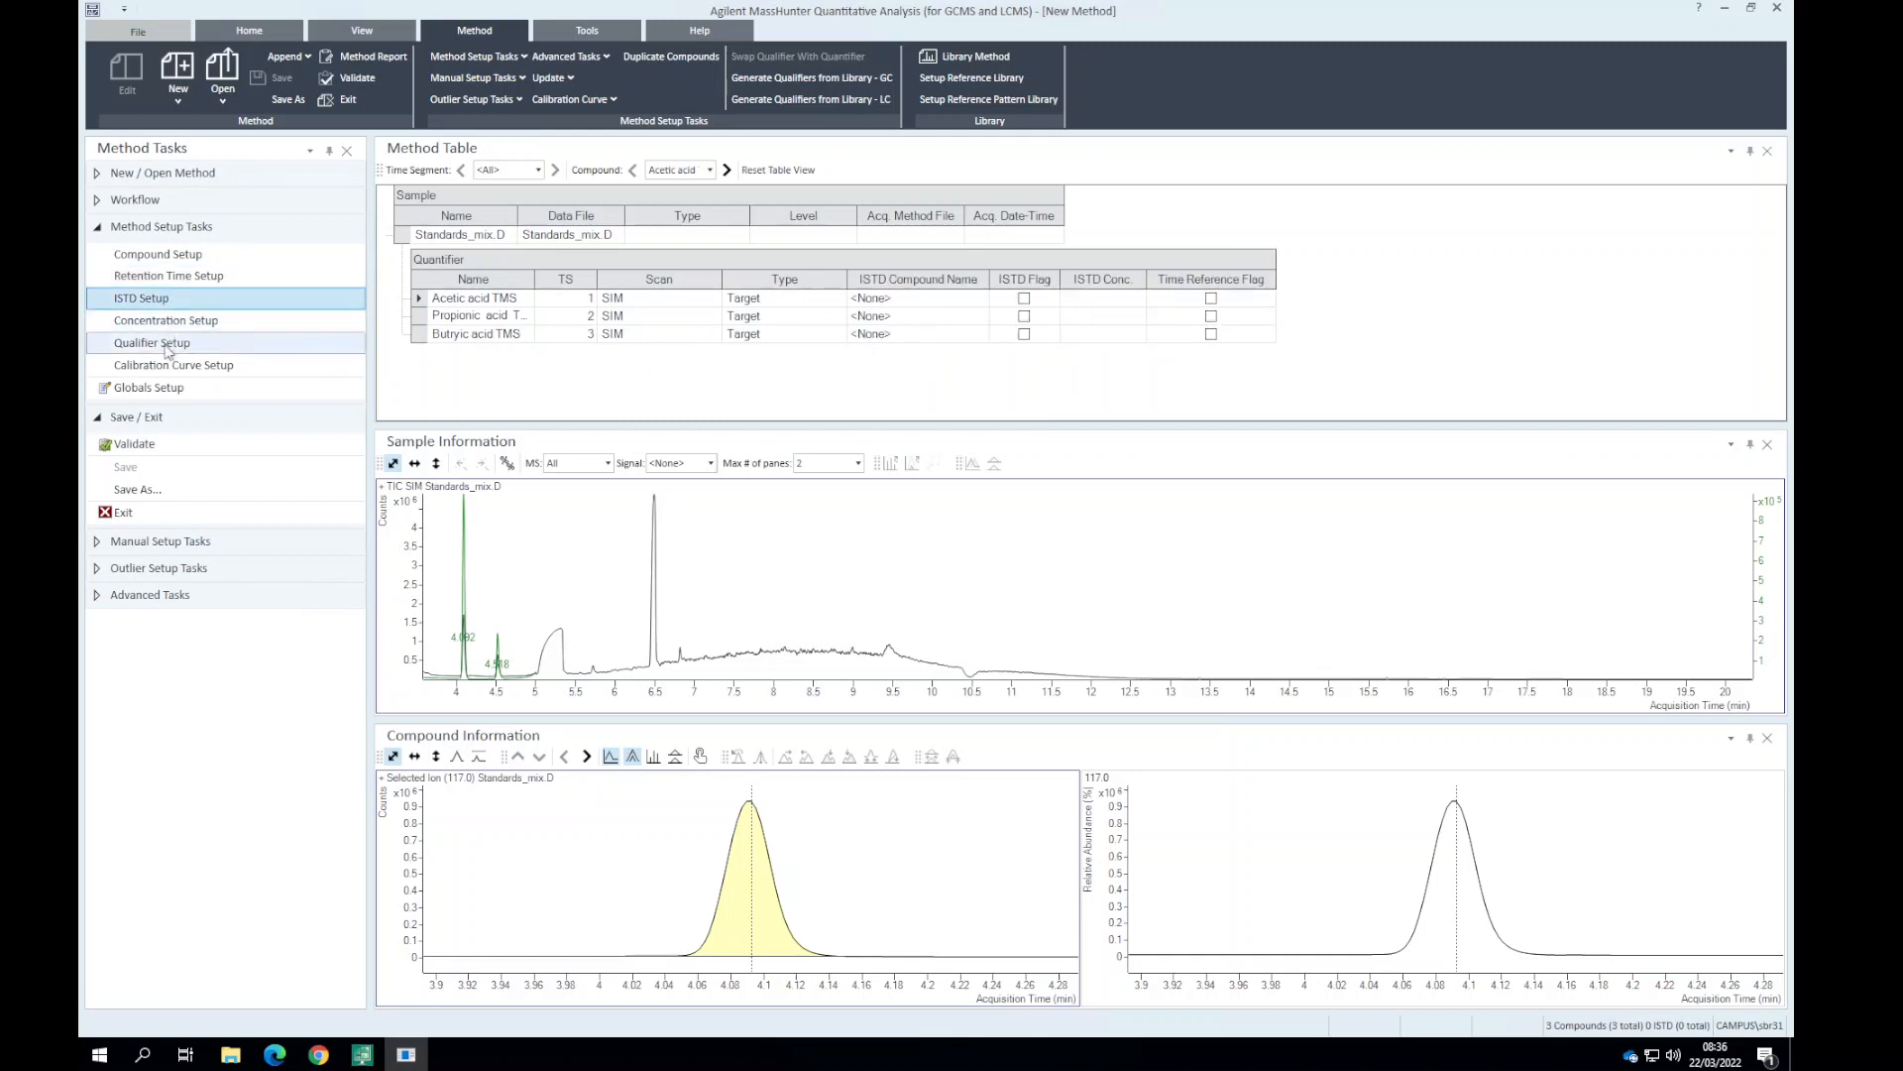
pyautogui.click(152, 342)
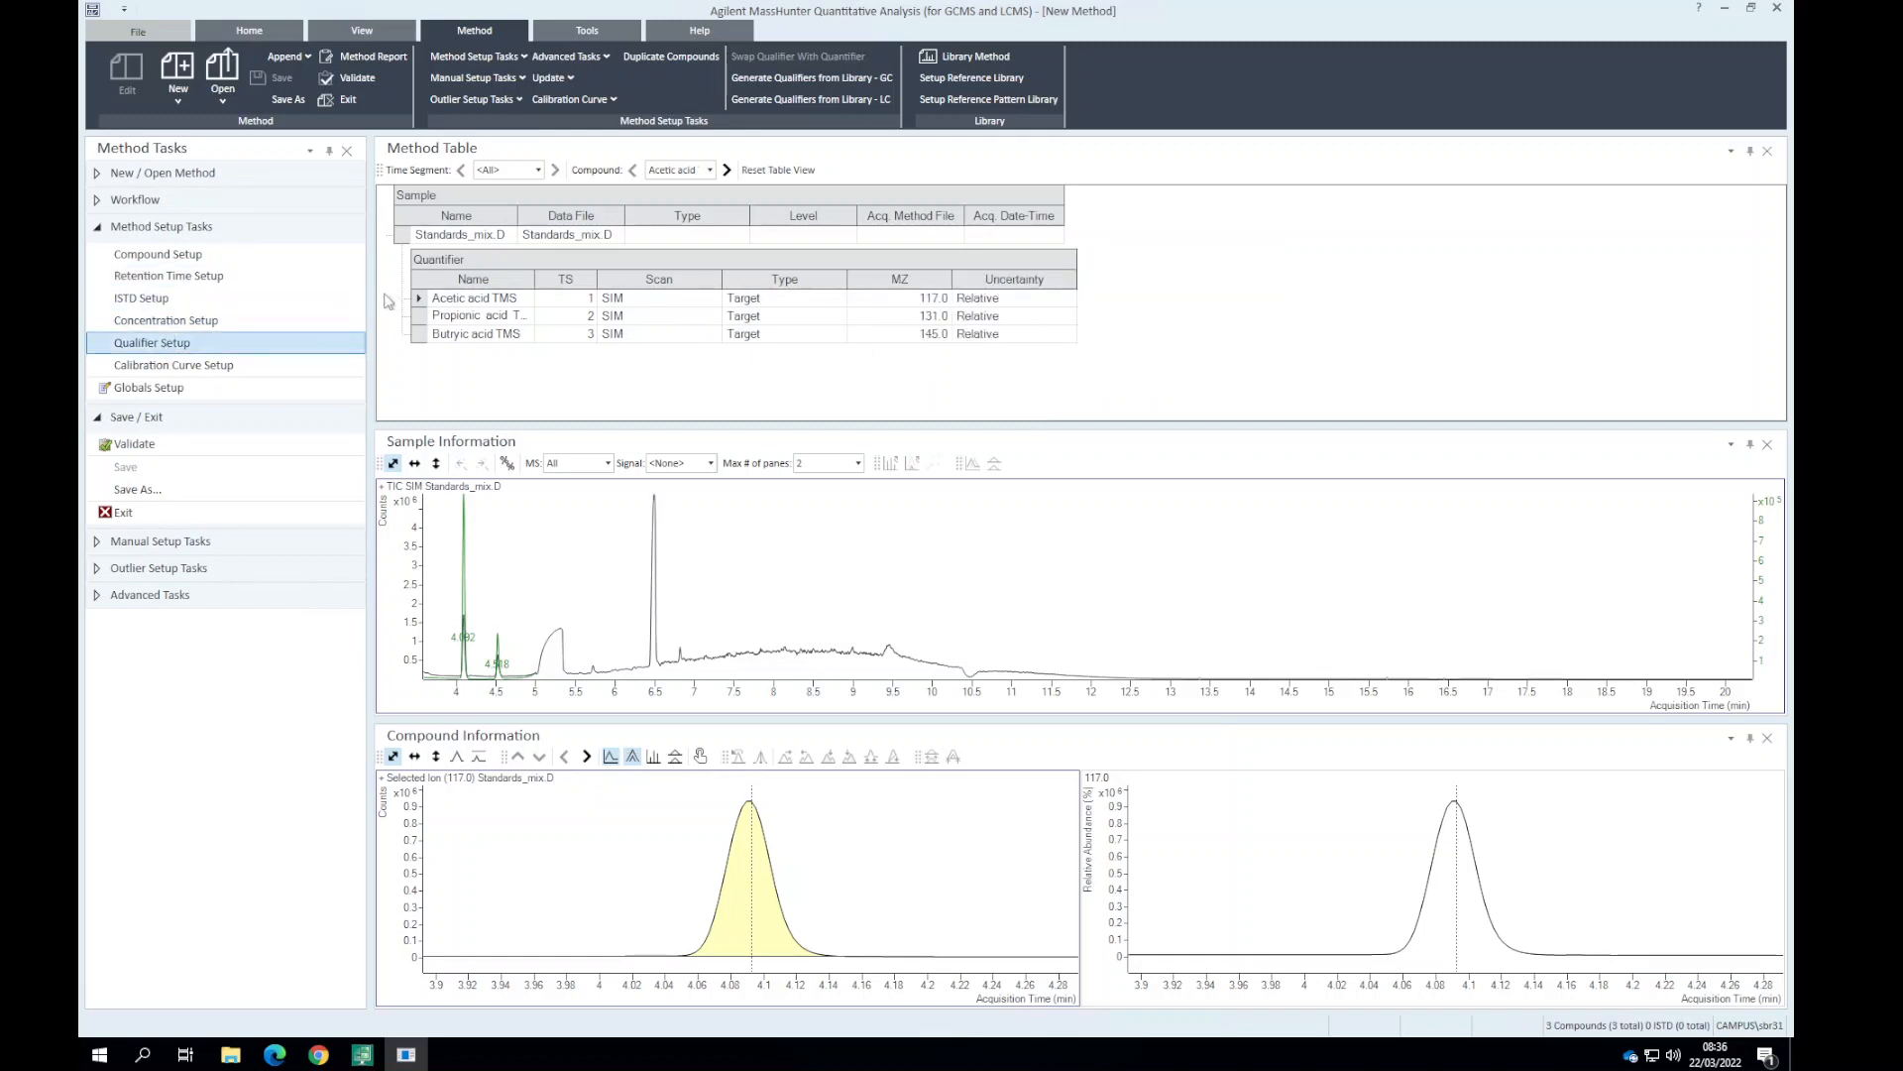
# Add qualifier ions m/z 75 to Acetic acid TMS and 117.0 to Butyric acid TMS.
pyautogui.rightClick(473, 298)
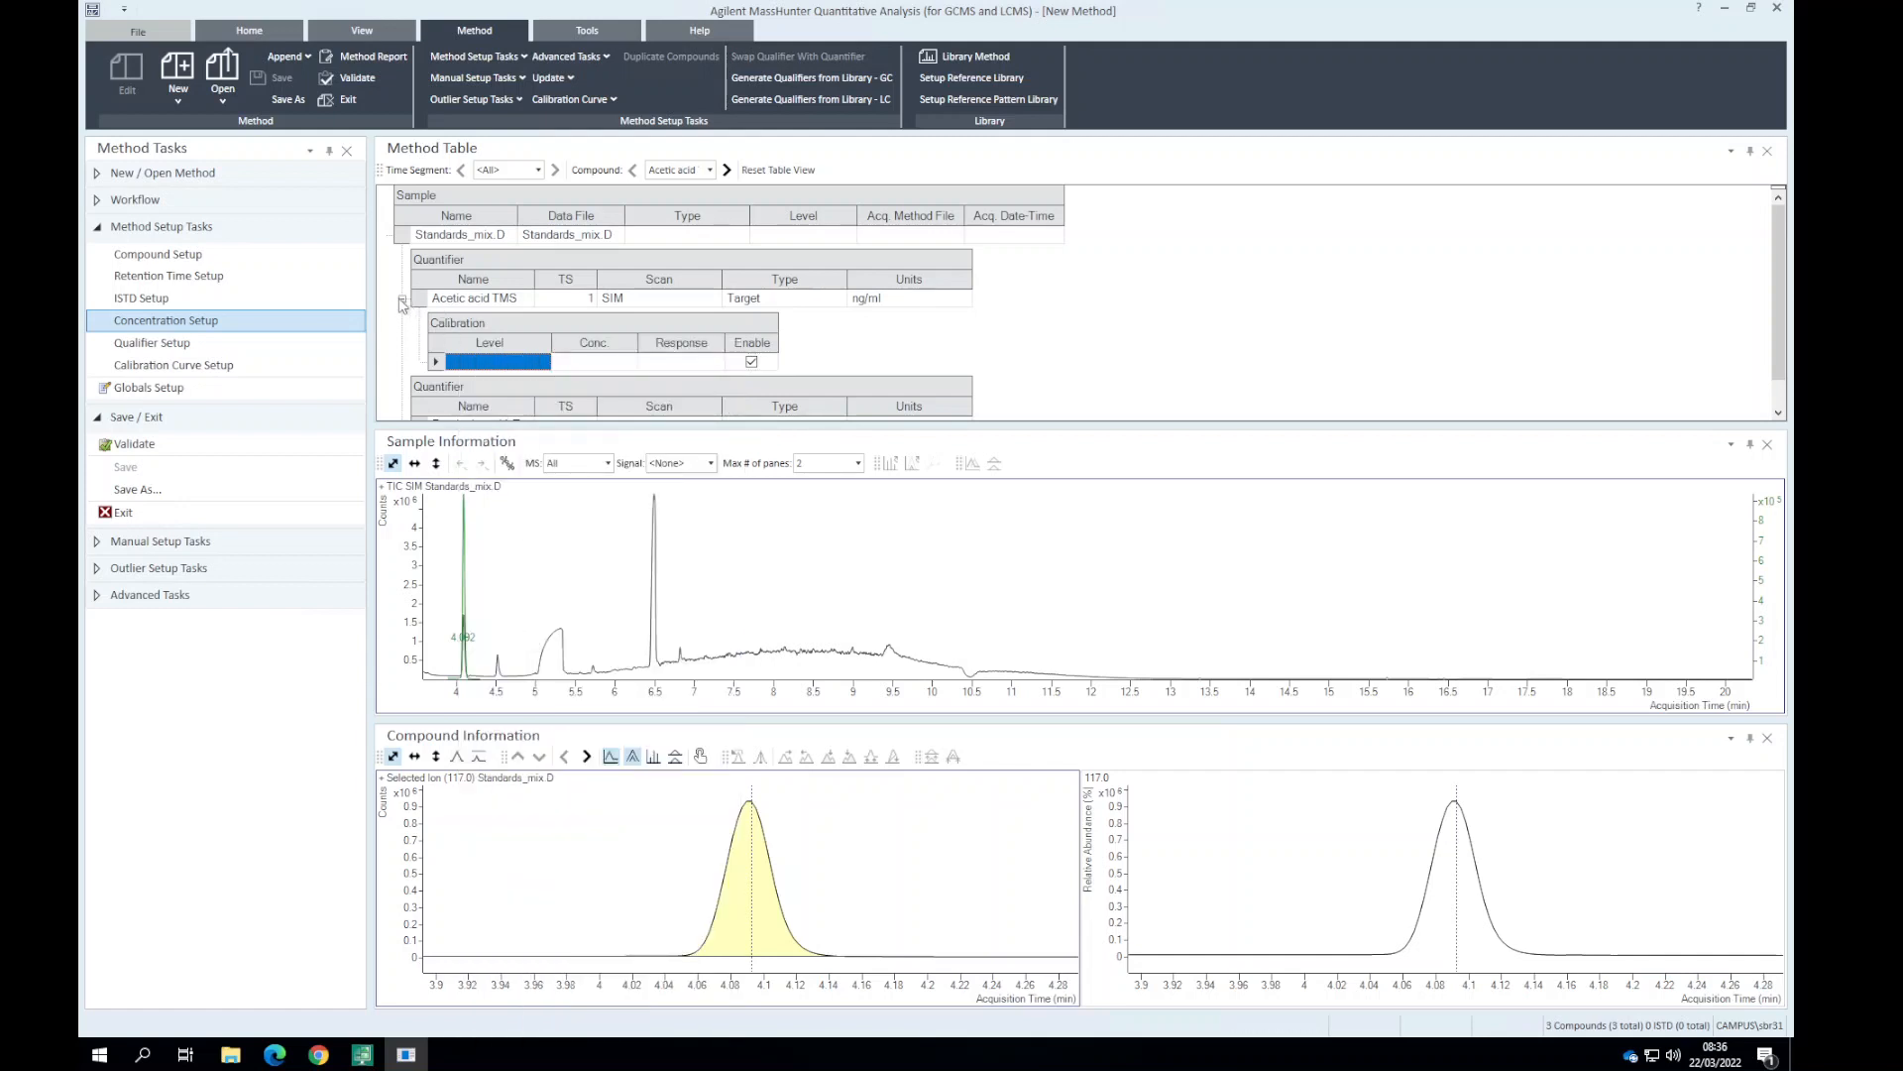
pyautogui.click(152, 342)
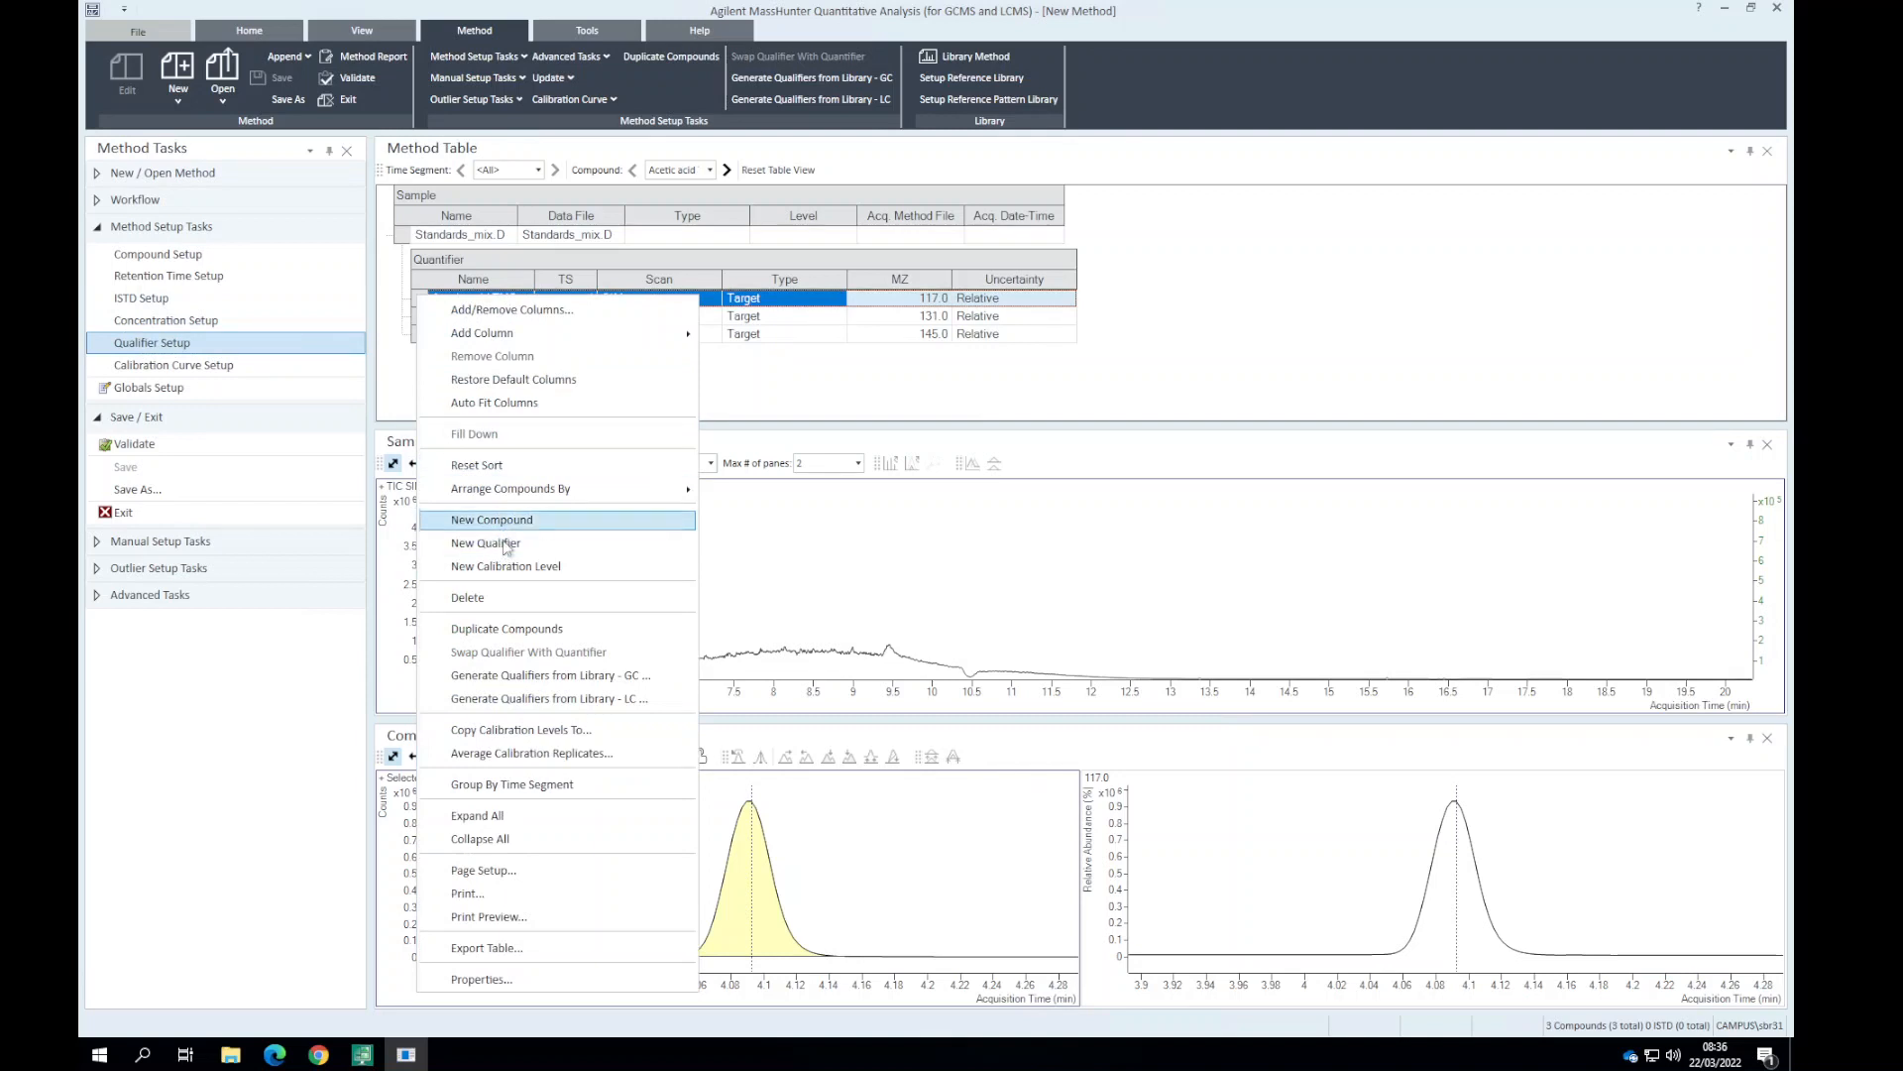
pyautogui.click(485, 542)
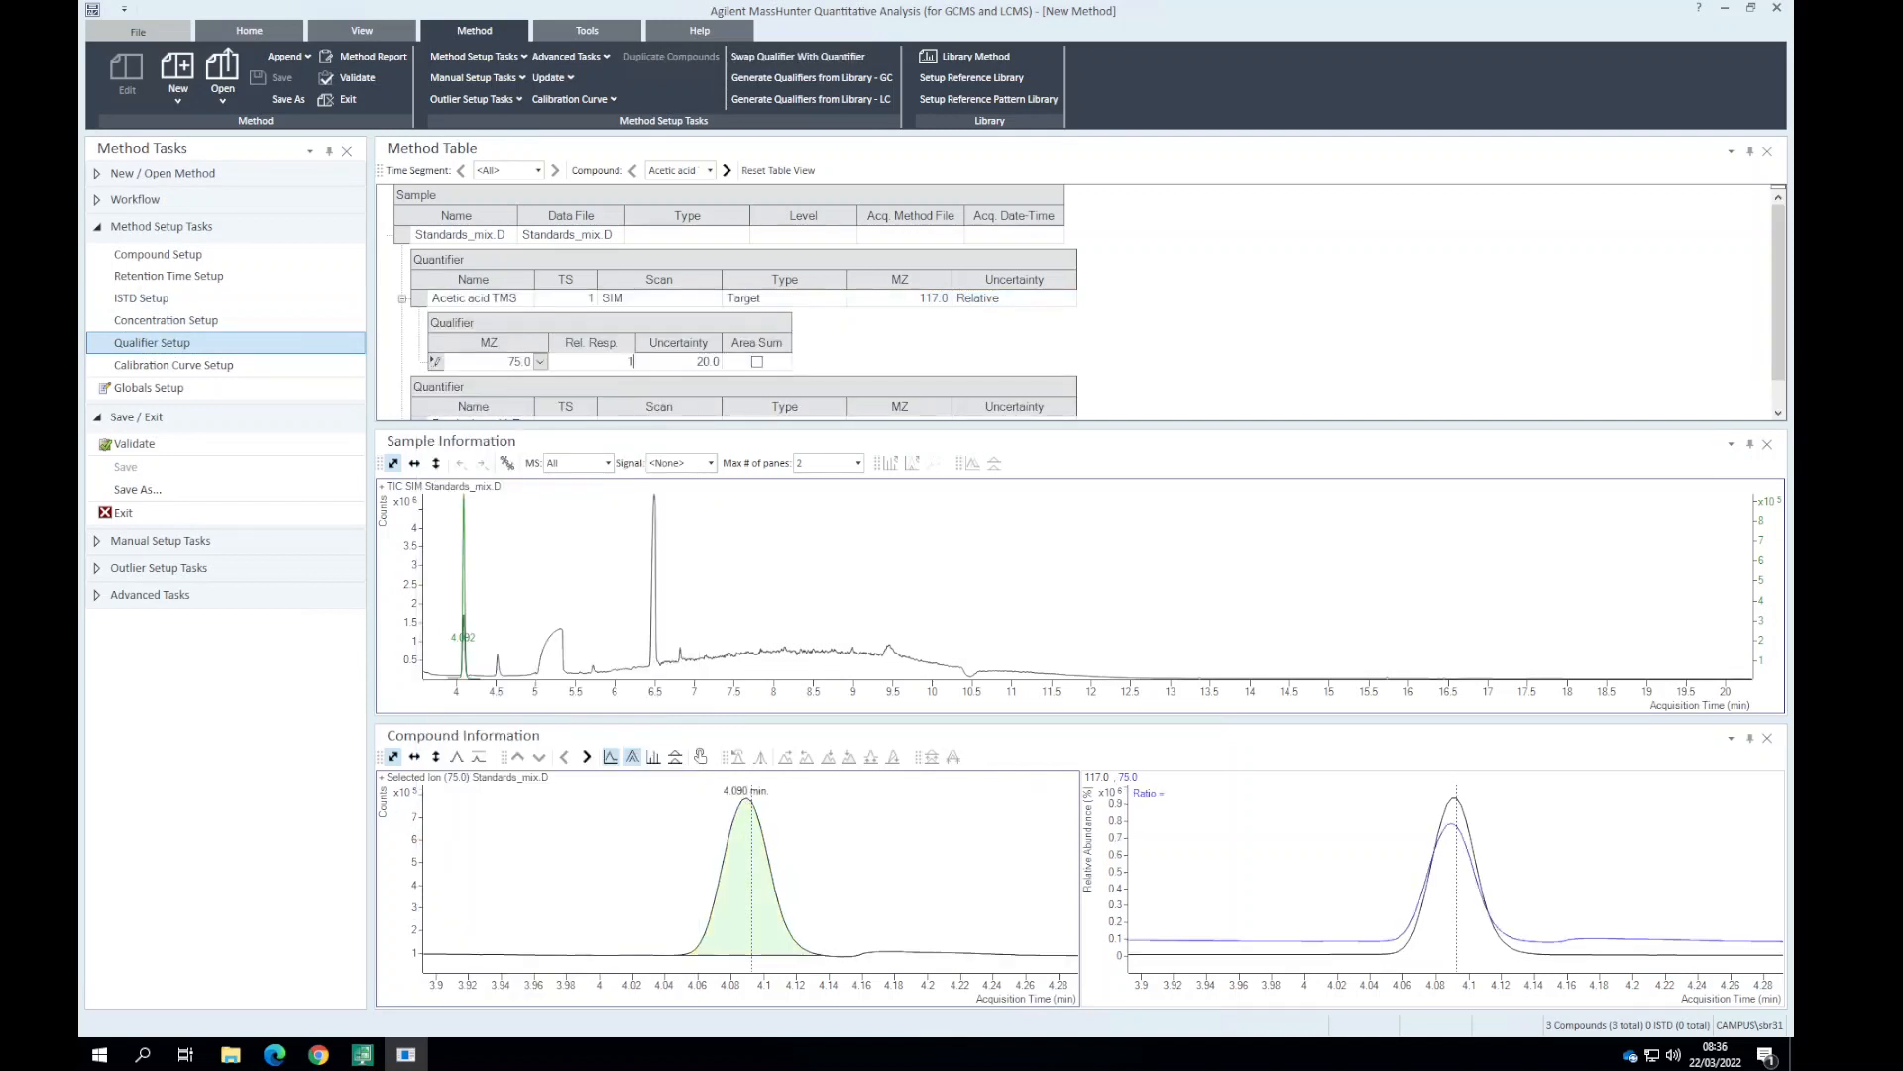
pyautogui.rightClick(741, 361)
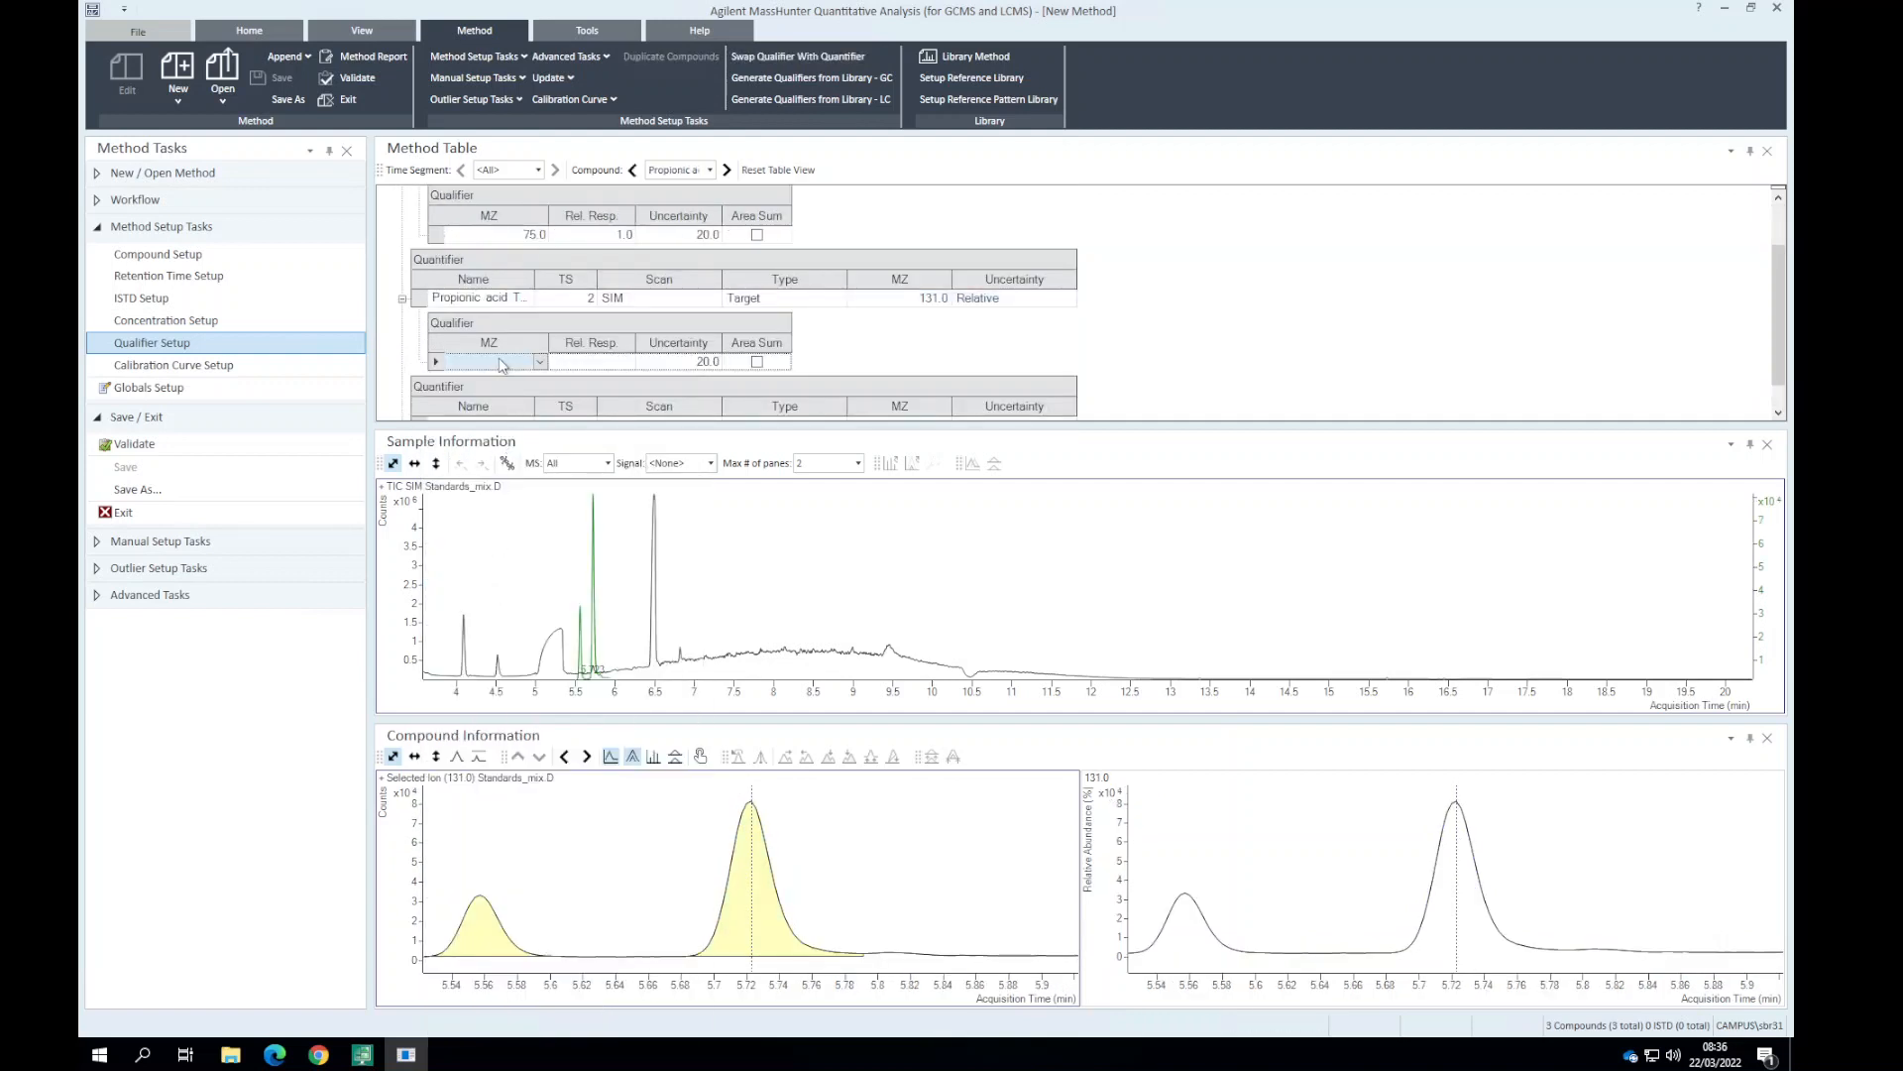
pyautogui.click(488, 361)
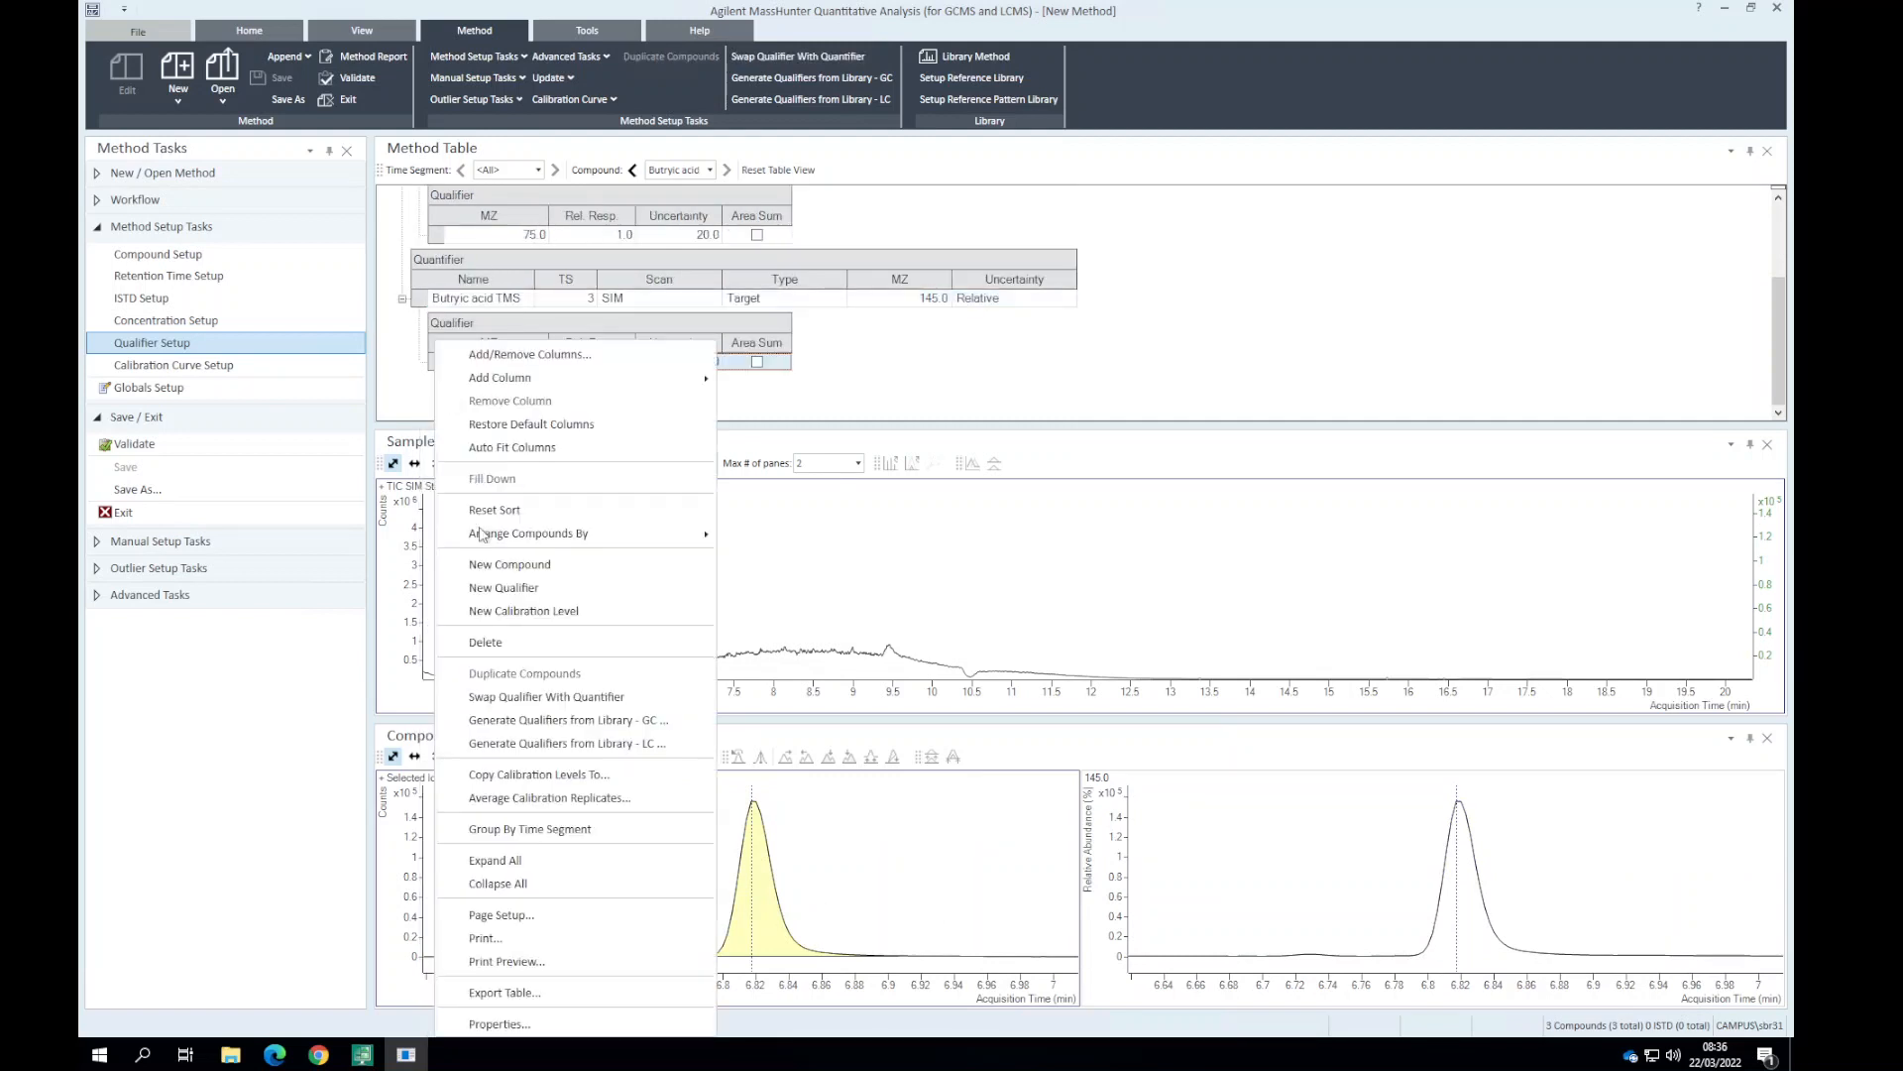
pyautogui.click(503, 586)
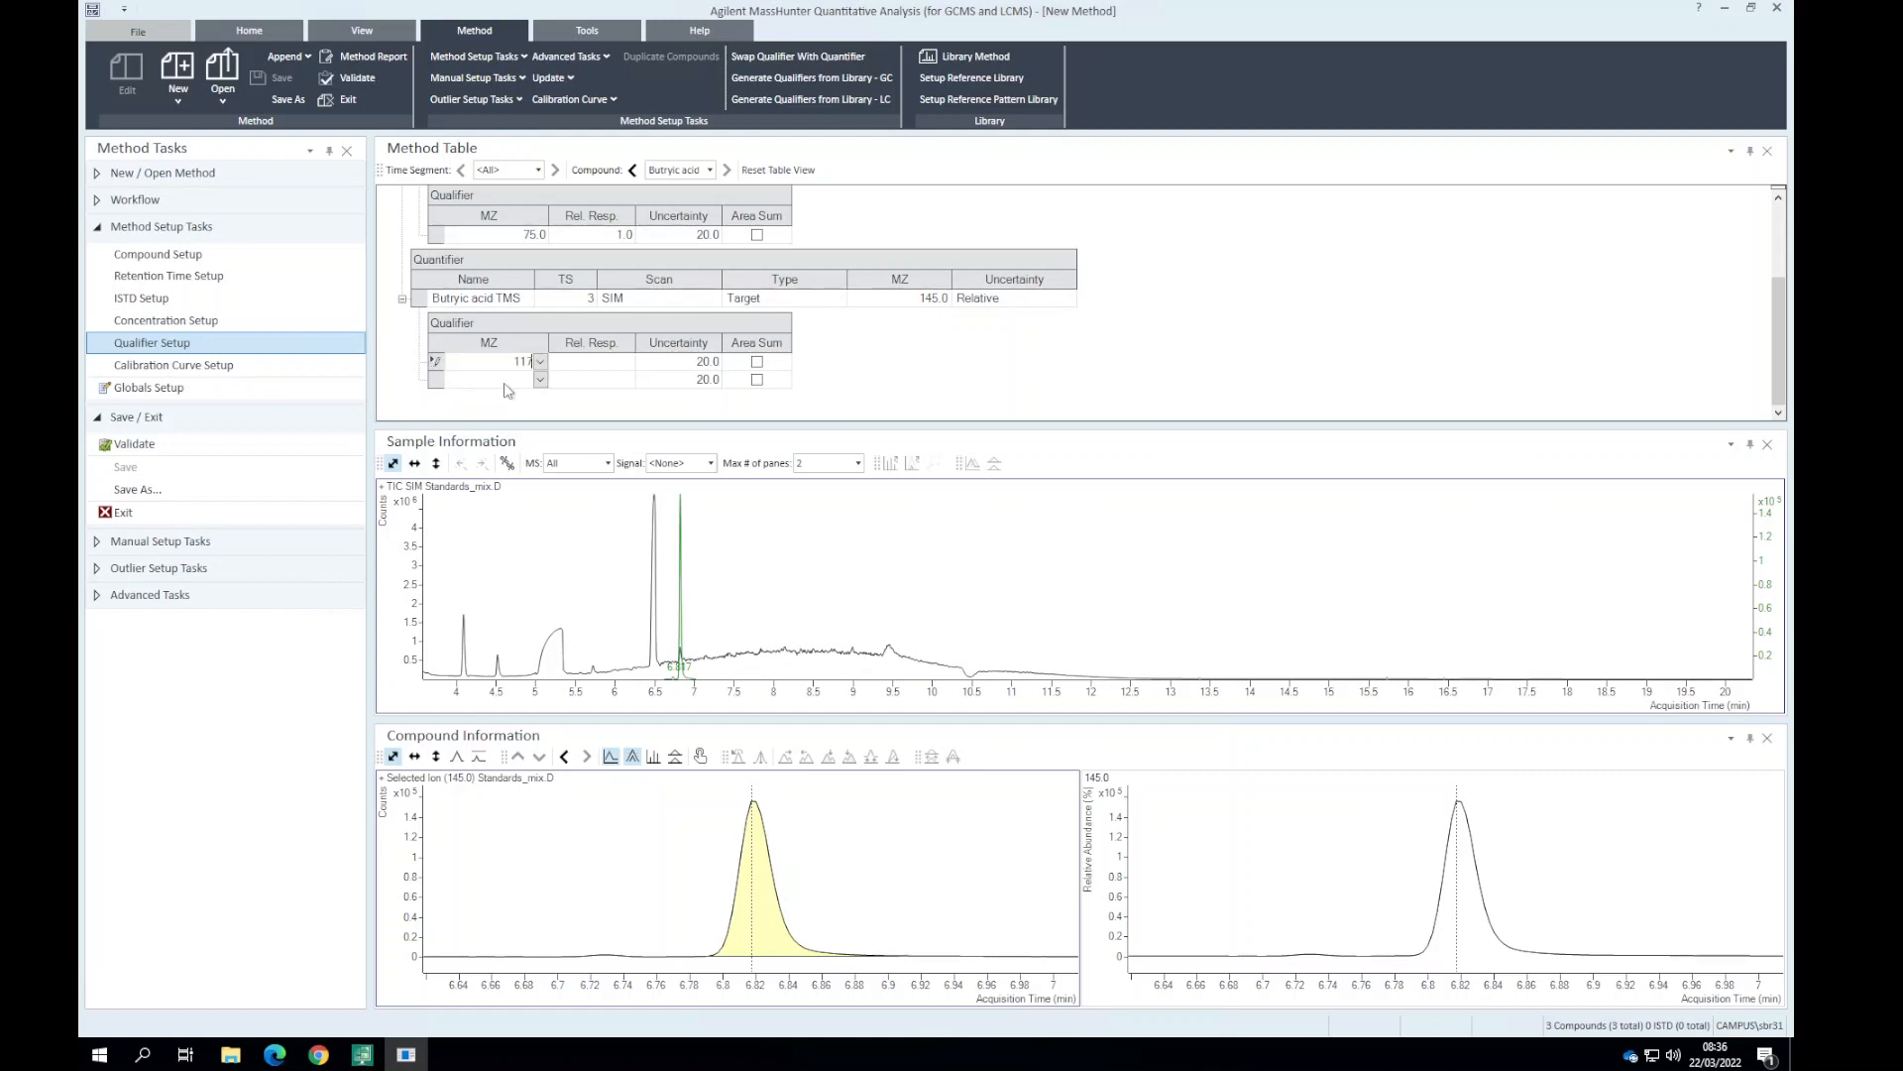
pyautogui.write('117.0')
pyautogui.click(497, 380)
pyautogui.write('75')
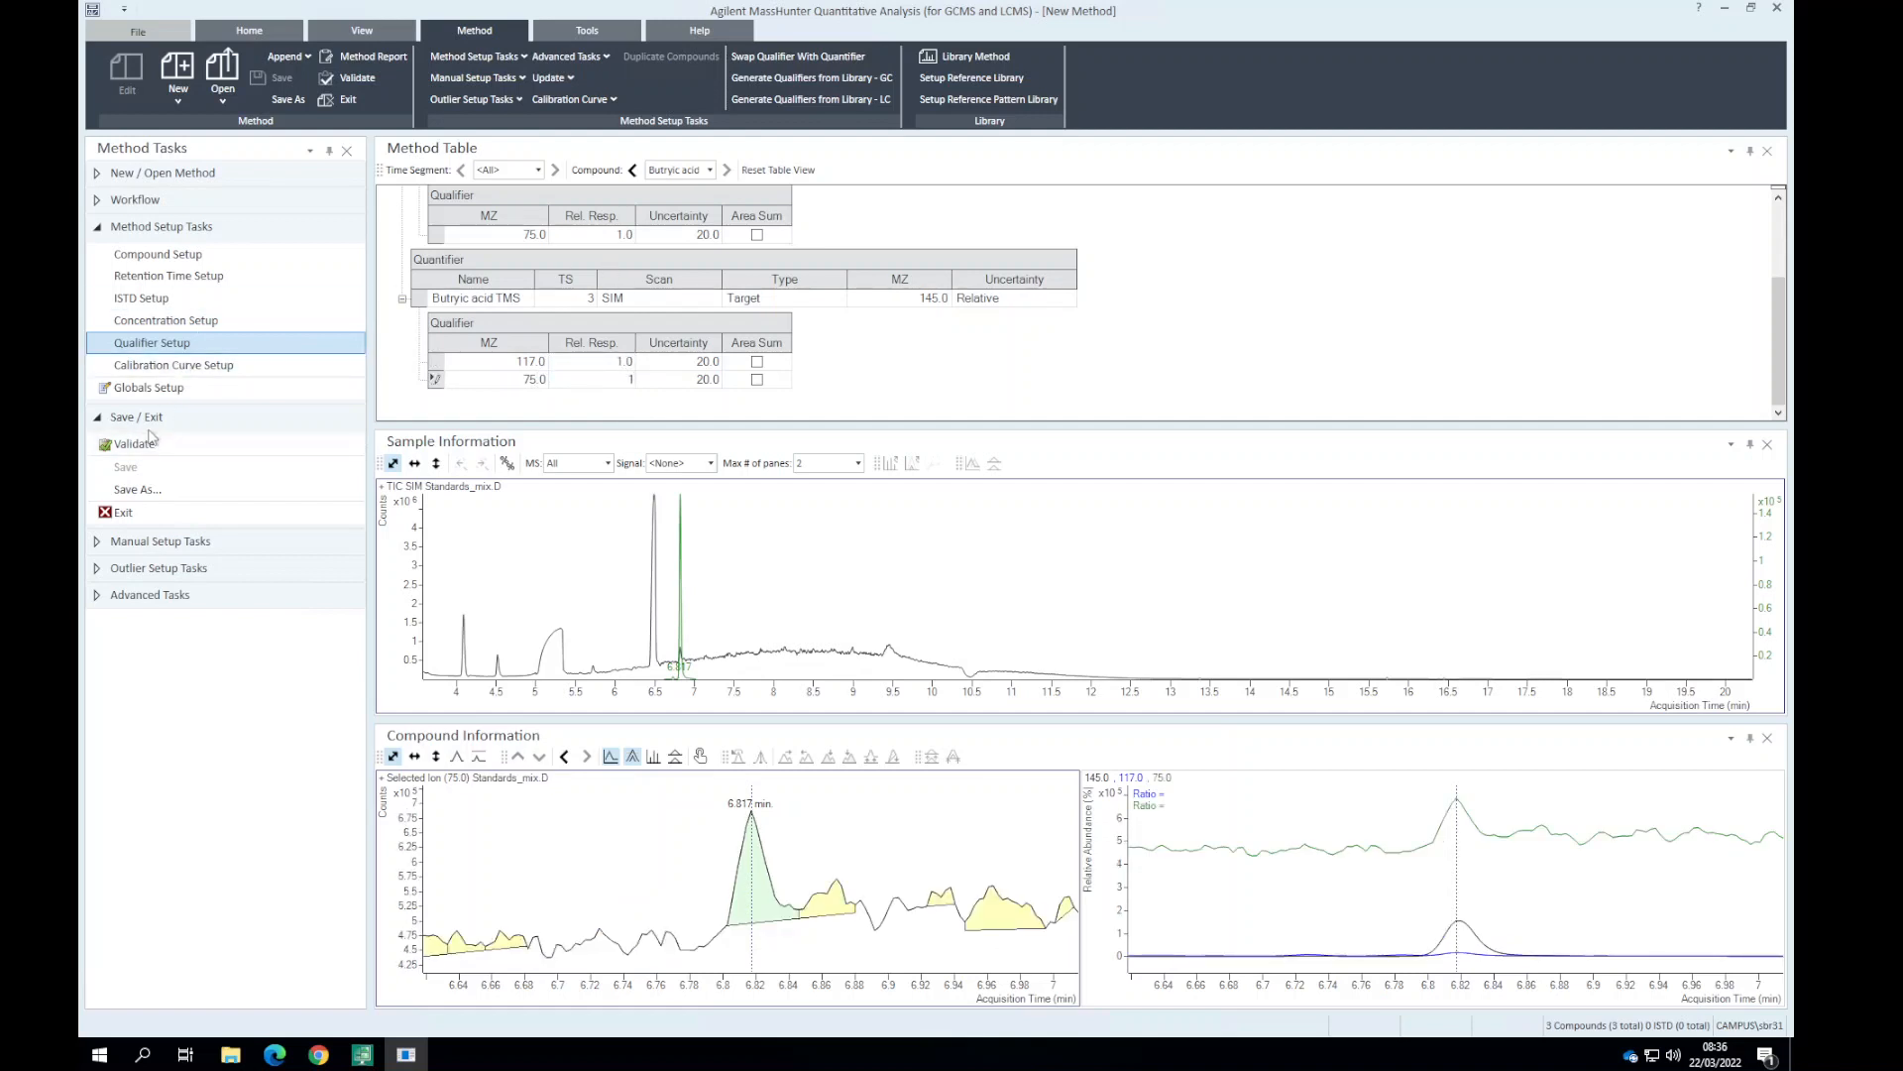
# Validate the method, delete the undefined calibration level, then apply and analyze batch1.
pyautogui.click(134, 443)
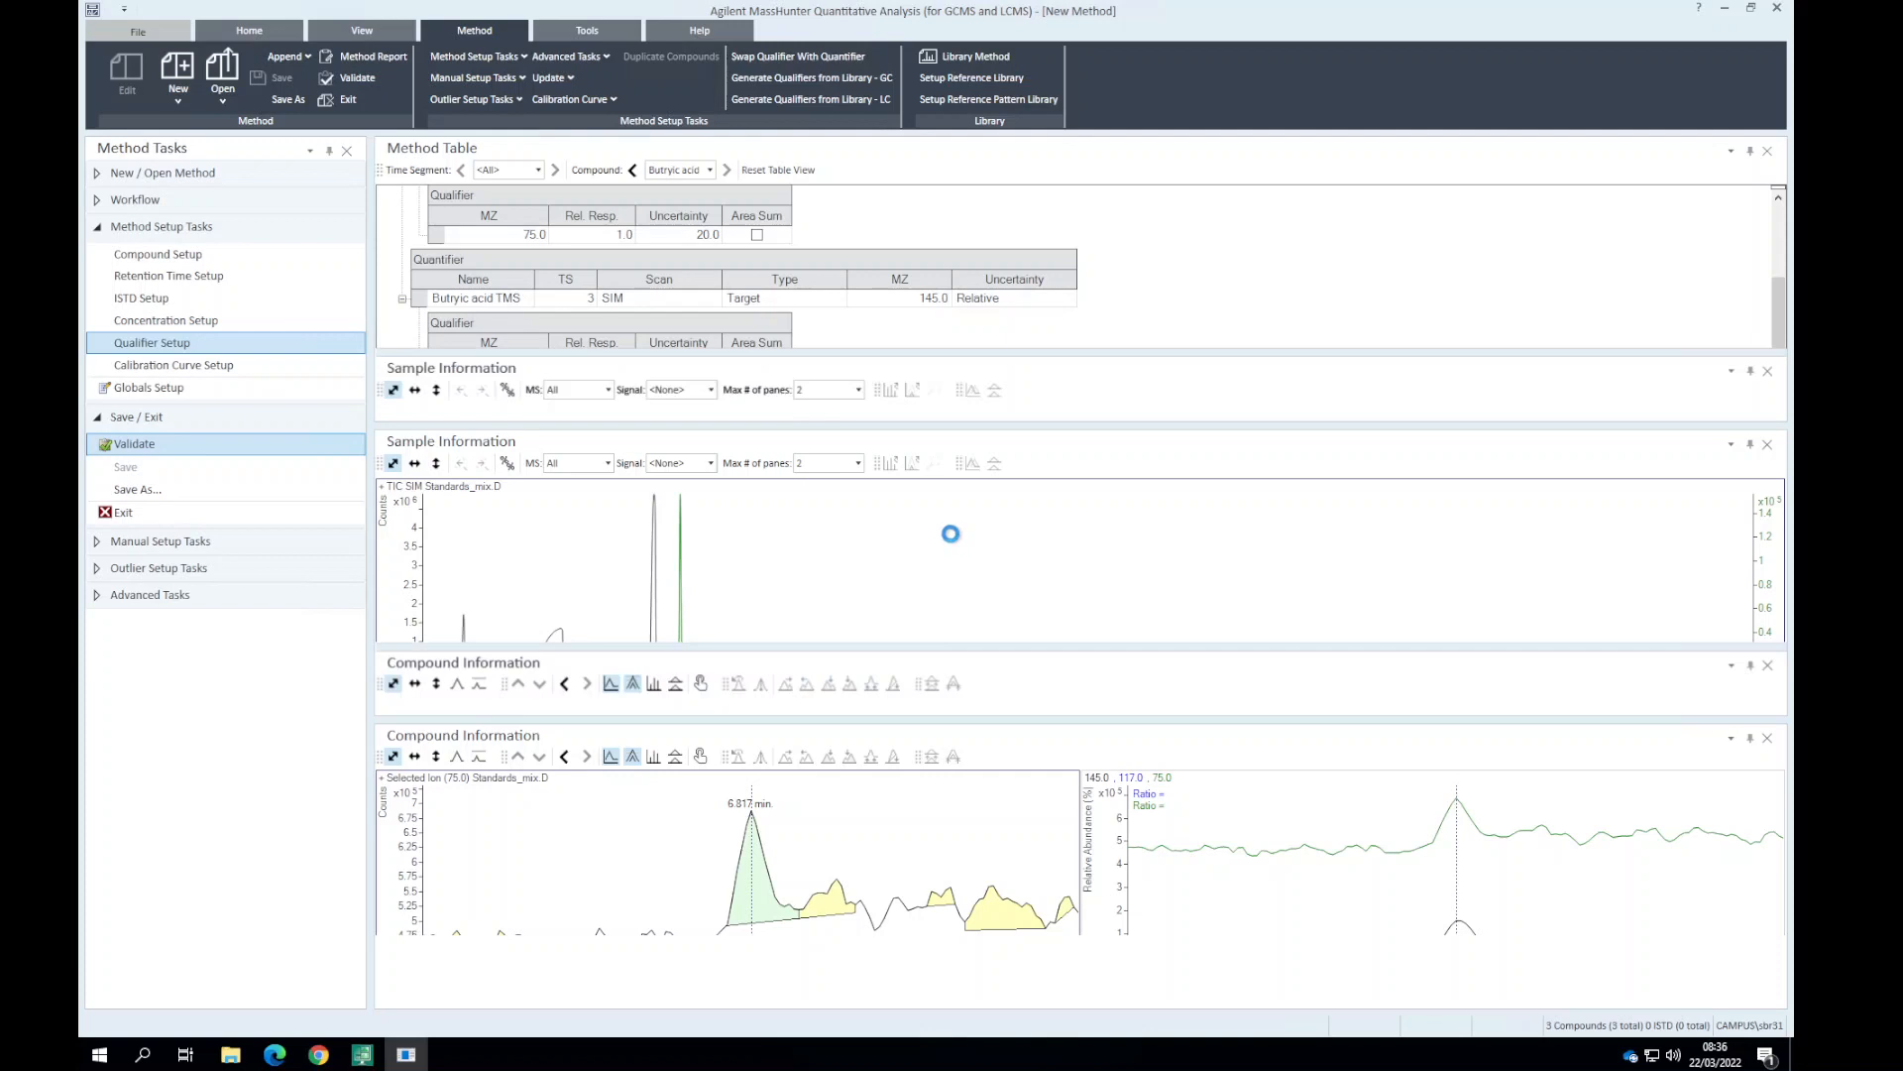
pyautogui.click(357, 78)
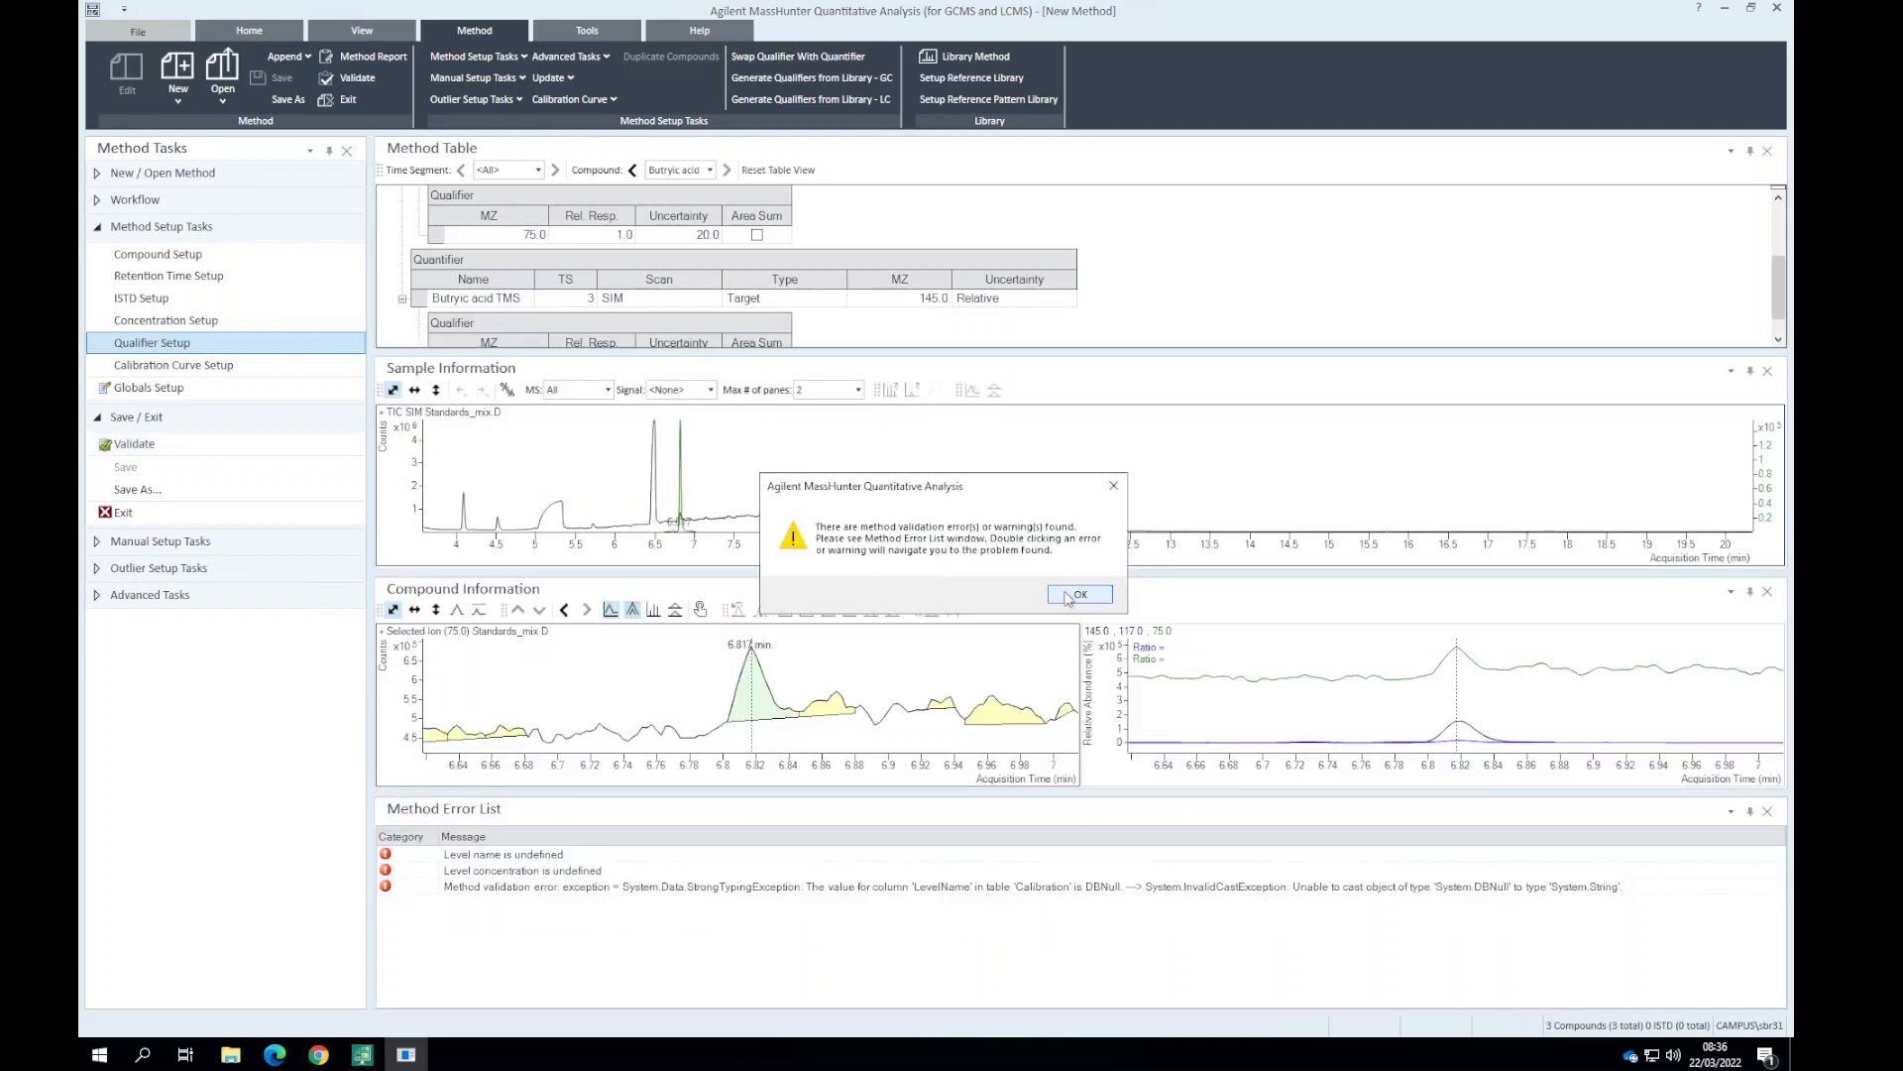
pyautogui.click(1078, 594)
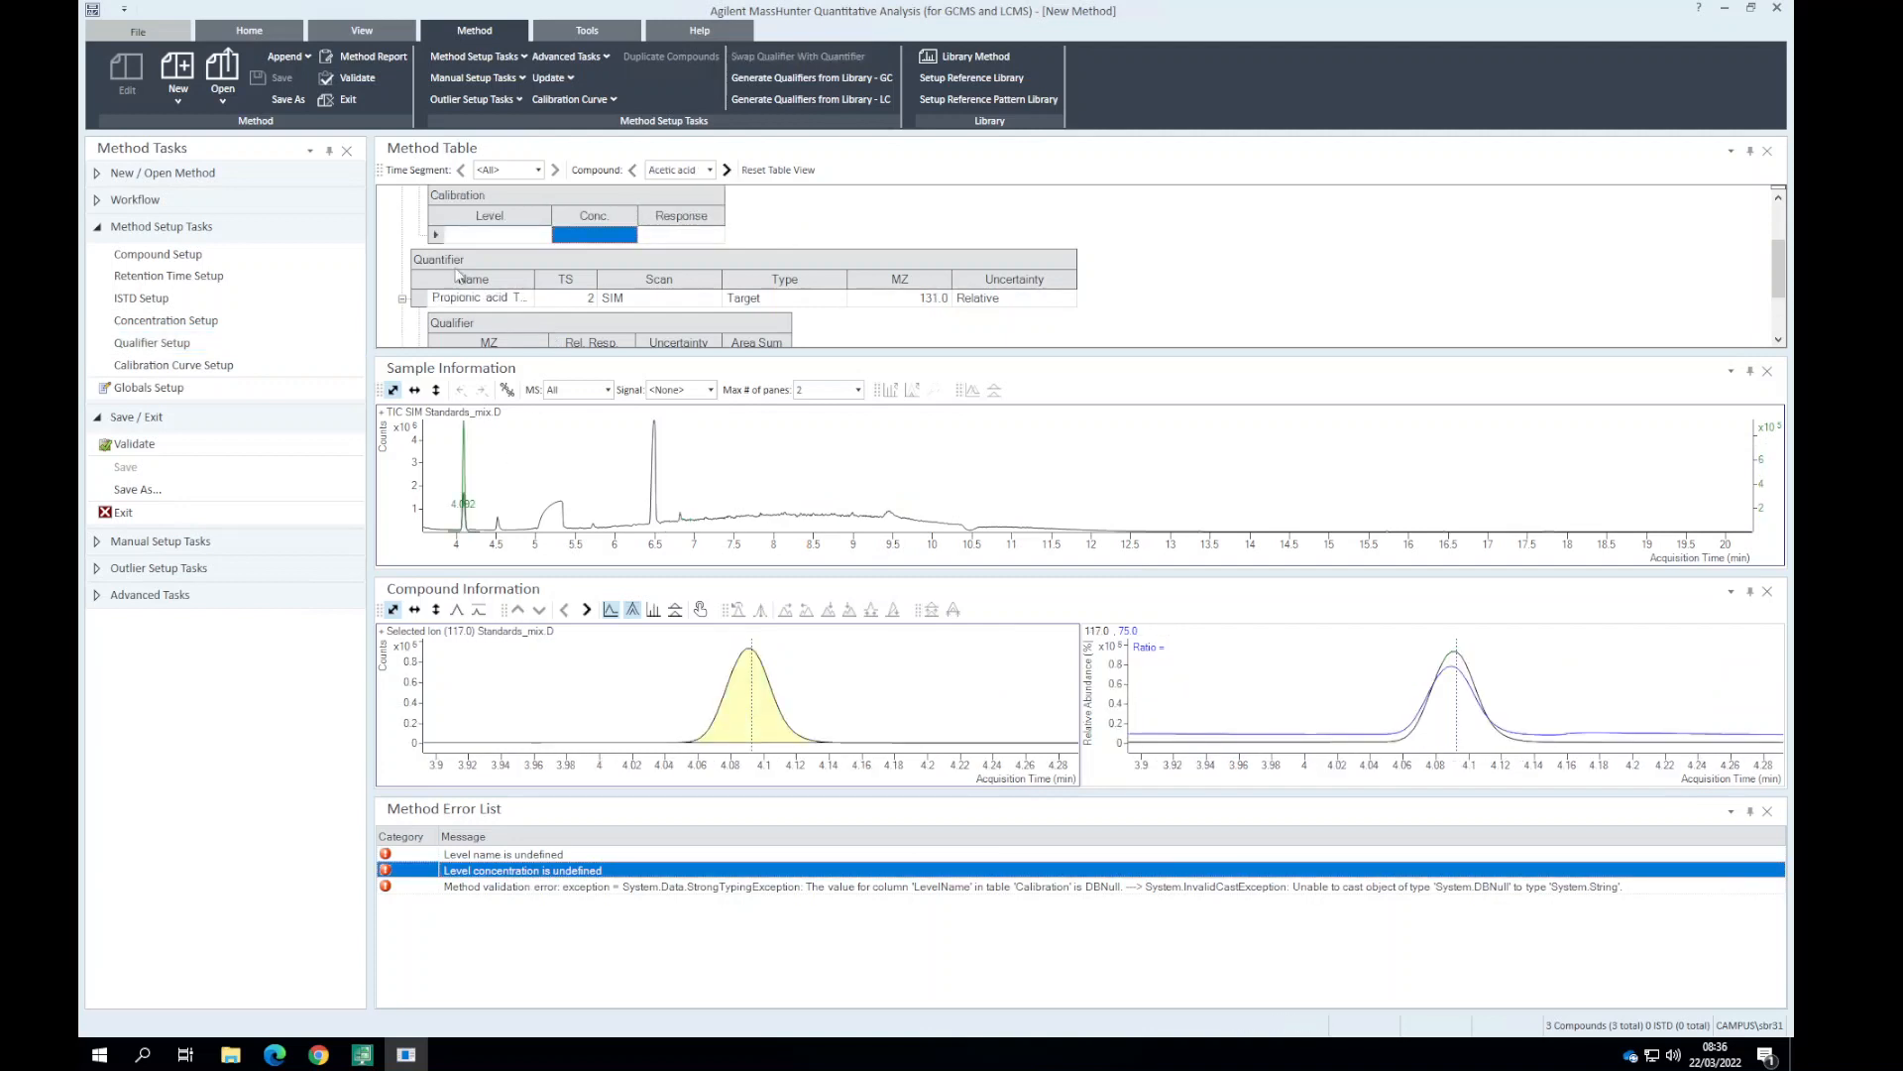
pyautogui.rightClick(594, 233)
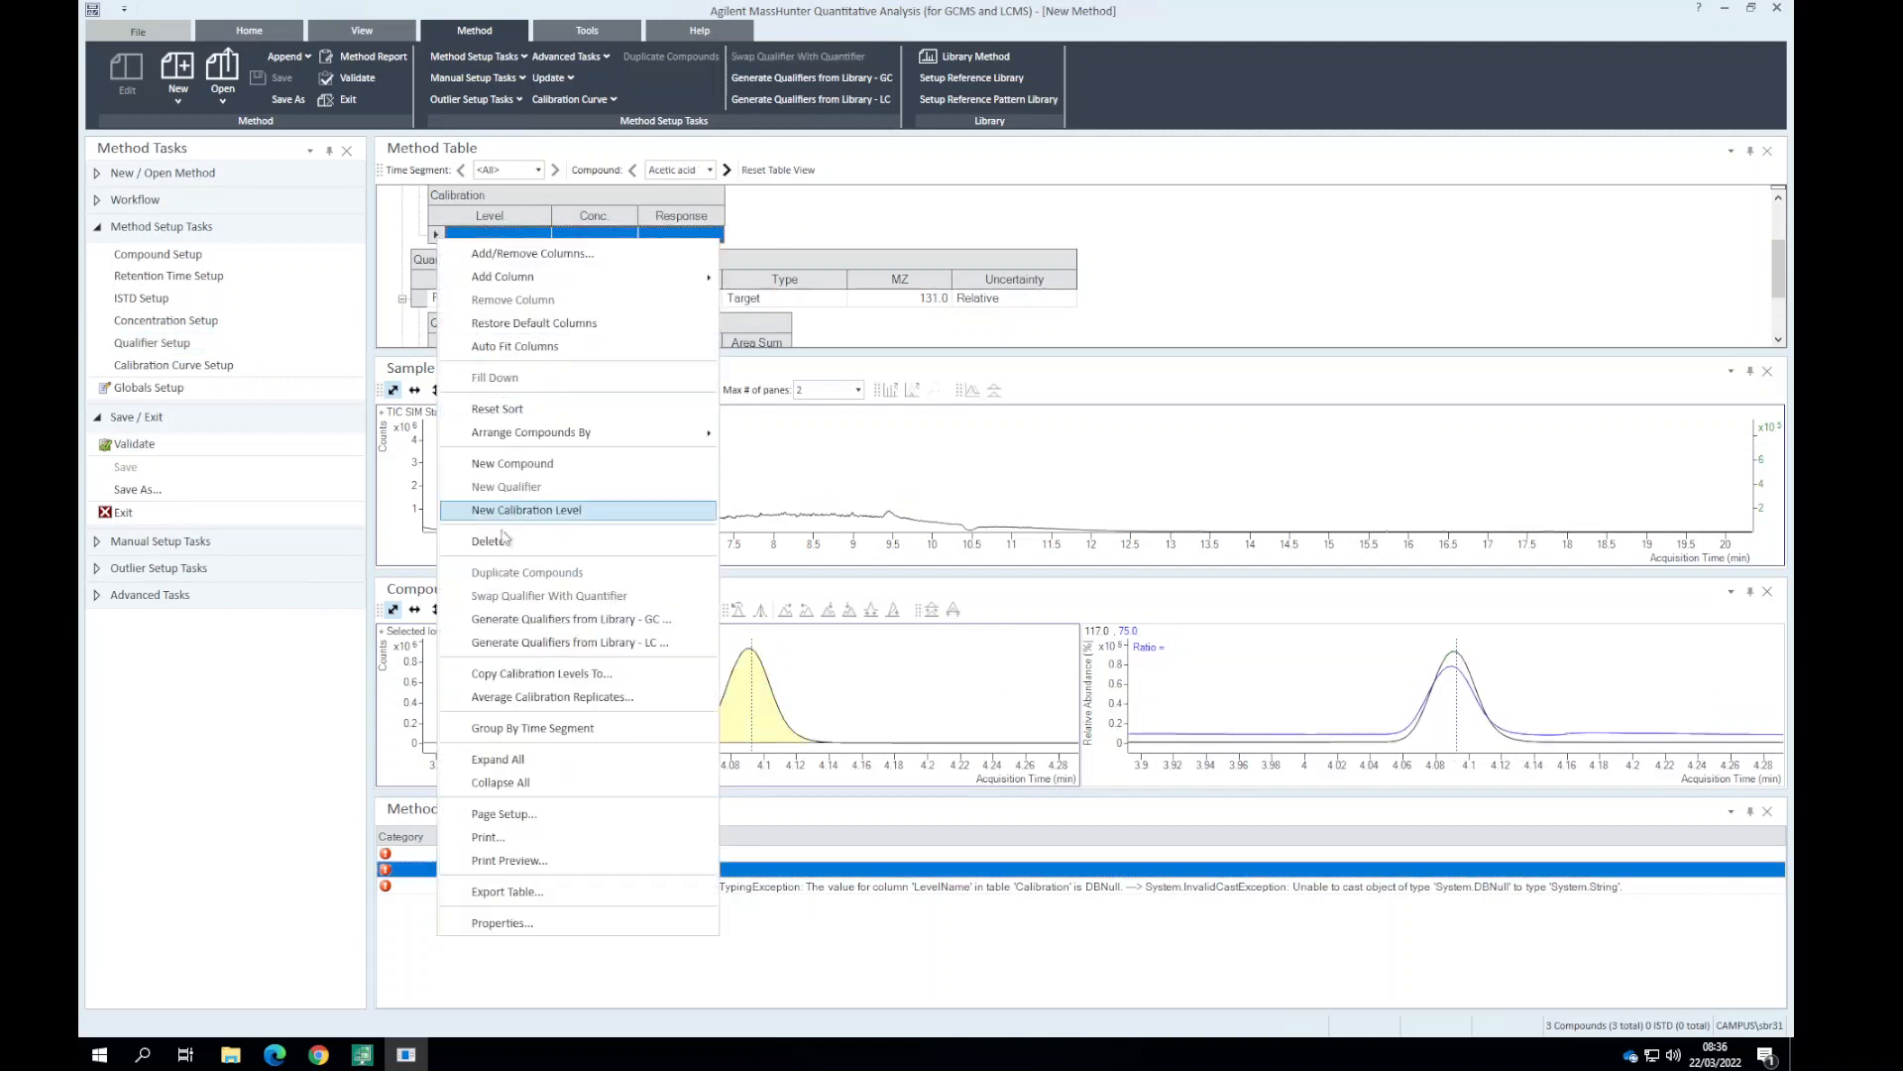
pyautogui.click(525, 508)
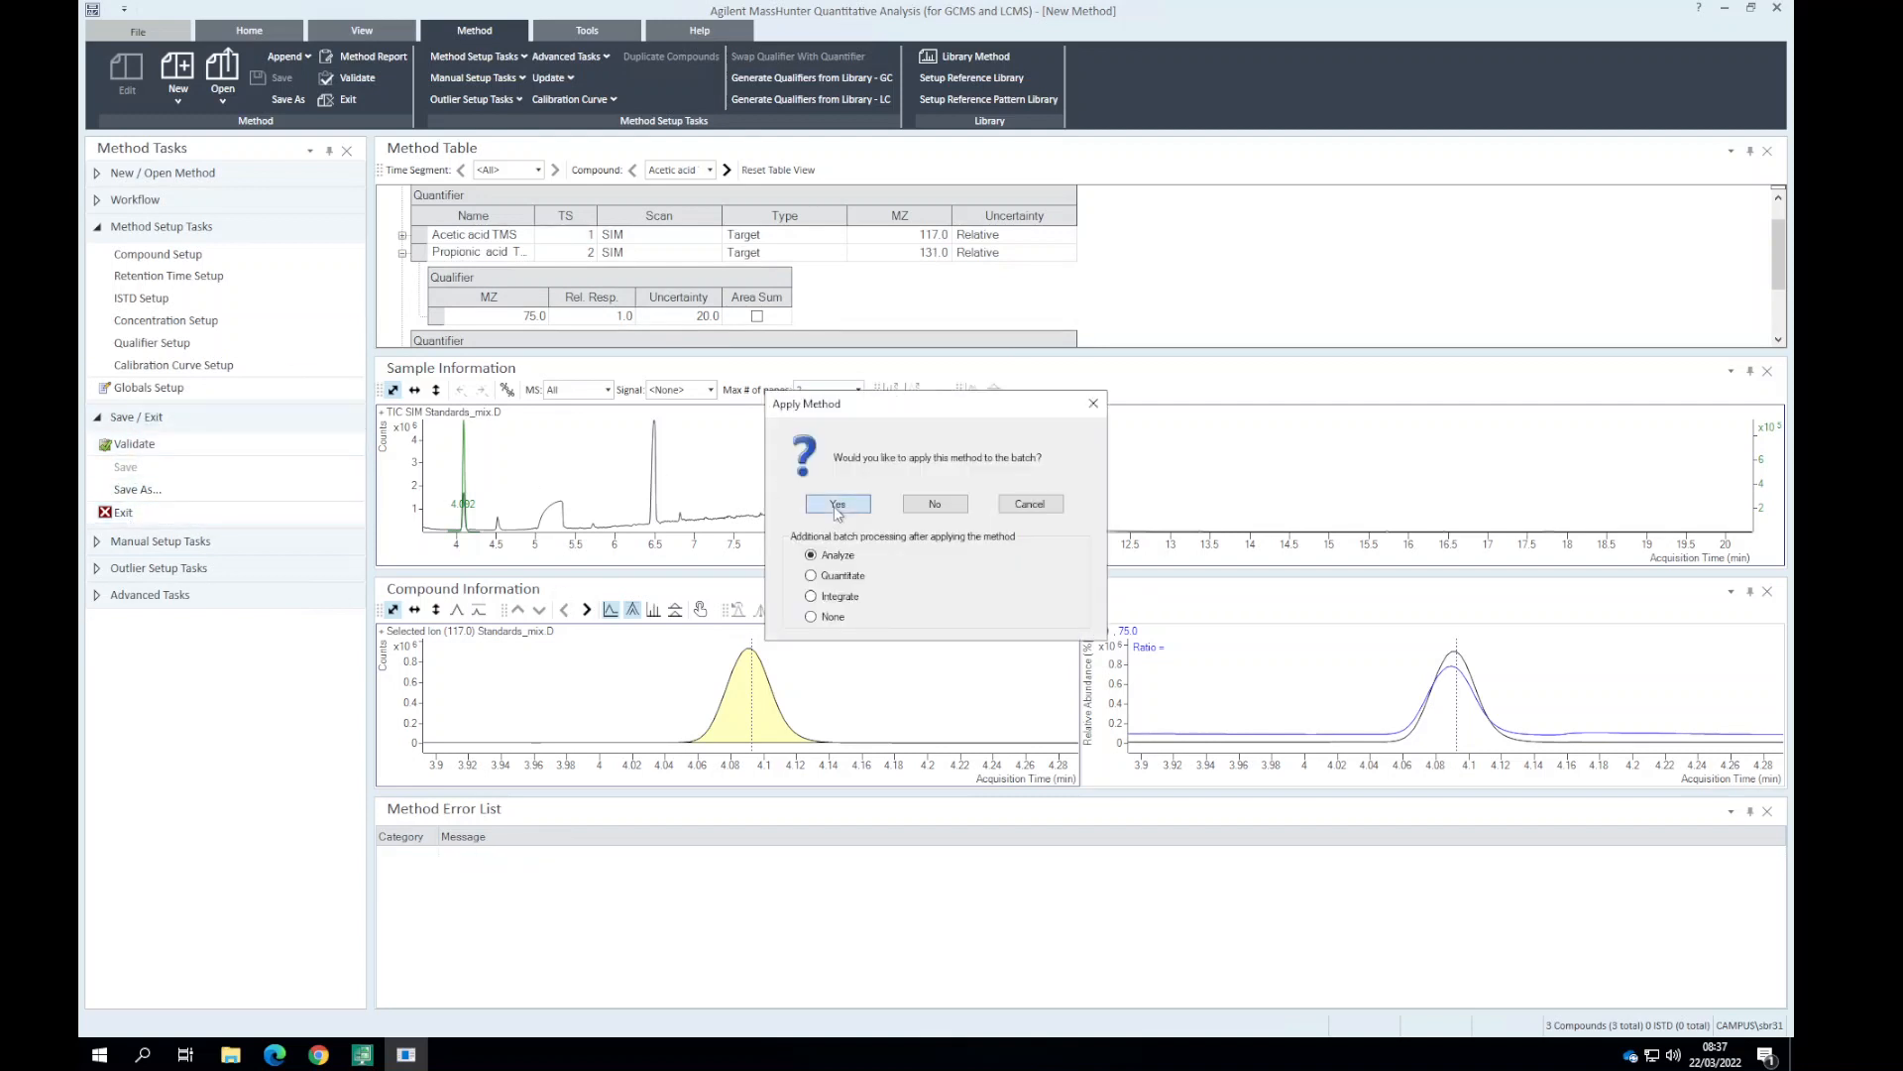
pyautogui.click(837, 504)
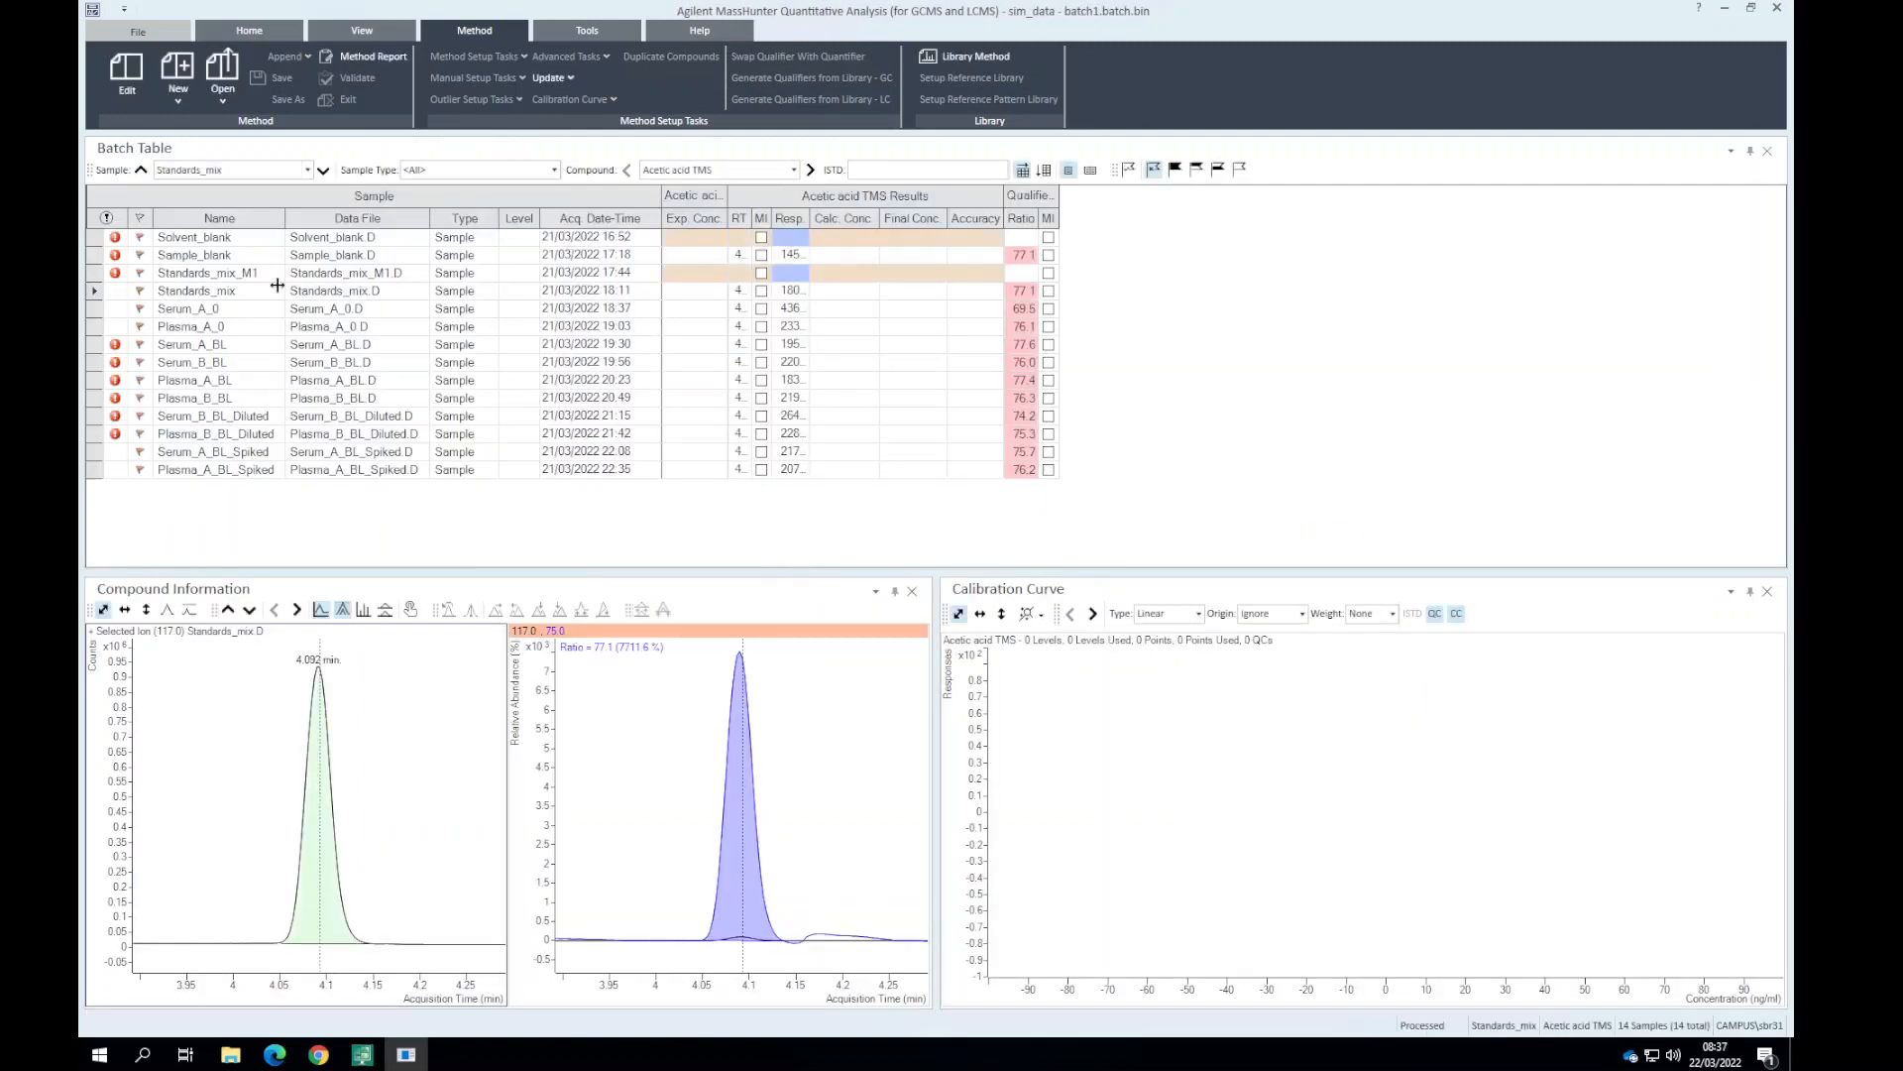
# Remove Standards_mix_M1 from batch1 and show Standards_mix acetic acid TMS results.
pyautogui.click(207, 272)
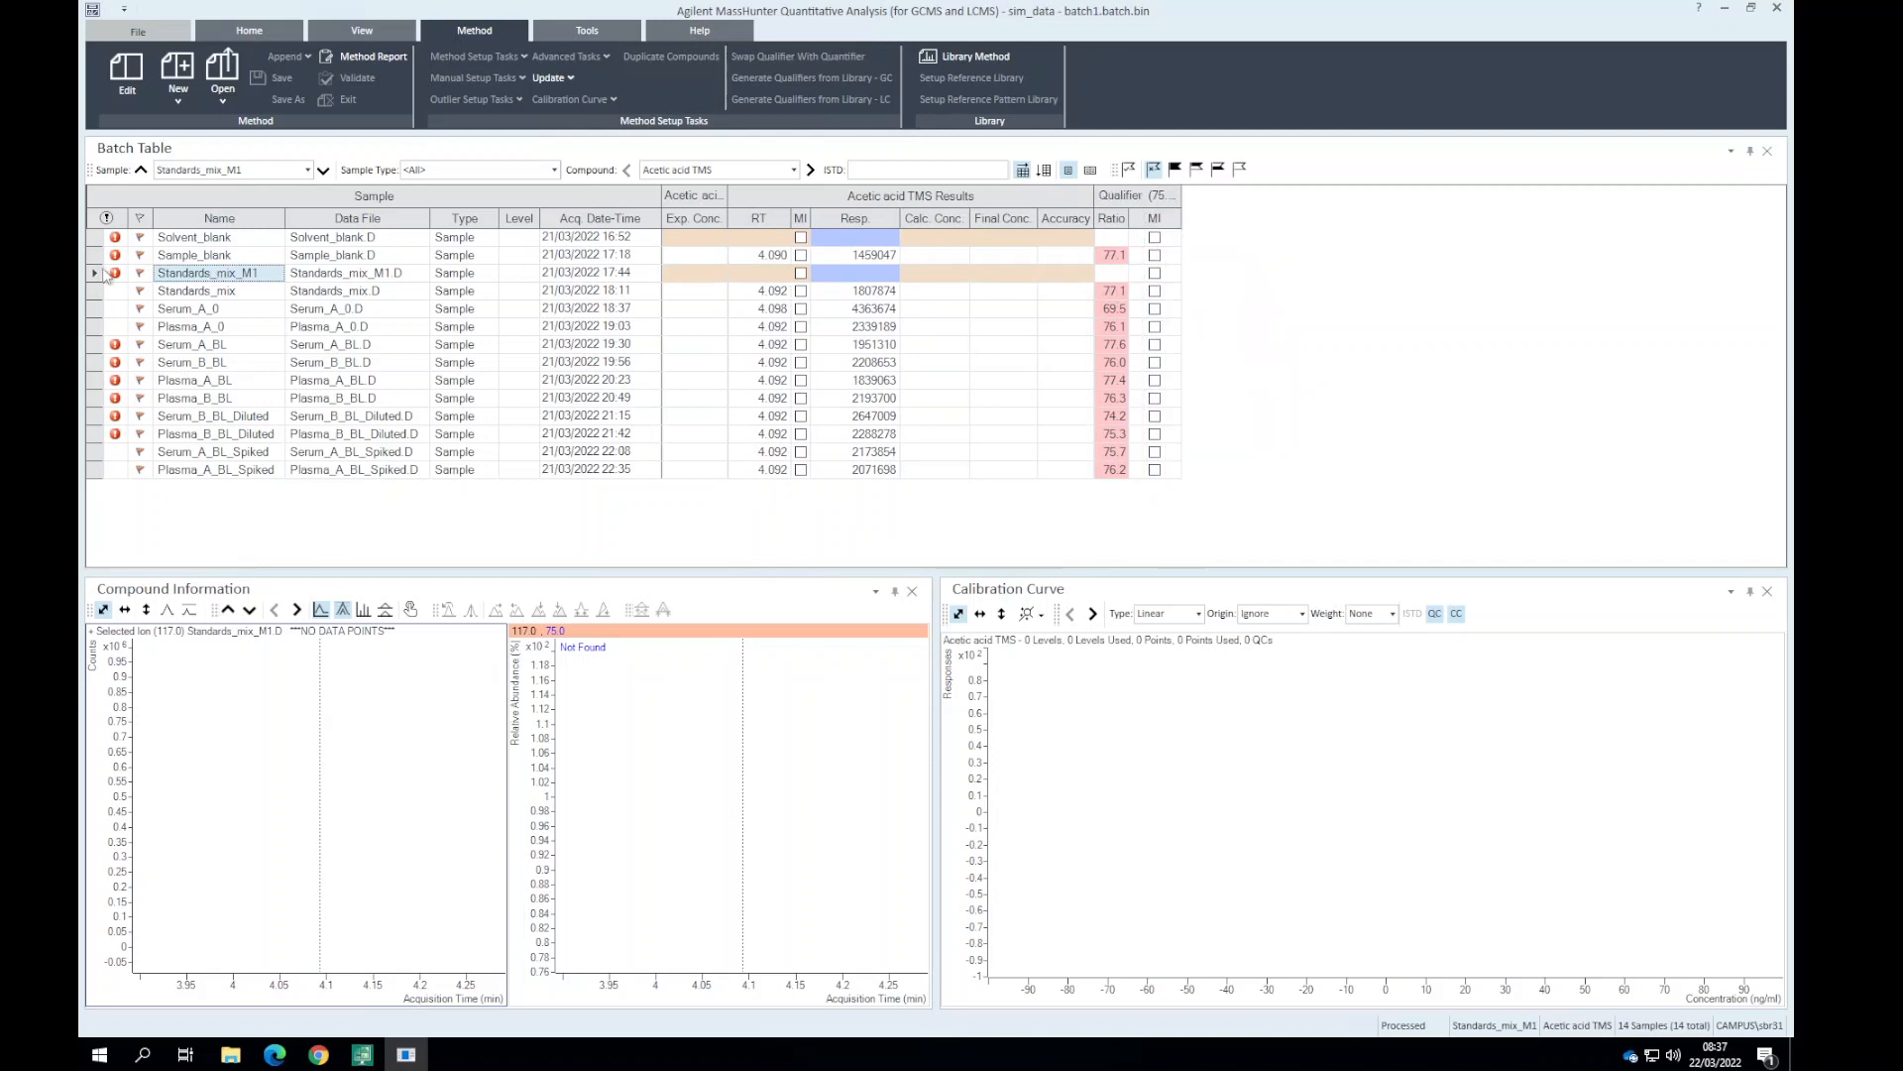
pyautogui.rightClick(218, 272)
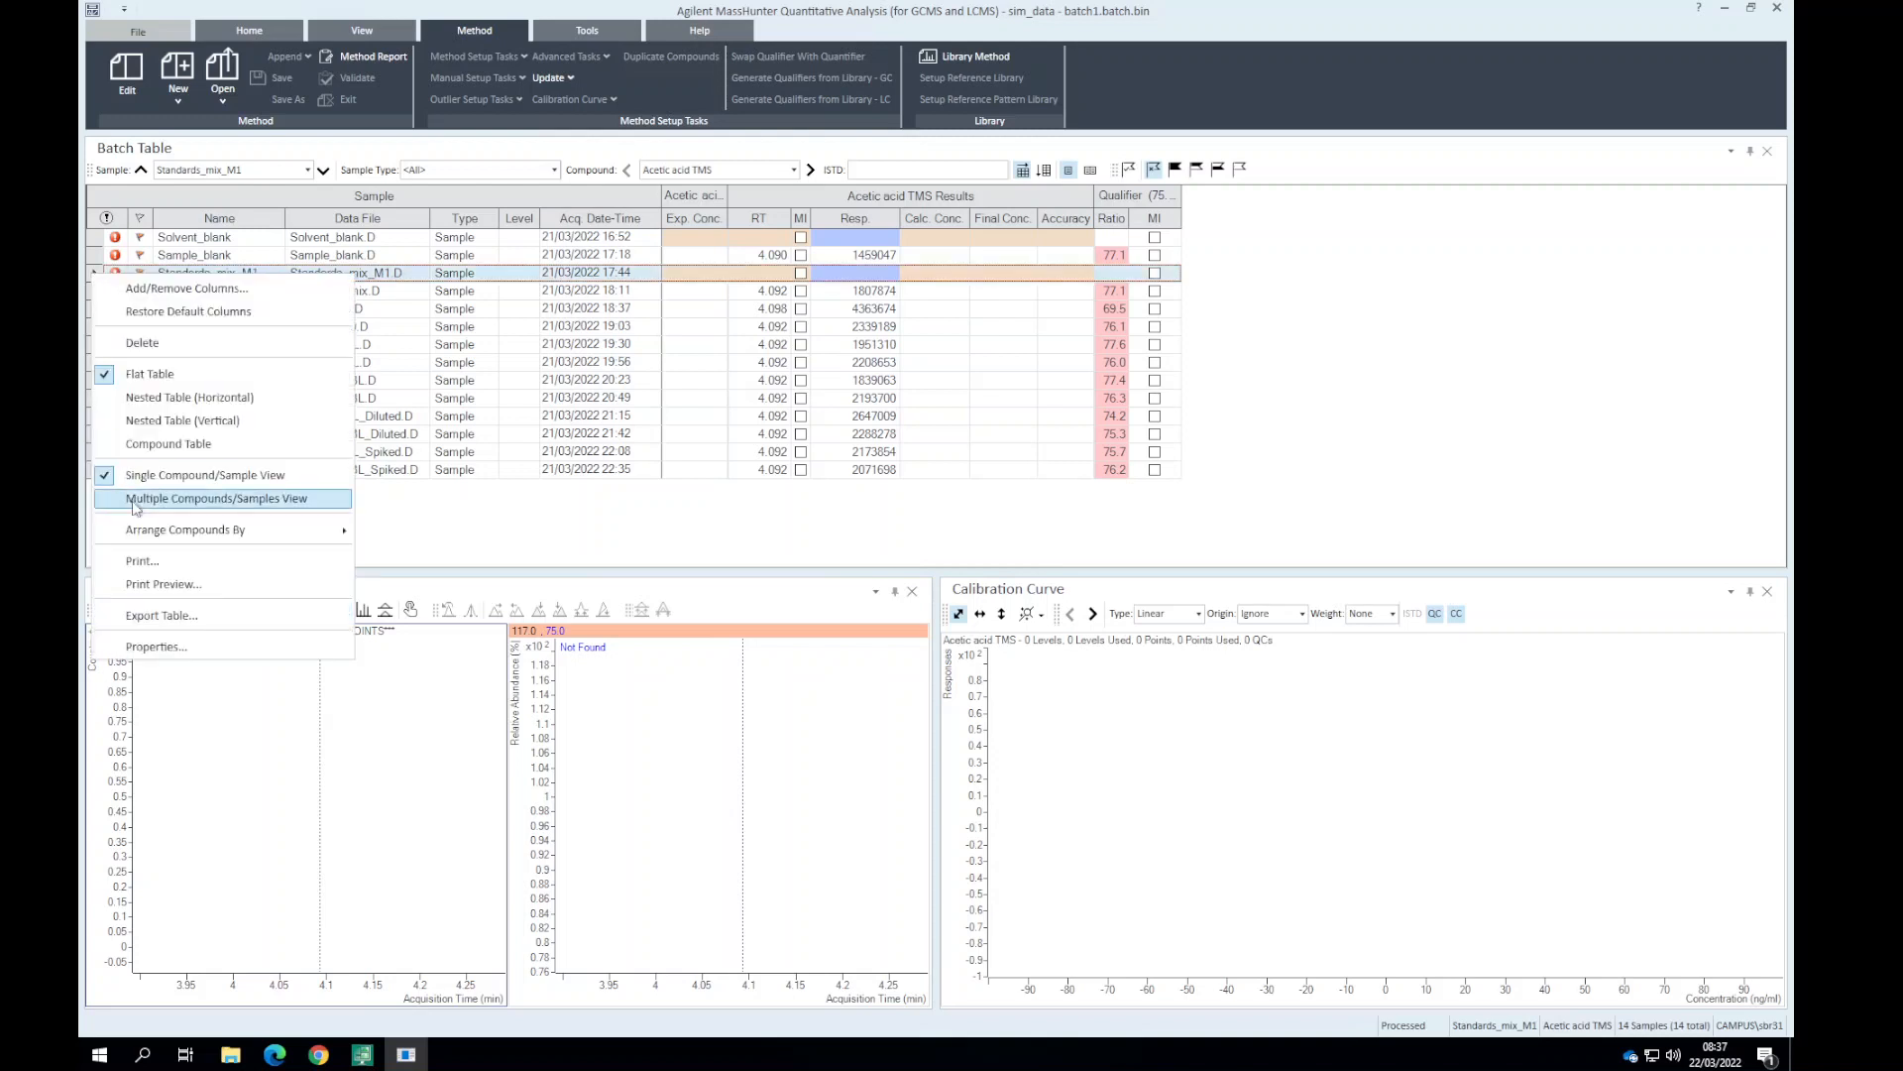
pyautogui.click(249, 31)
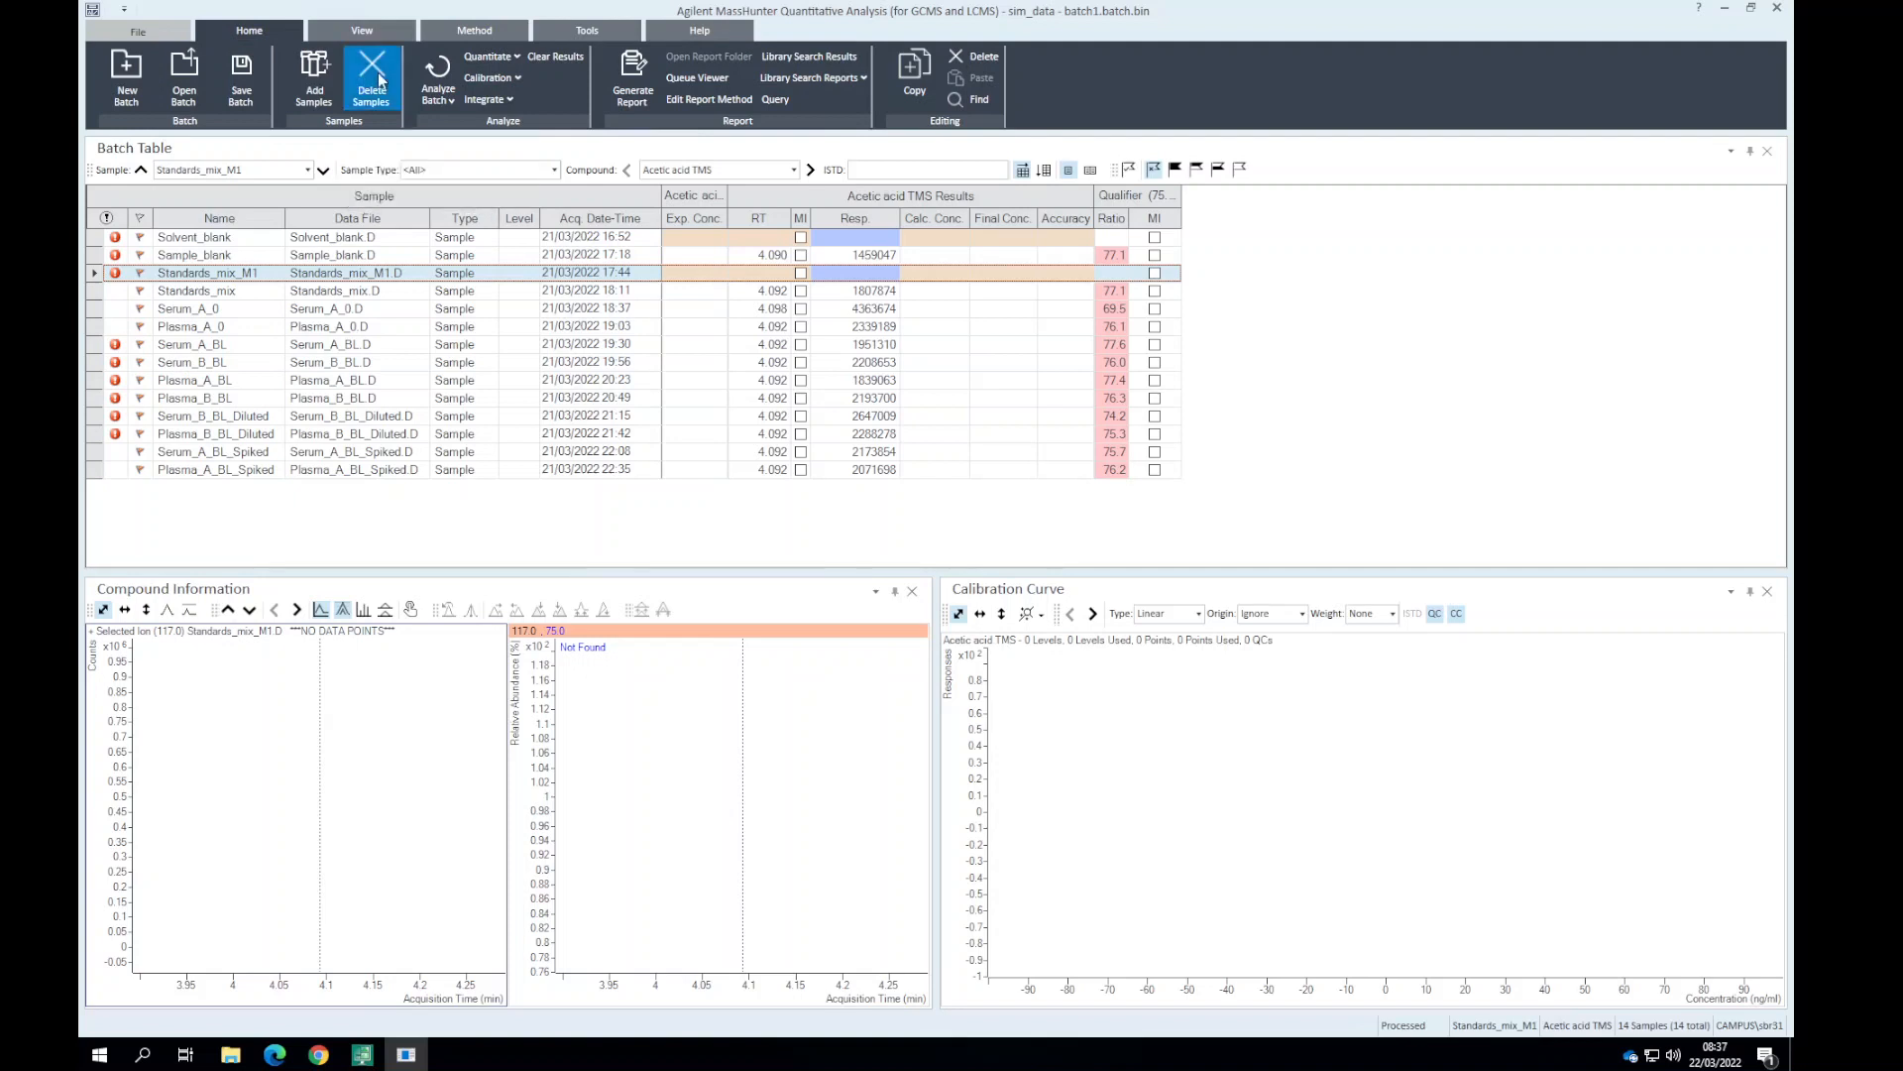
pyautogui.click(372, 72)
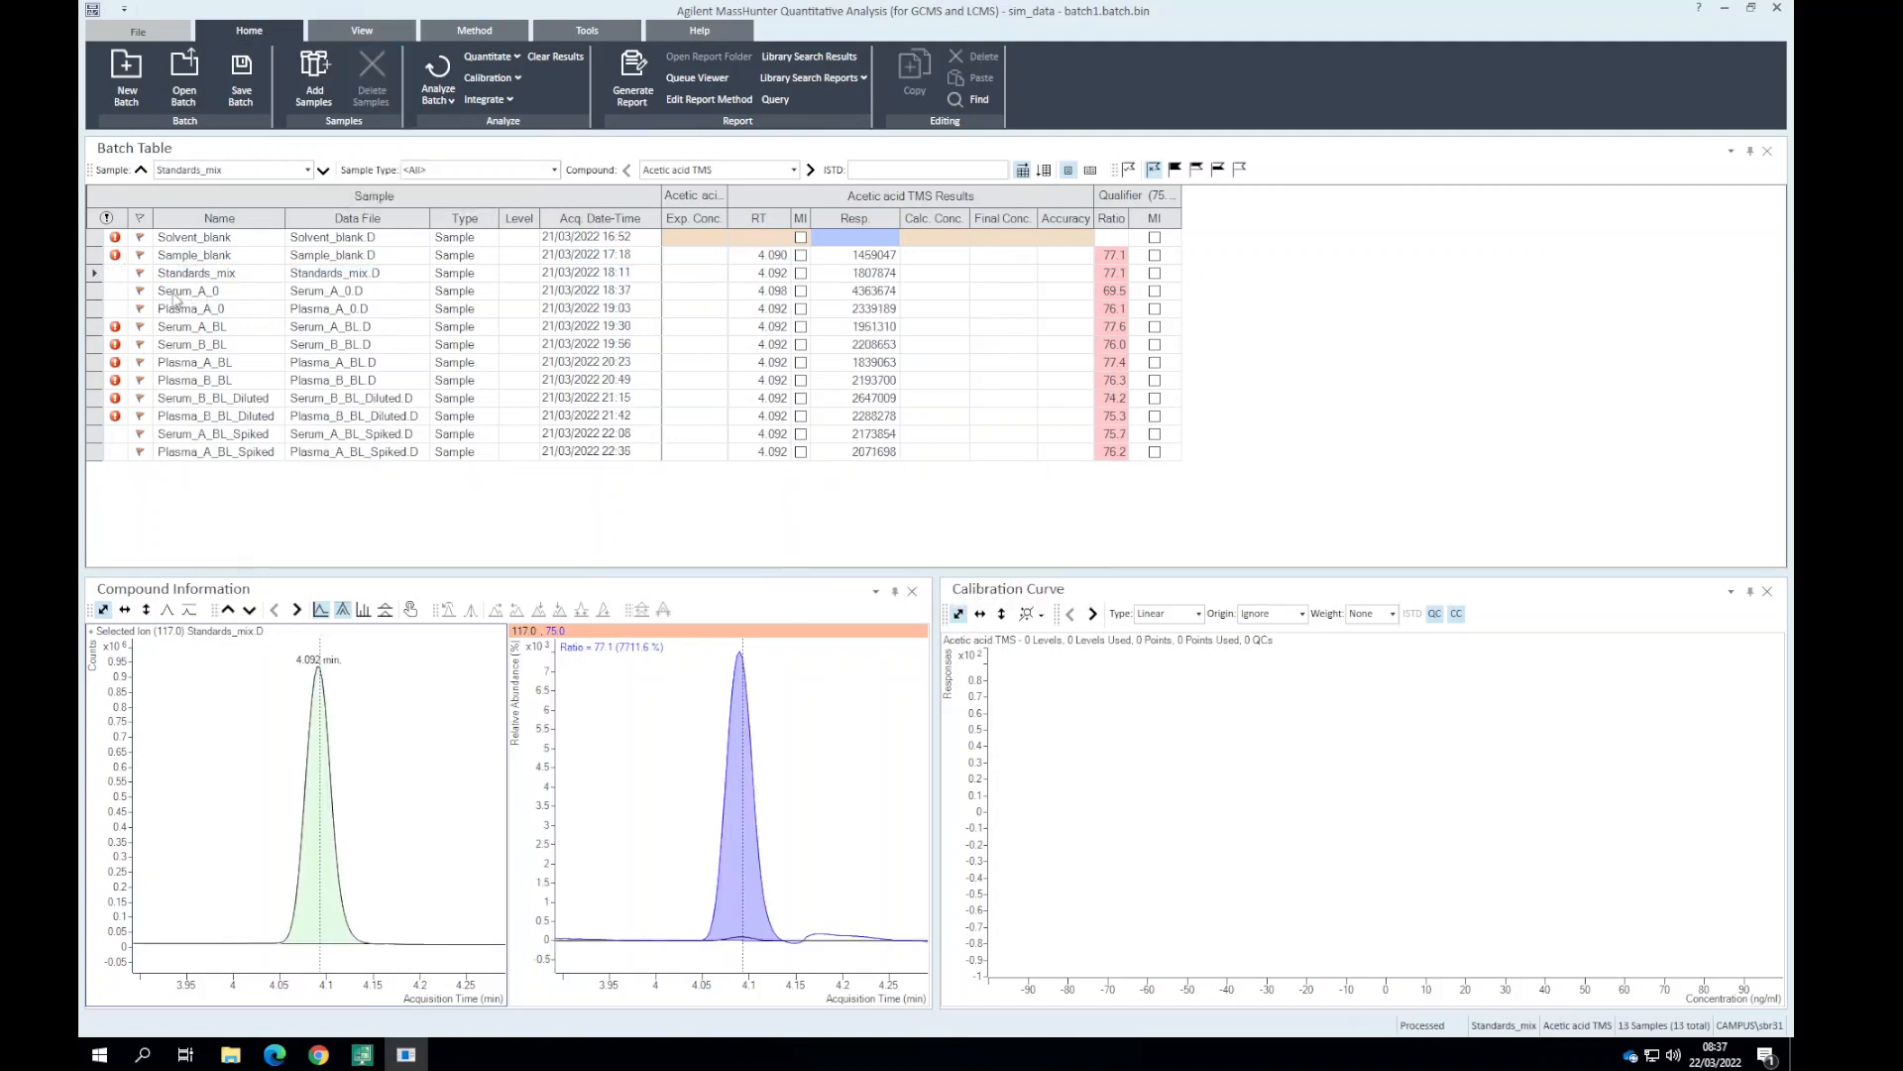
pyautogui.click(196, 271)
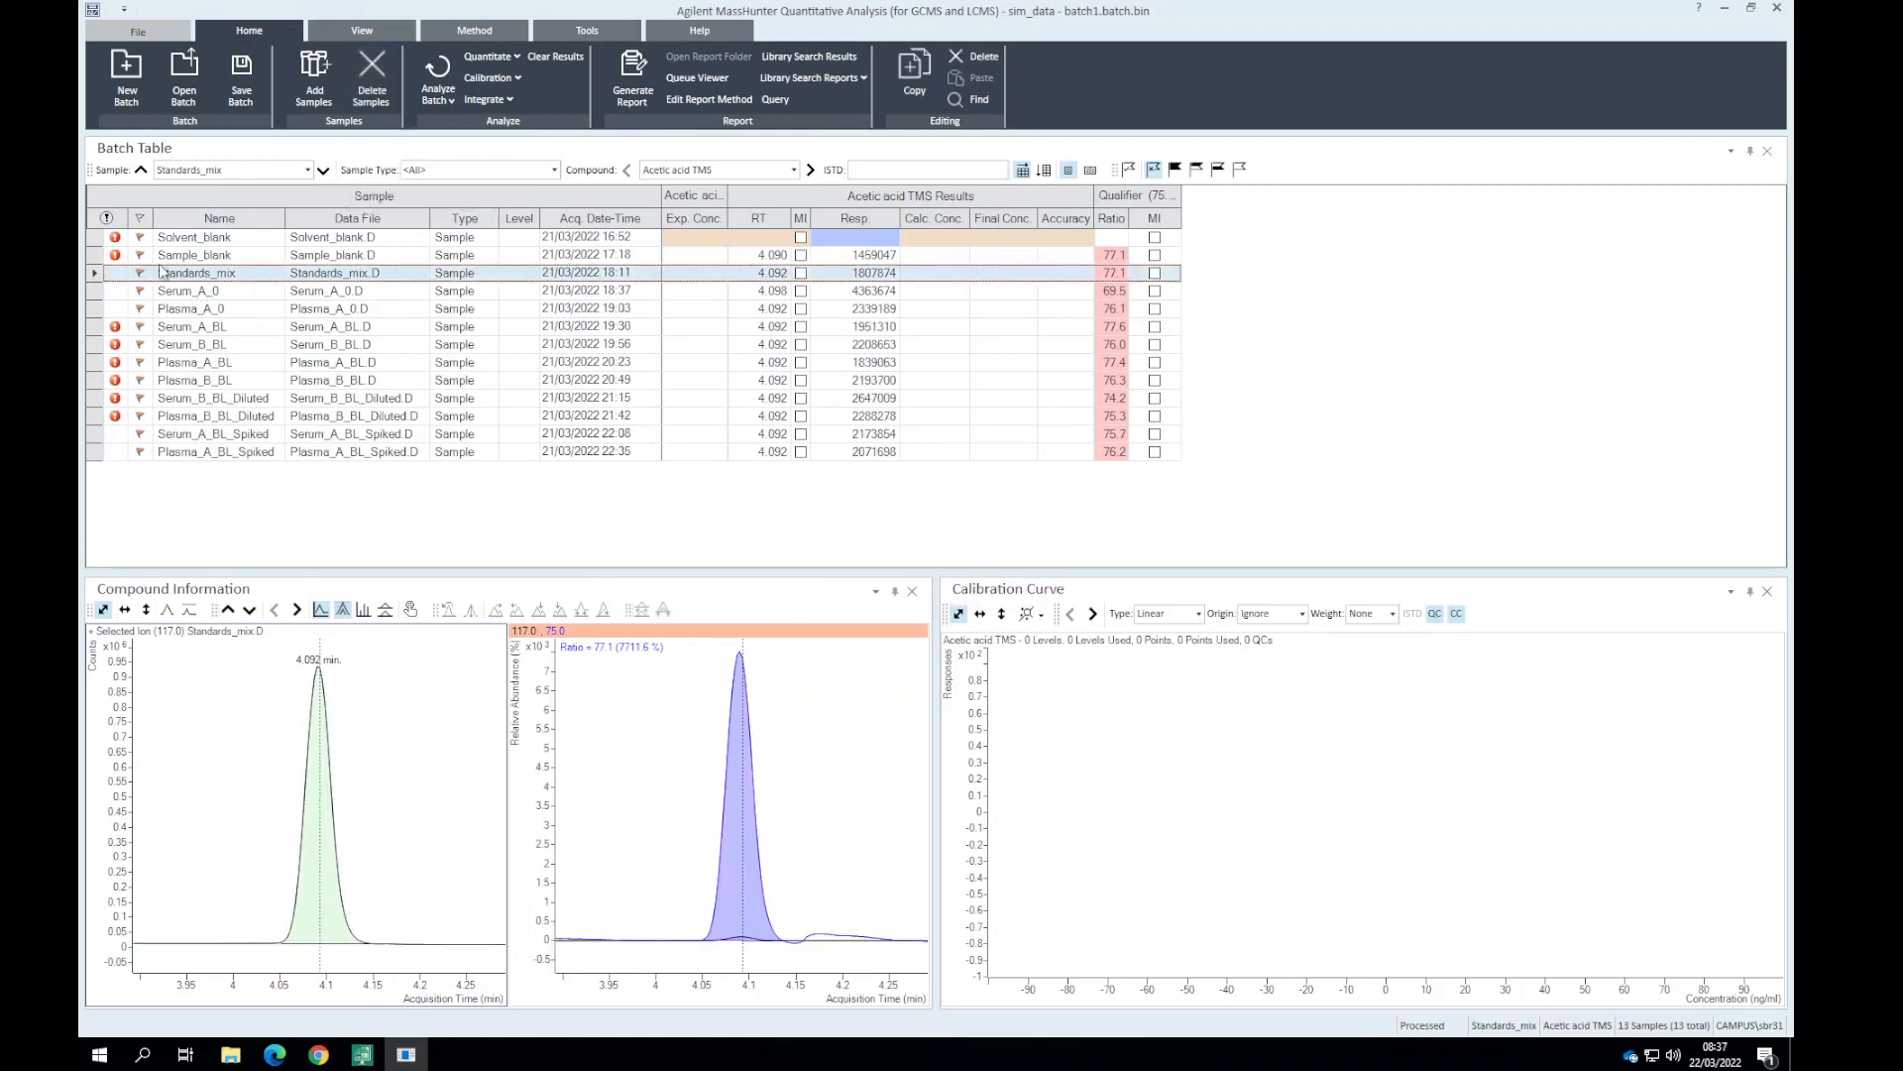
pyautogui.moveTo(677, 713)
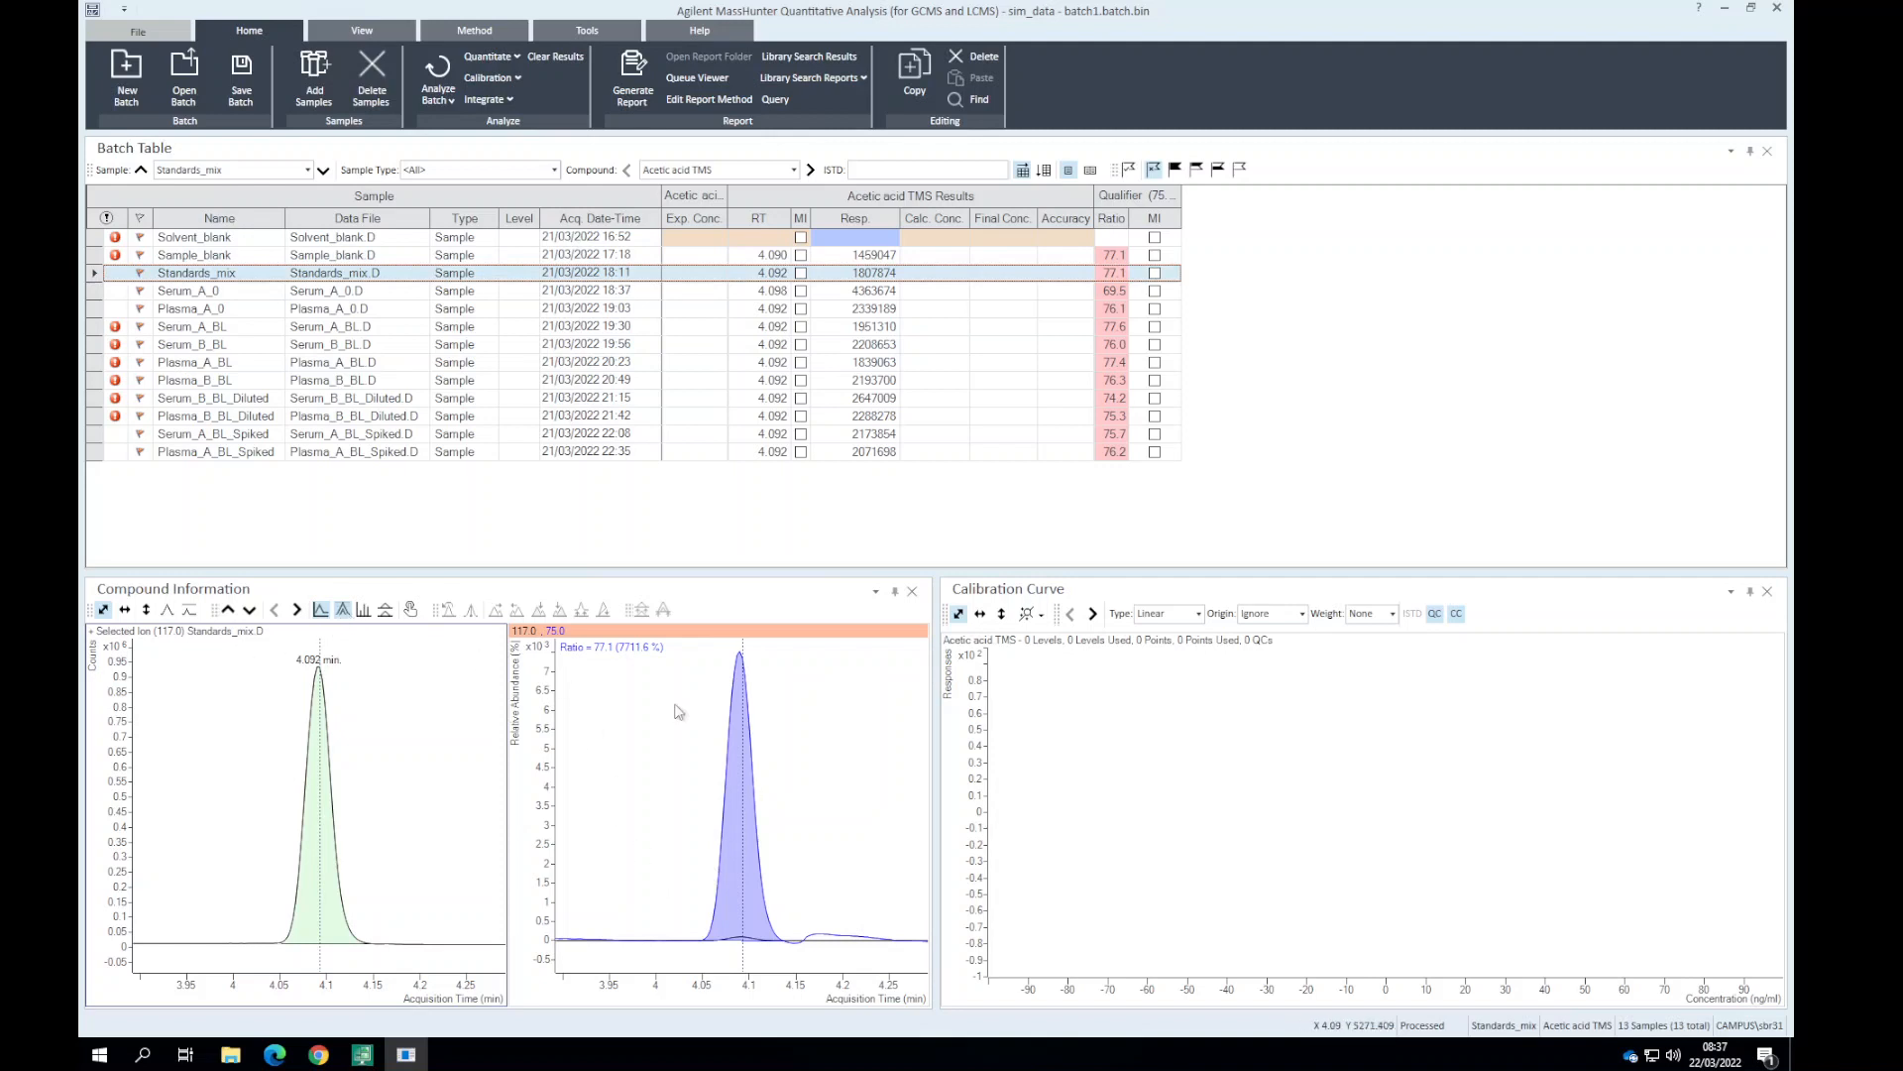
pyautogui.moveTo(612, 660)
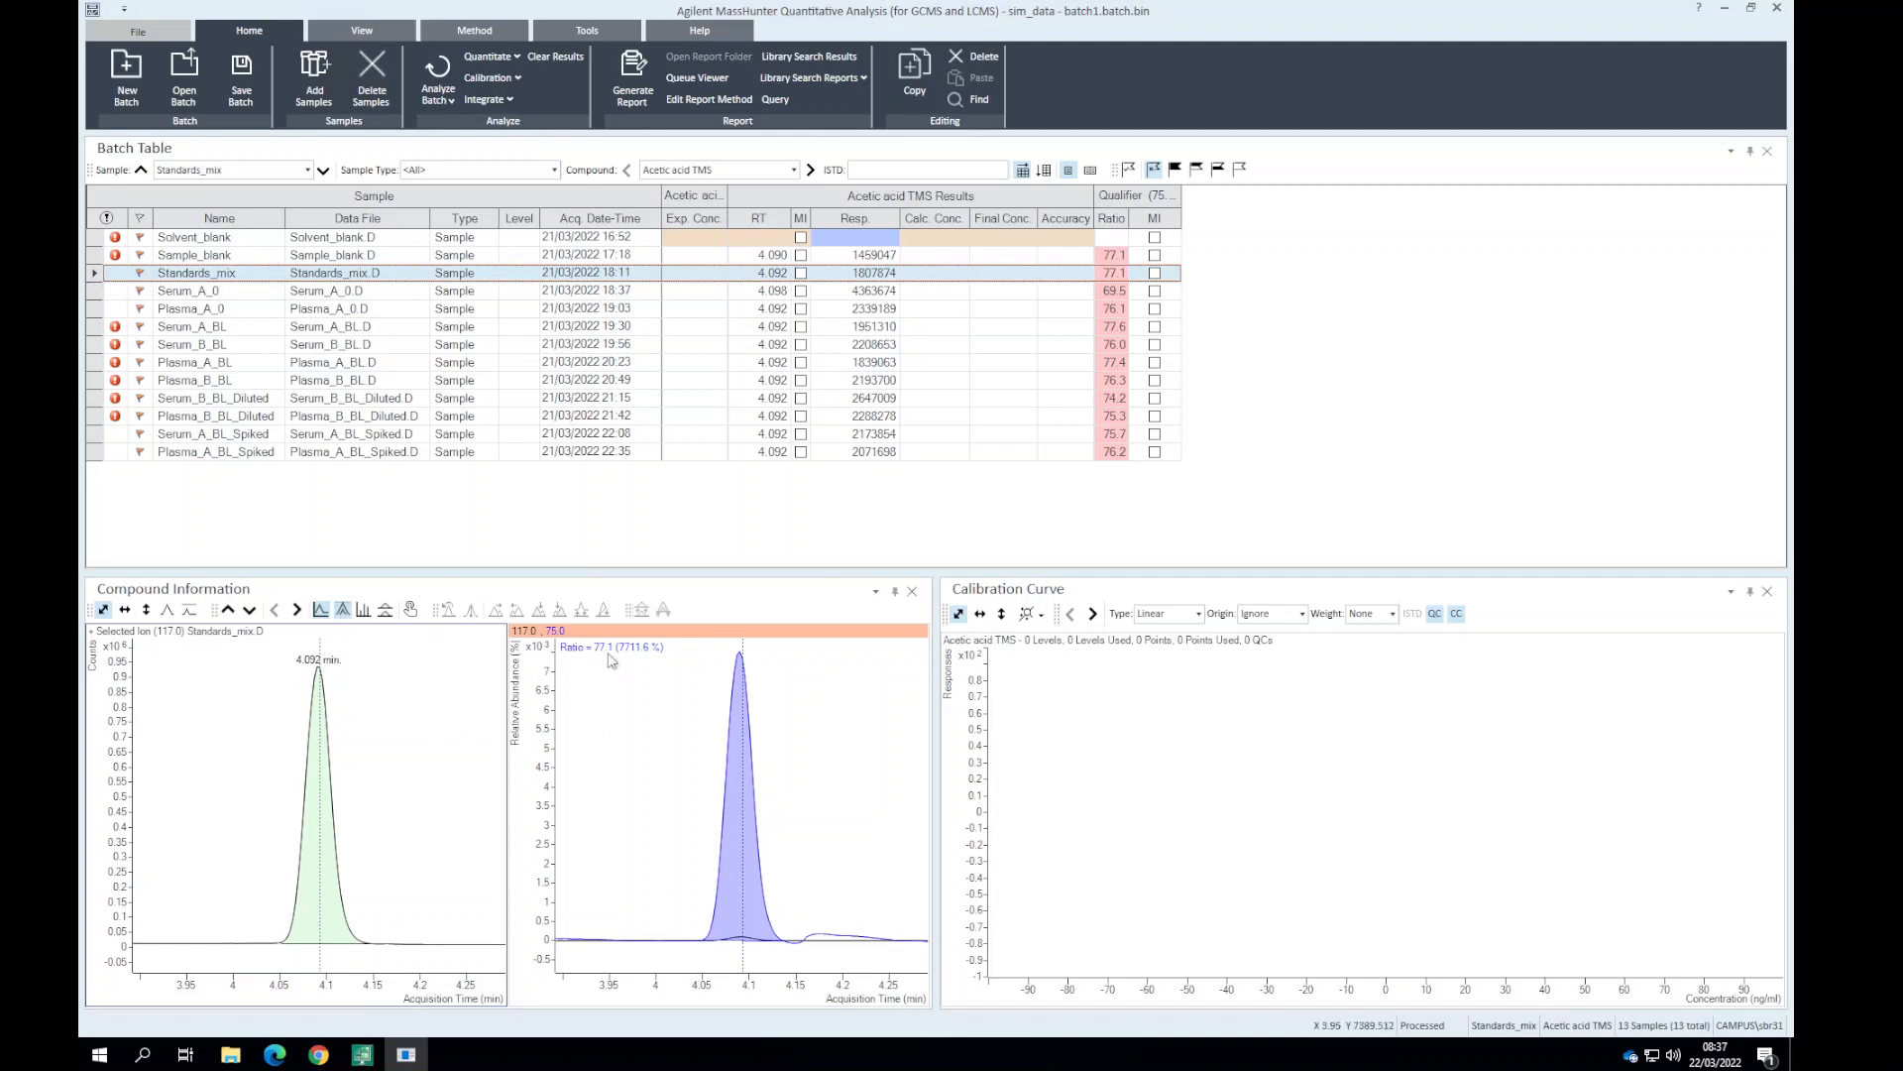
pyautogui.moveTo(344, 659)
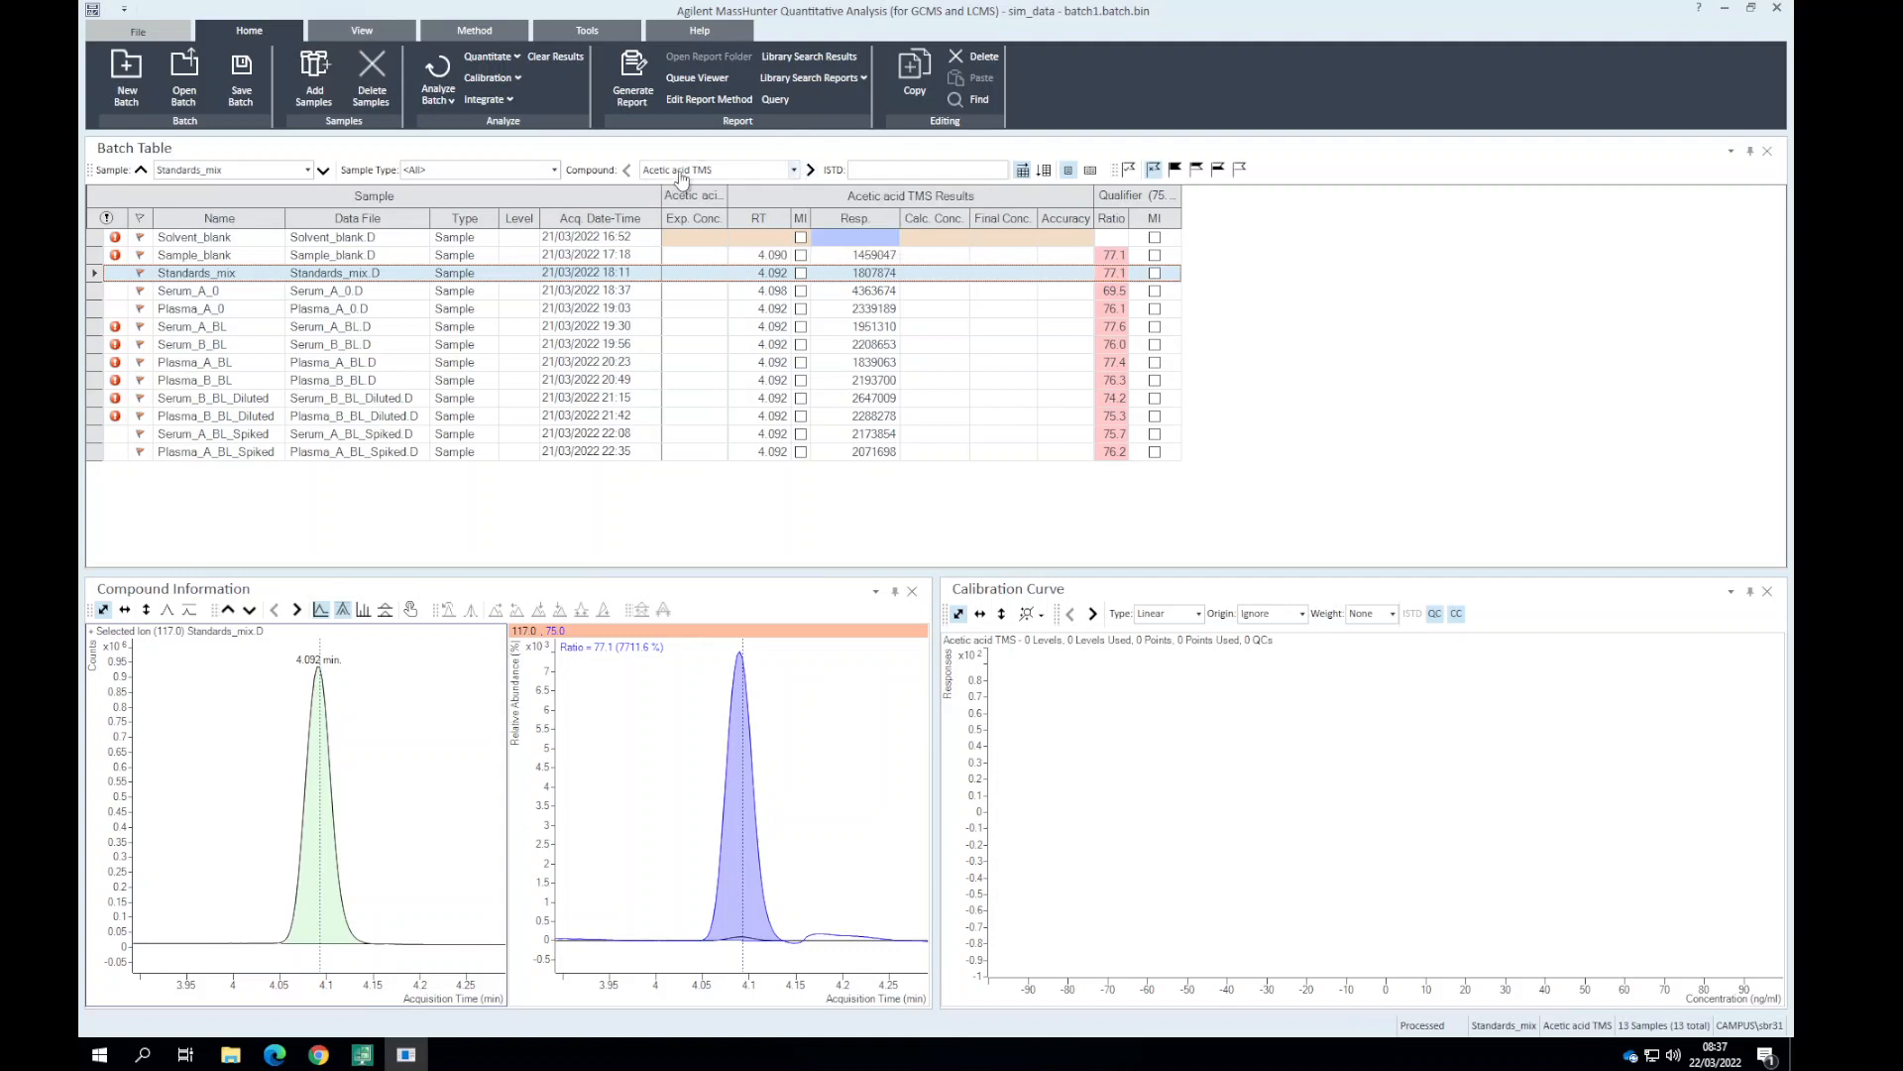
# Step to Propionic acid TMS and update qualifier ratios for all three acids.
pyautogui.click(810, 169)
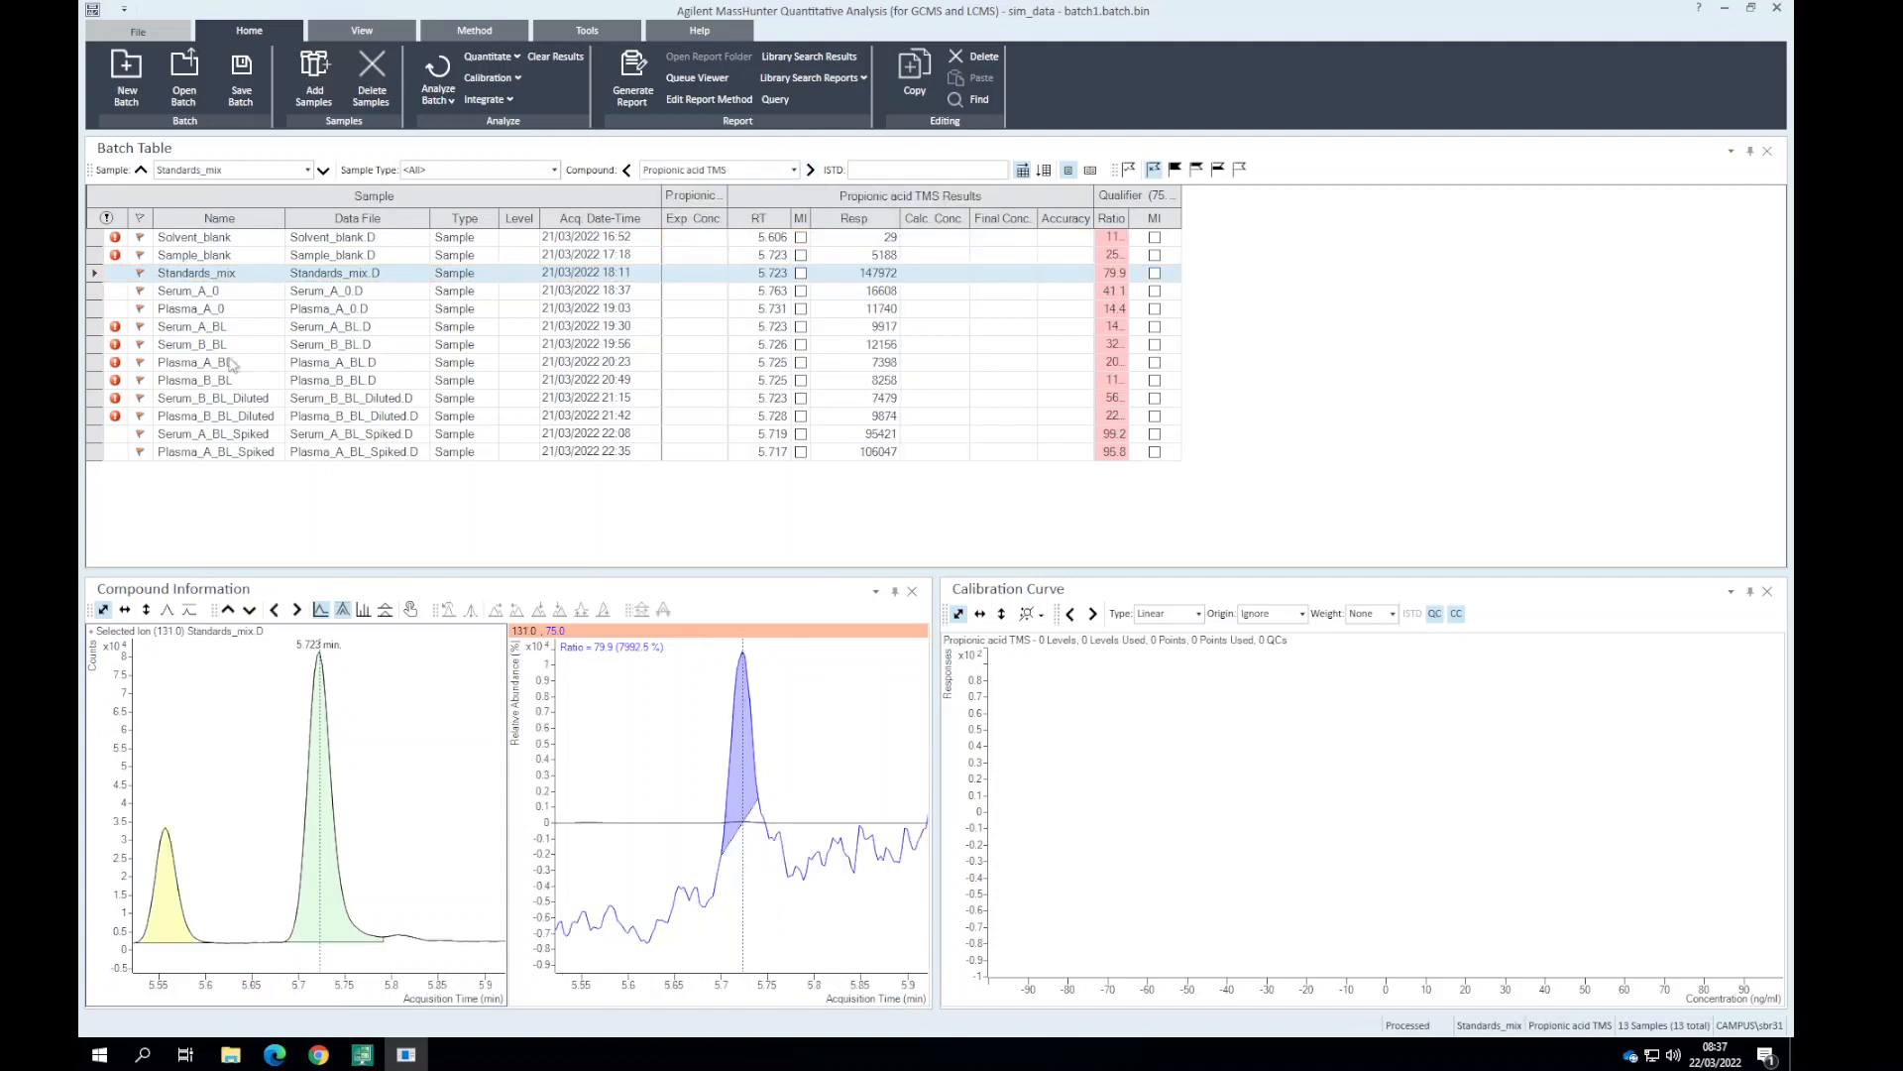
pyautogui.moveTo(728, 844)
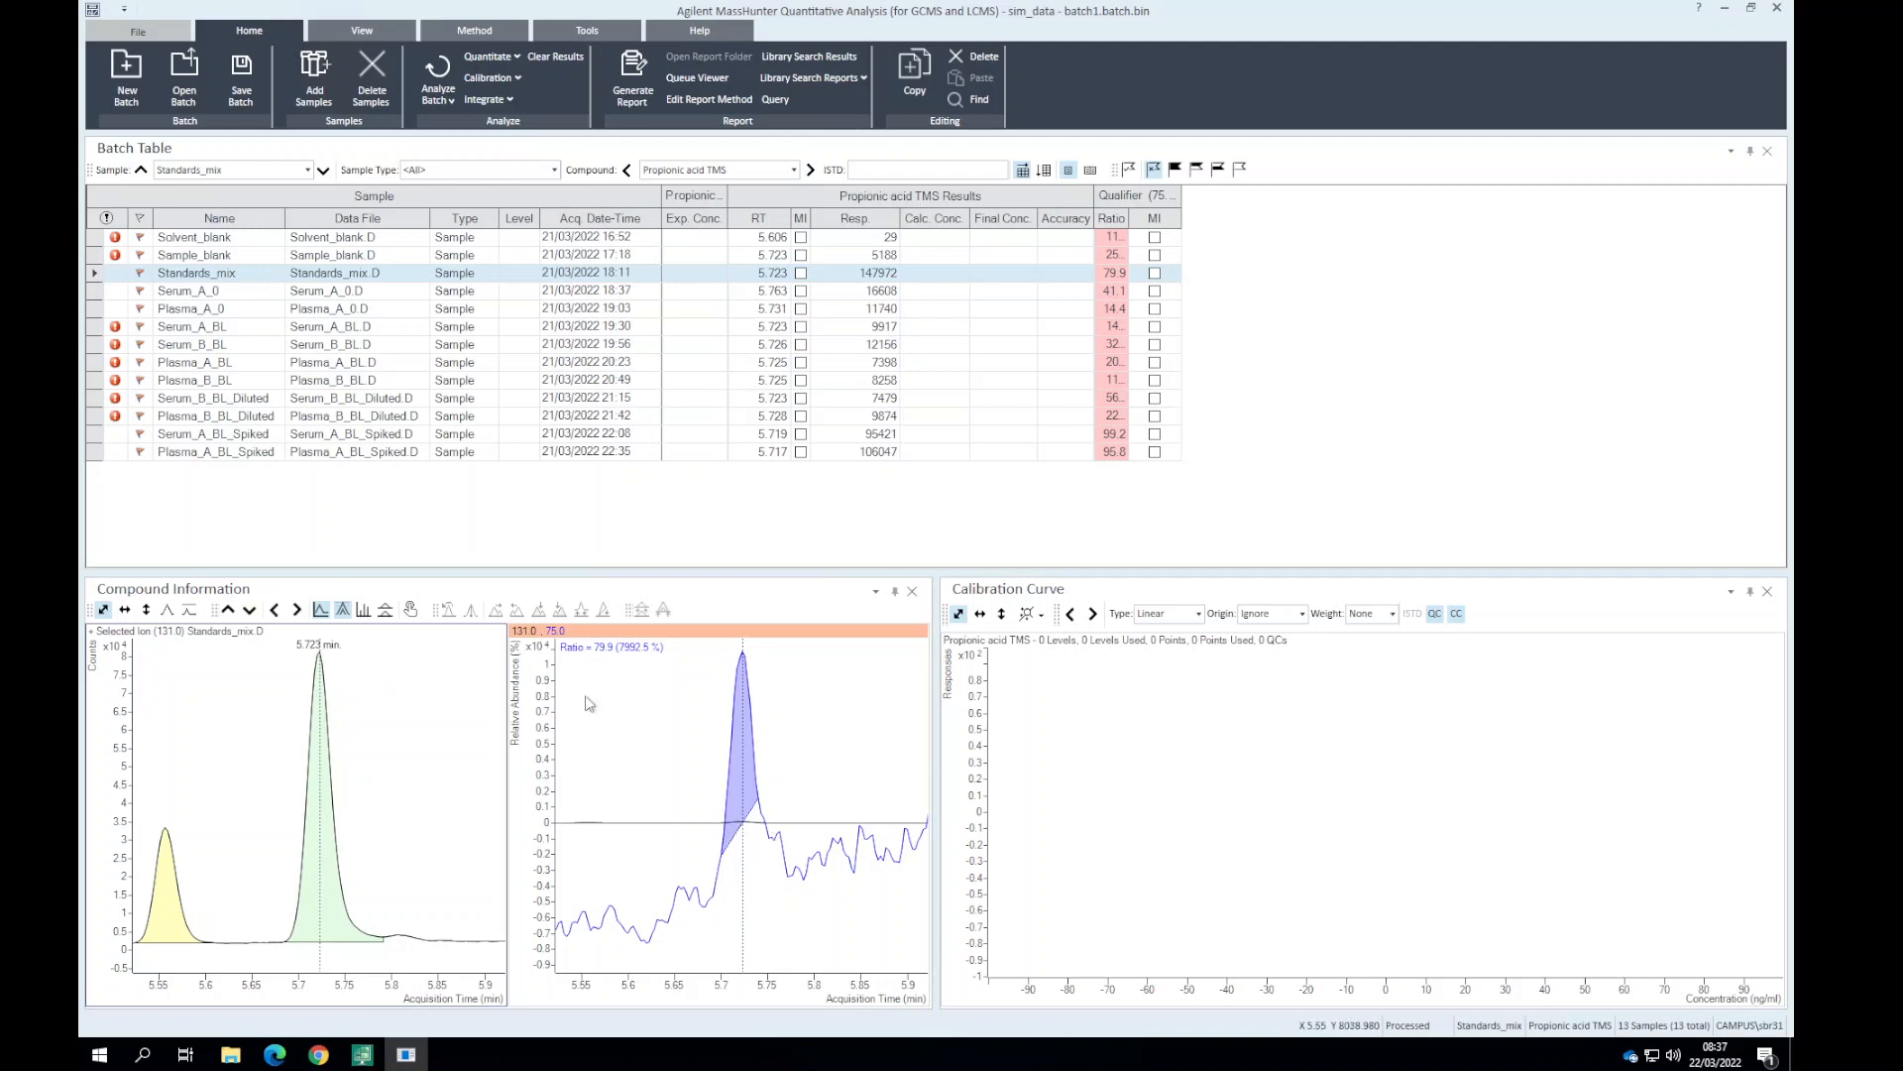
pyautogui.moveTo(768, 815)
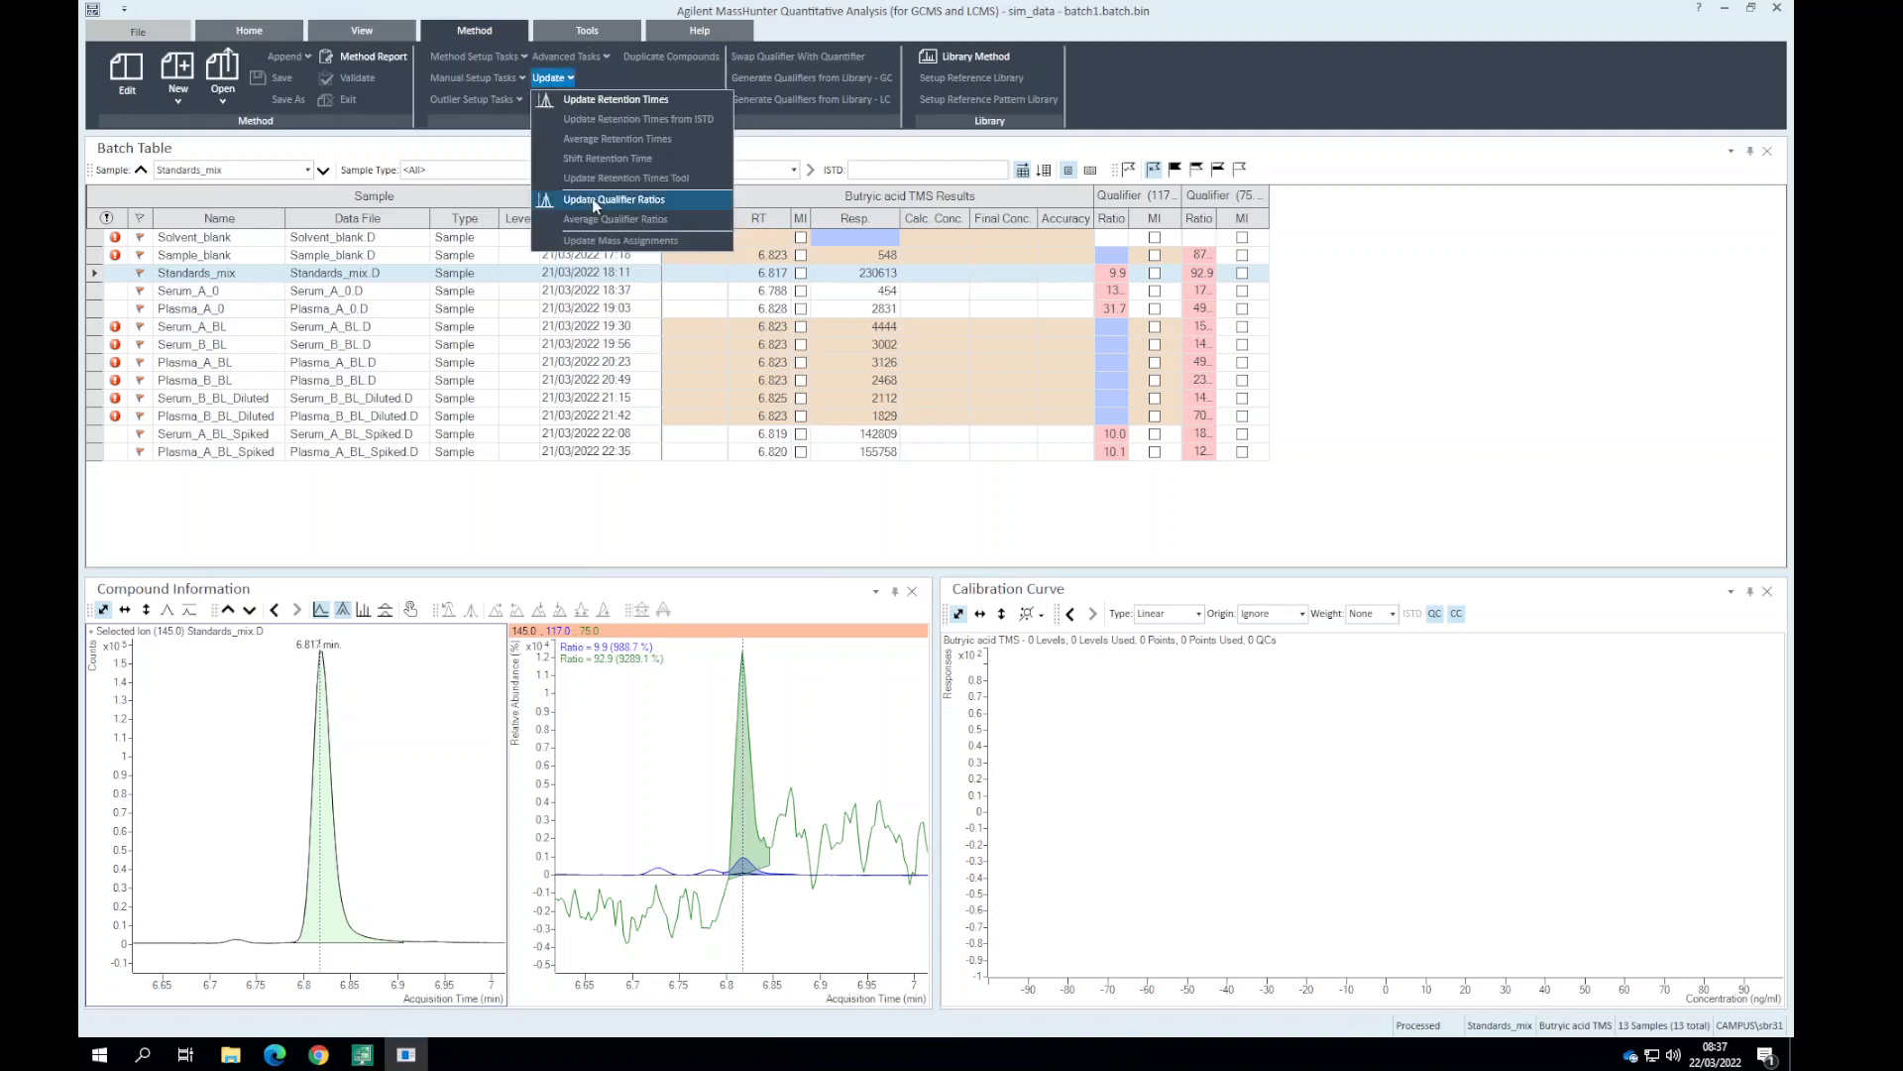
pyautogui.click(612, 199)
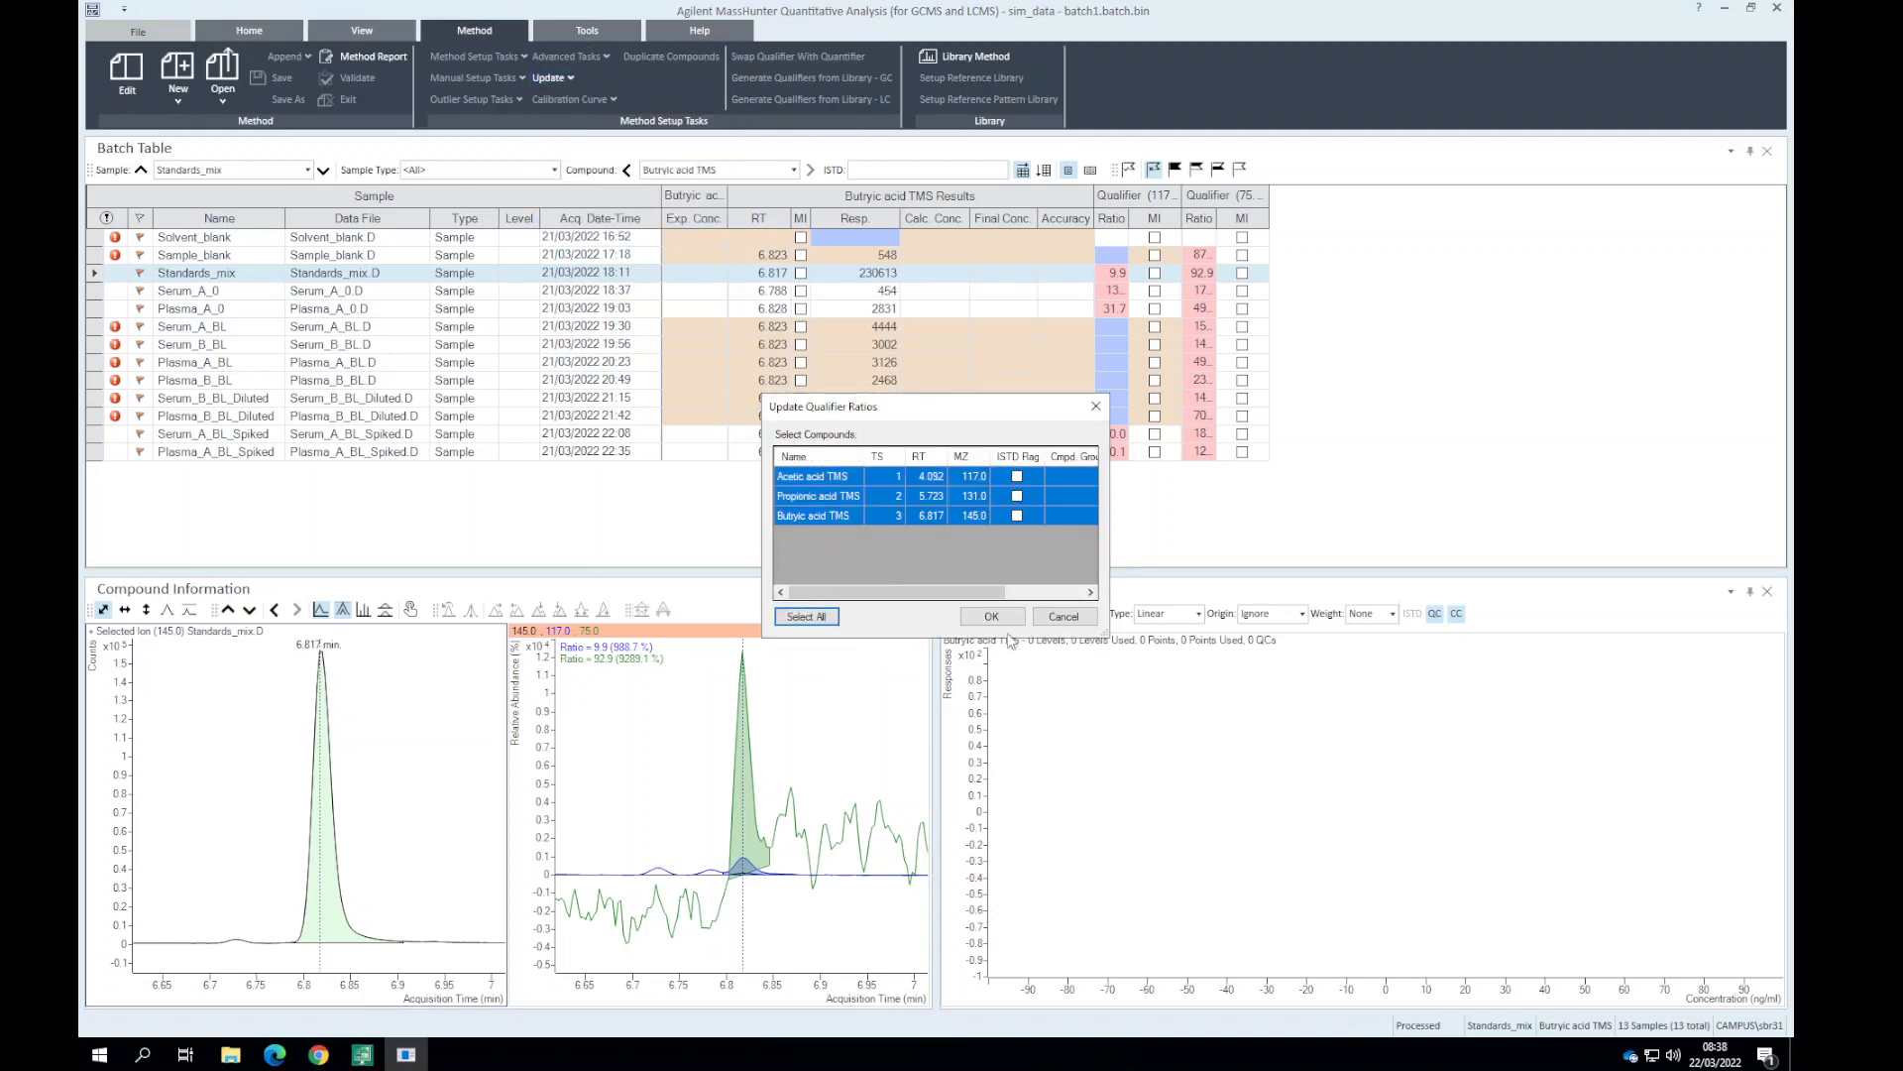
pyautogui.click(990, 616)
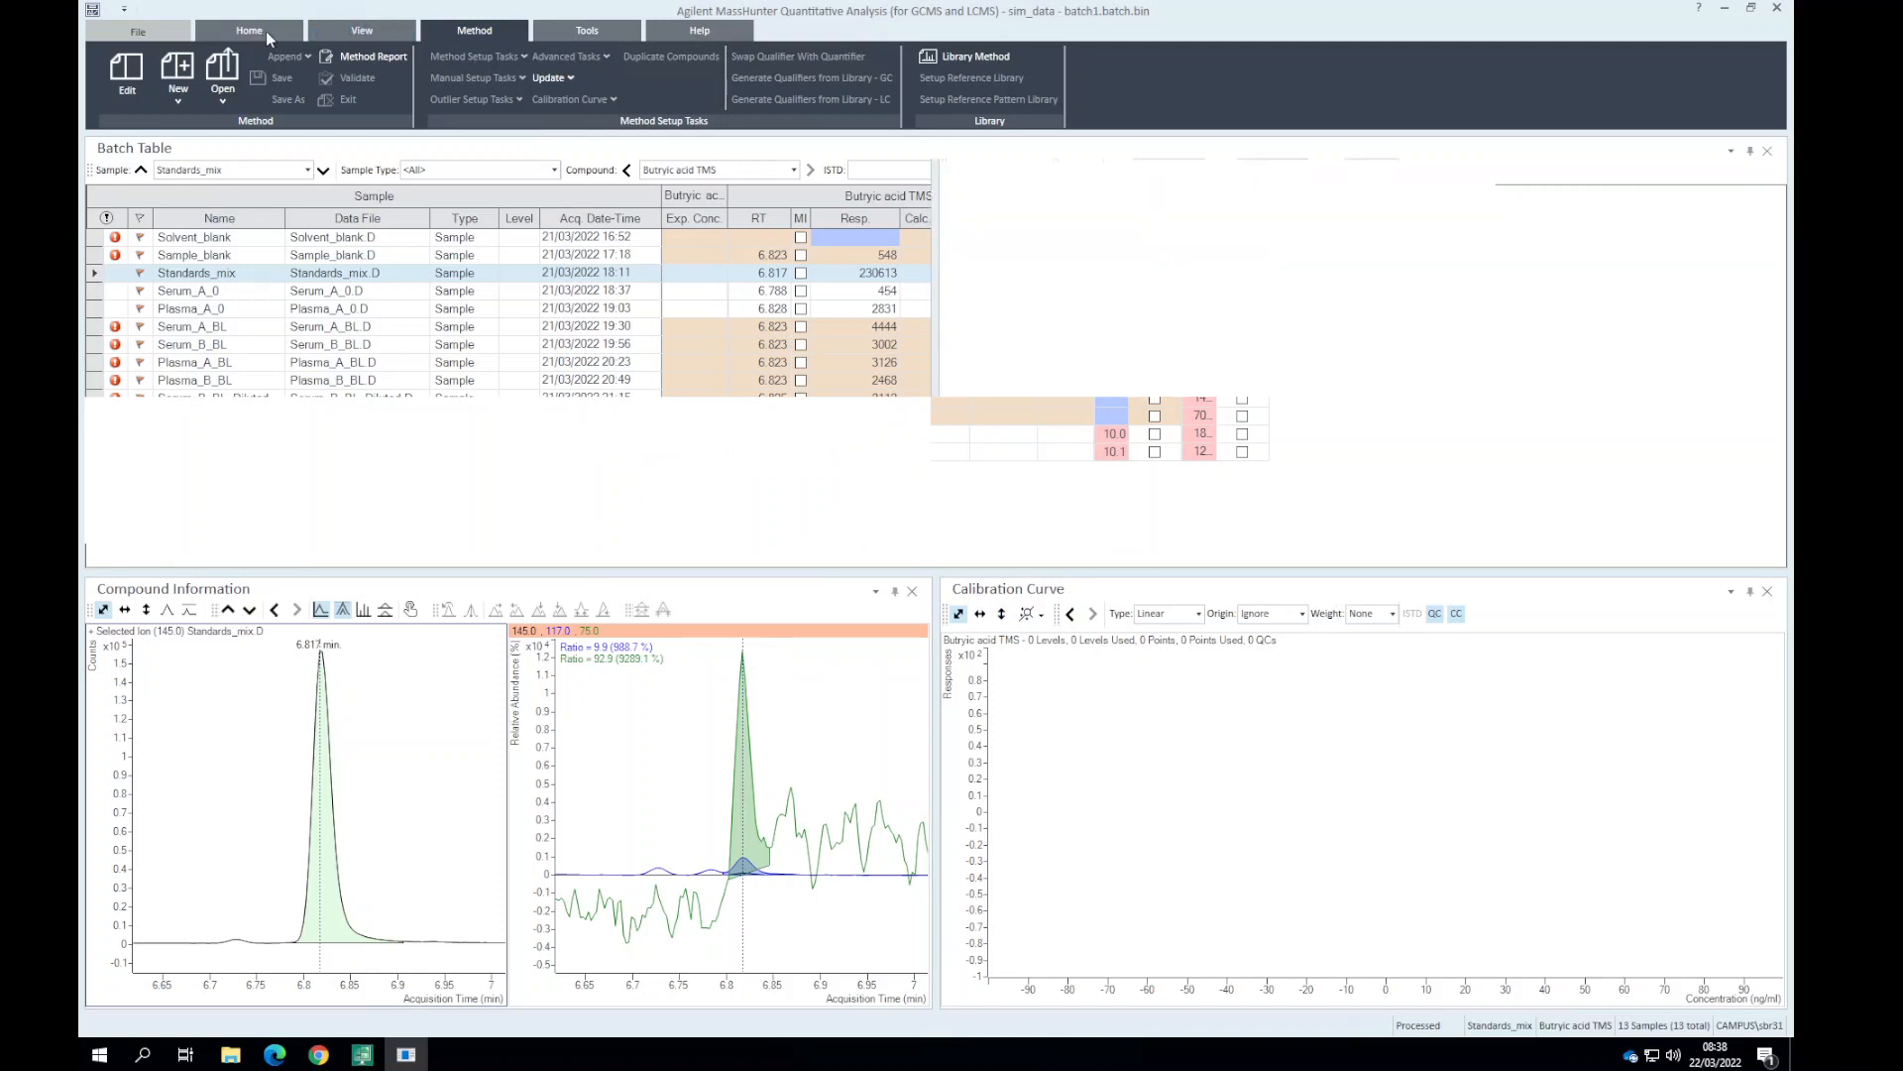
pyautogui.click(249, 30)
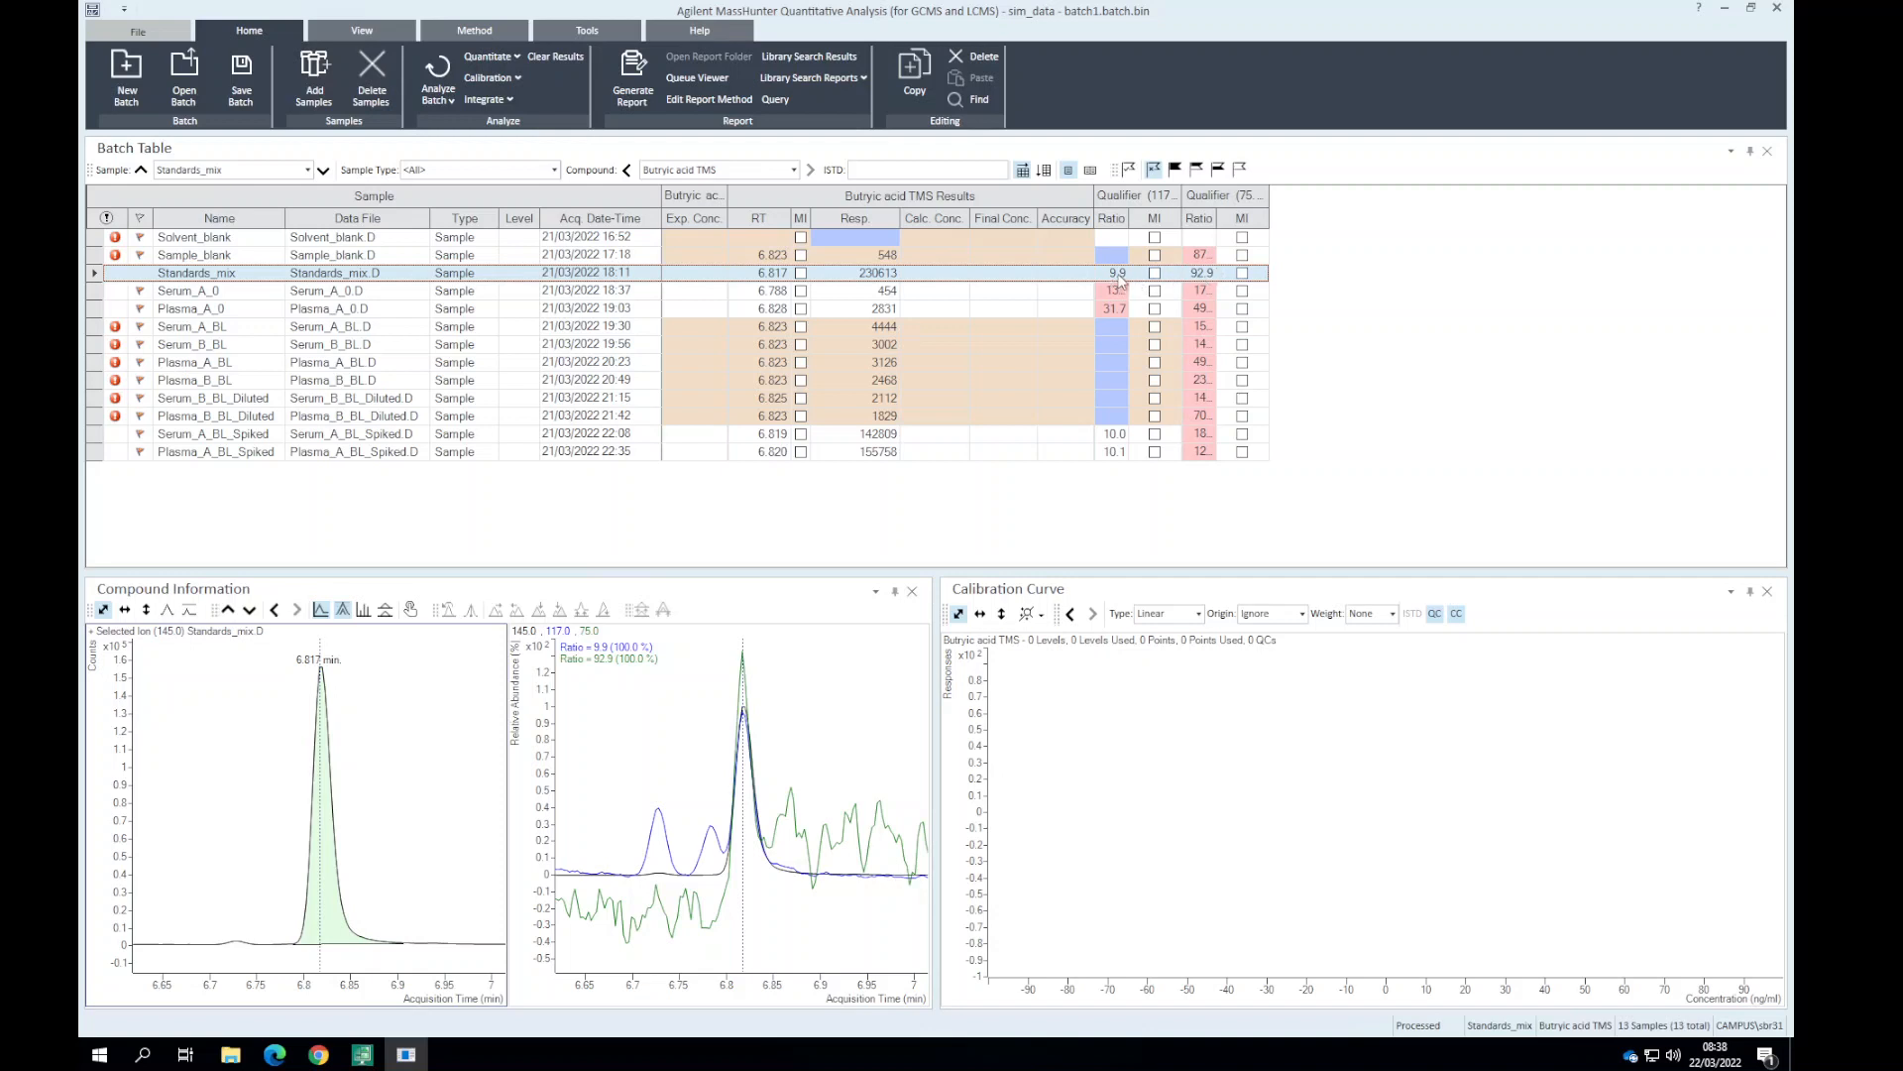
pyautogui.moveTo(1213, 220)
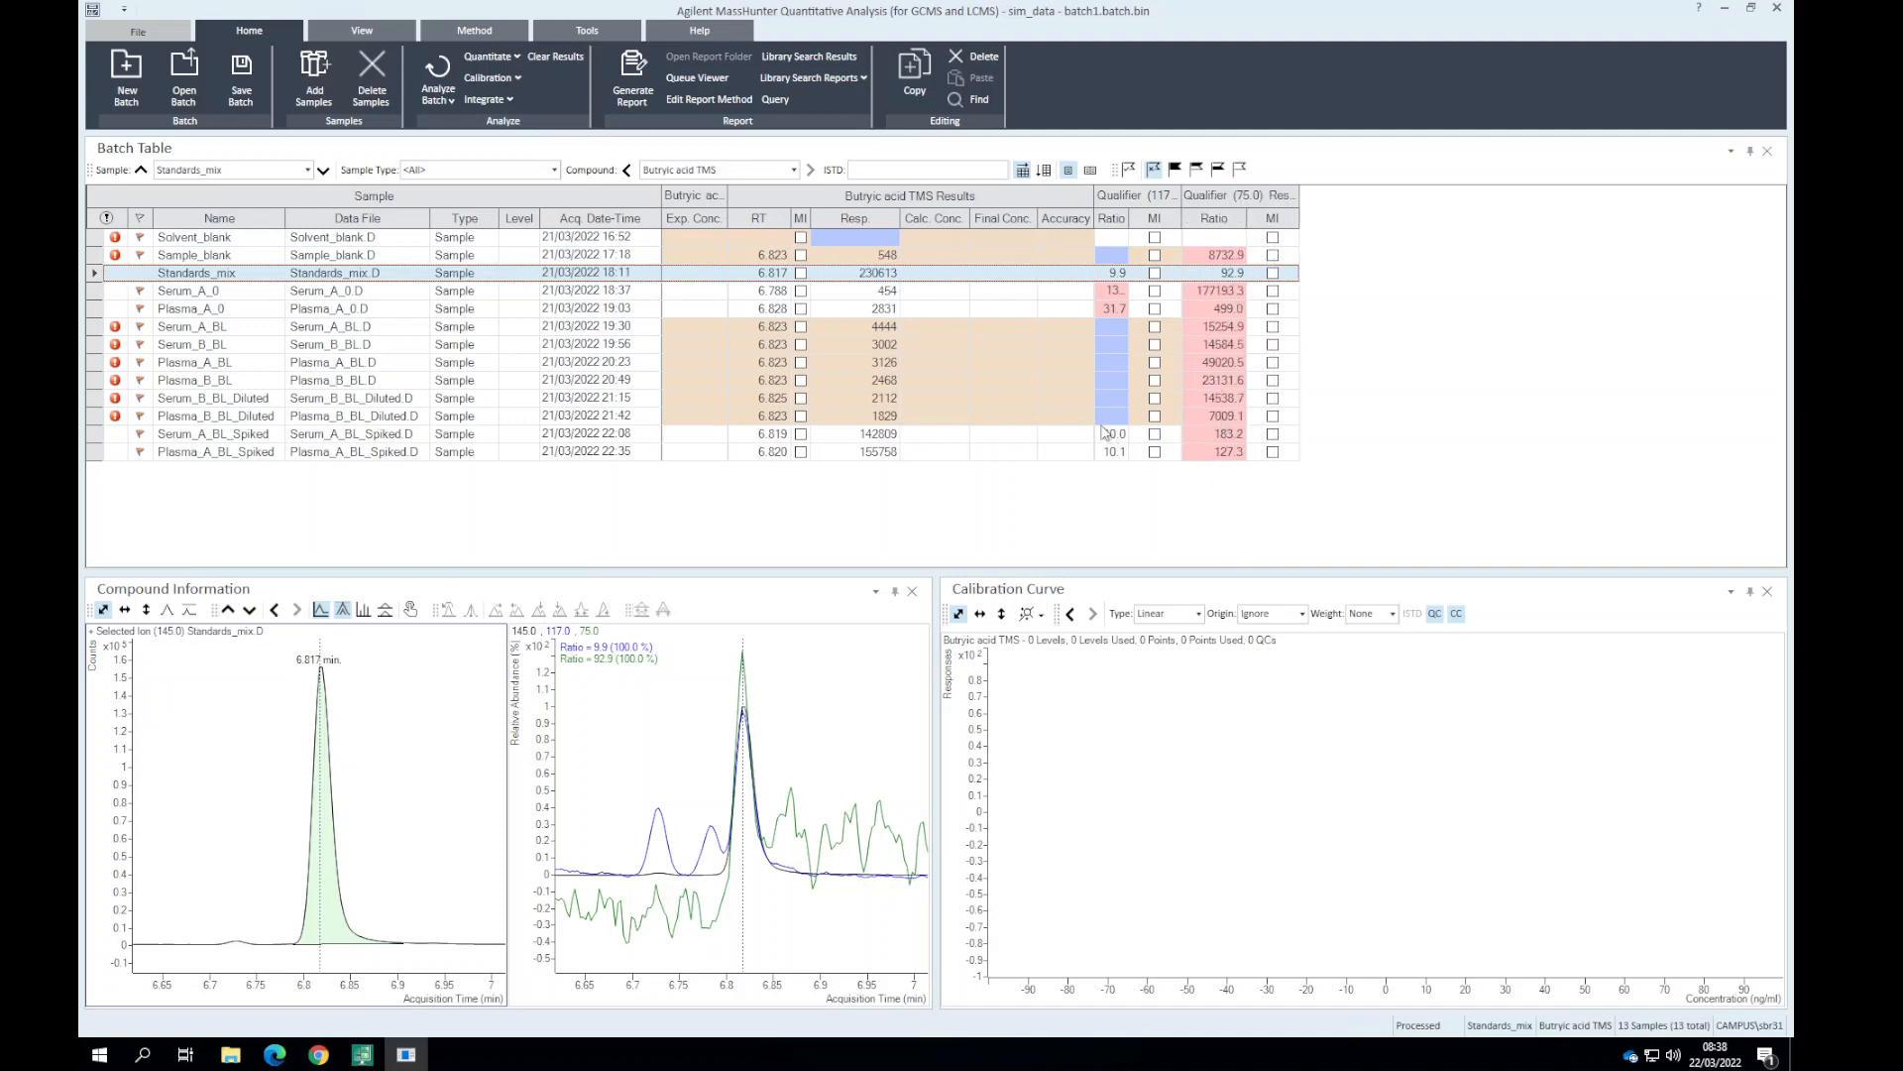
pyautogui.moveTo(1092, 434)
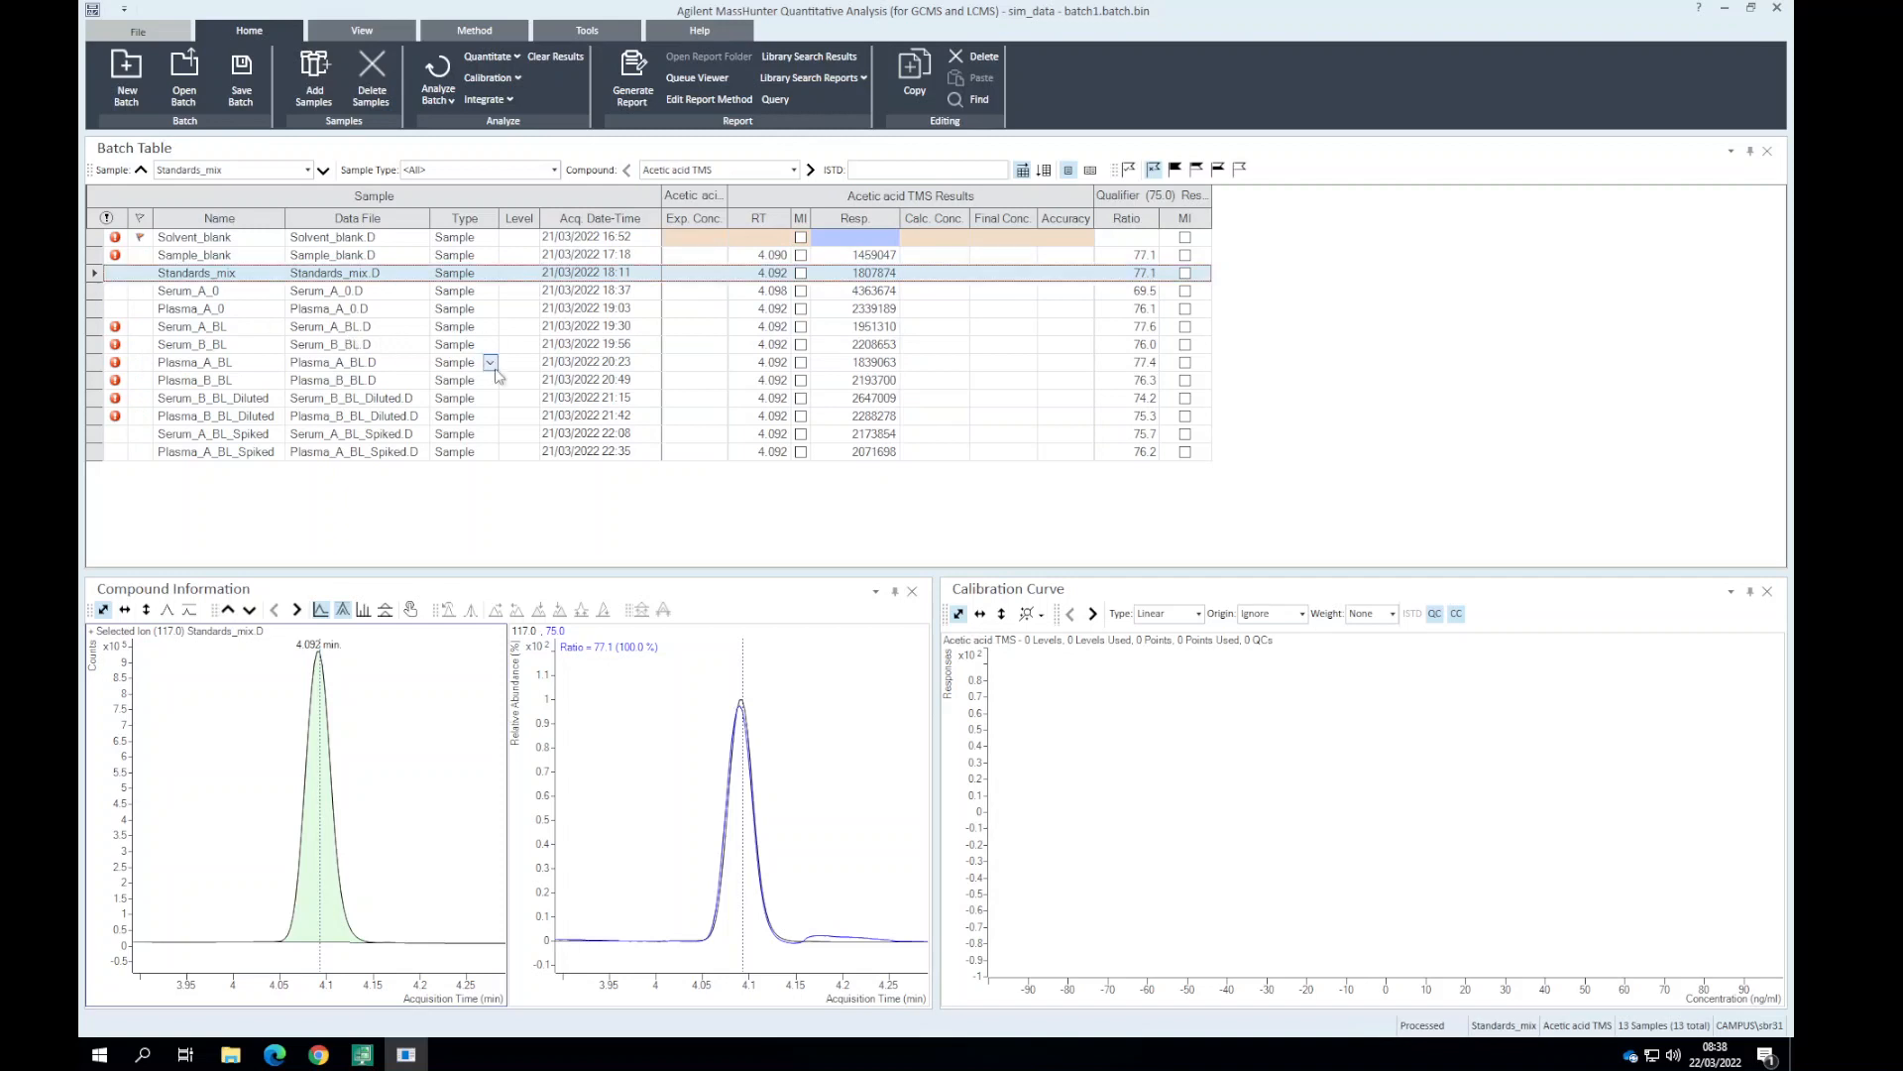
pyautogui.moveTo(1177, 296)
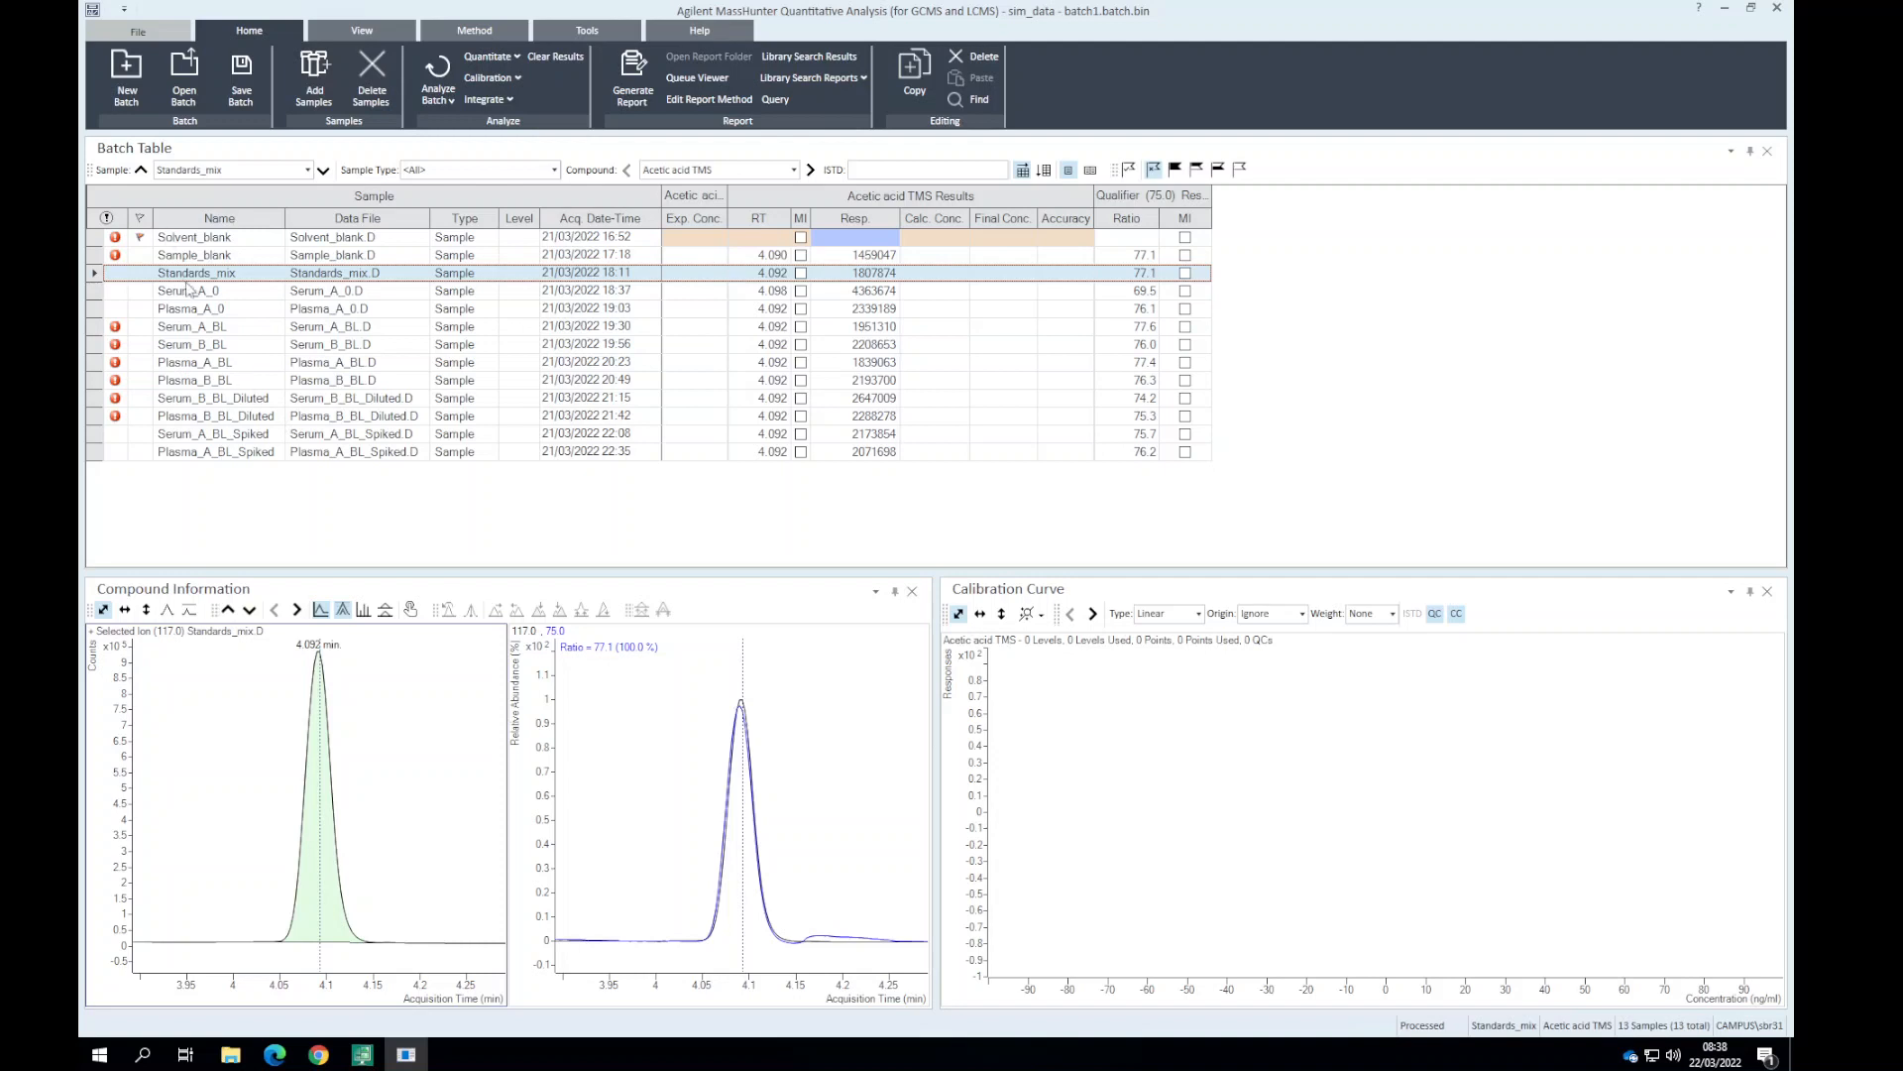
pyautogui.moveTo(319, 291)
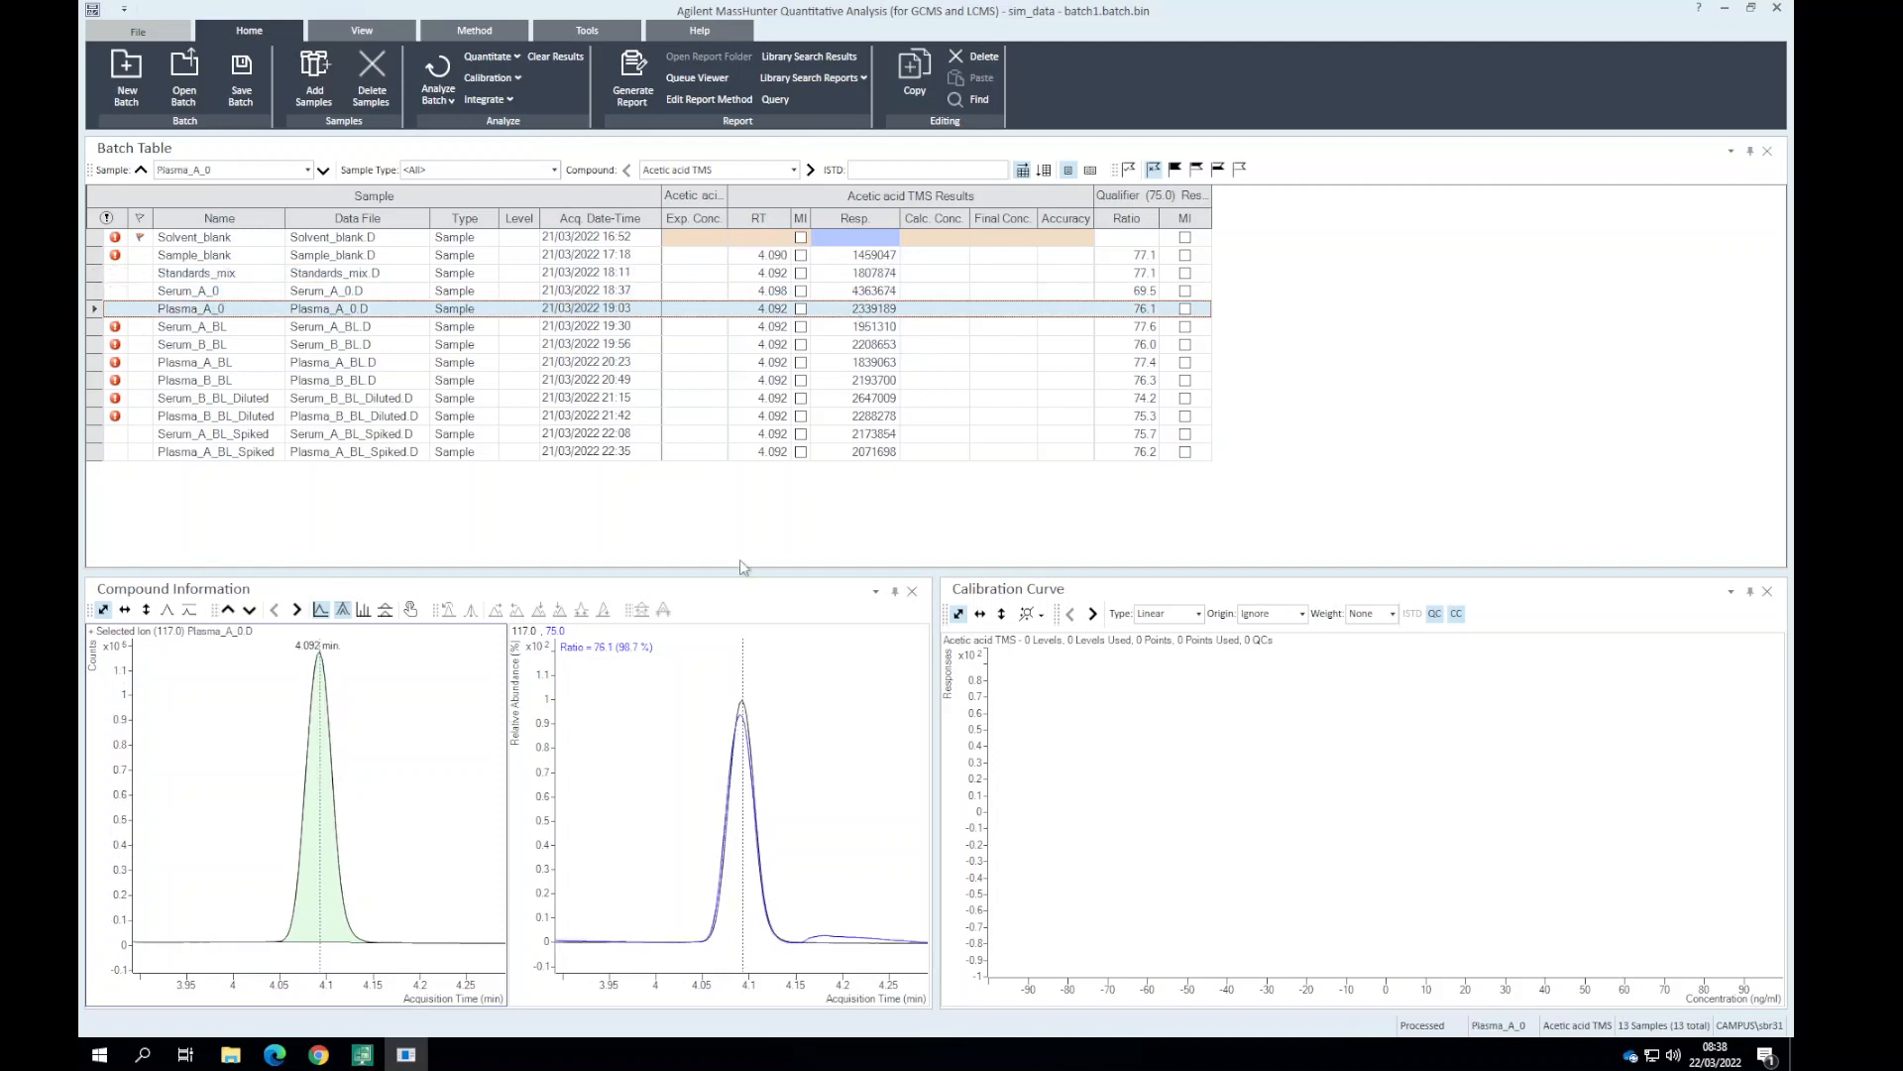
# Inspect acetic acid TMS peaks for the Plasma_A_0 and Serum_A_BL_Spiked samples.
pyautogui.click(194, 380)
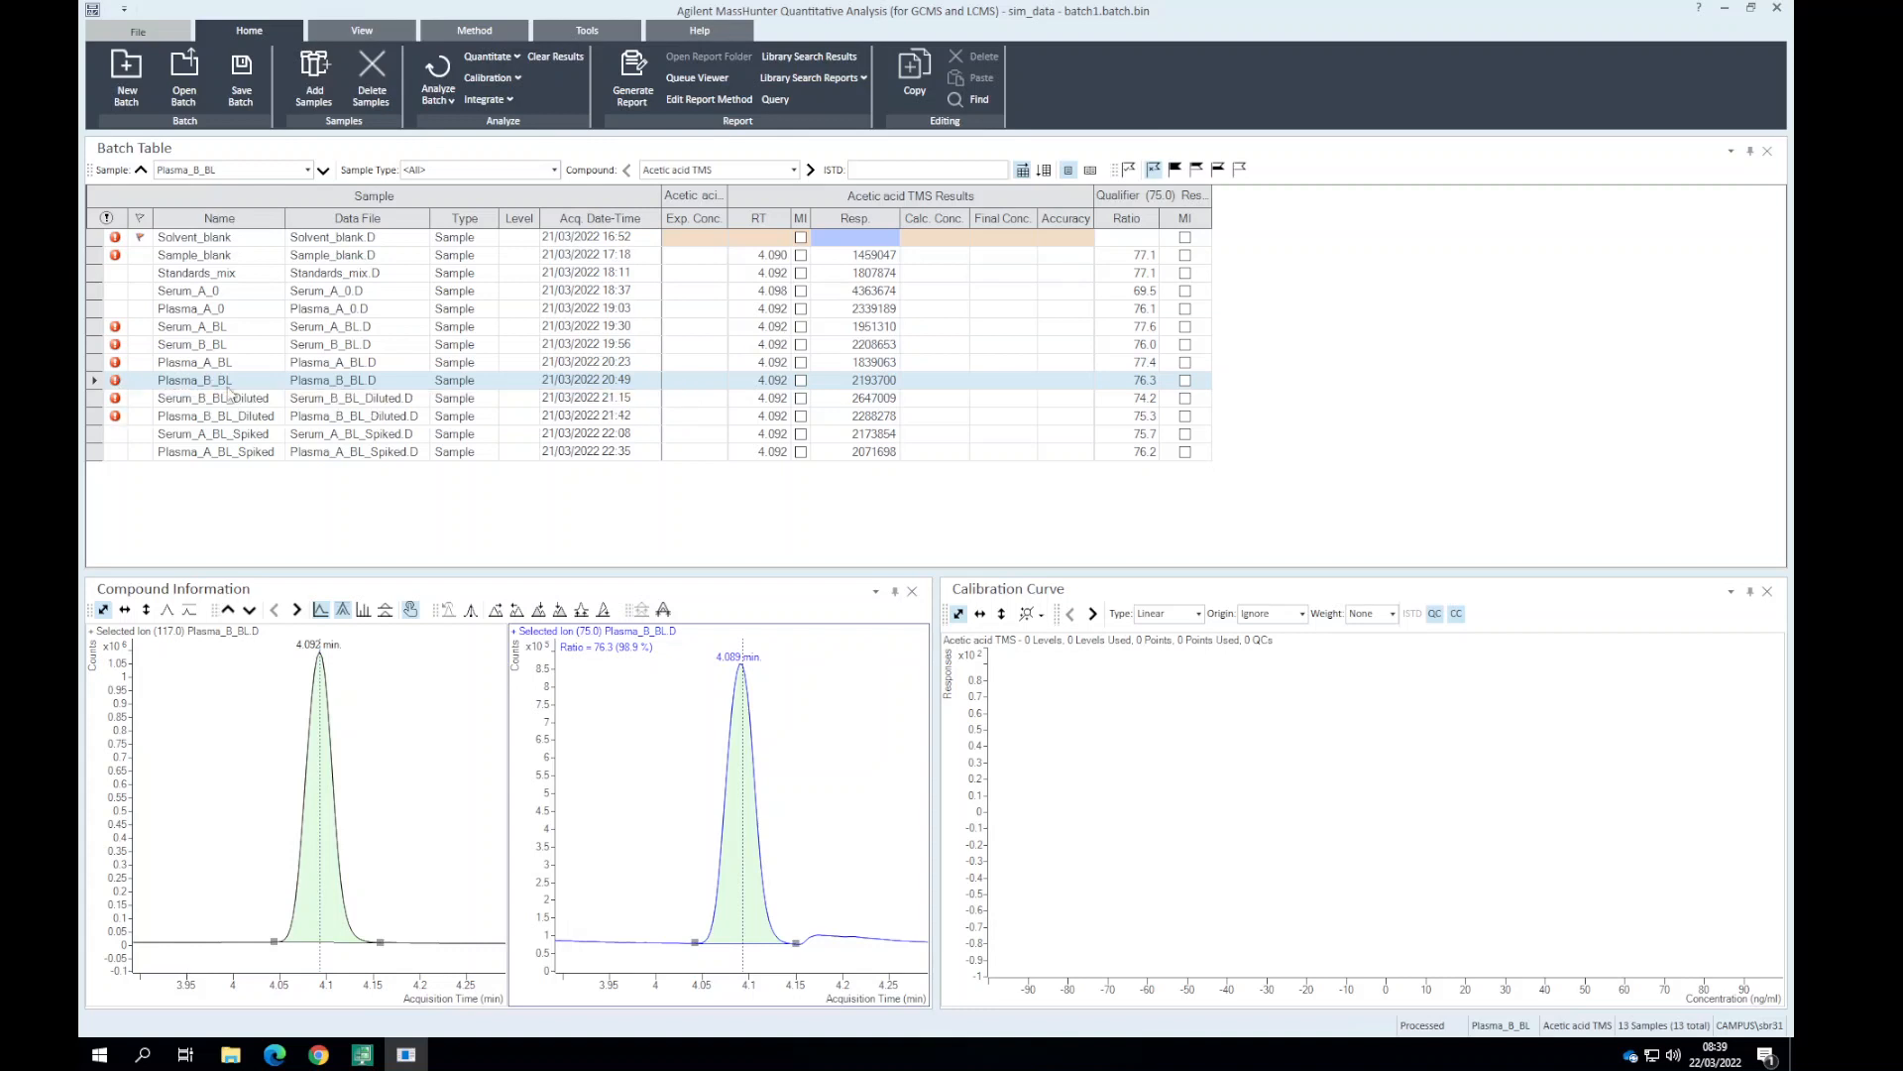
pyautogui.click(212, 433)
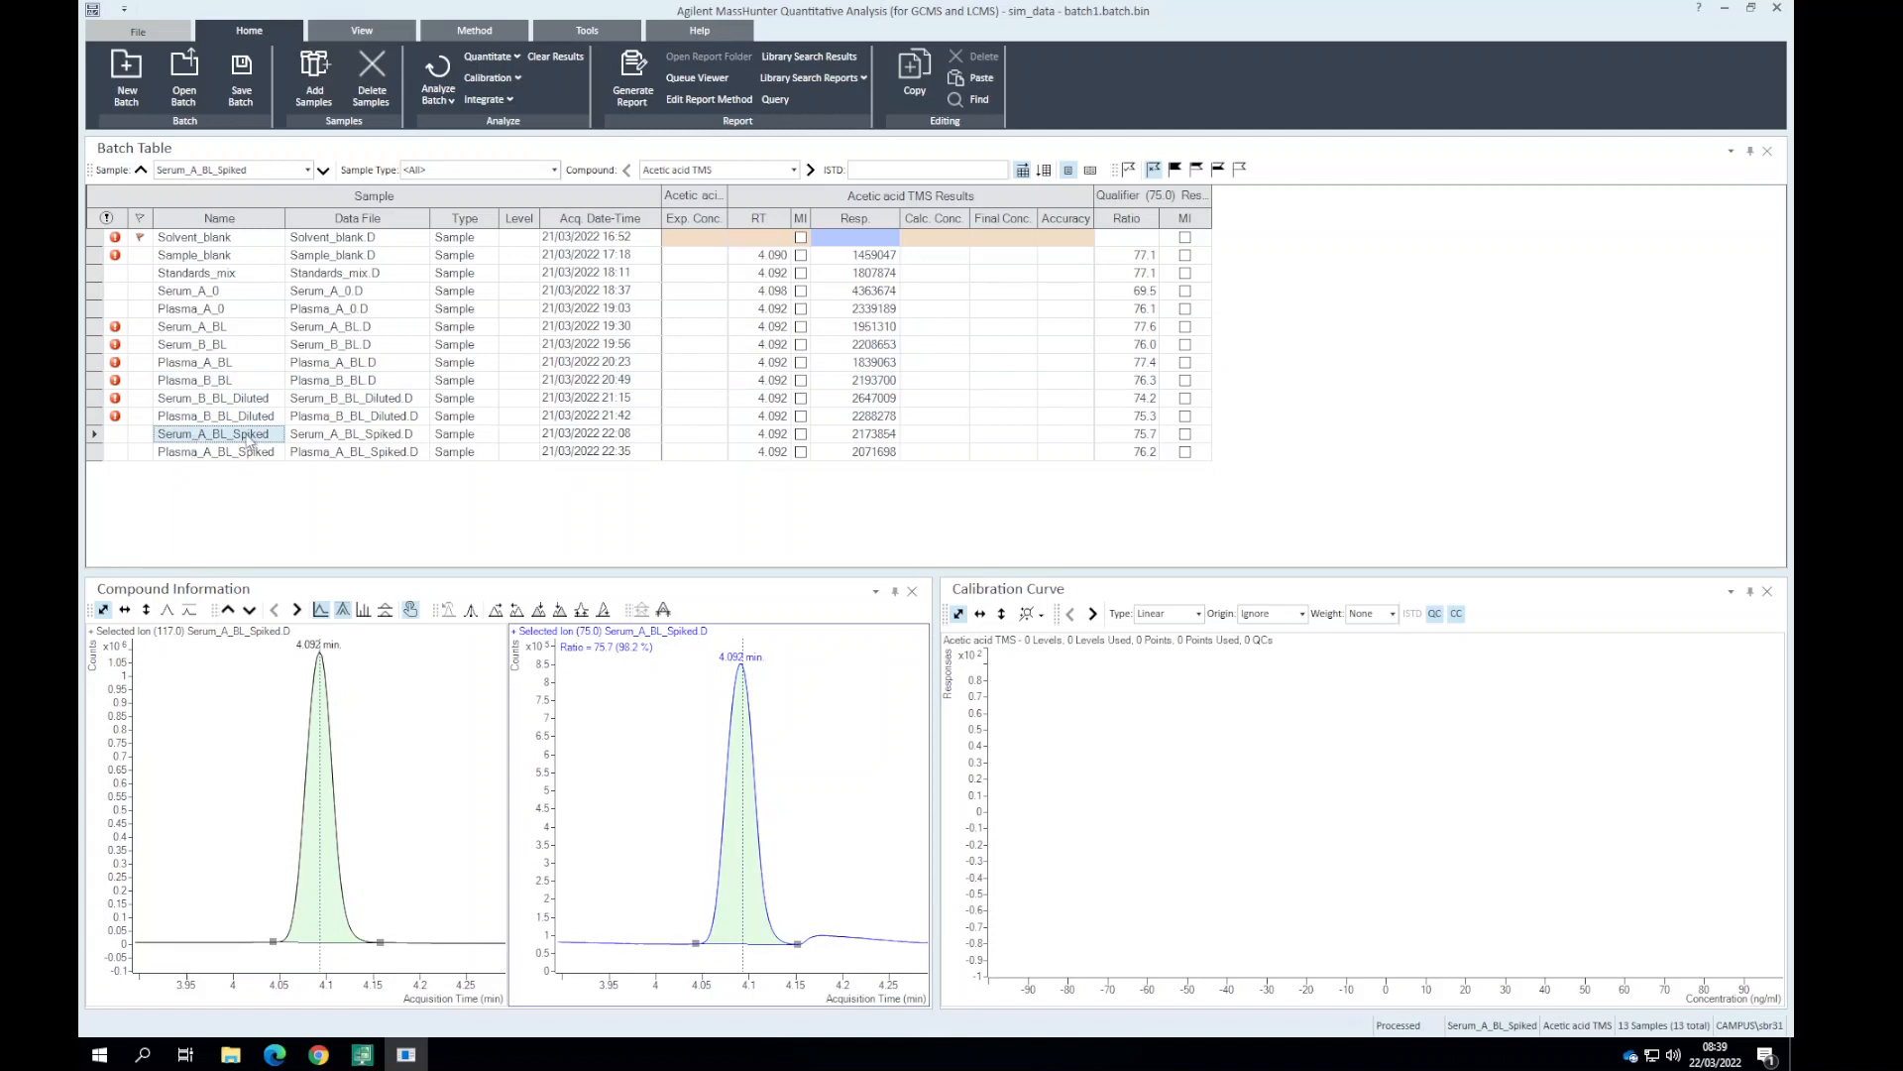
pyautogui.moveTo(220, 455)
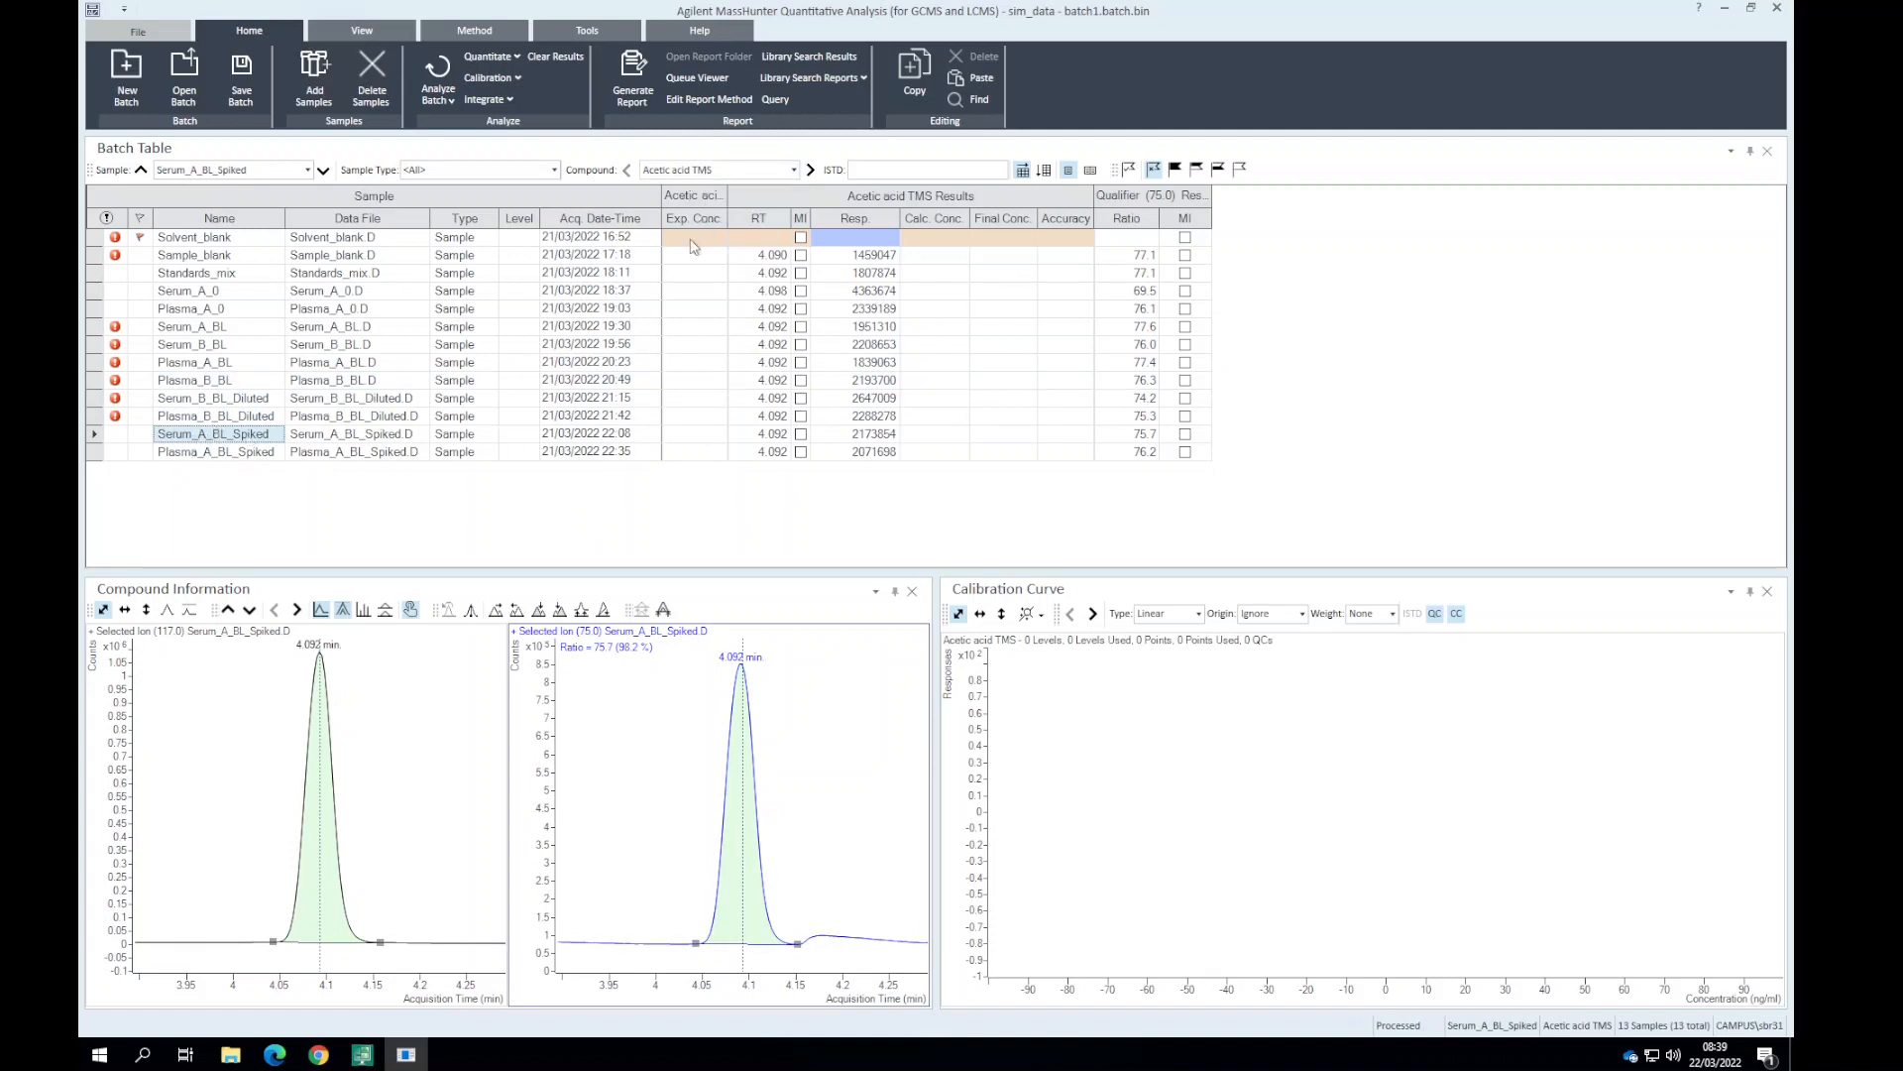
pyautogui.moveTo(1044, 453)
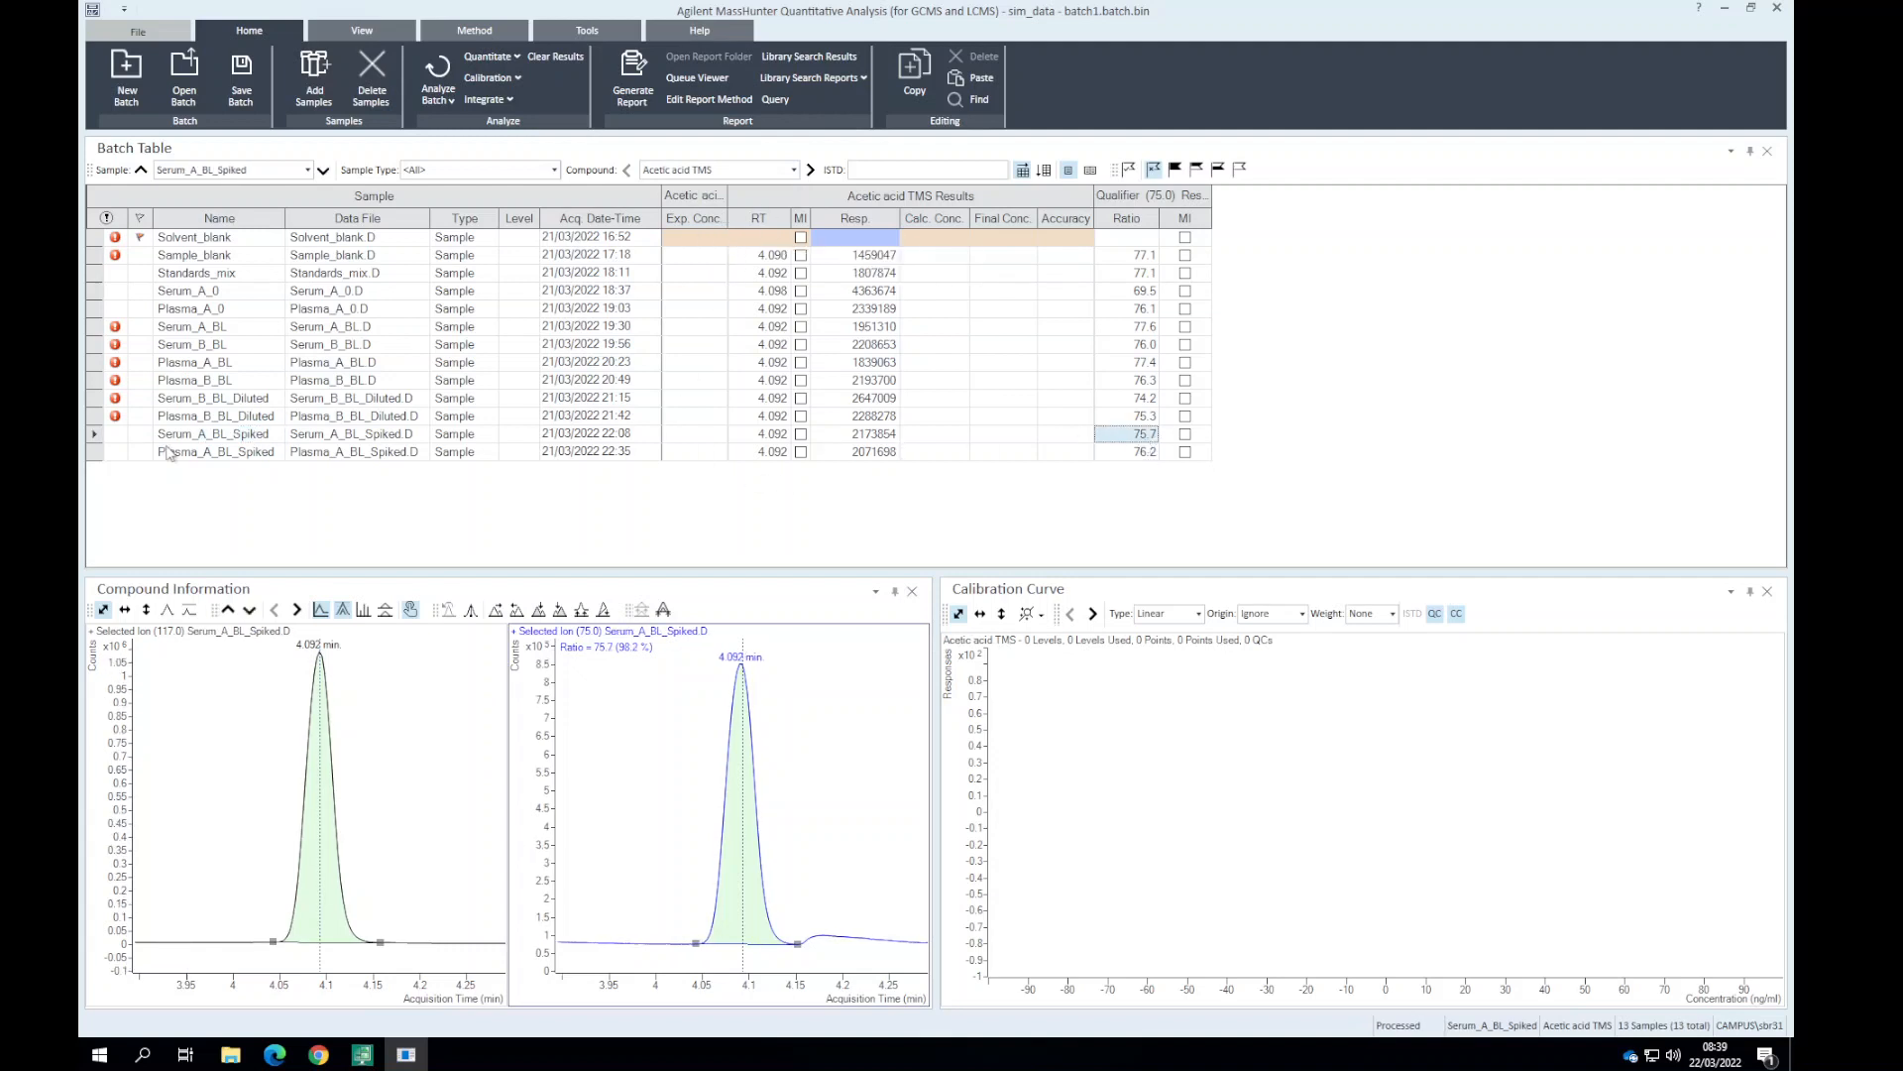
# Advance to propionic acid TMS, adjust the spiked serum qualifier baseline, then view Plasma_A_BL_Spiked.
pyautogui.click(777, 169)
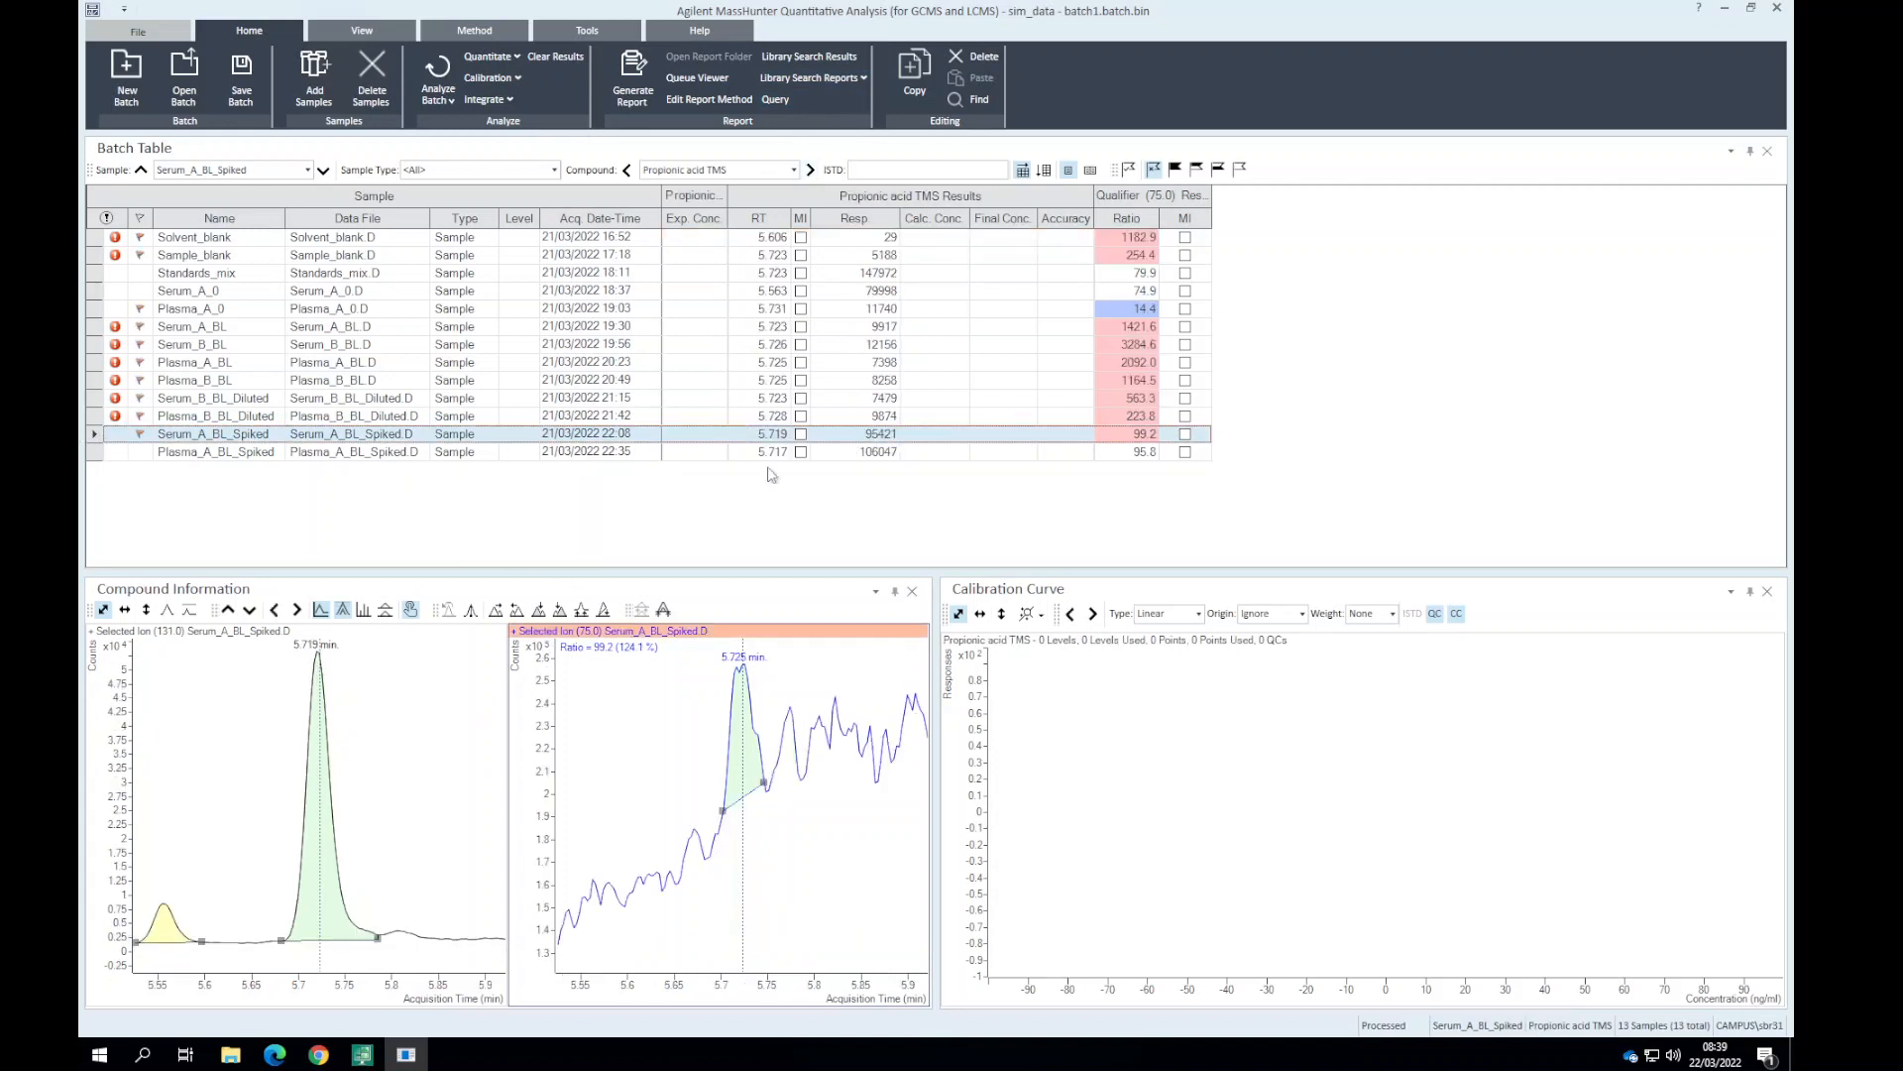
pyautogui.moveTo(1141, 458)
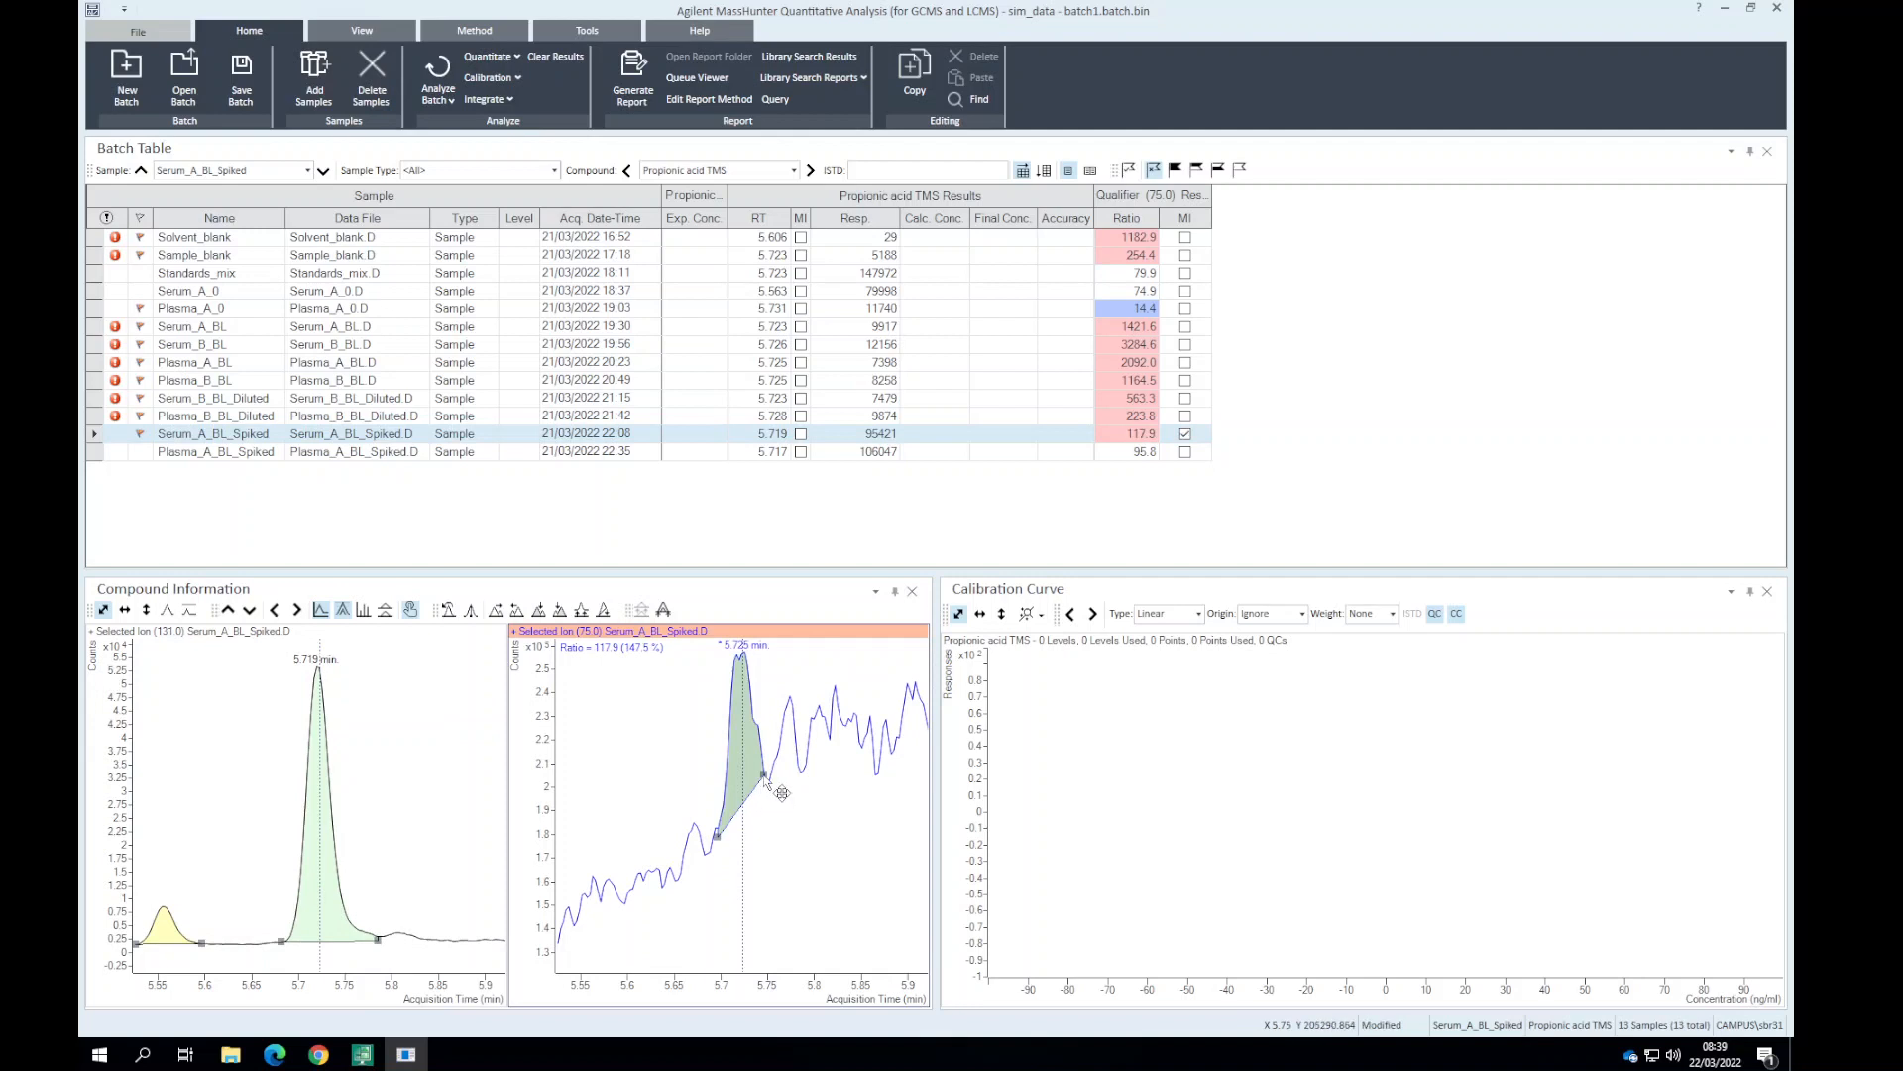
pyautogui.moveTo(783, 791); pyautogui.dragTo(750, 778)
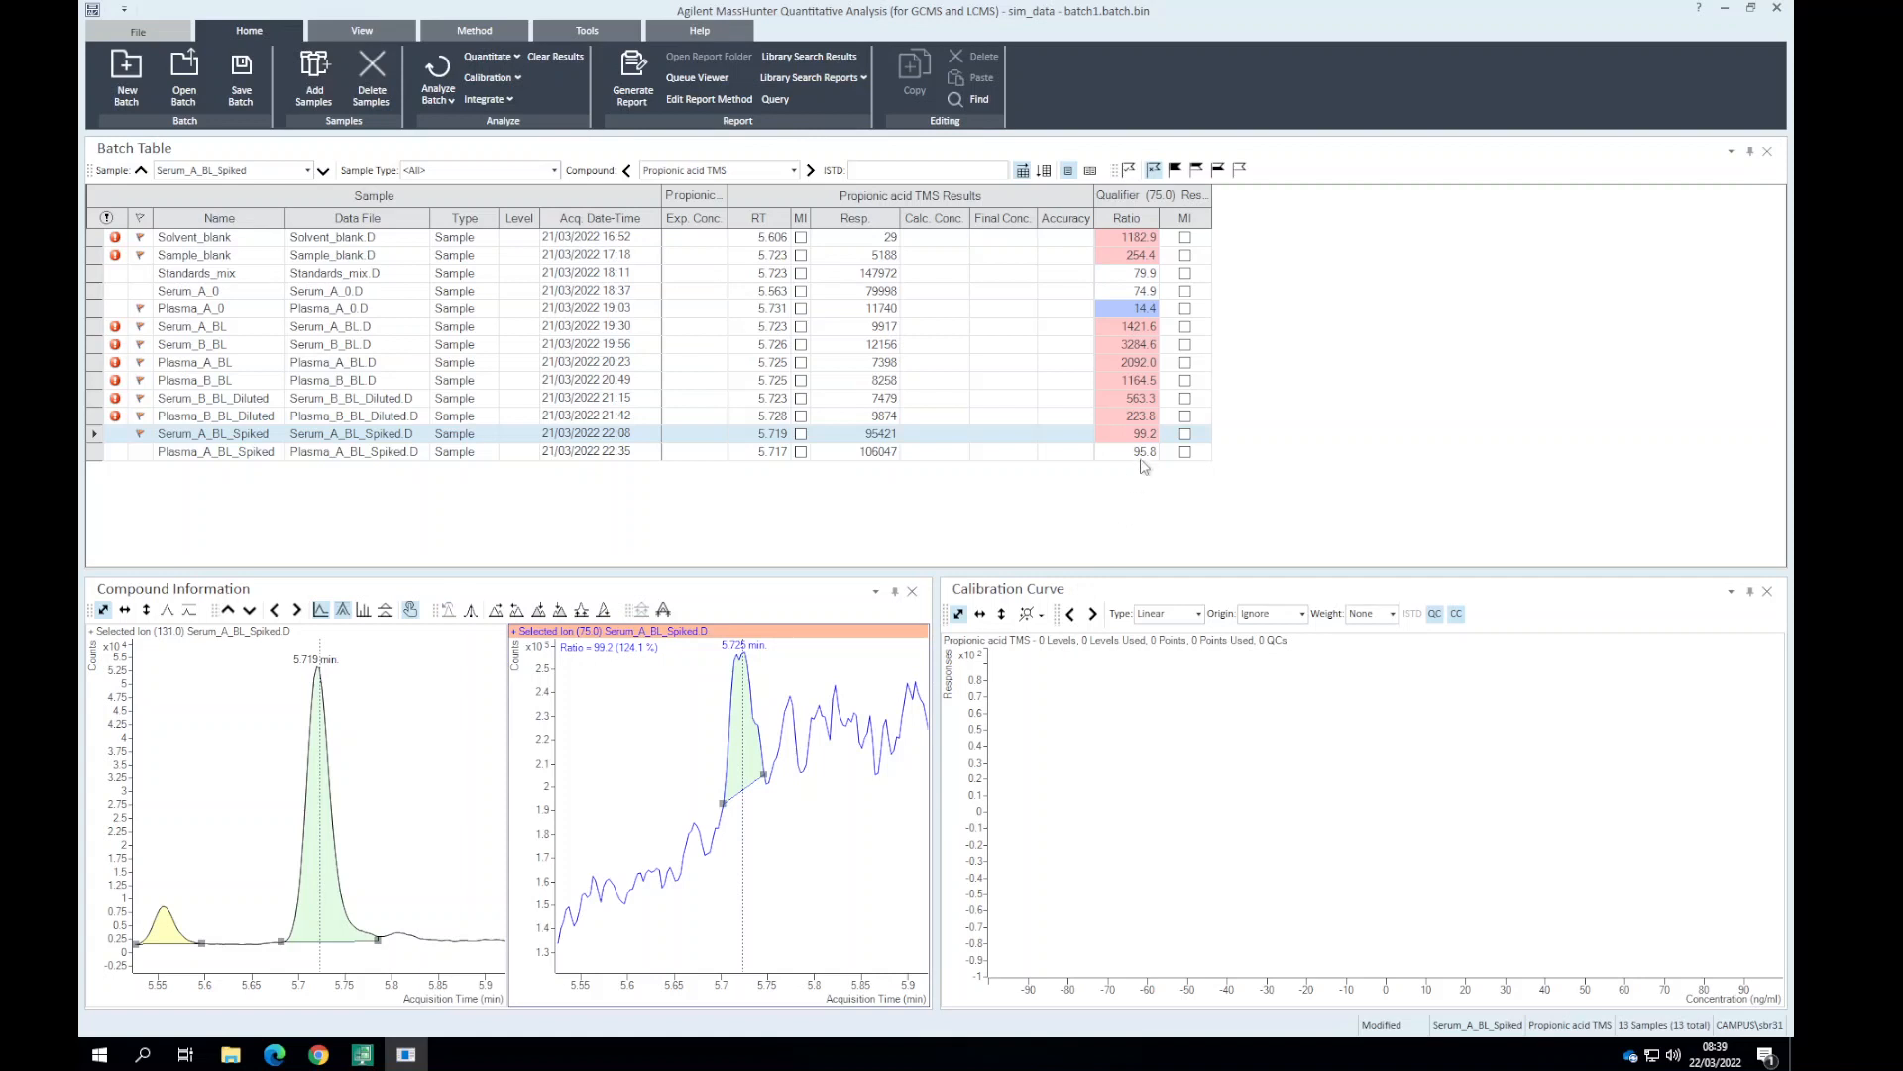
pyautogui.click(219, 450)
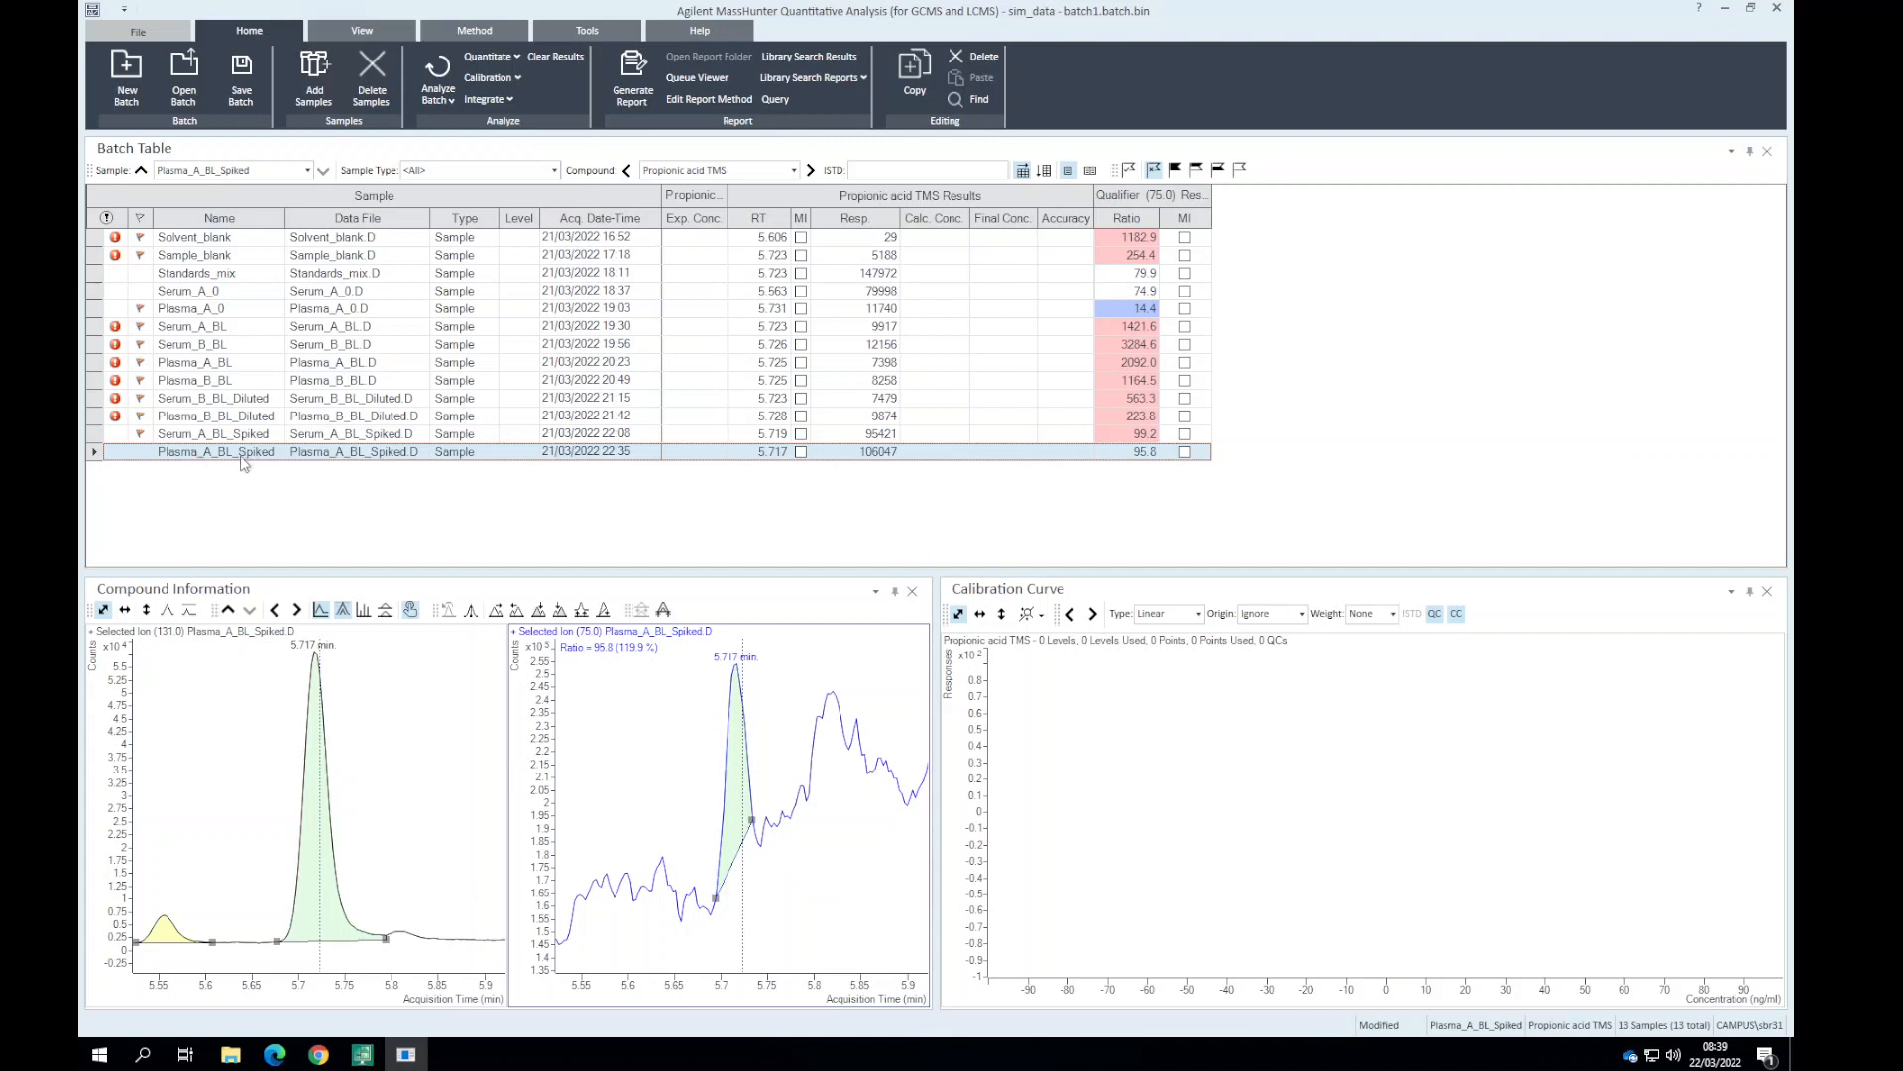
pyautogui.moveTo(188, 458)
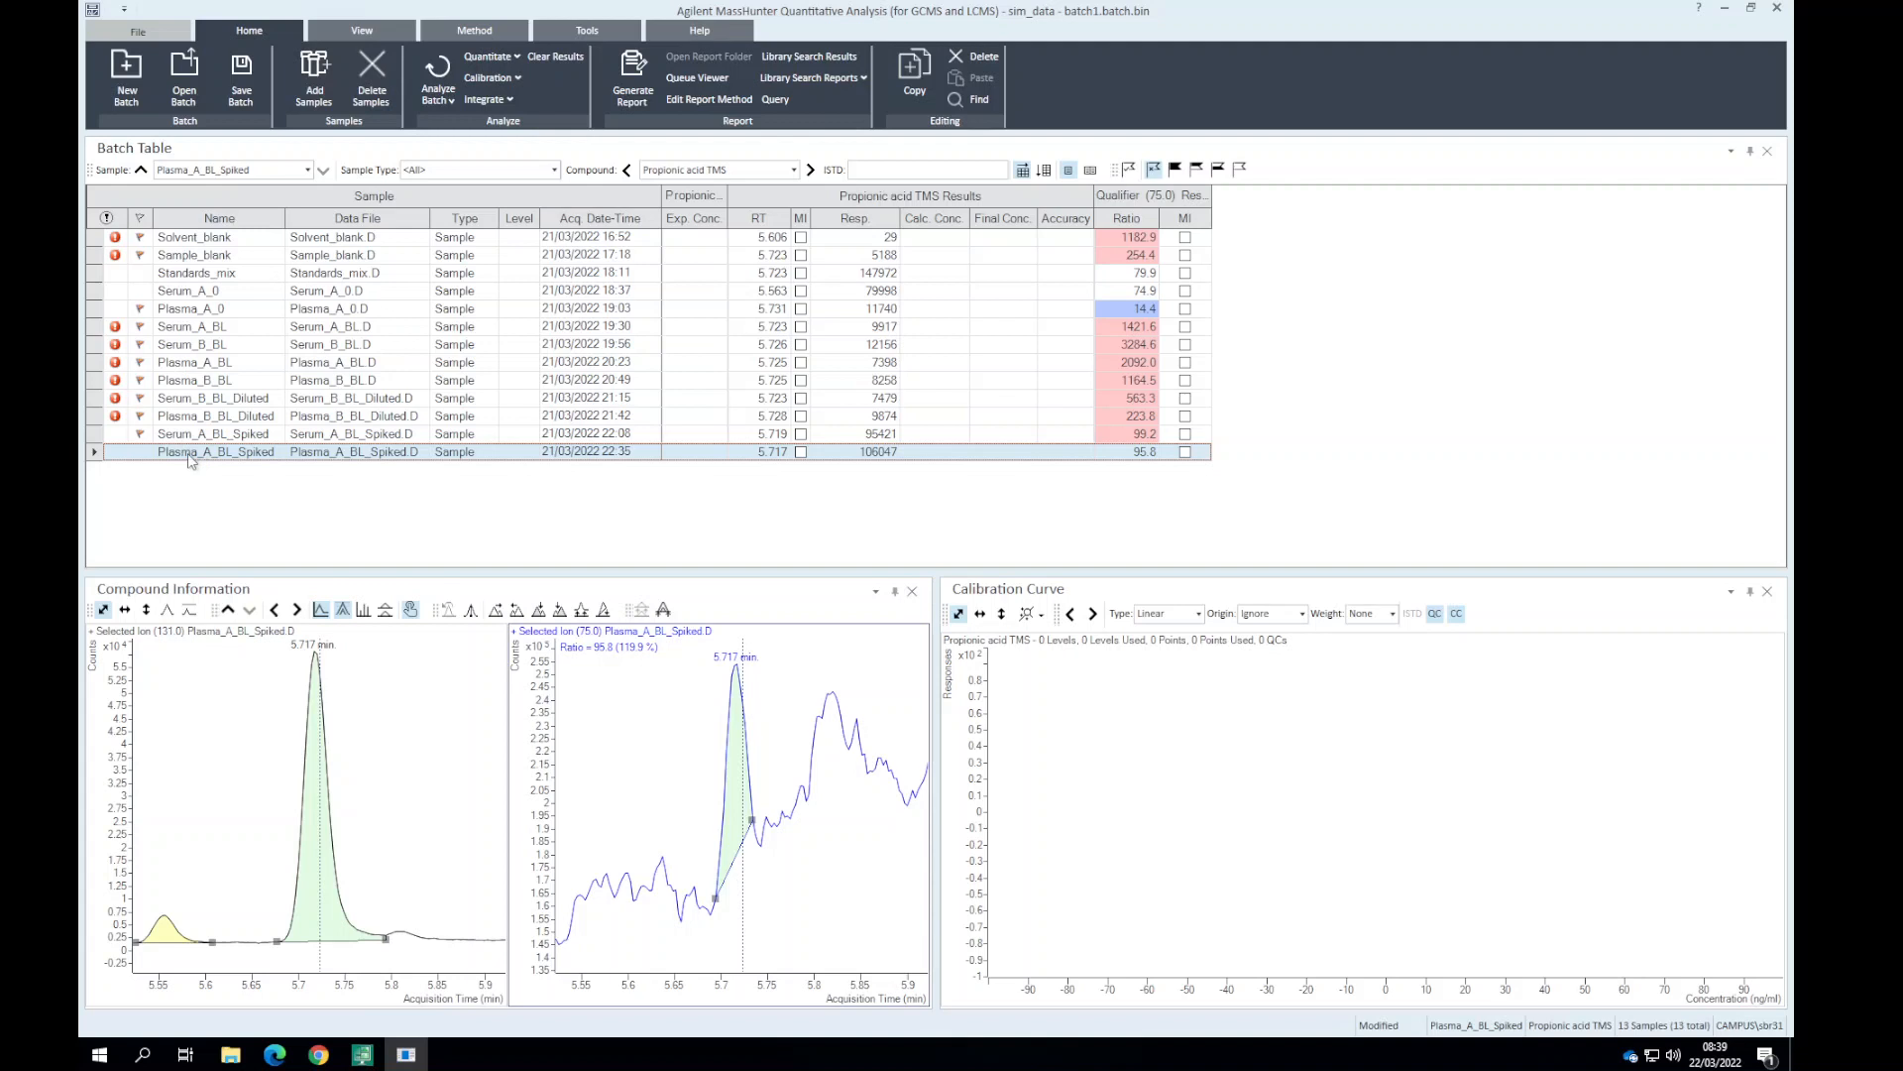
pyautogui.moveTo(223, 486)
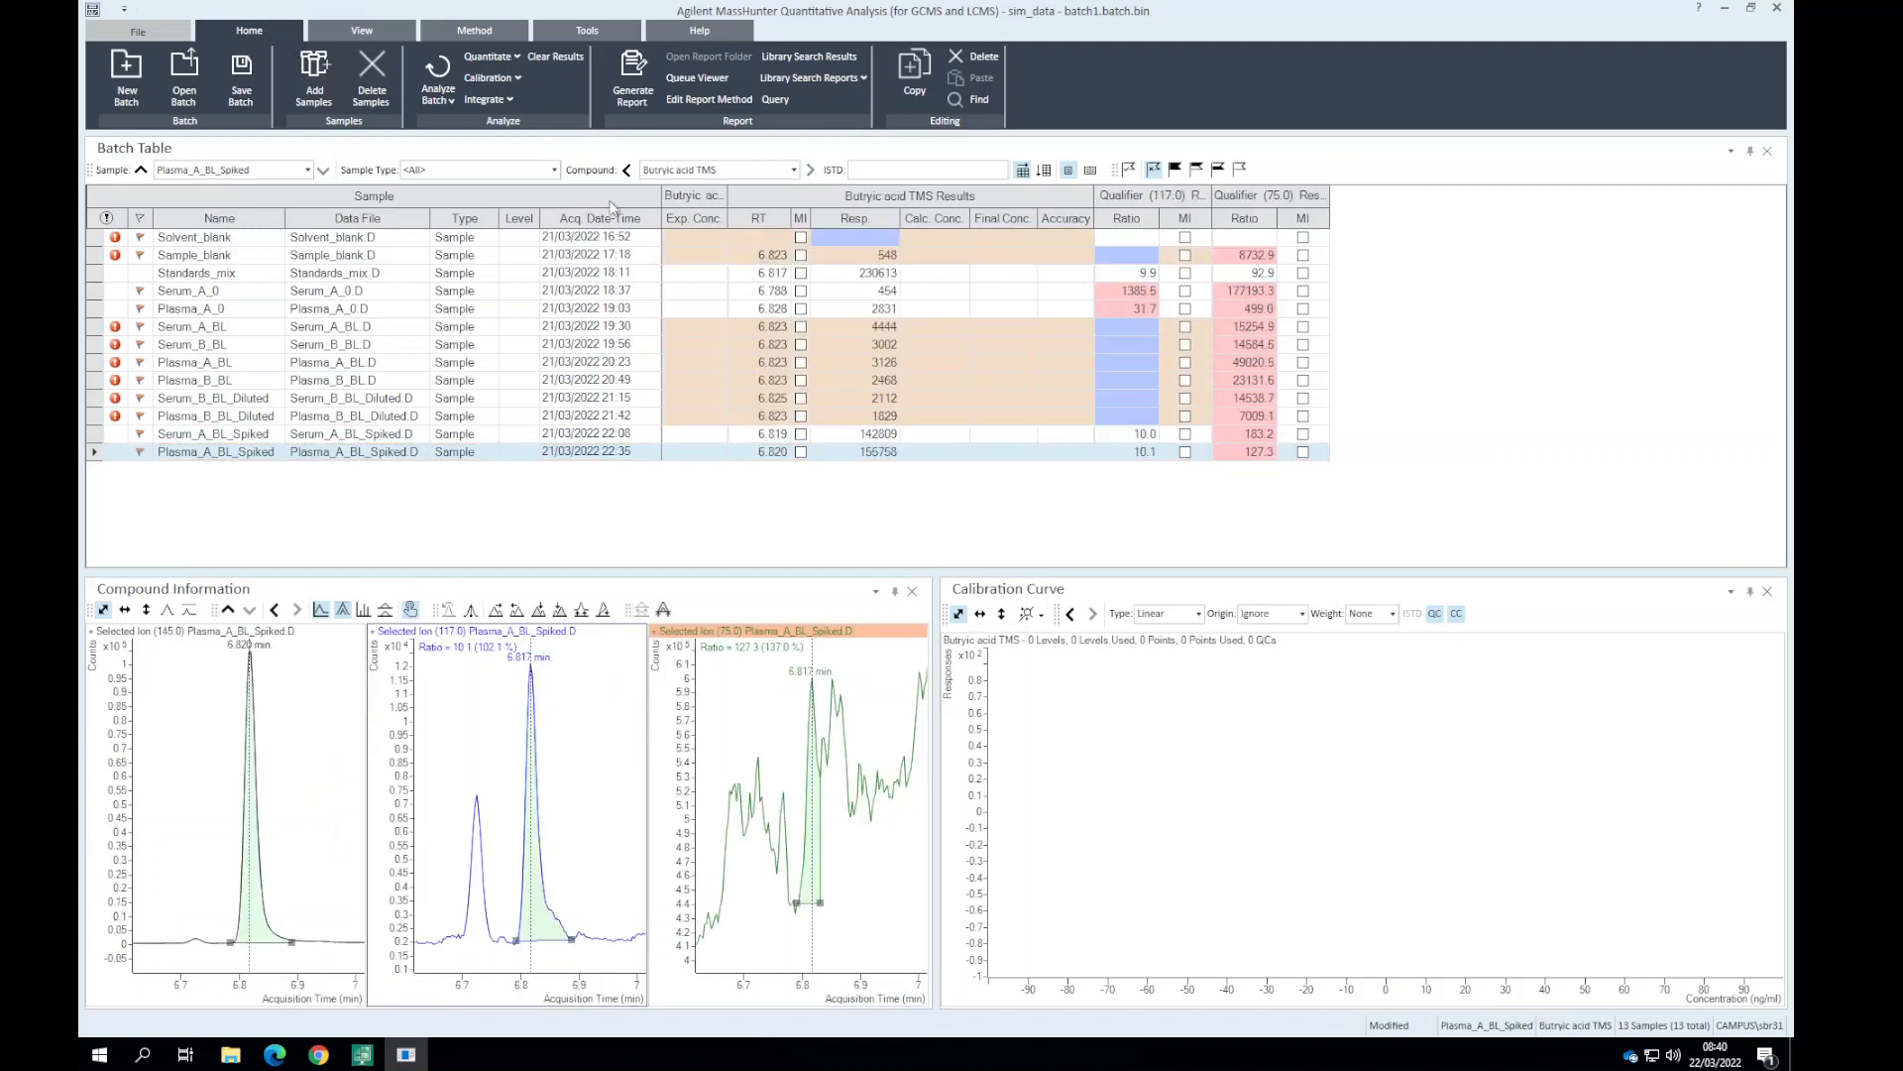
pyautogui.click(216, 452)
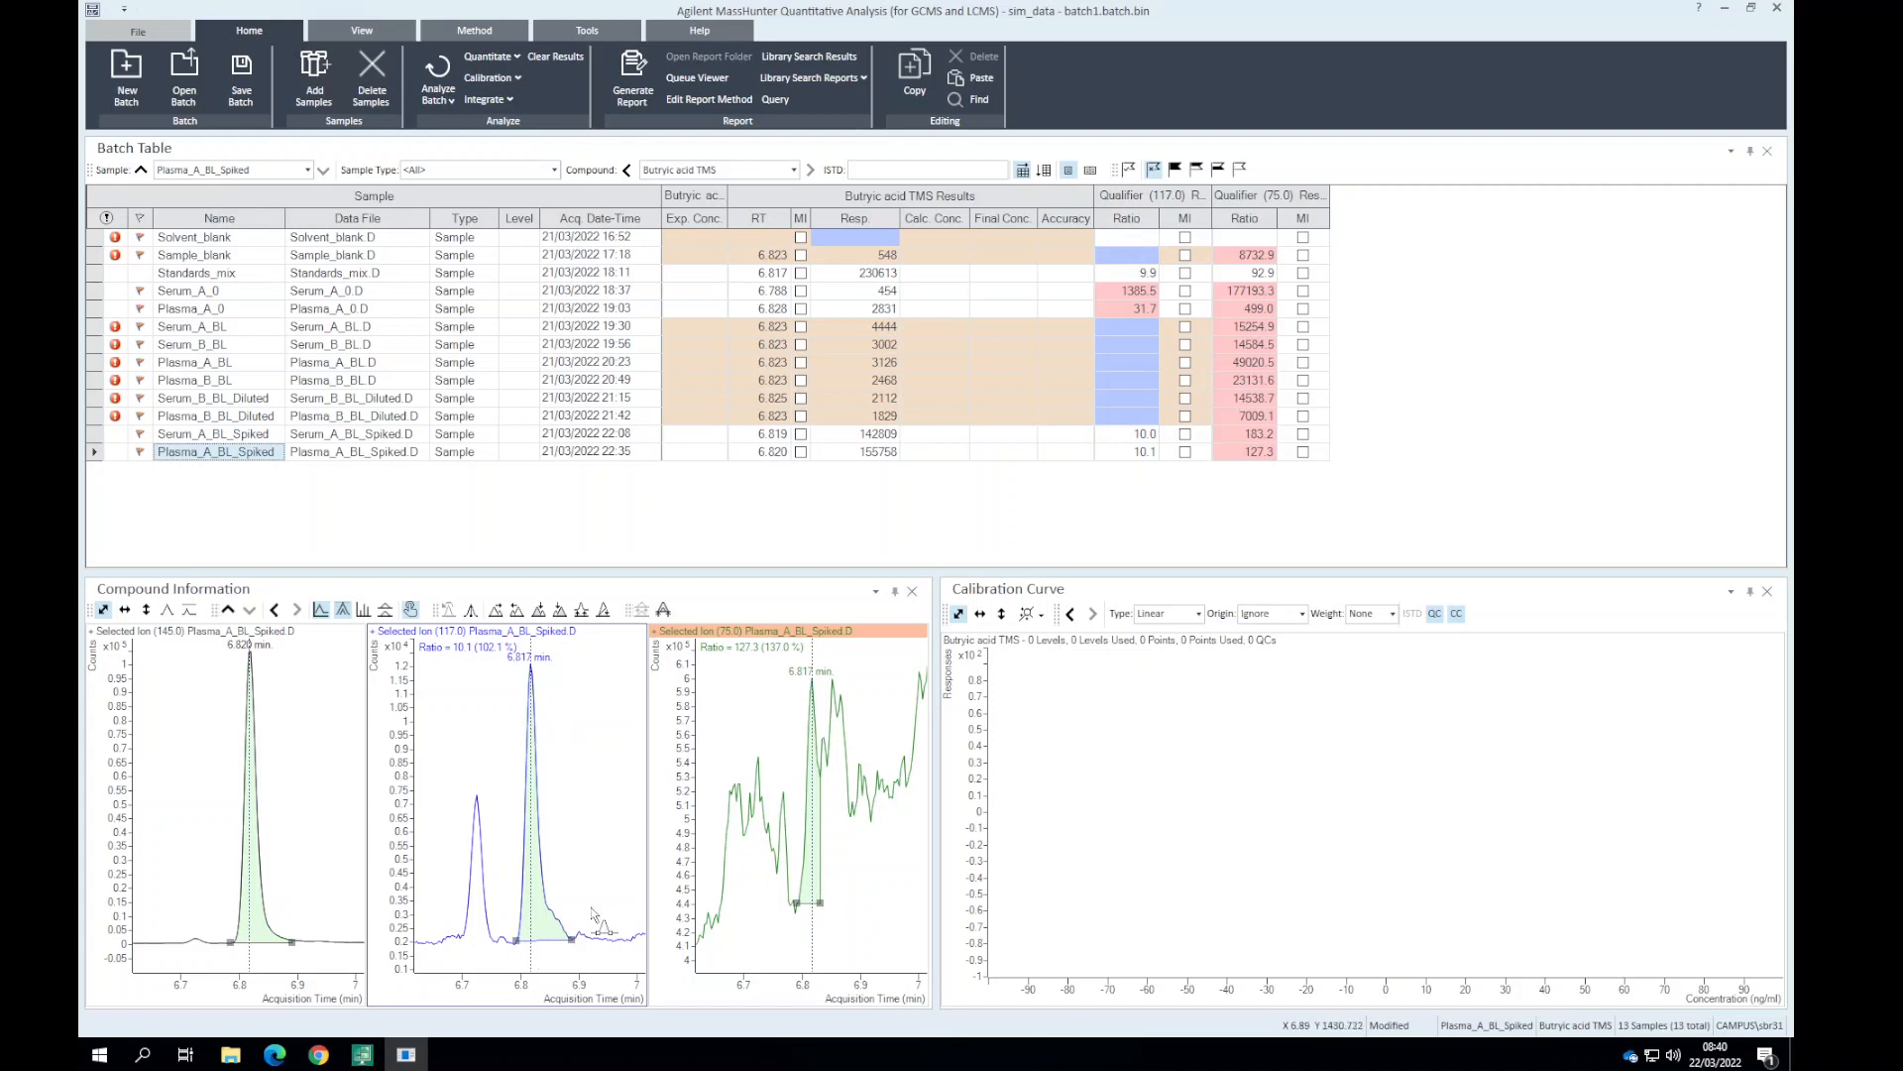
pyautogui.moveTo(619, 901)
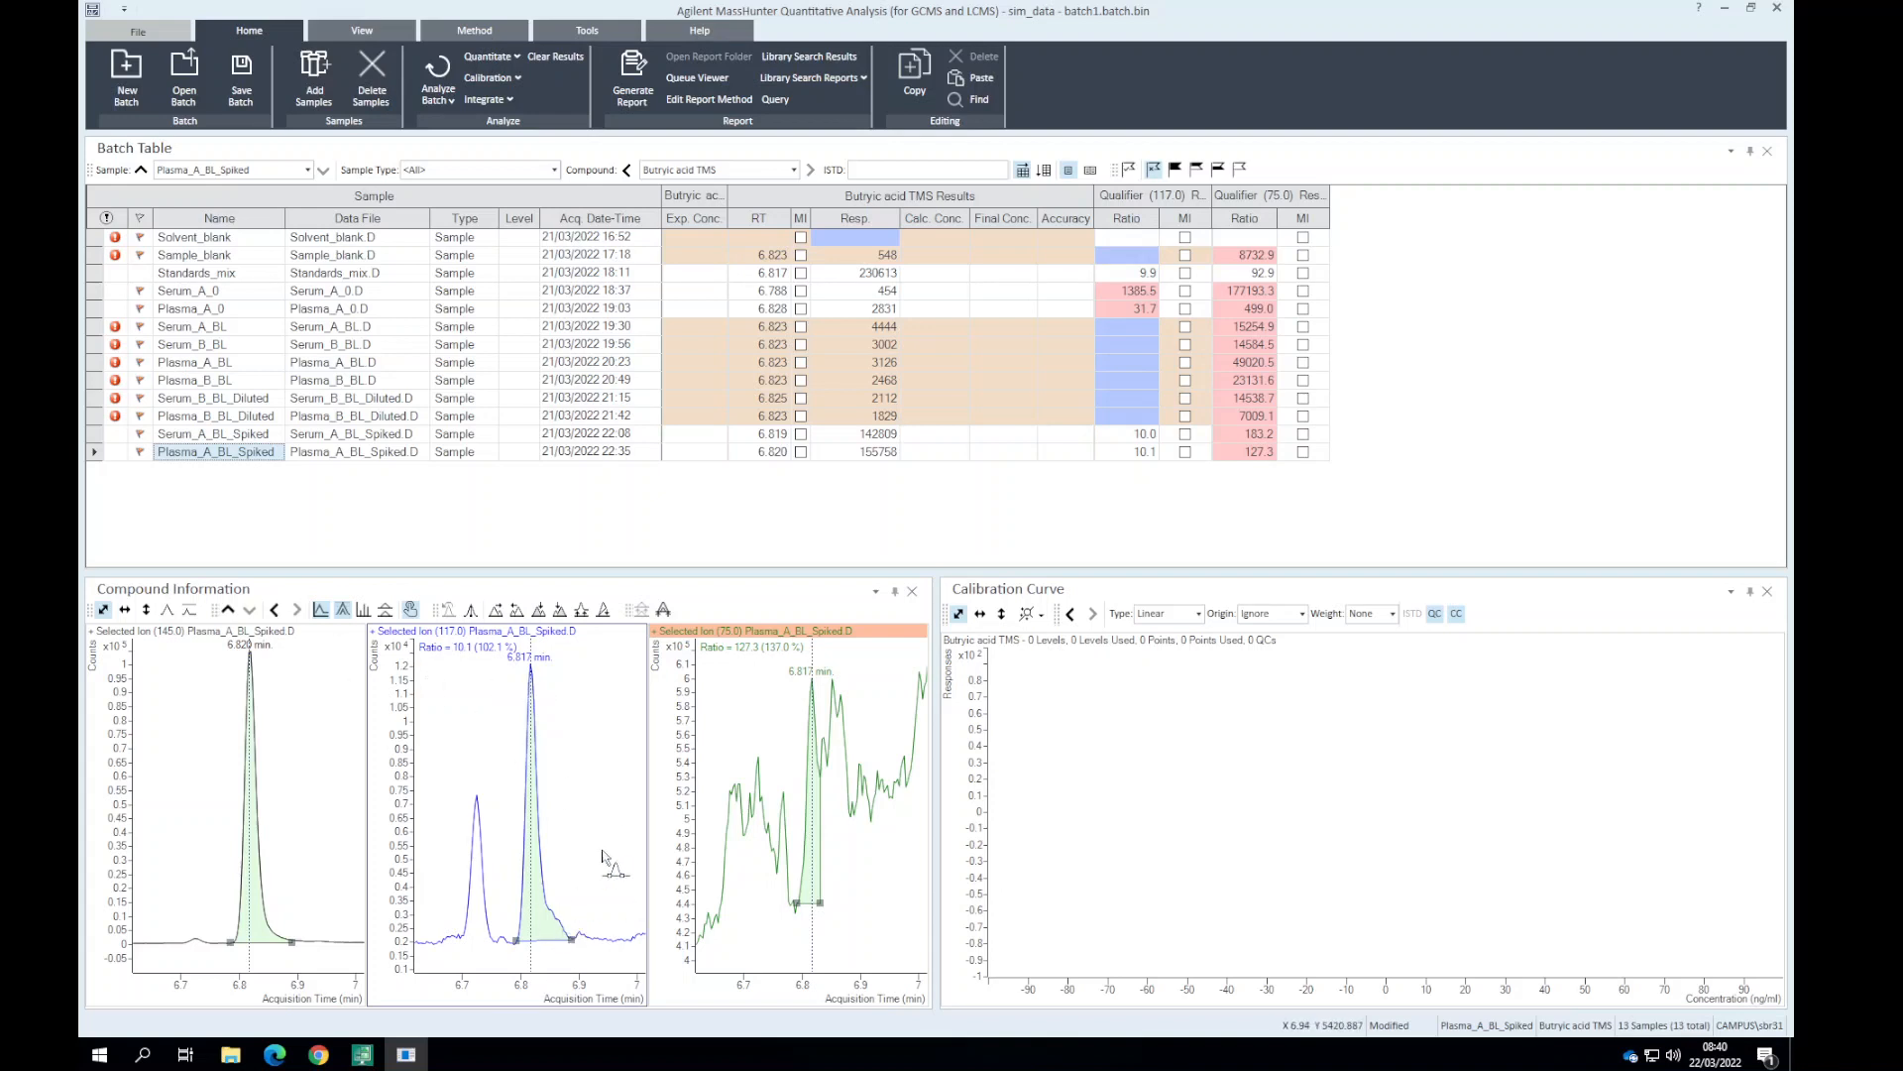
pyautogui.moveTo(652, 817)
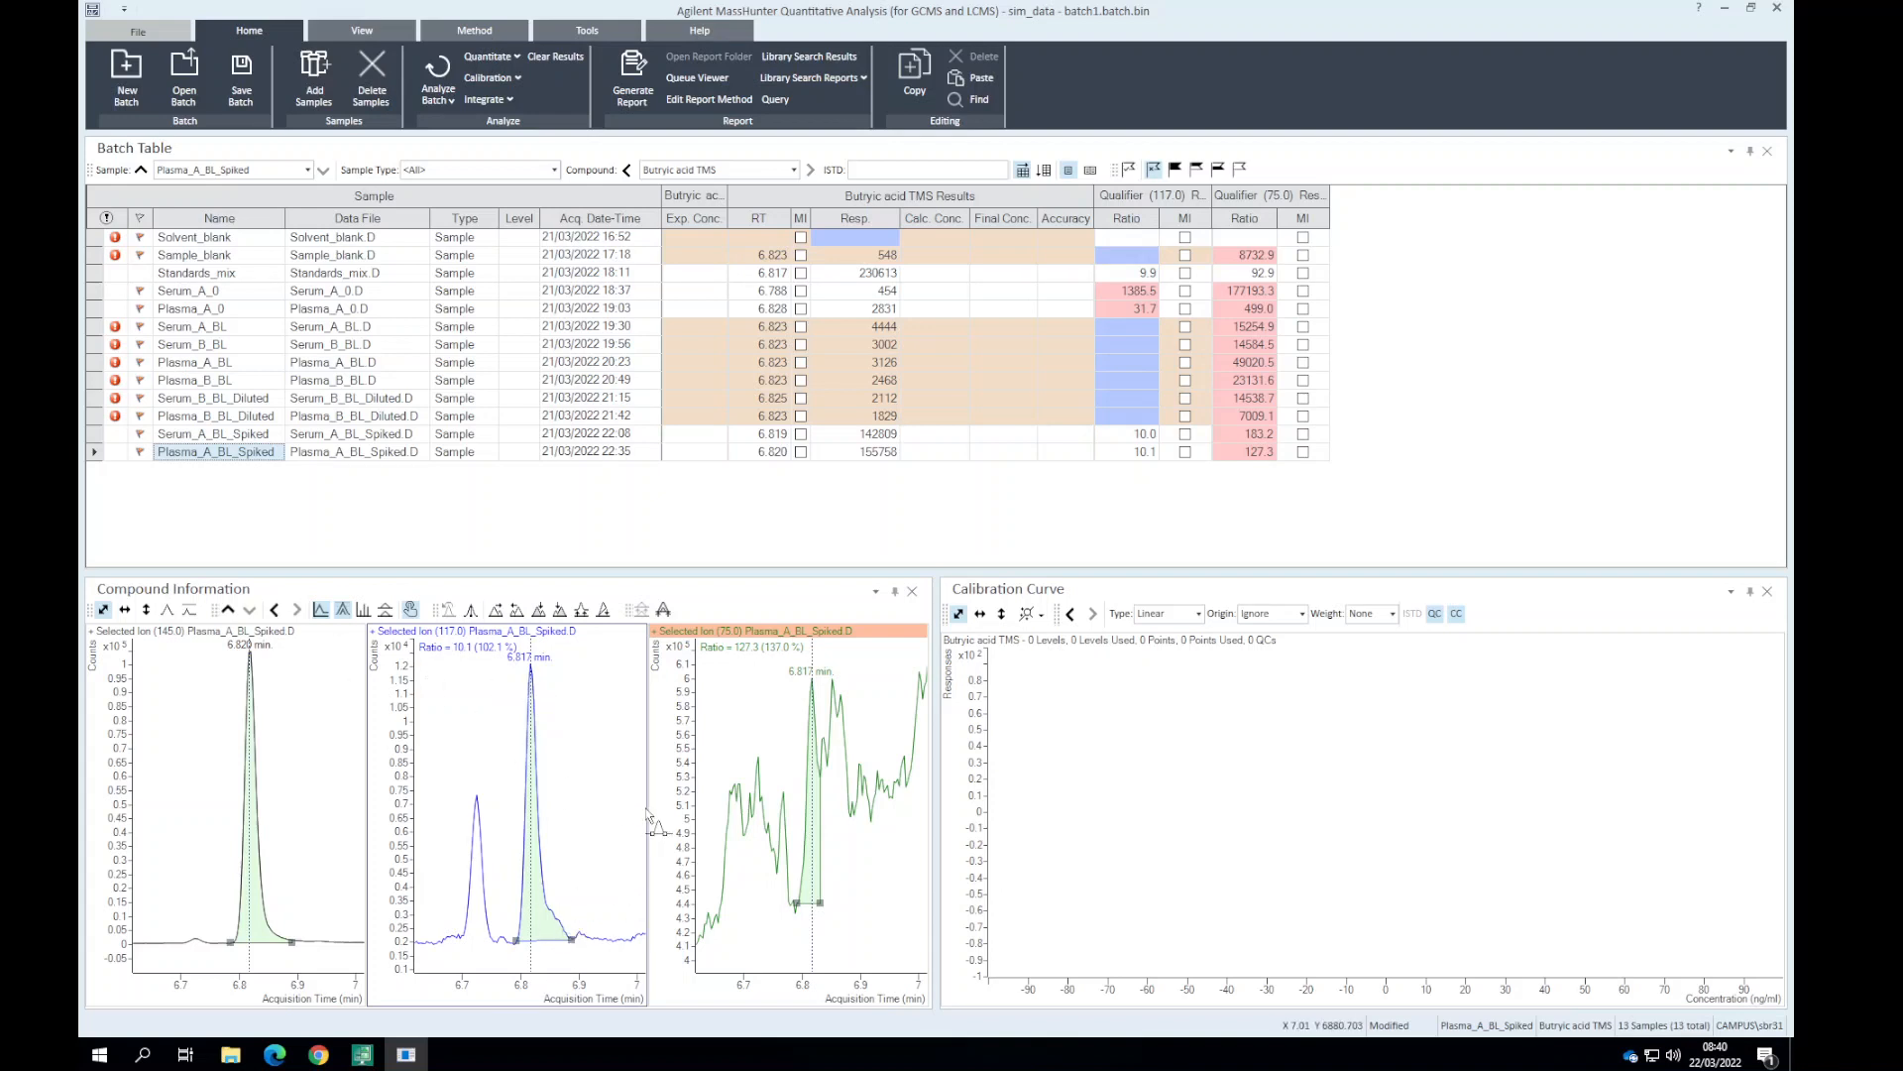